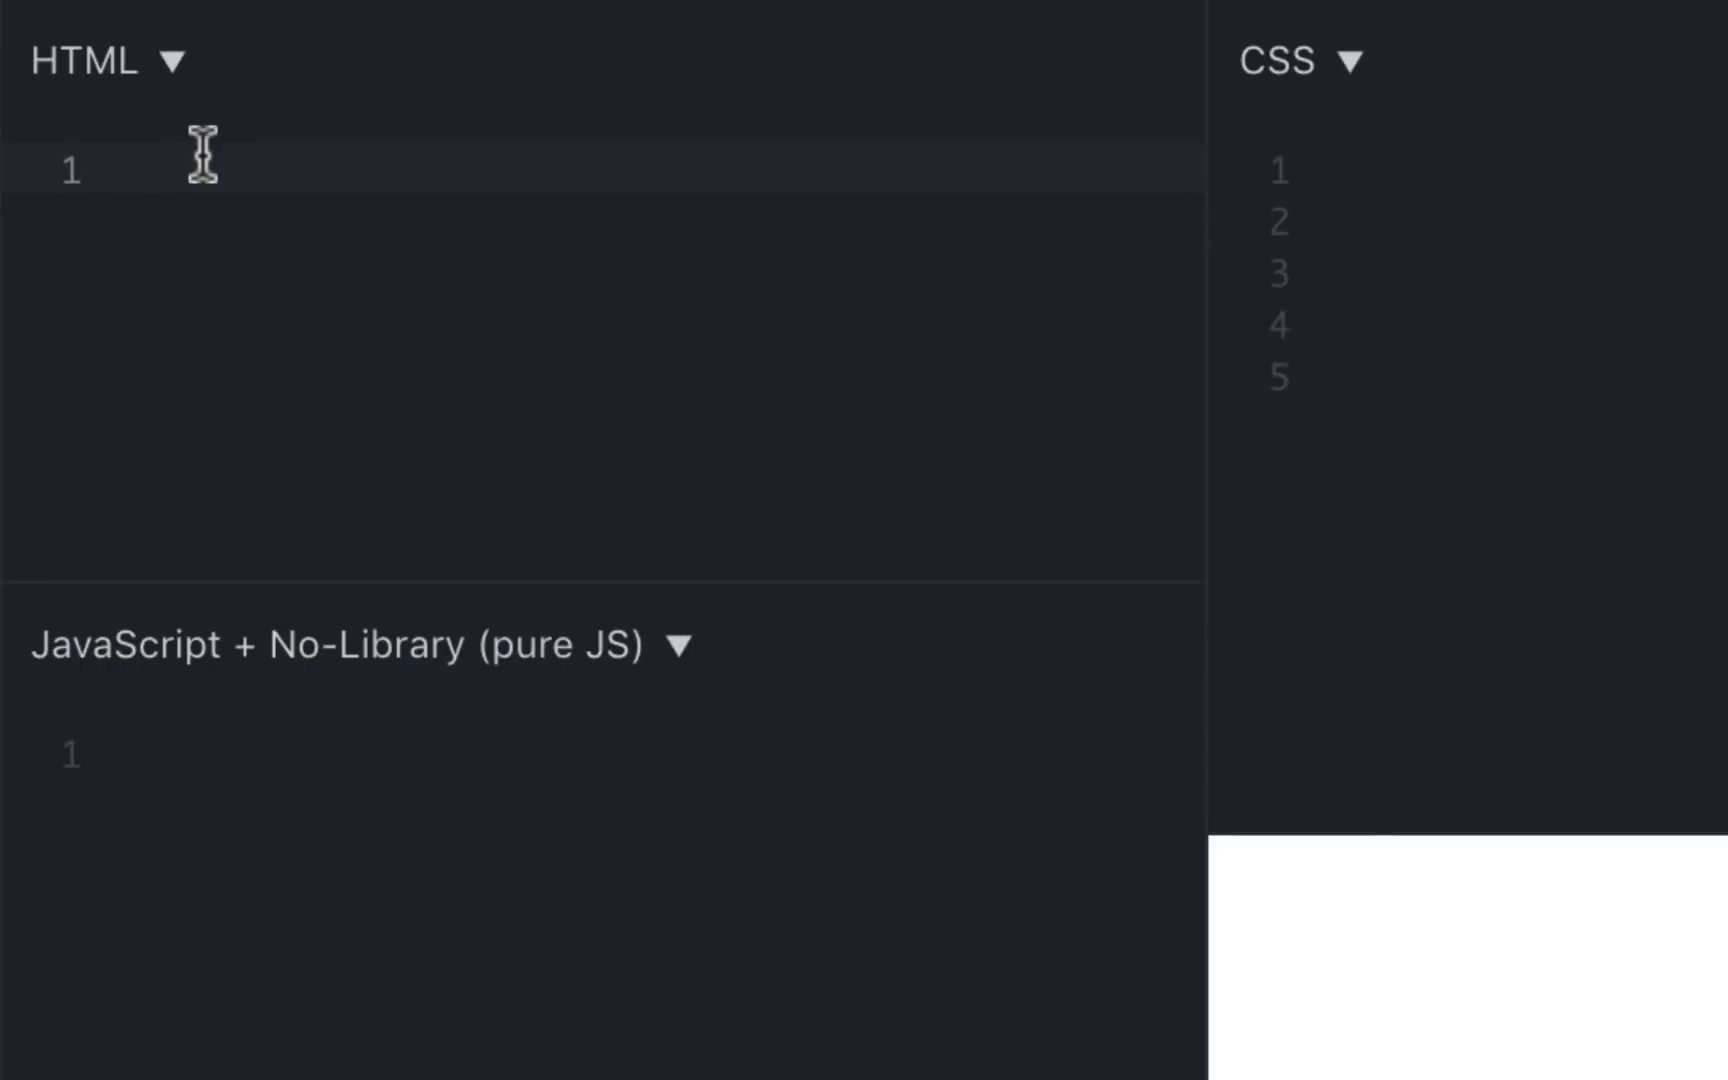
Write the HTML markup <div>Hello</div>
click(148, 170)
text(<div></div>)
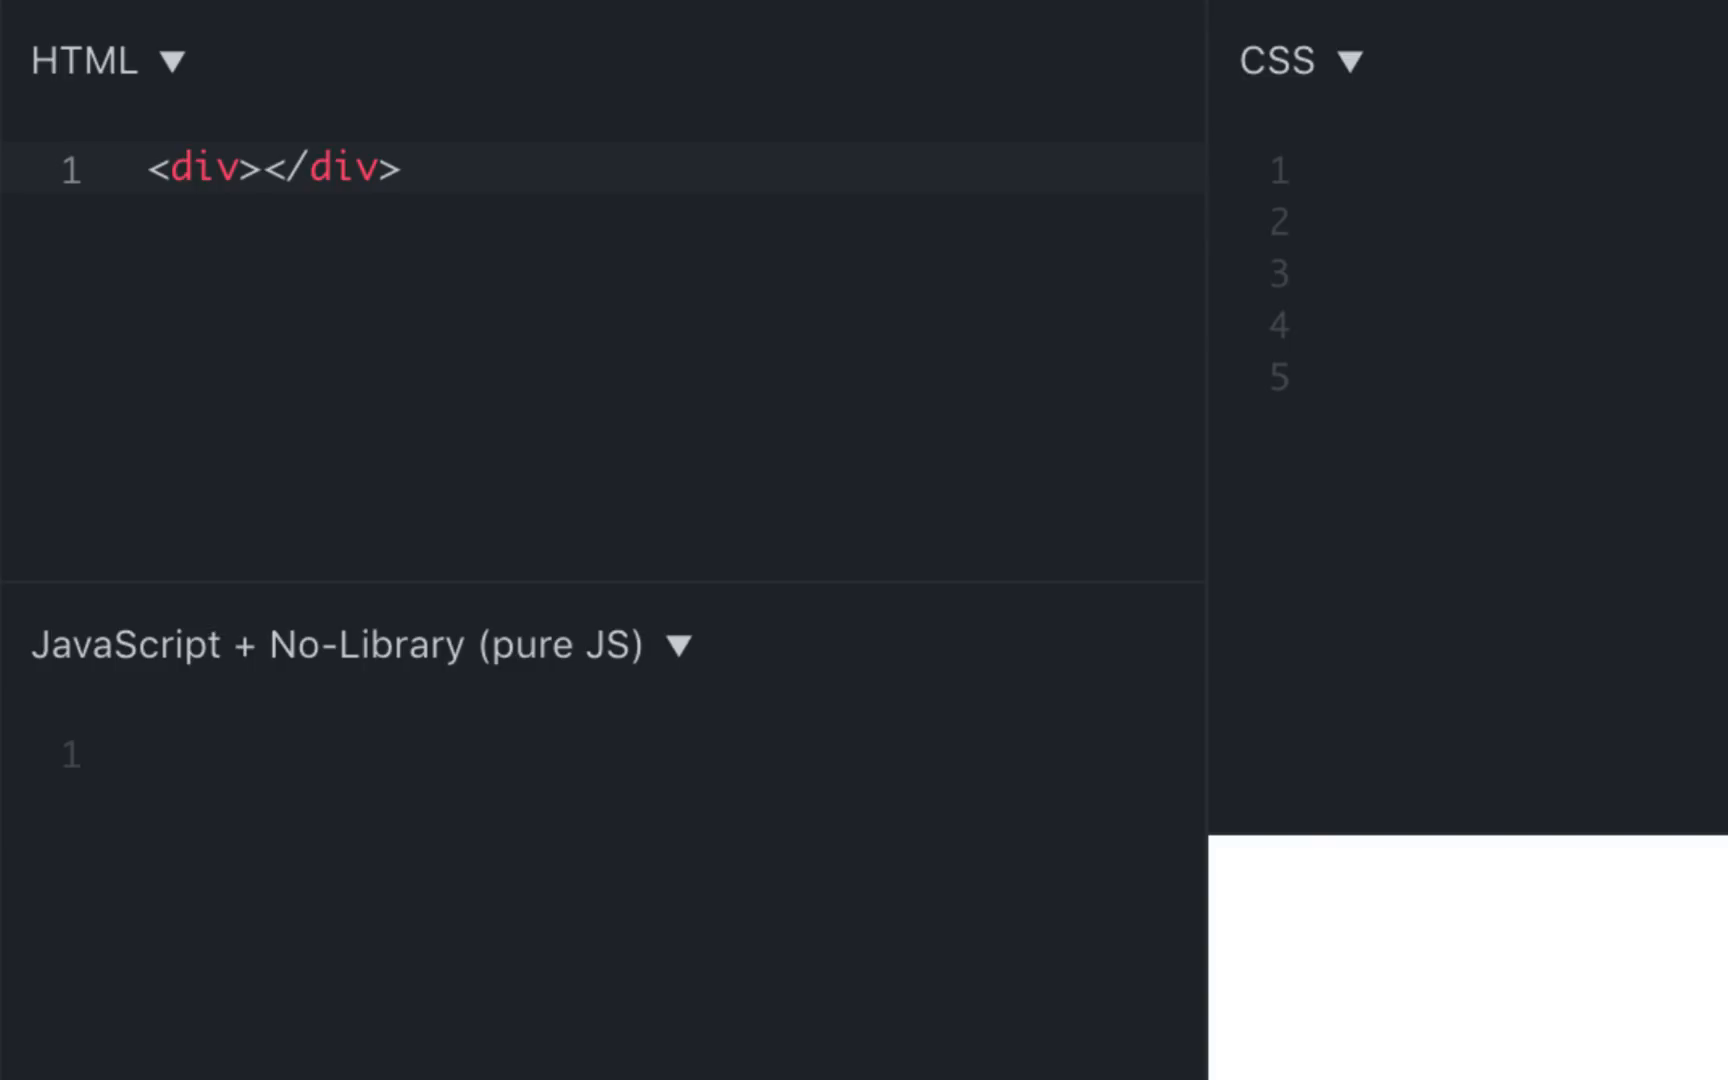
text(Hello)
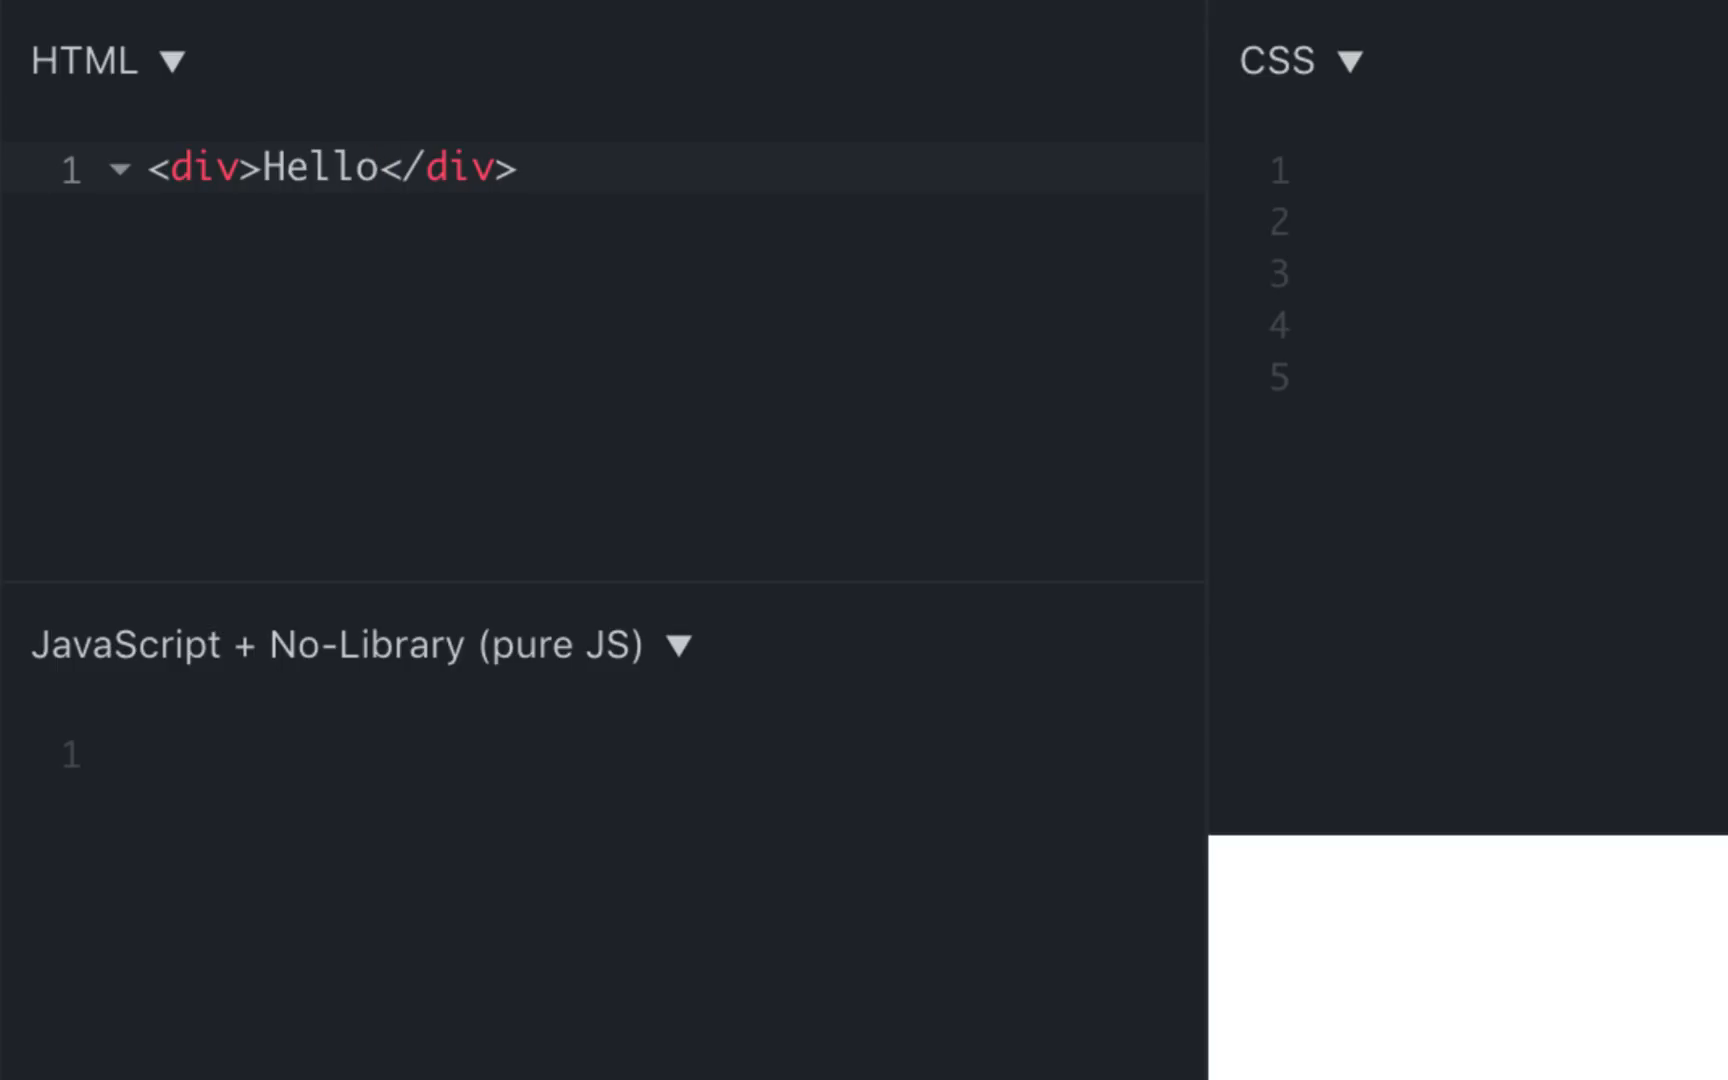
mouse_move(1530, 180)
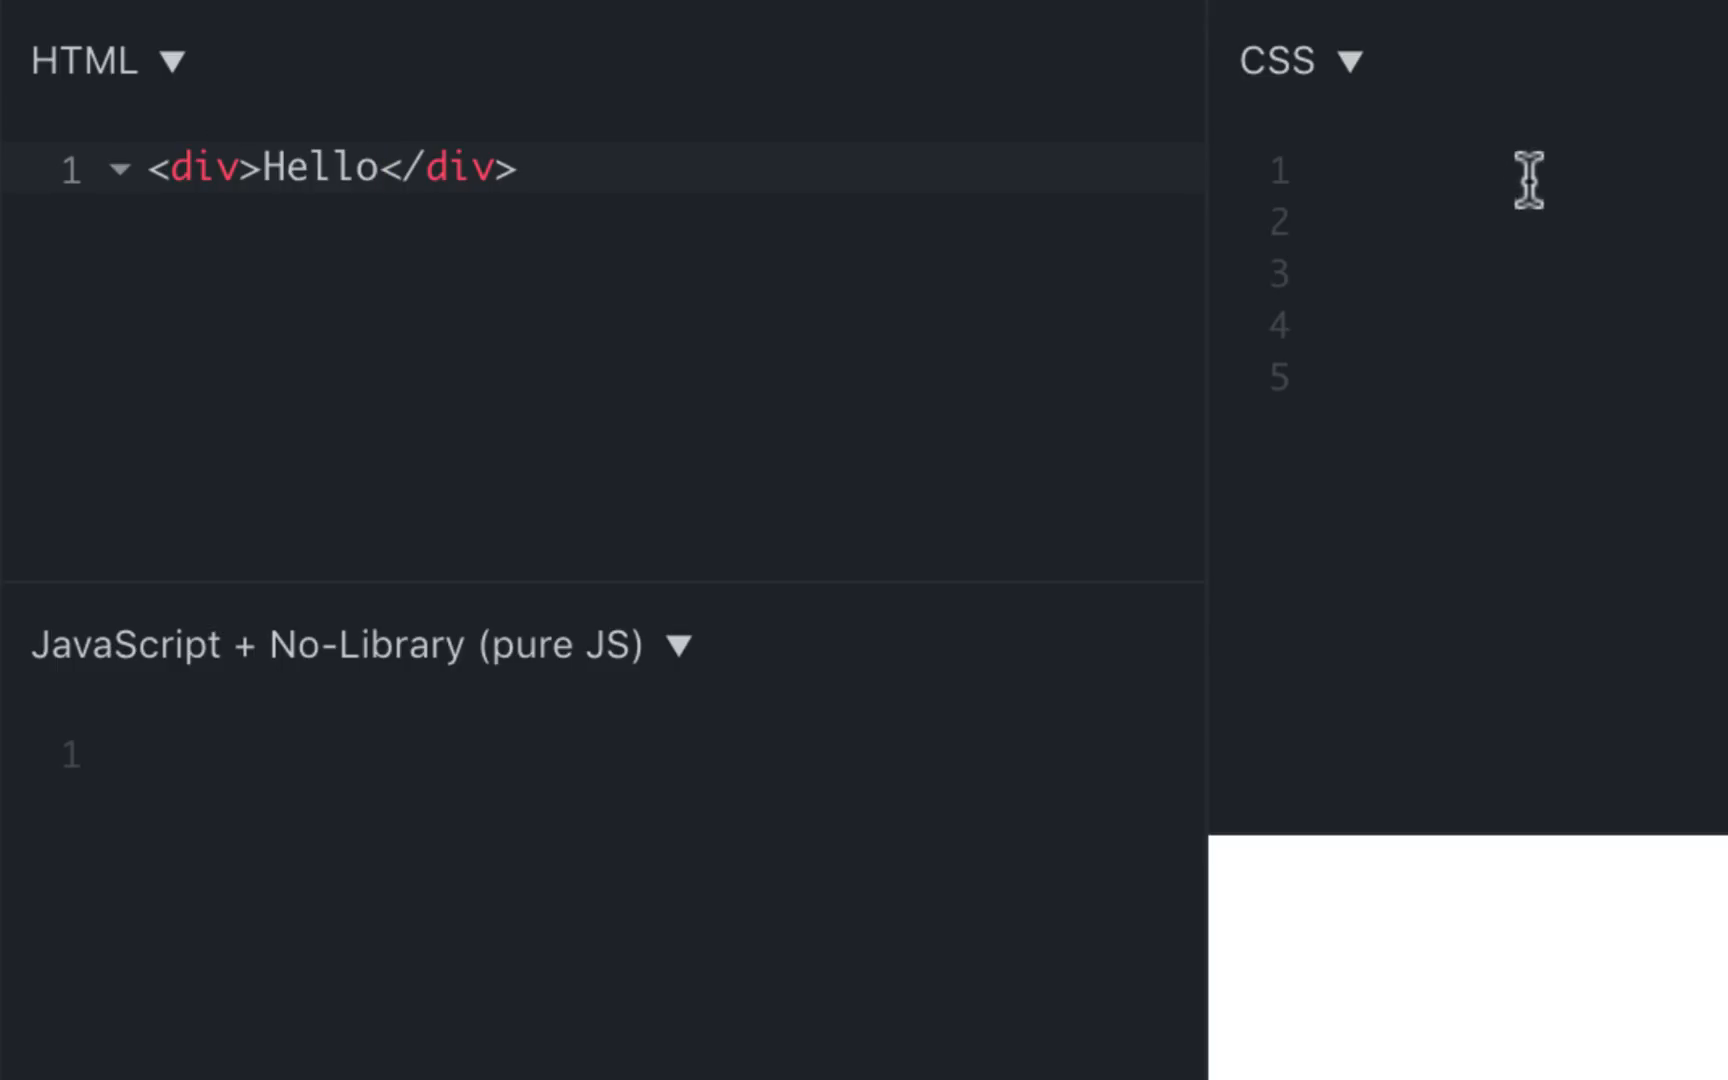
mouse_move(1412, 306)
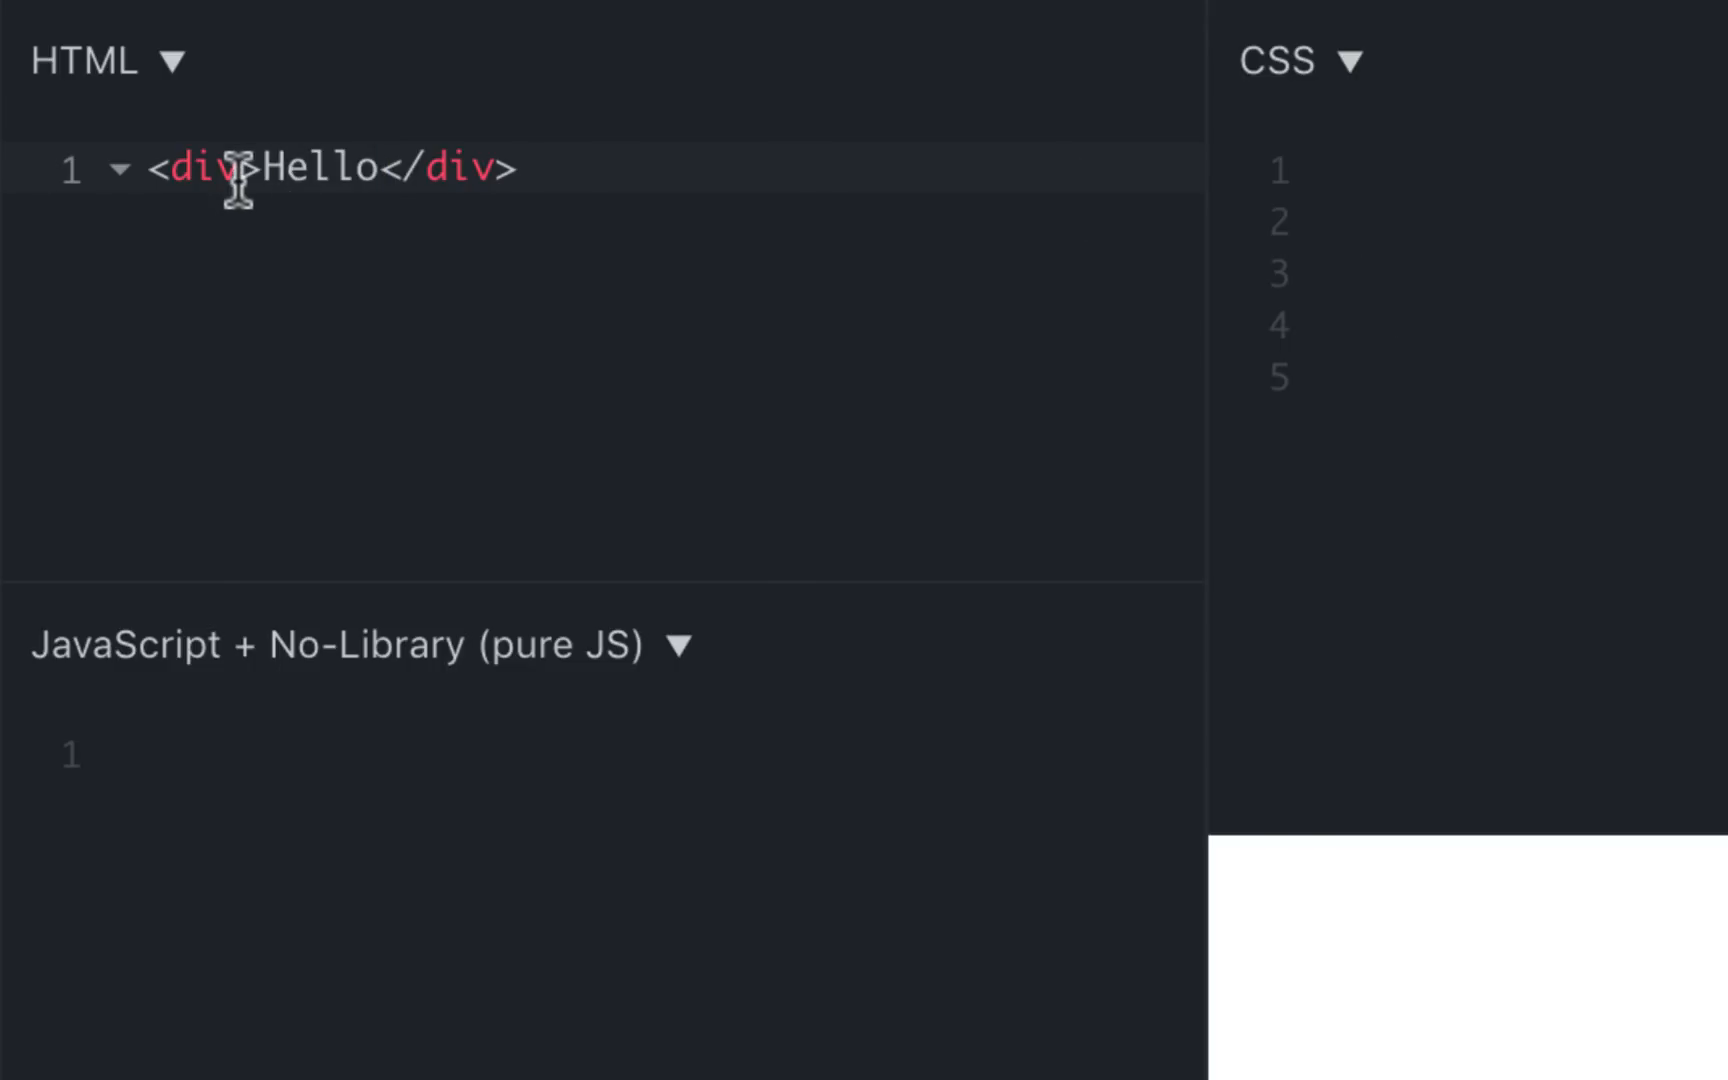
Add a CSS rule div { color:red; } so Hello renders red
click(380, 168)
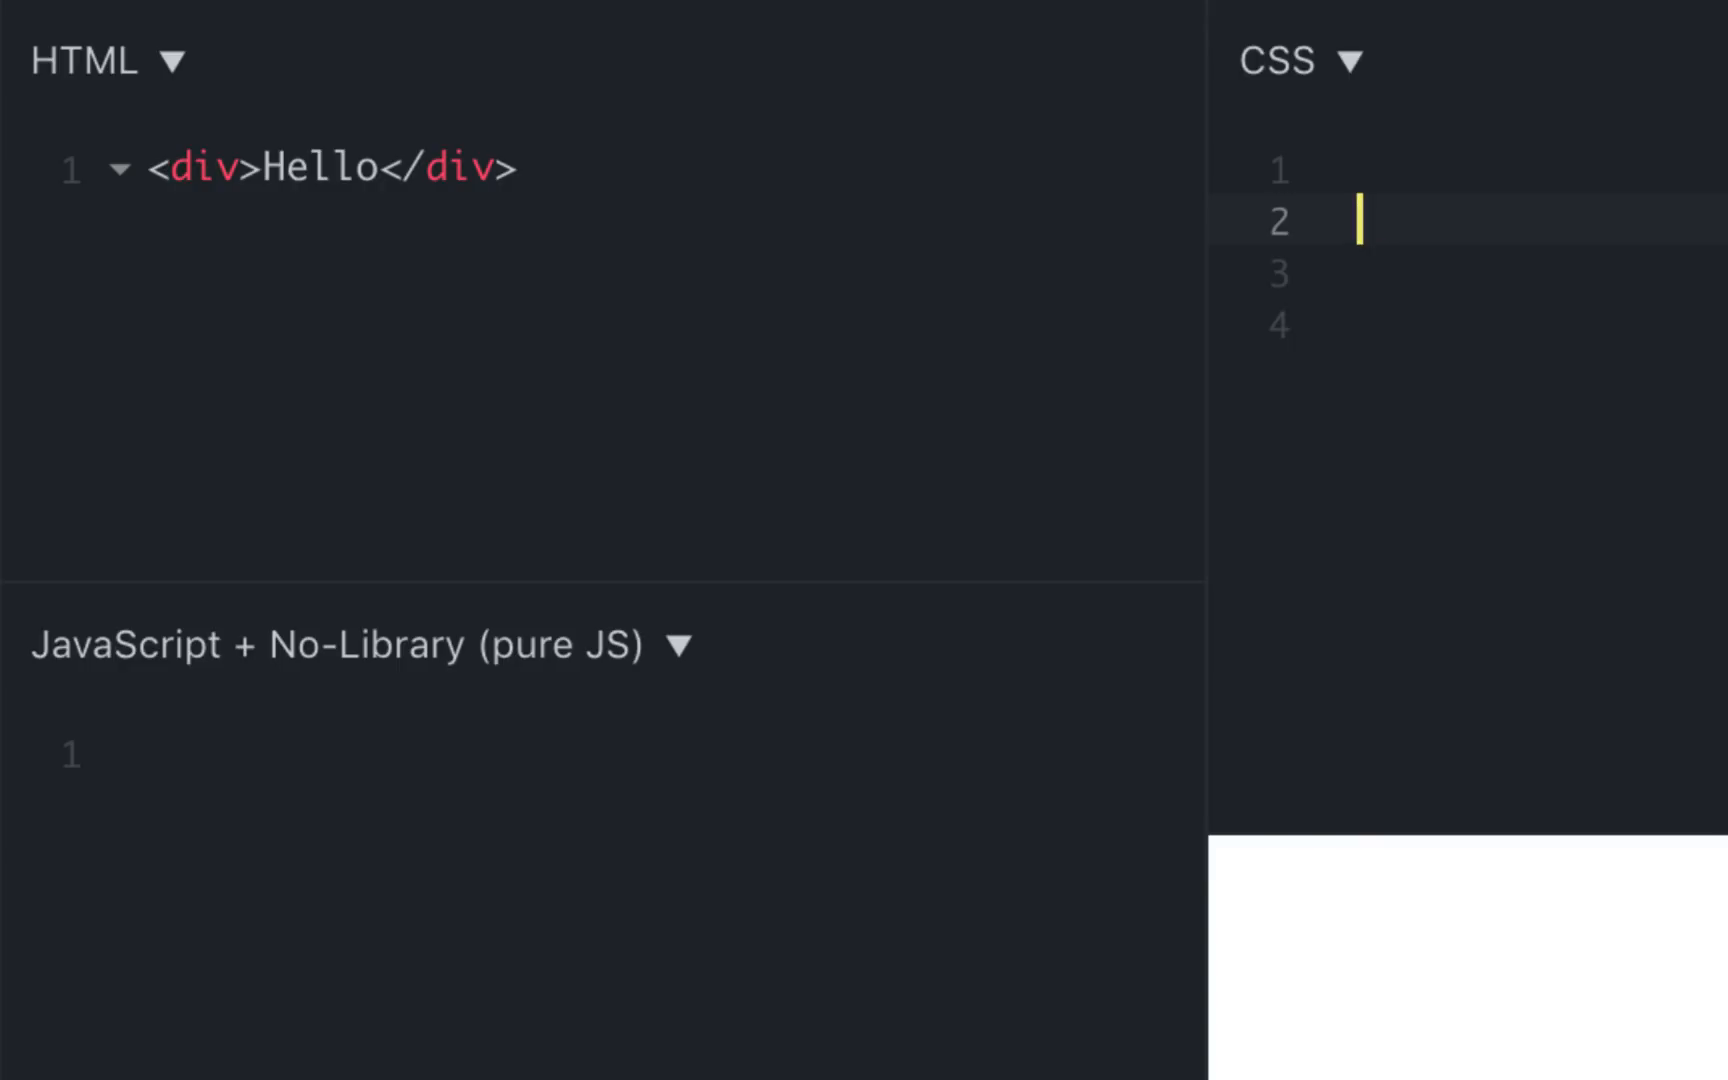
text(div)
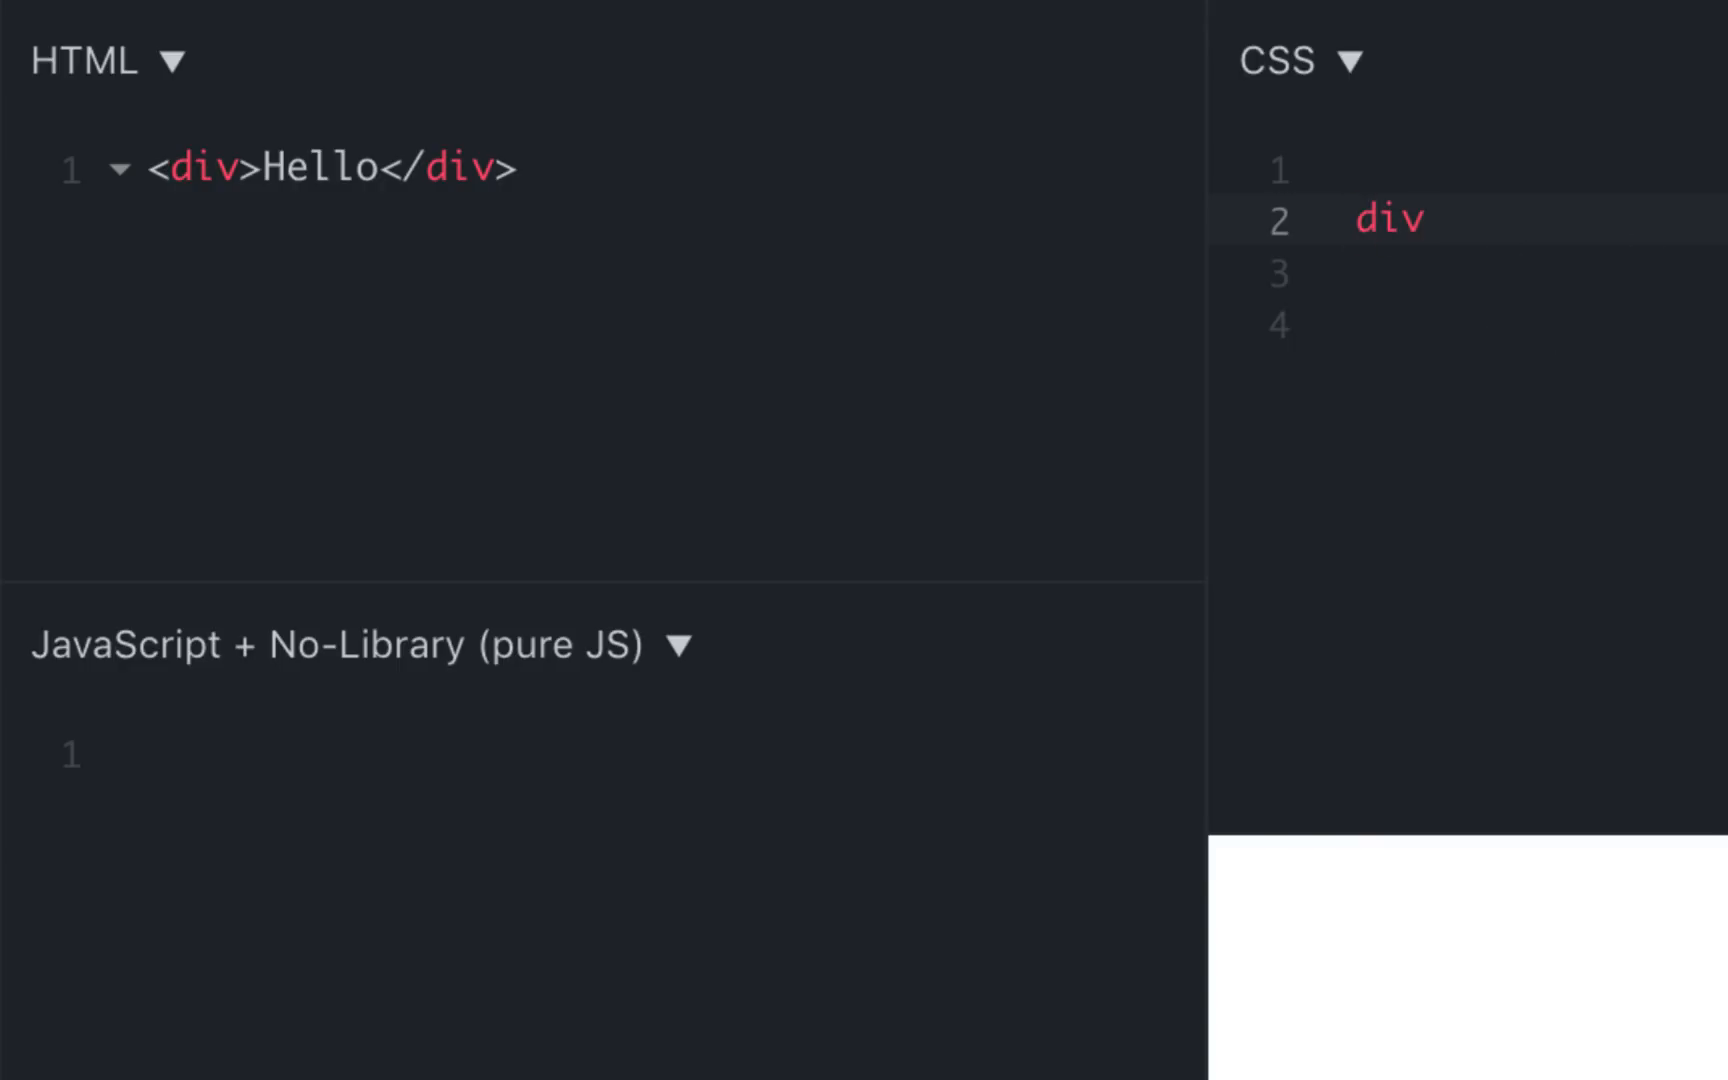
text({)
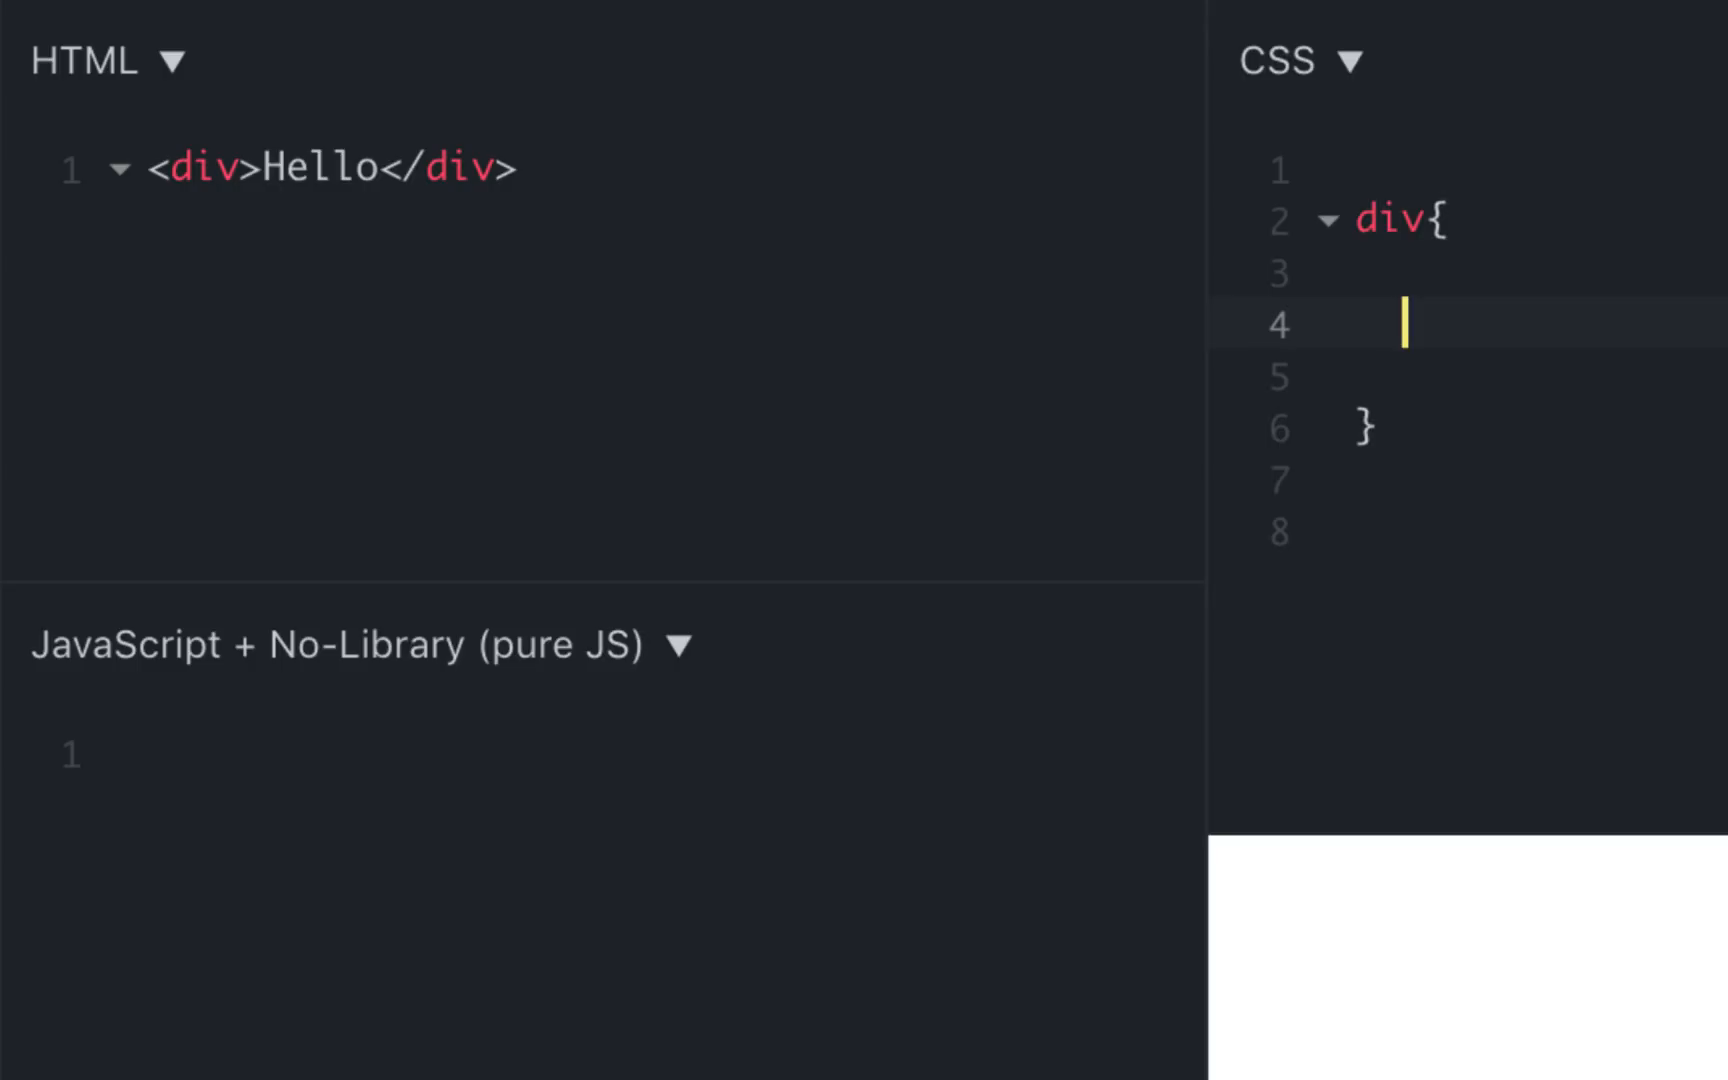
text(col)
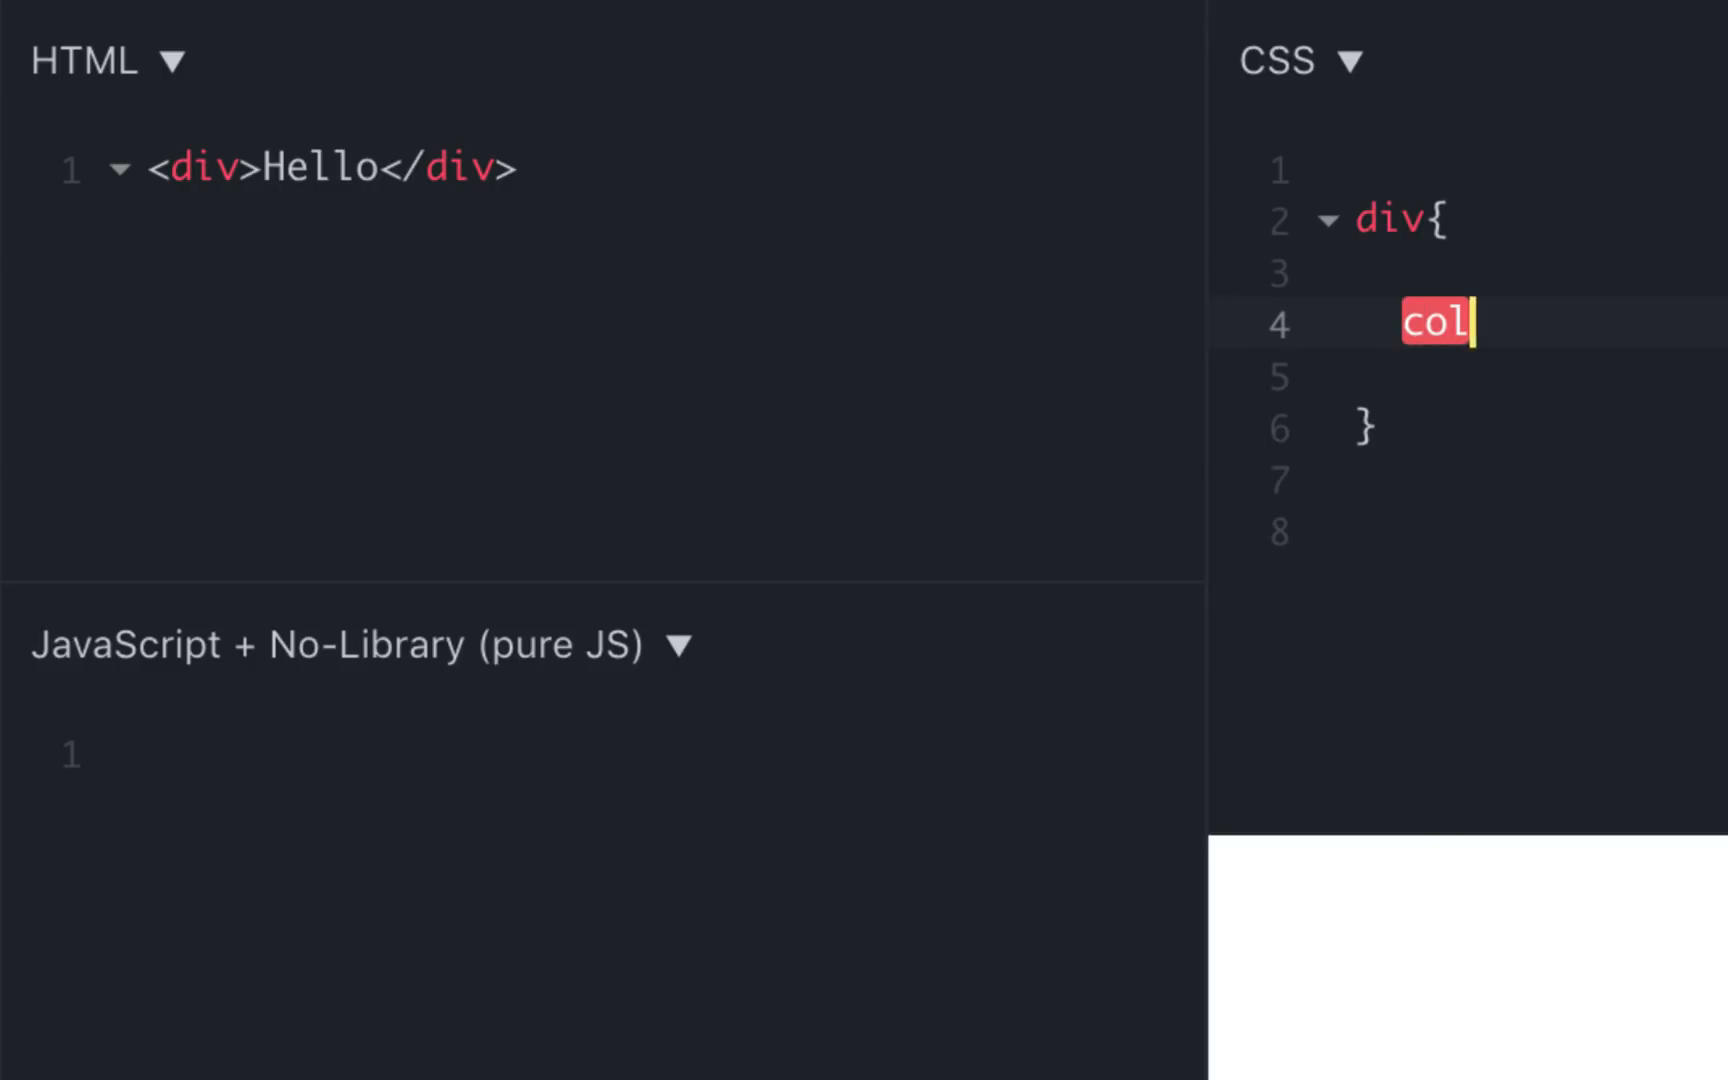
text(or:red)
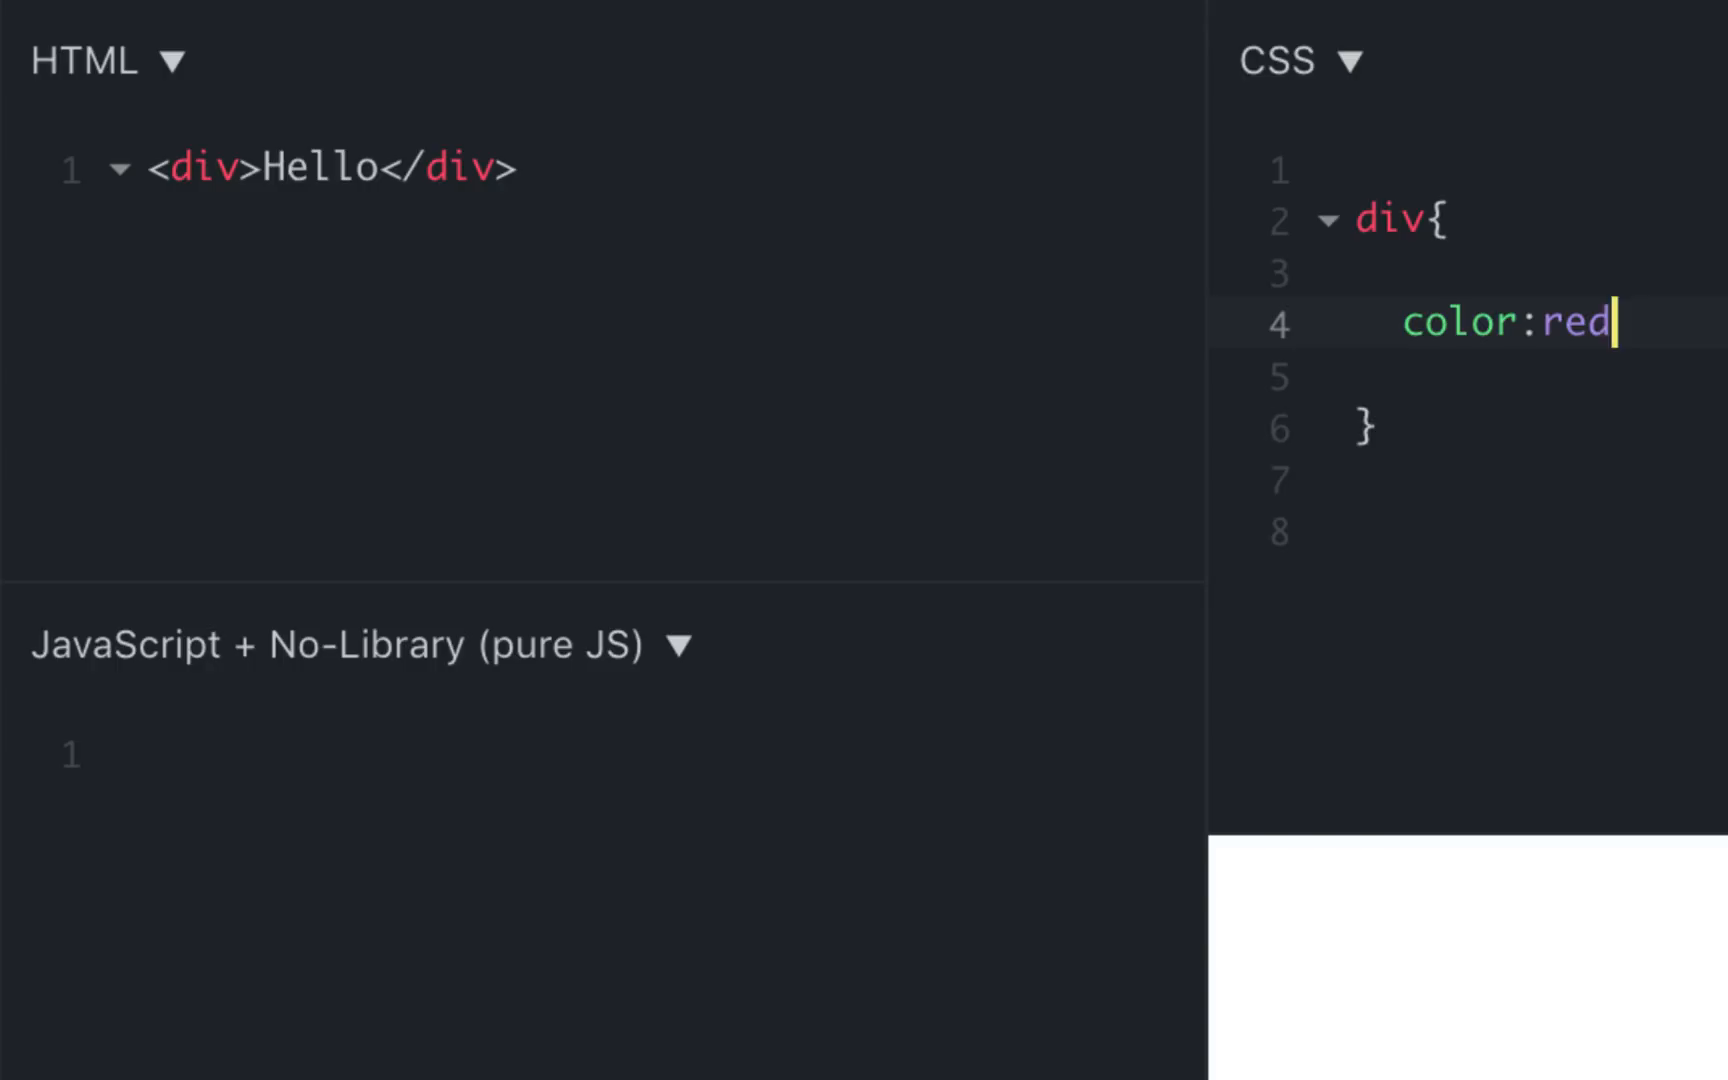
text(;)
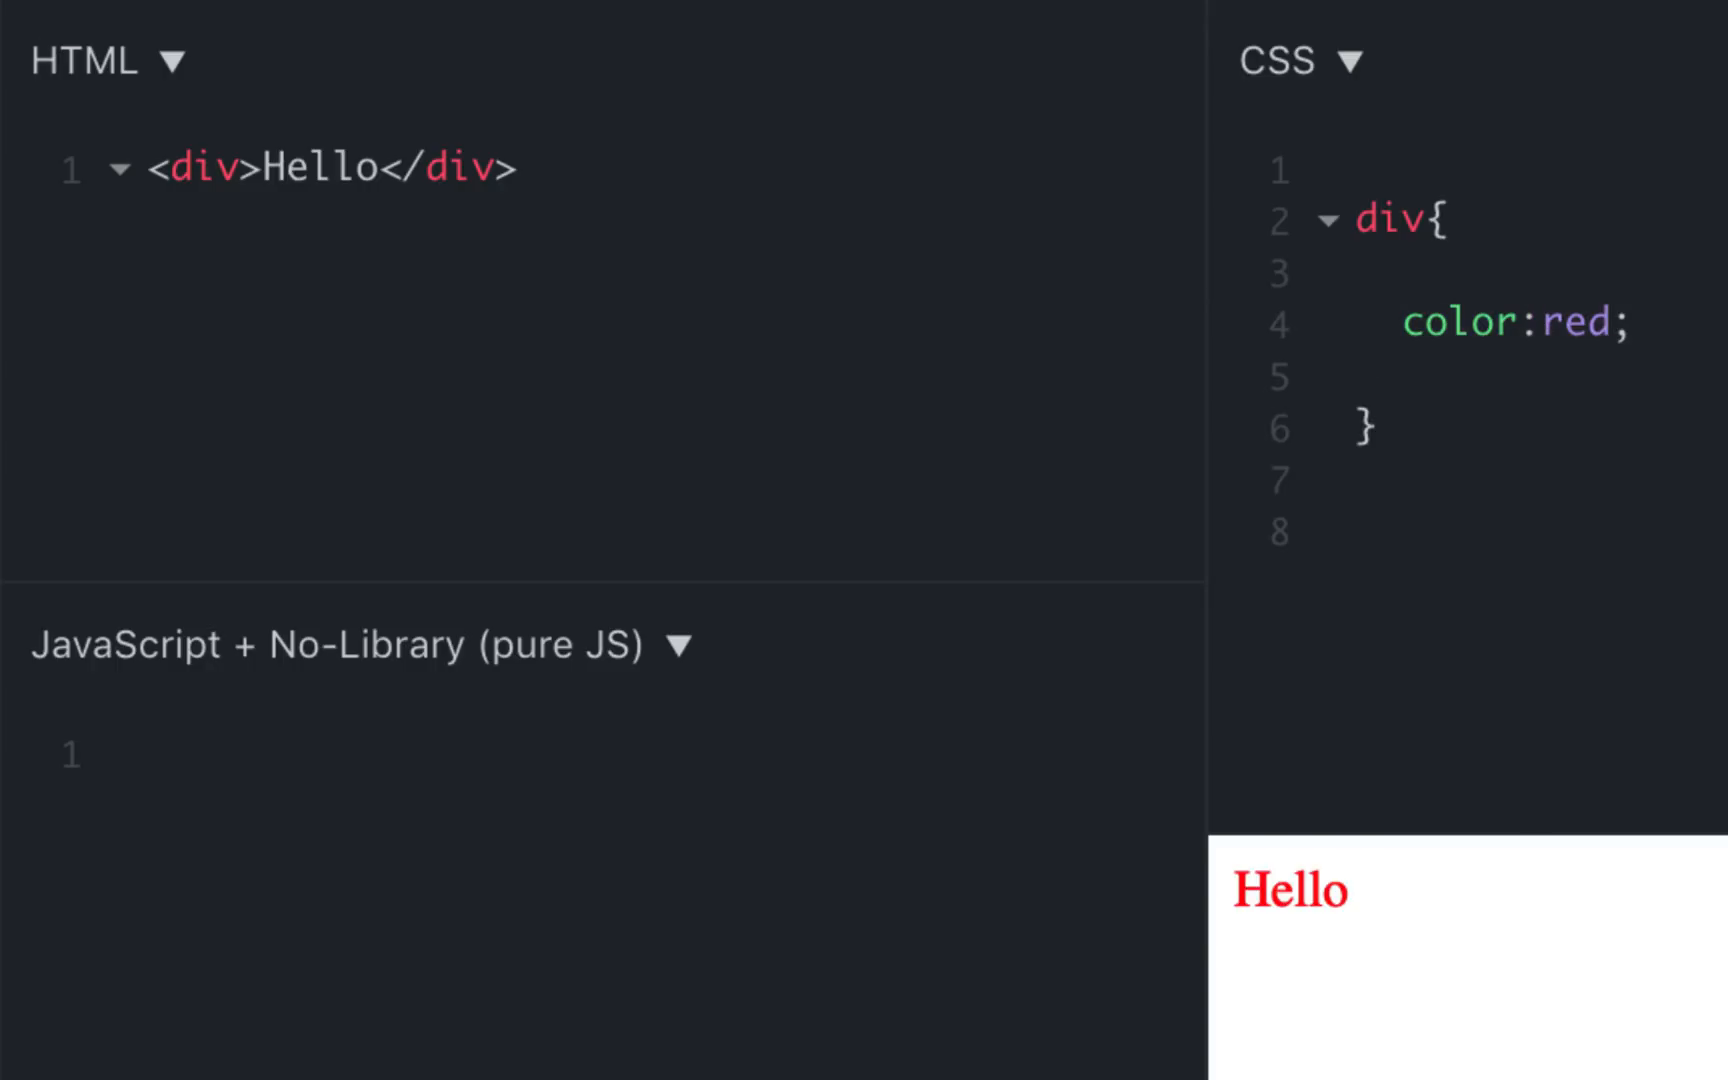
Give the Hello div an inline style="color:green" and run the fiddle
double_click(1290, 890)
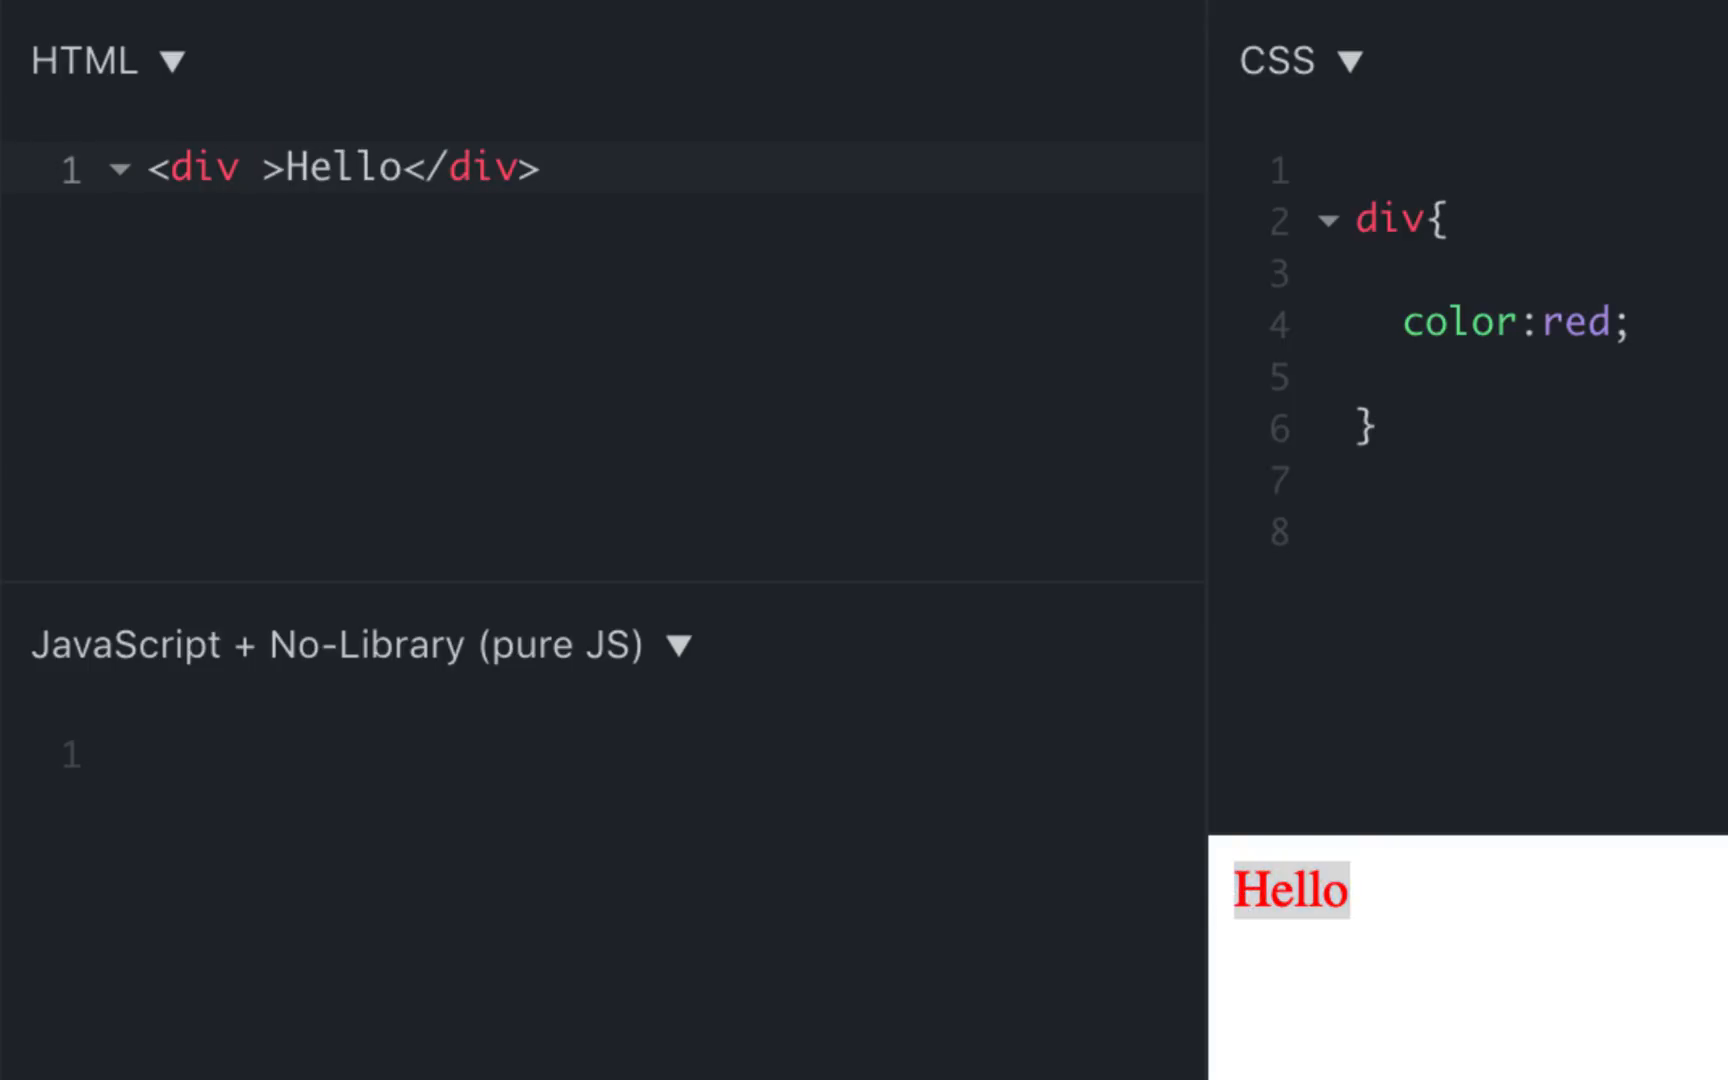
text(sty)
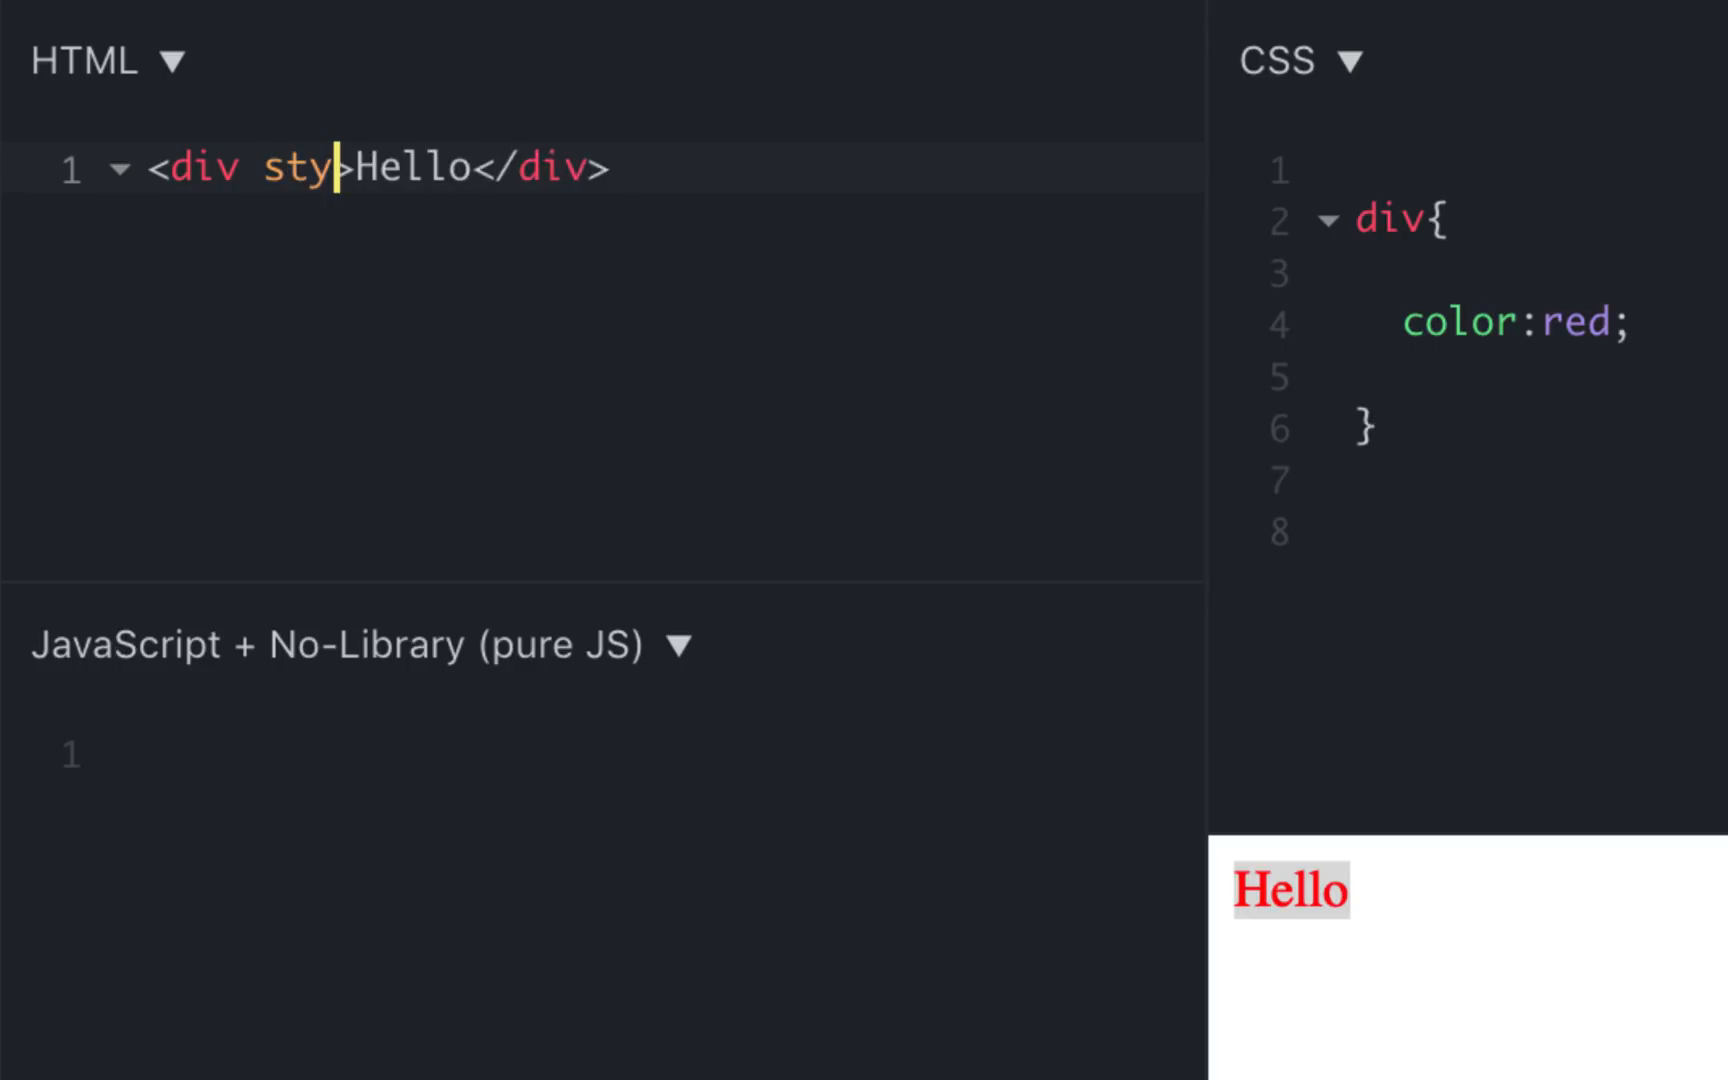
text(le=)
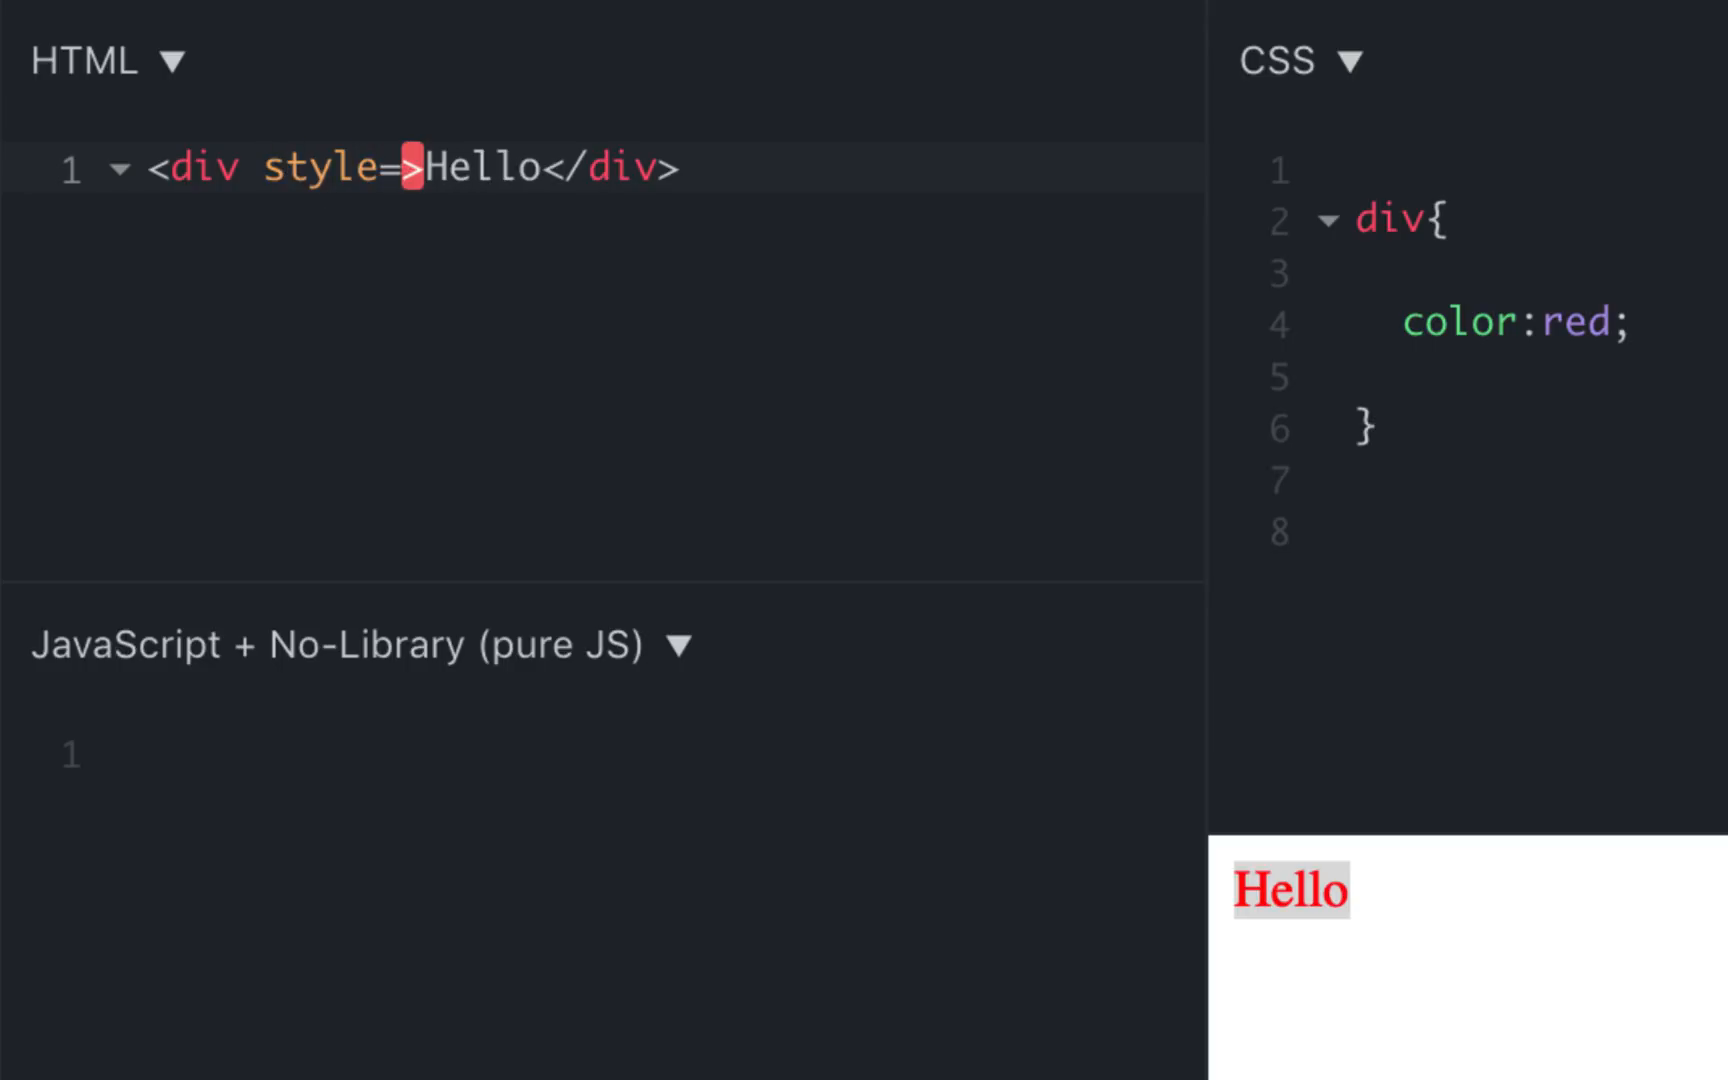
text("color")
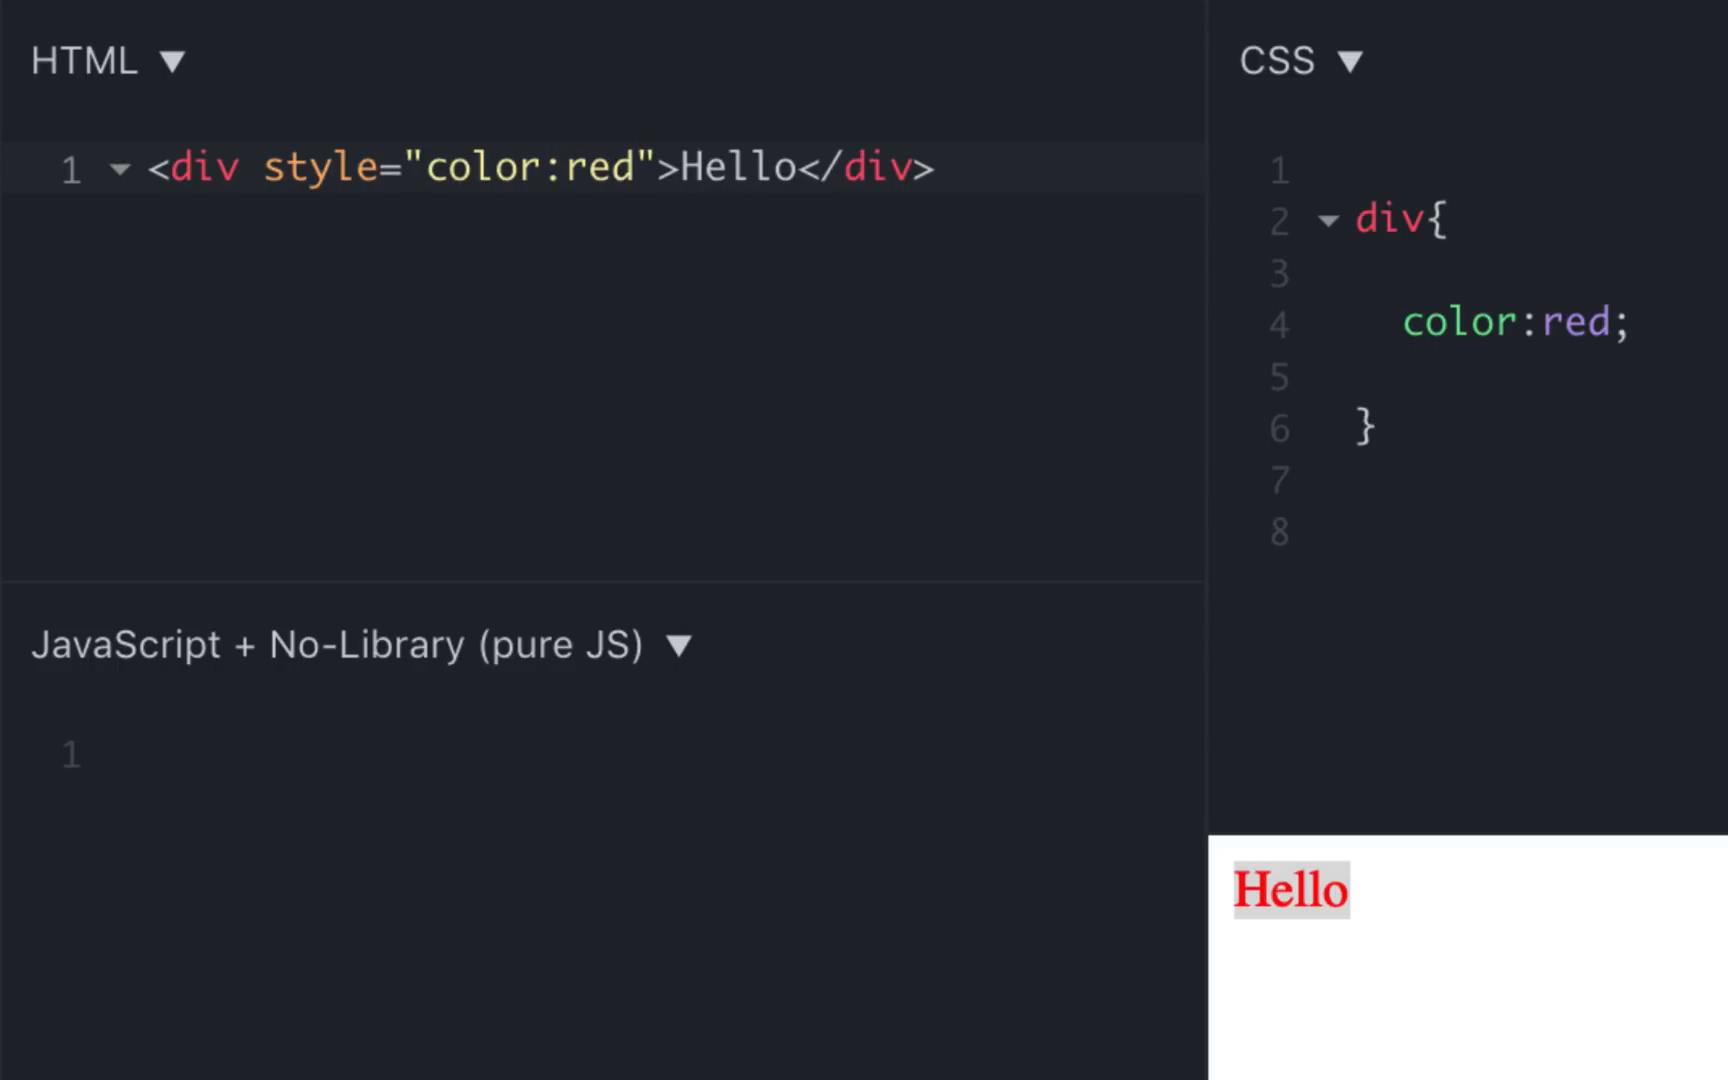
text(ge)
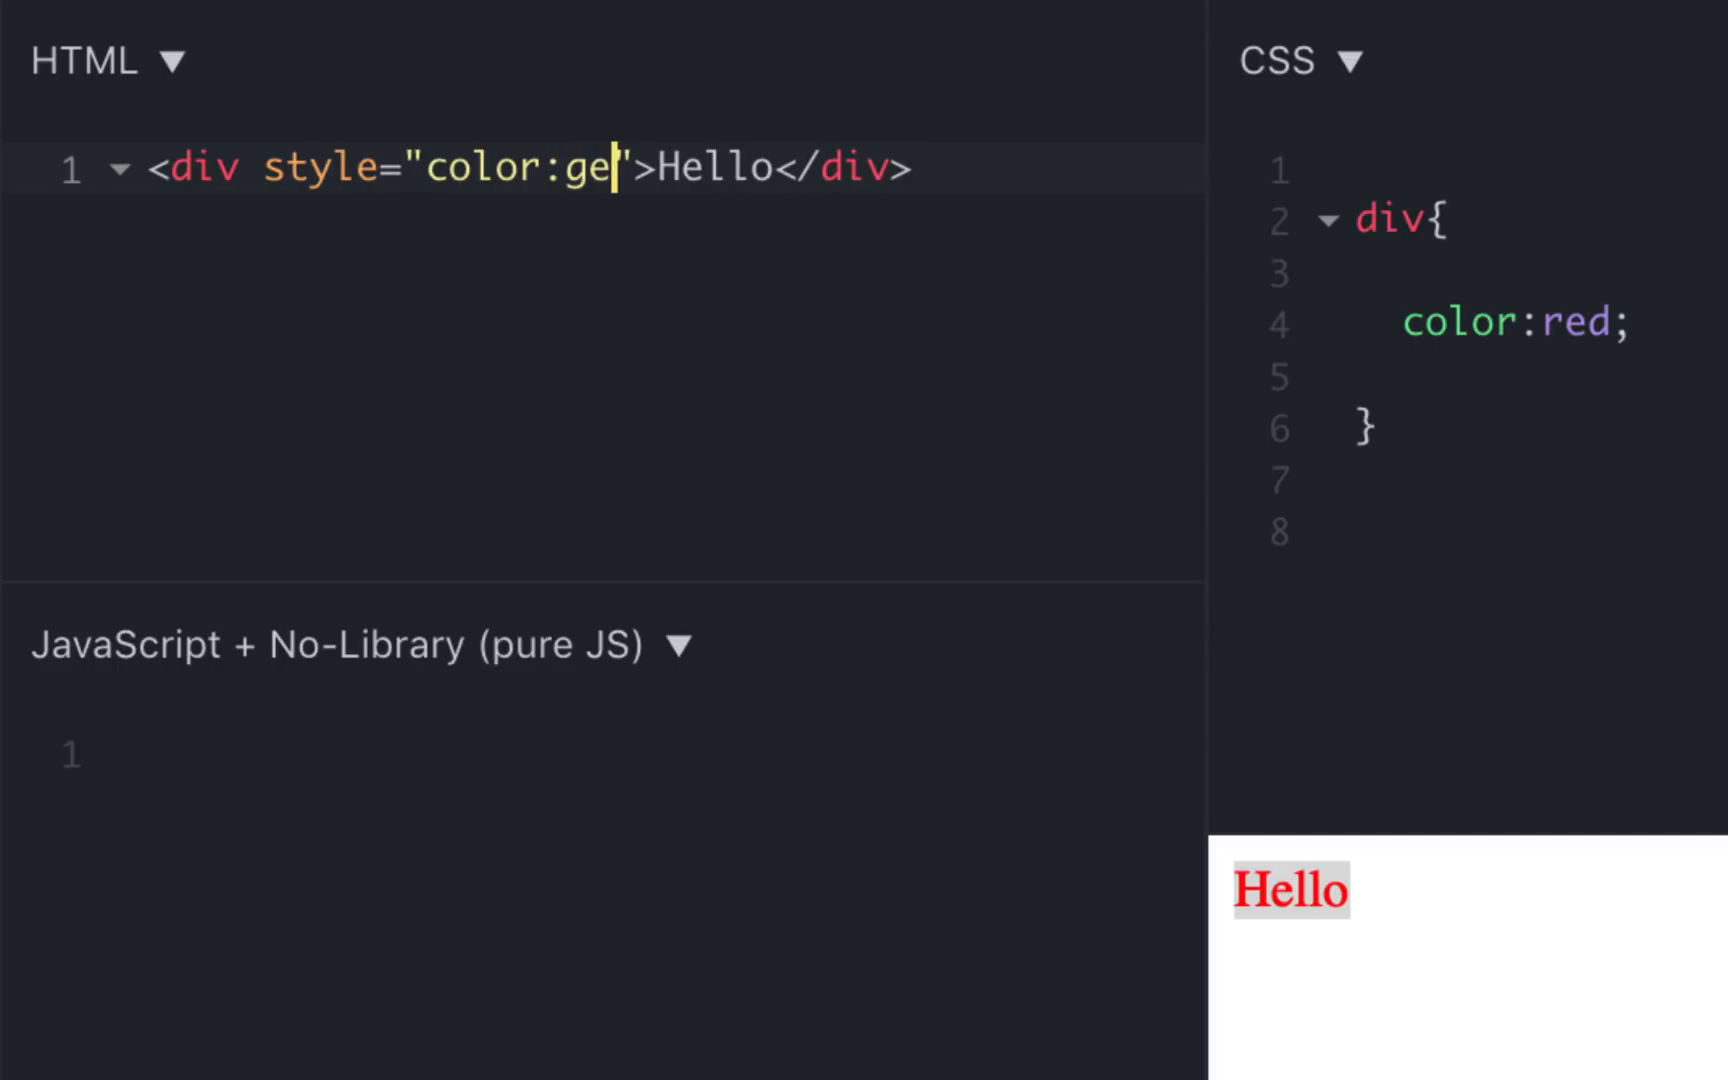
text(en)
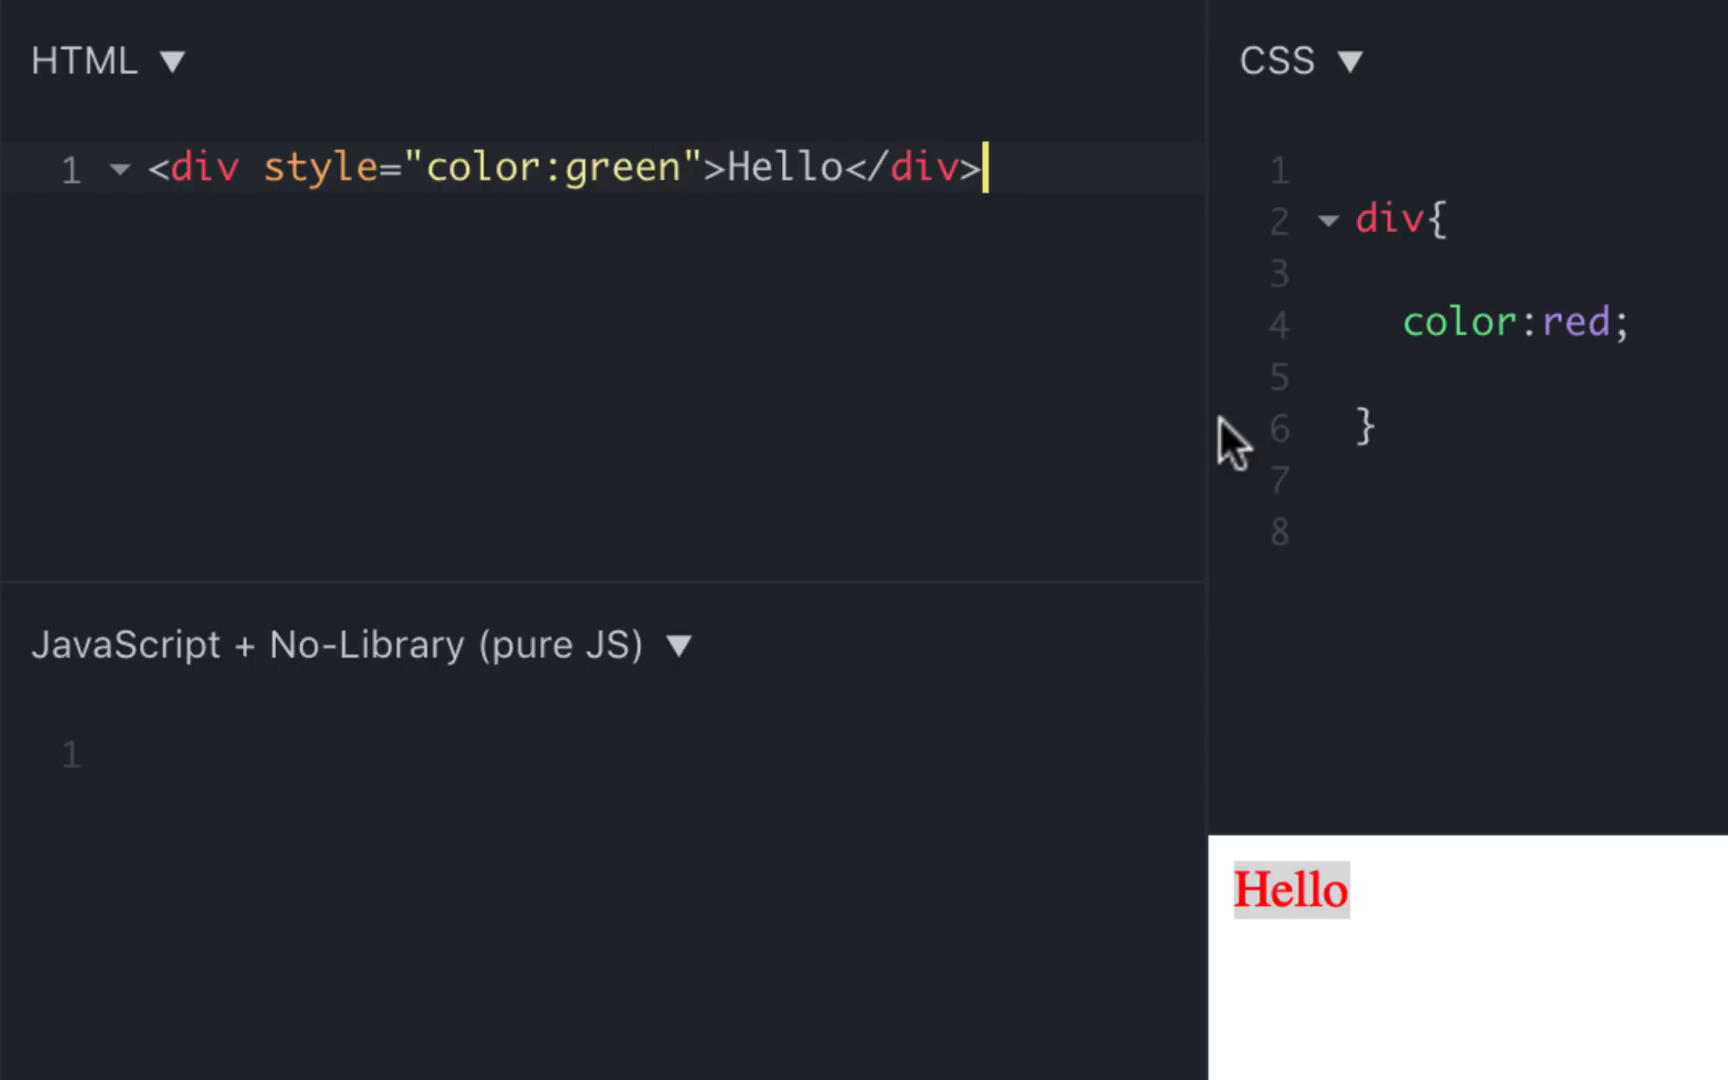
mouse_move(566, 176)
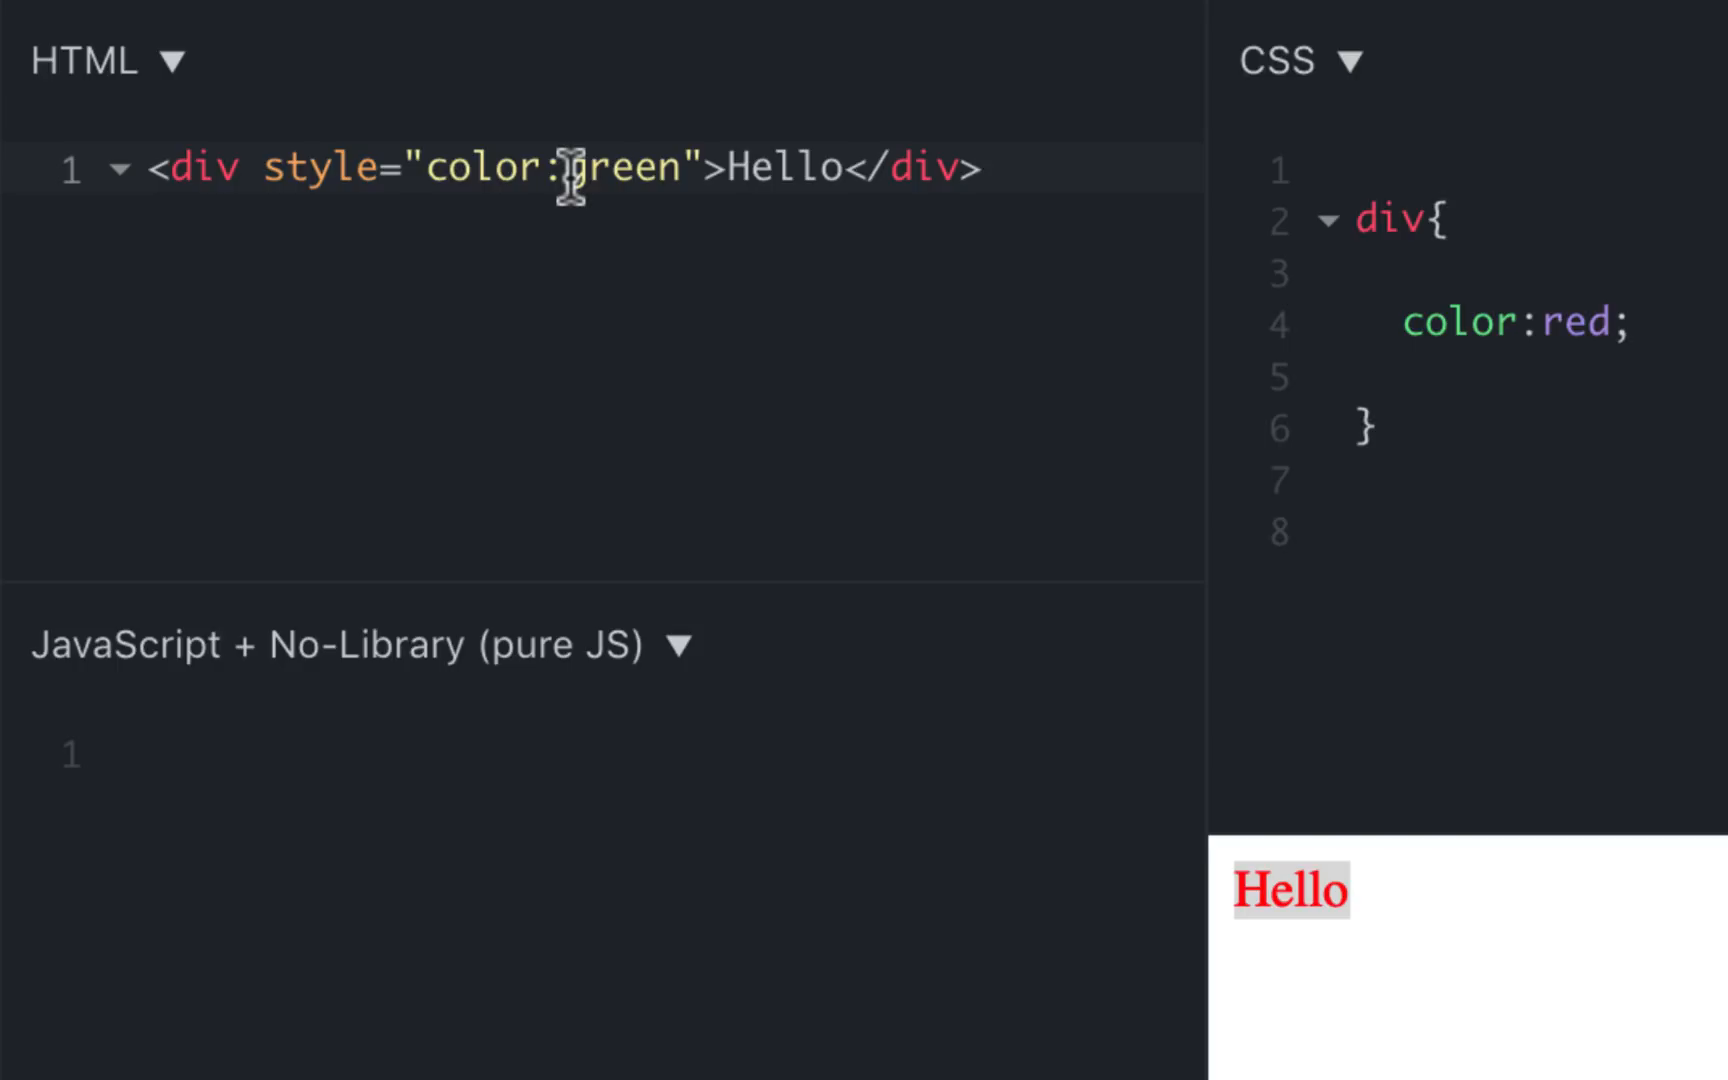
click(980, 168)
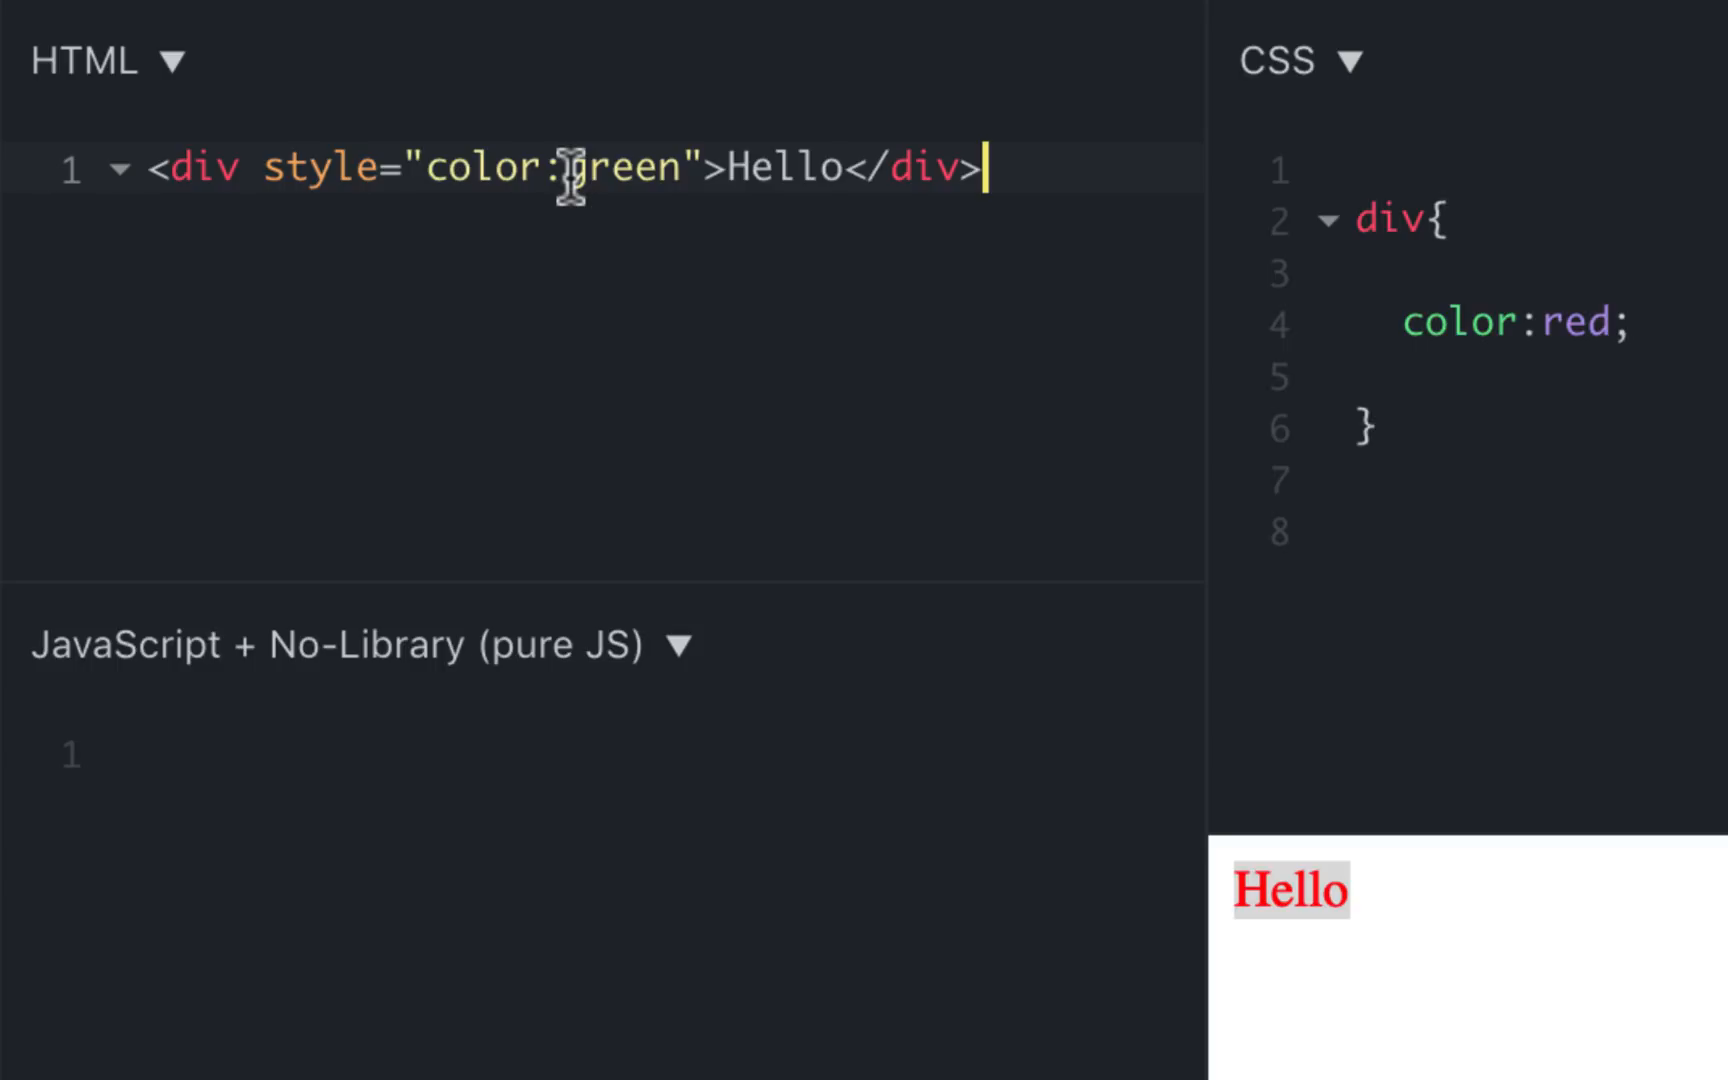
mouse_move(1632, 408)
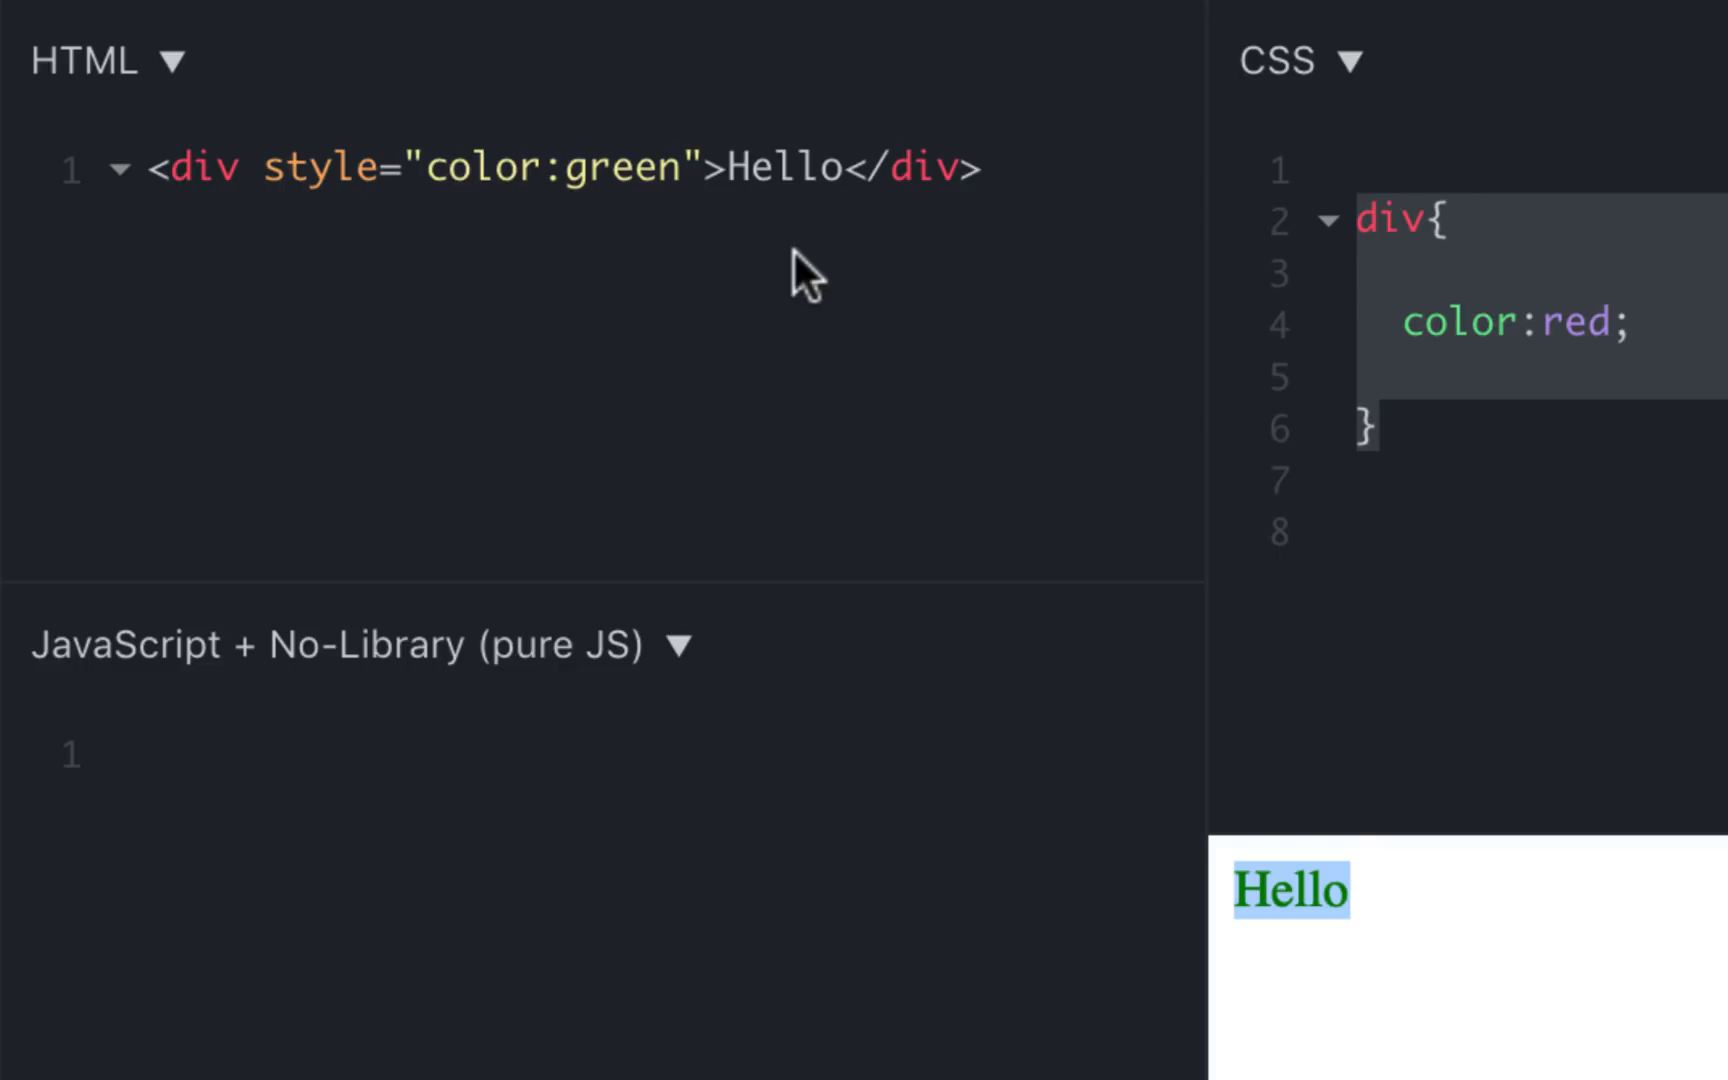
mouse_move(648, 250)
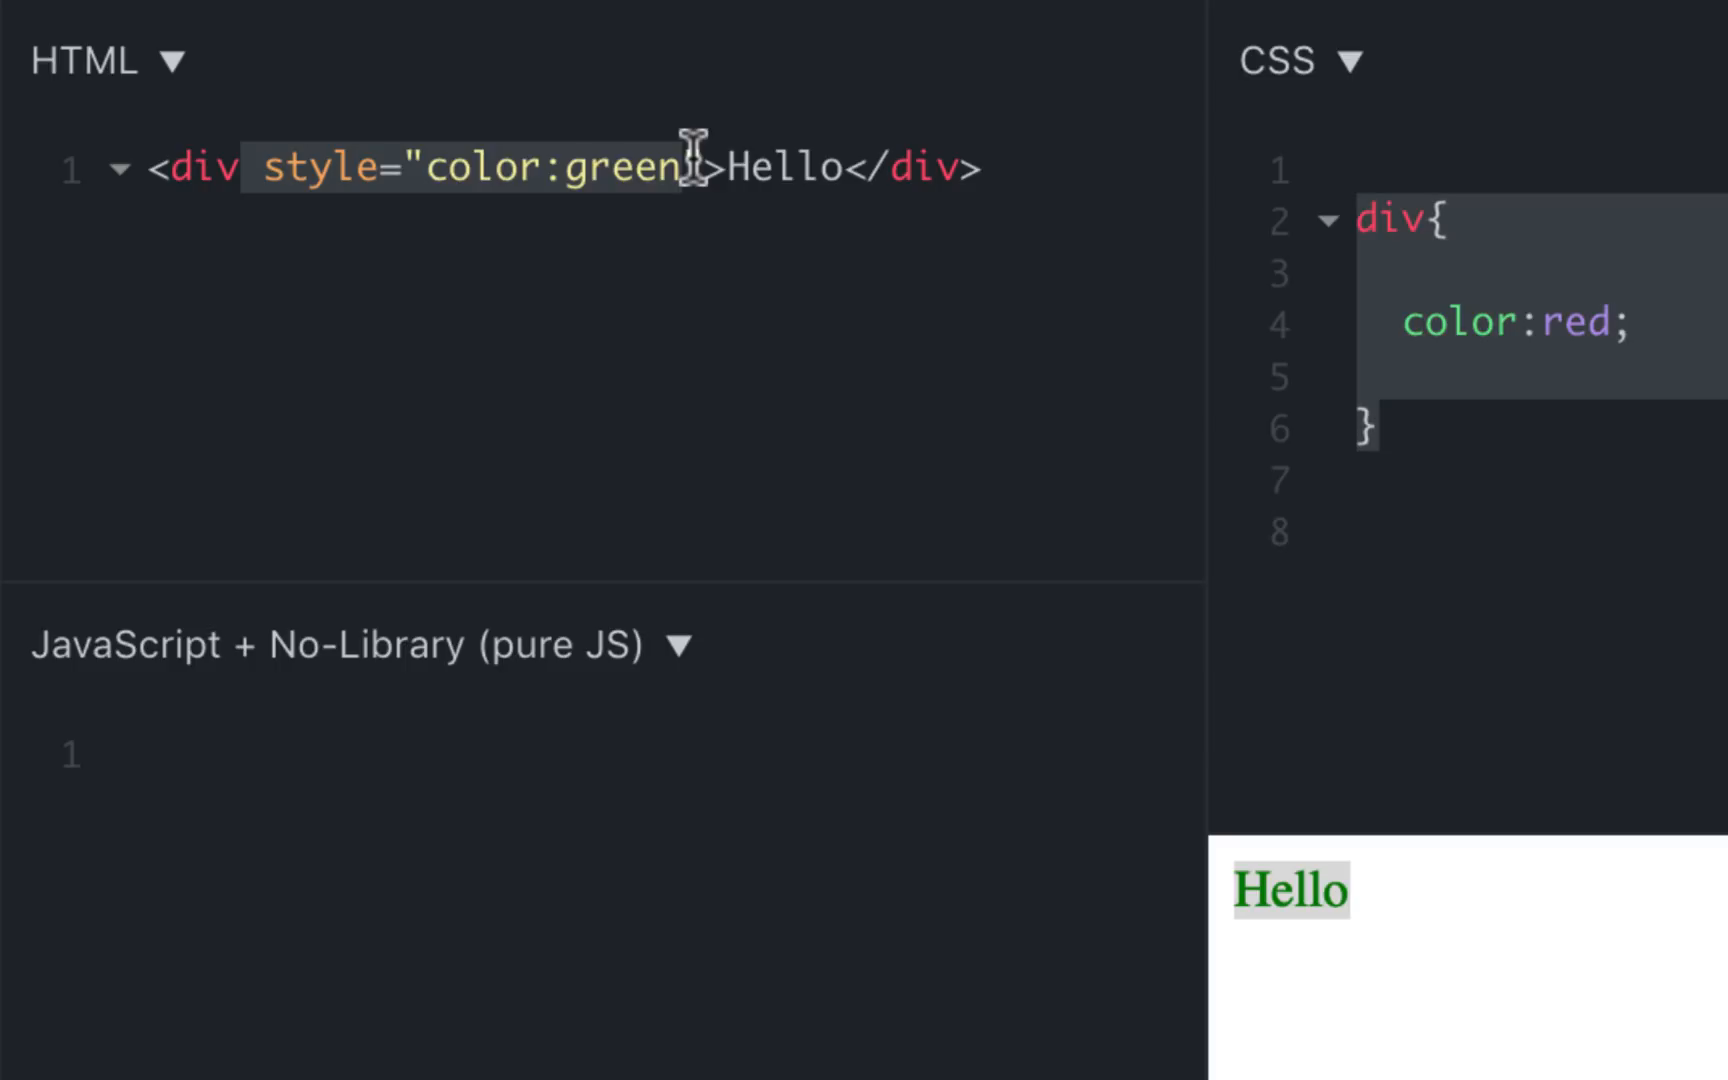
Replace the CSS with a universal rule * { color:green }
key(Delete)
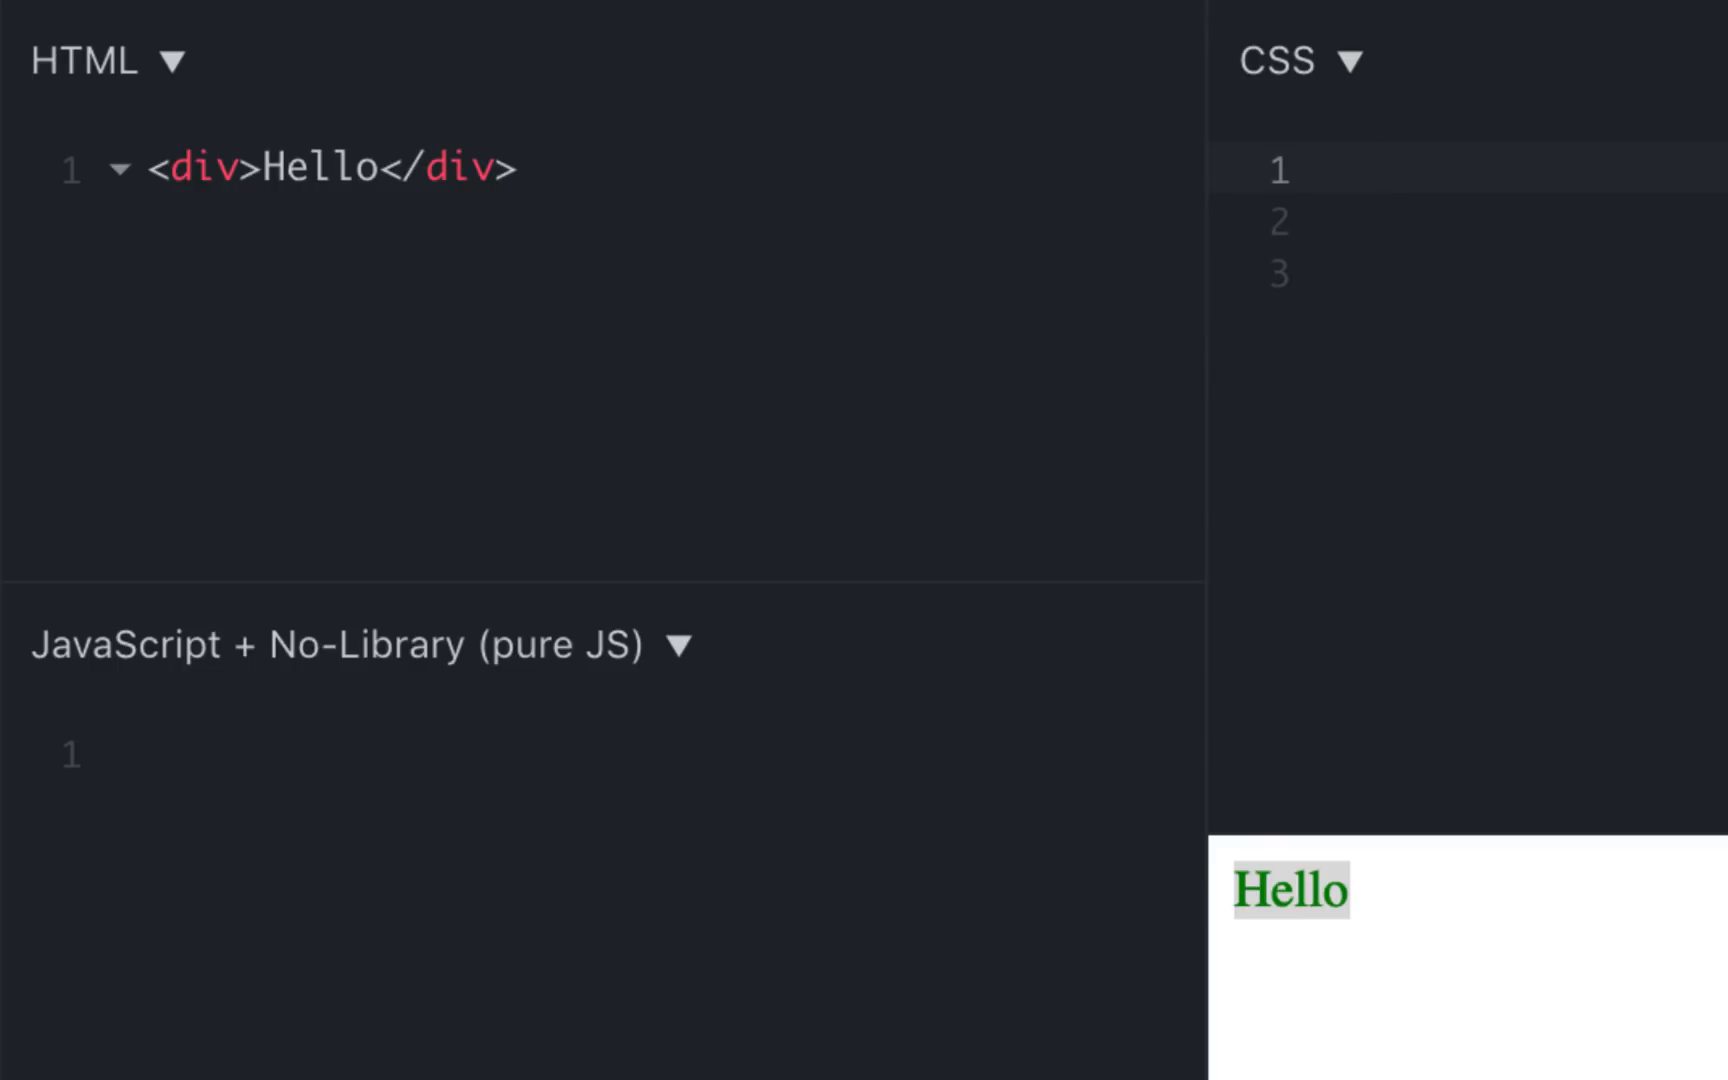
click(1360, 170)
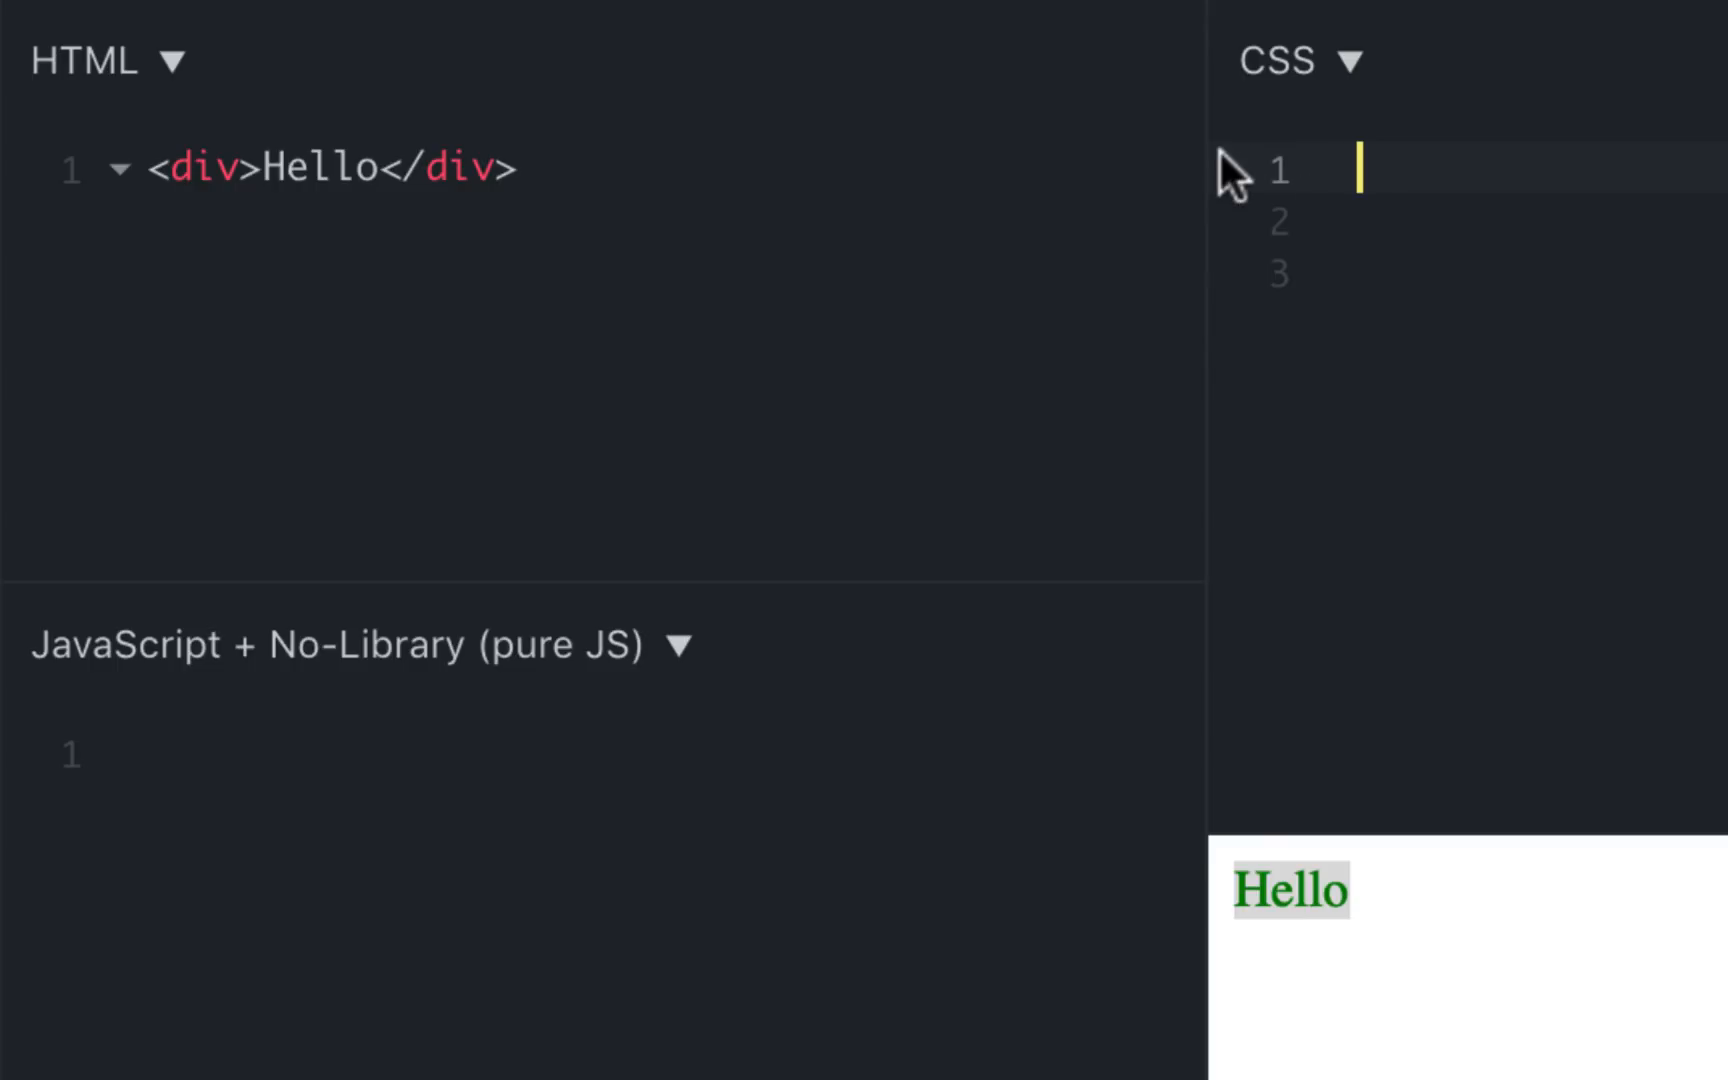
drag(1206, 126, 932, 126)
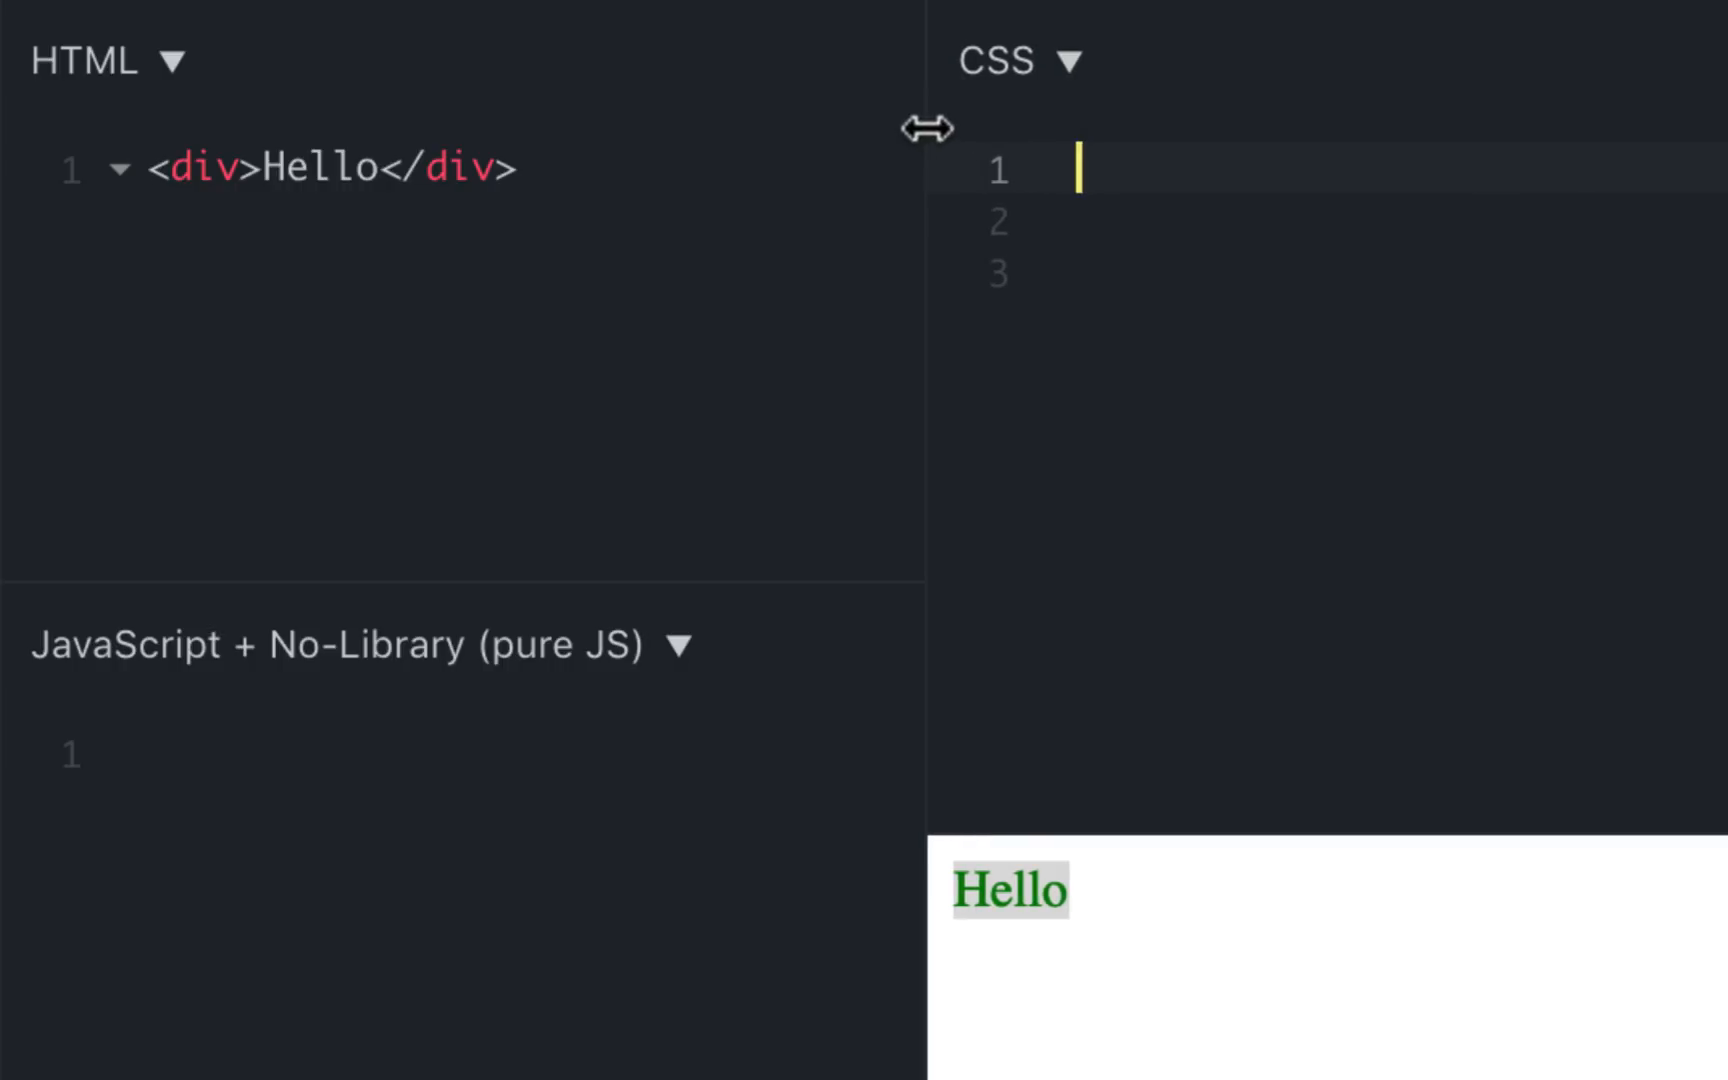
mouse_move(1358, 186)
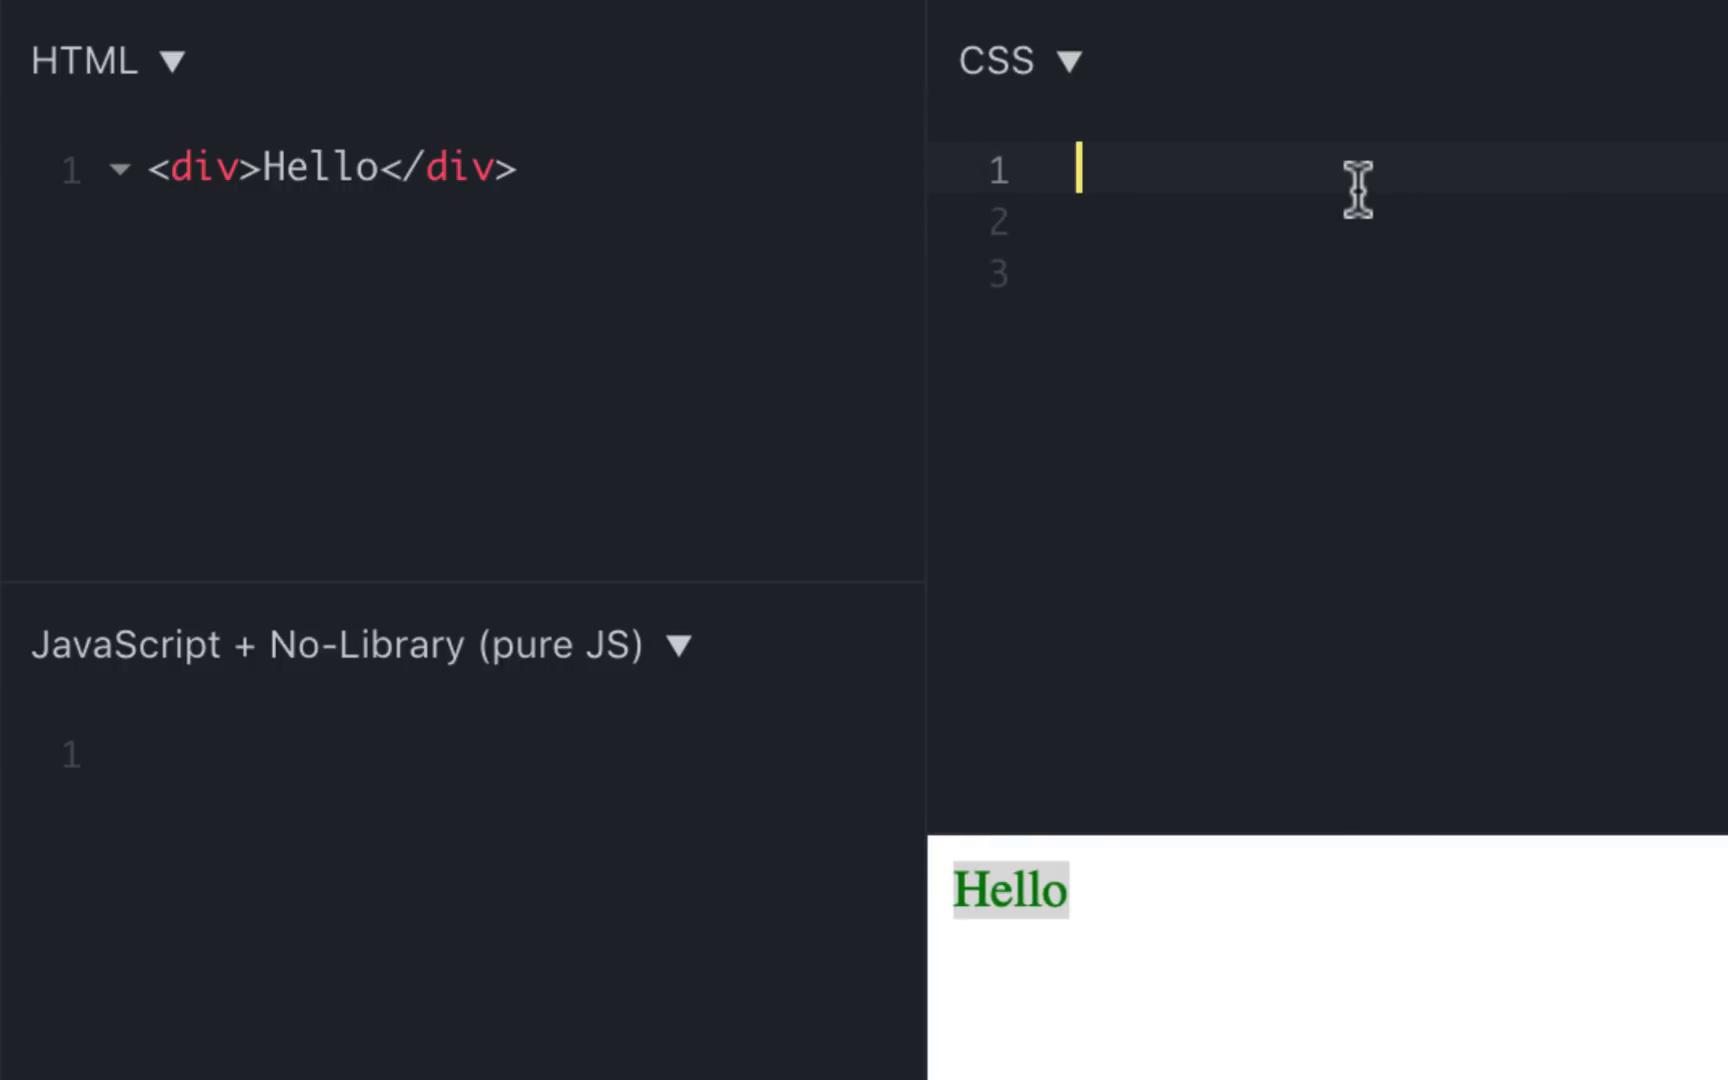
text(*)
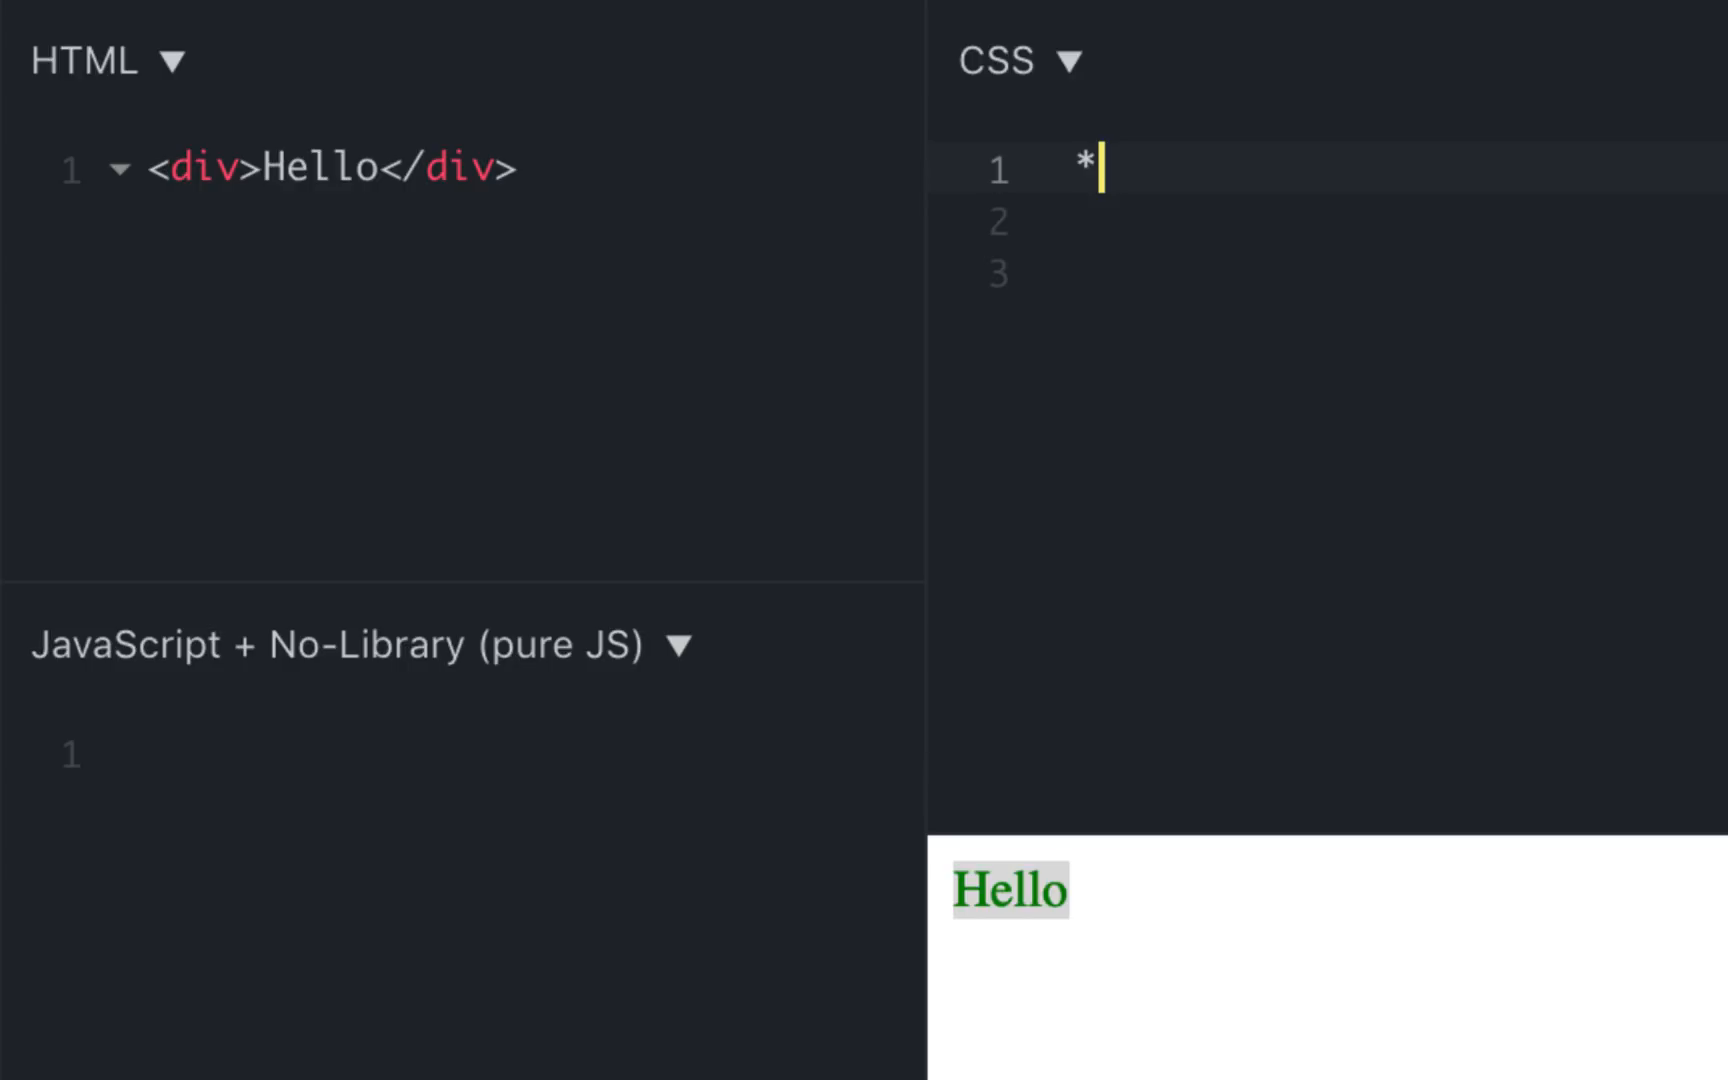
text({)
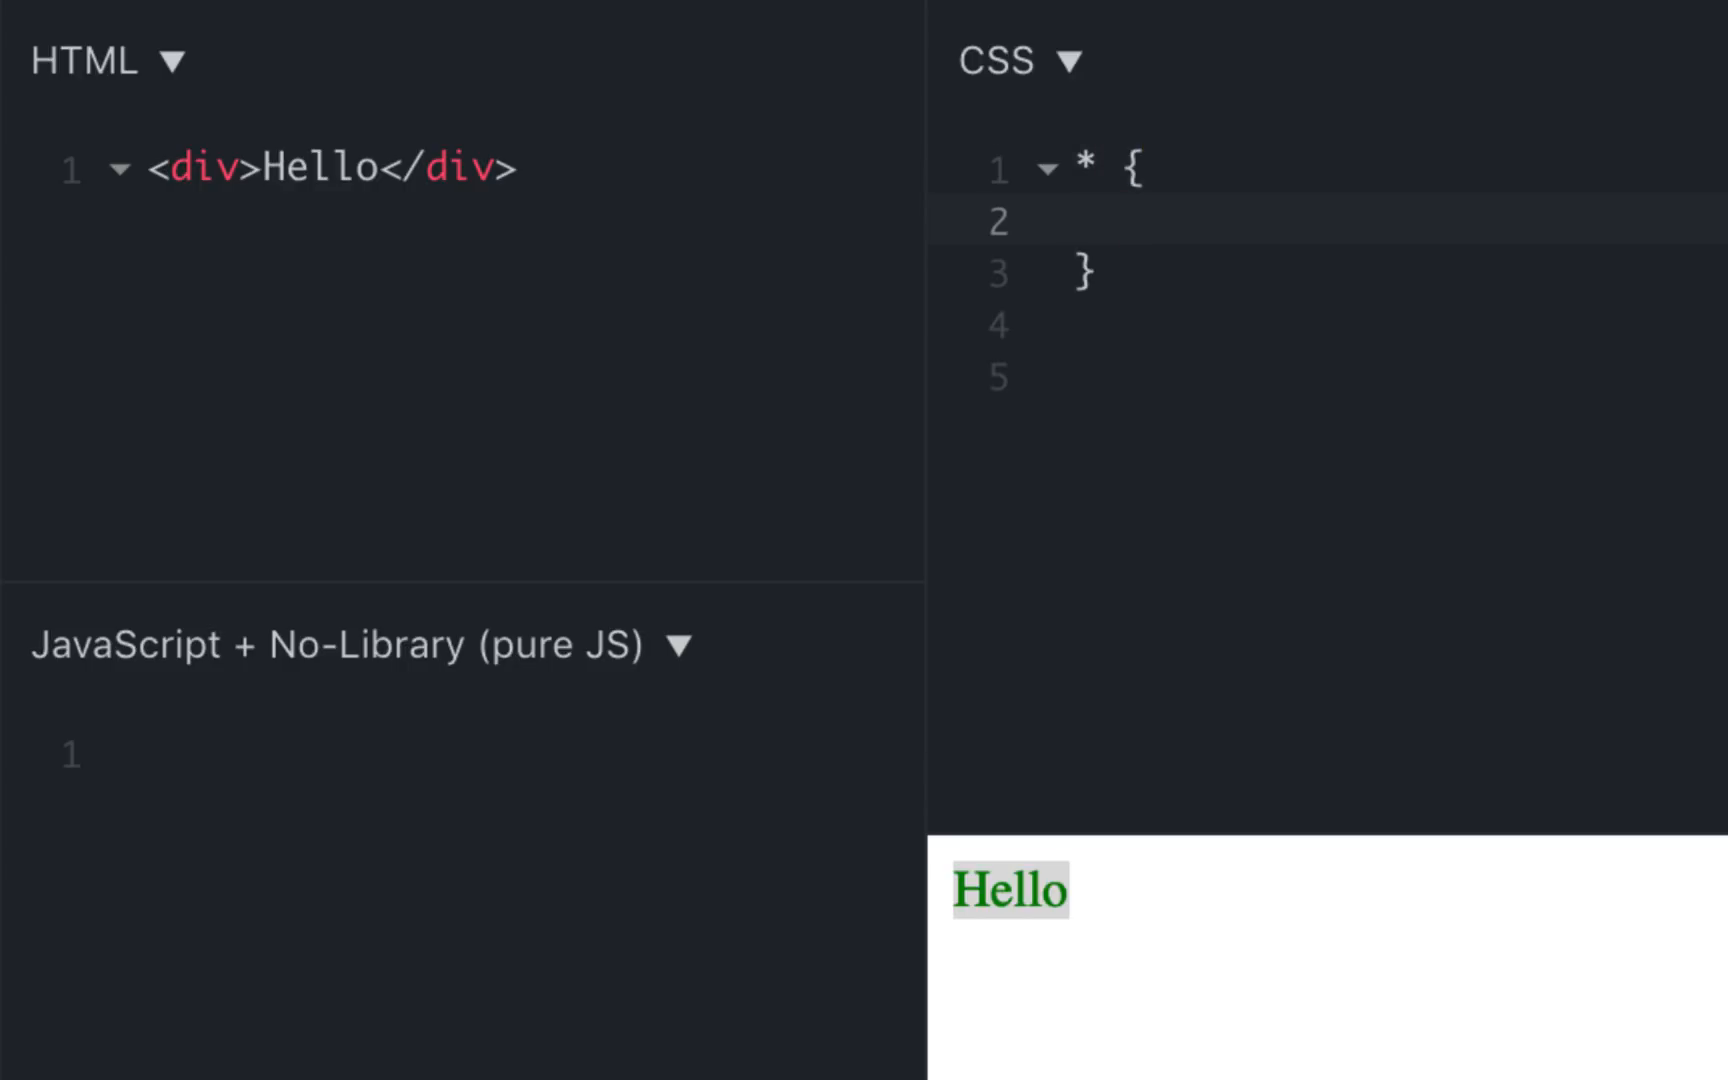
text(co)
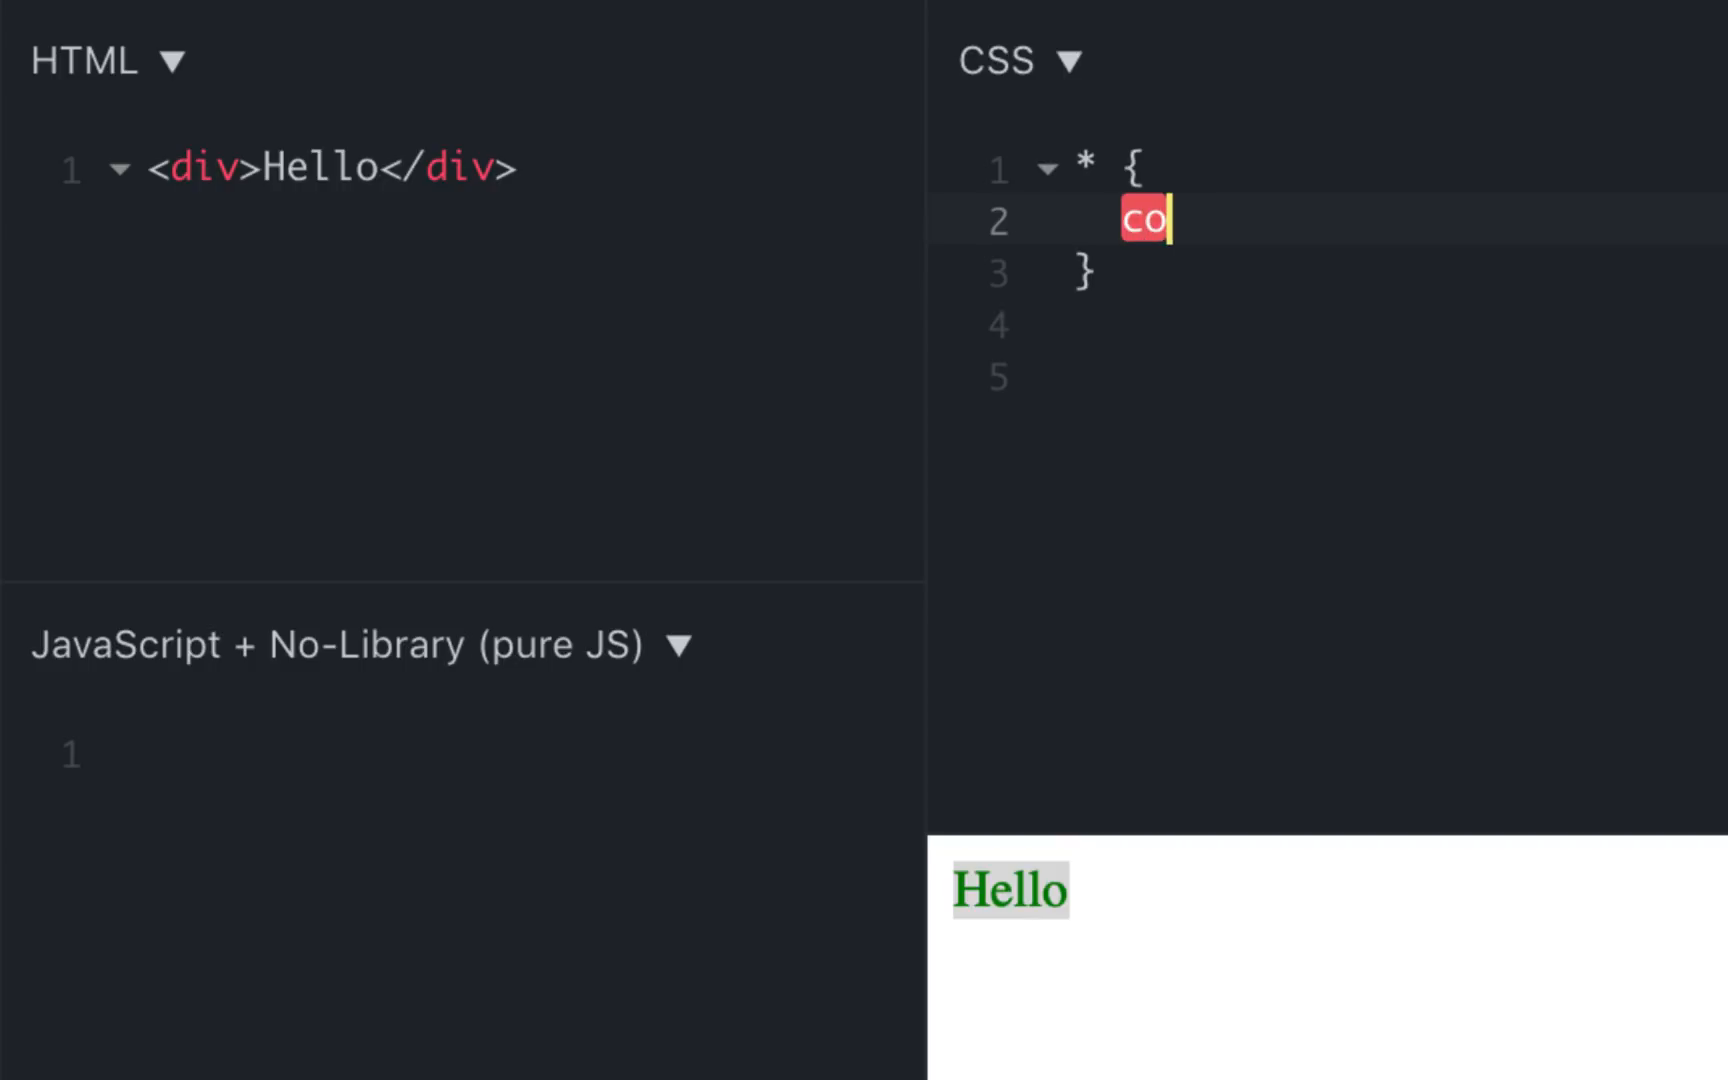
text(lor:gr)
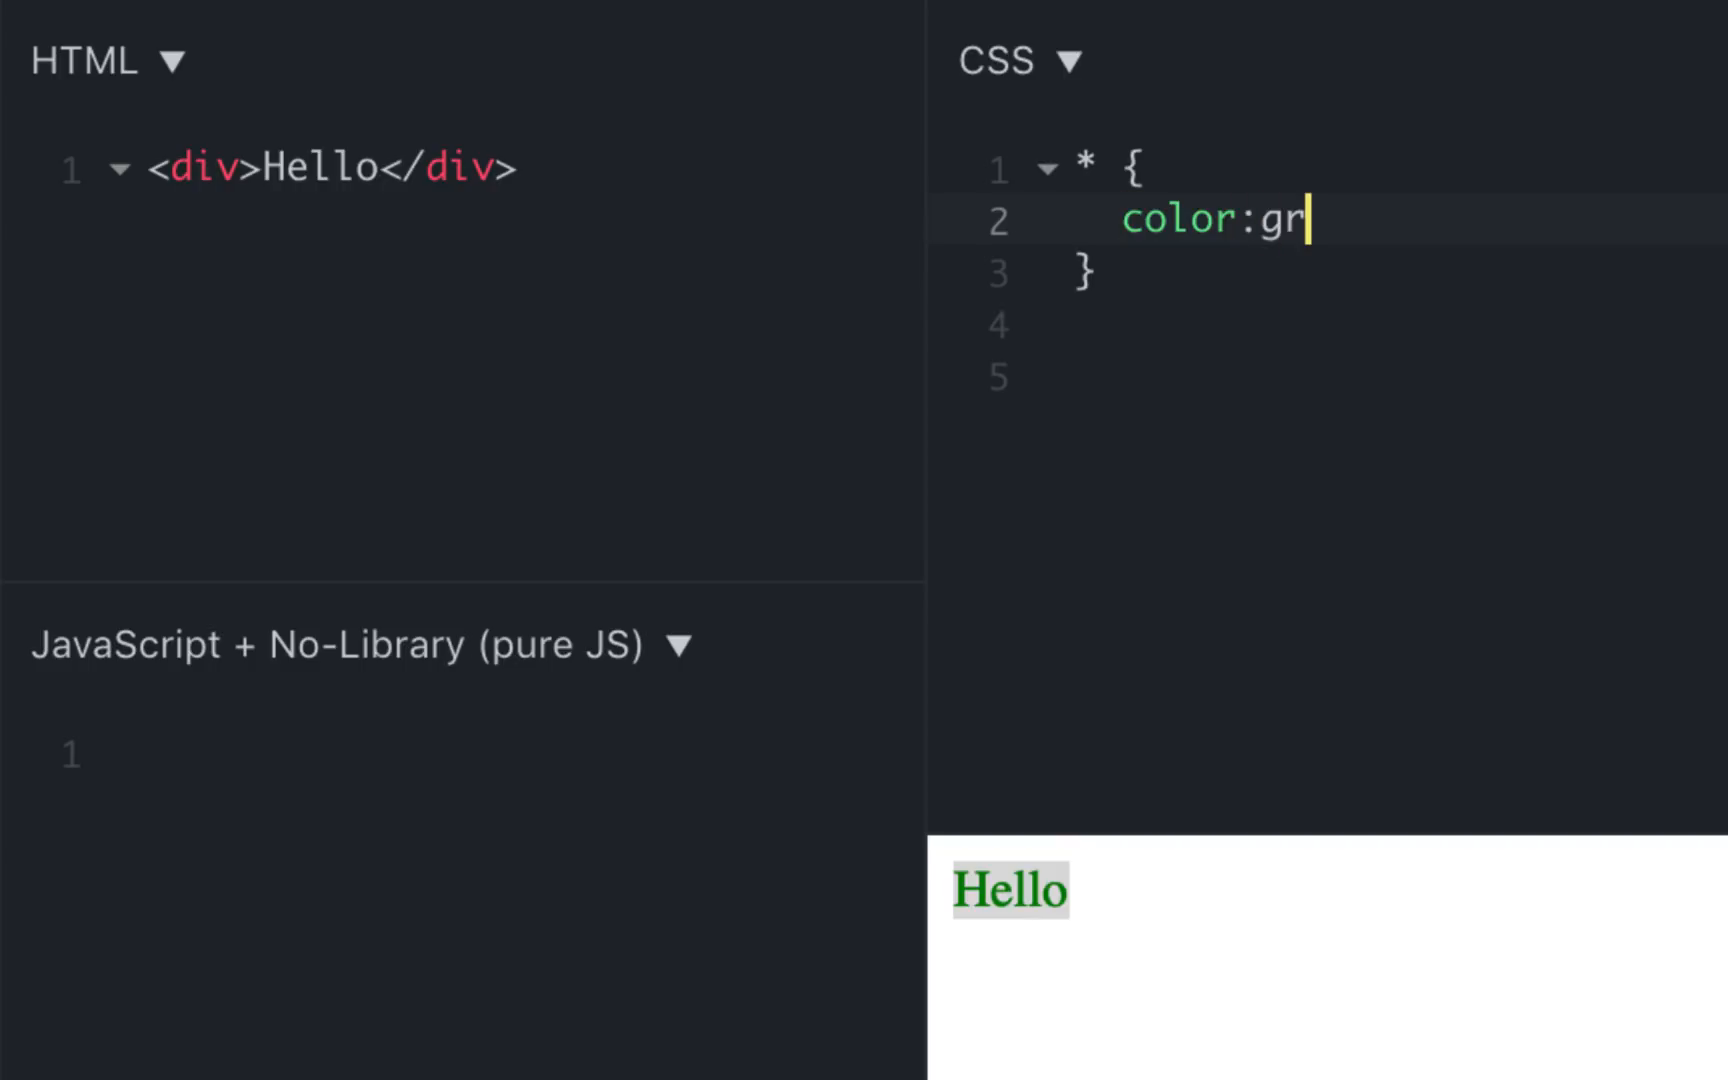
text(een;)
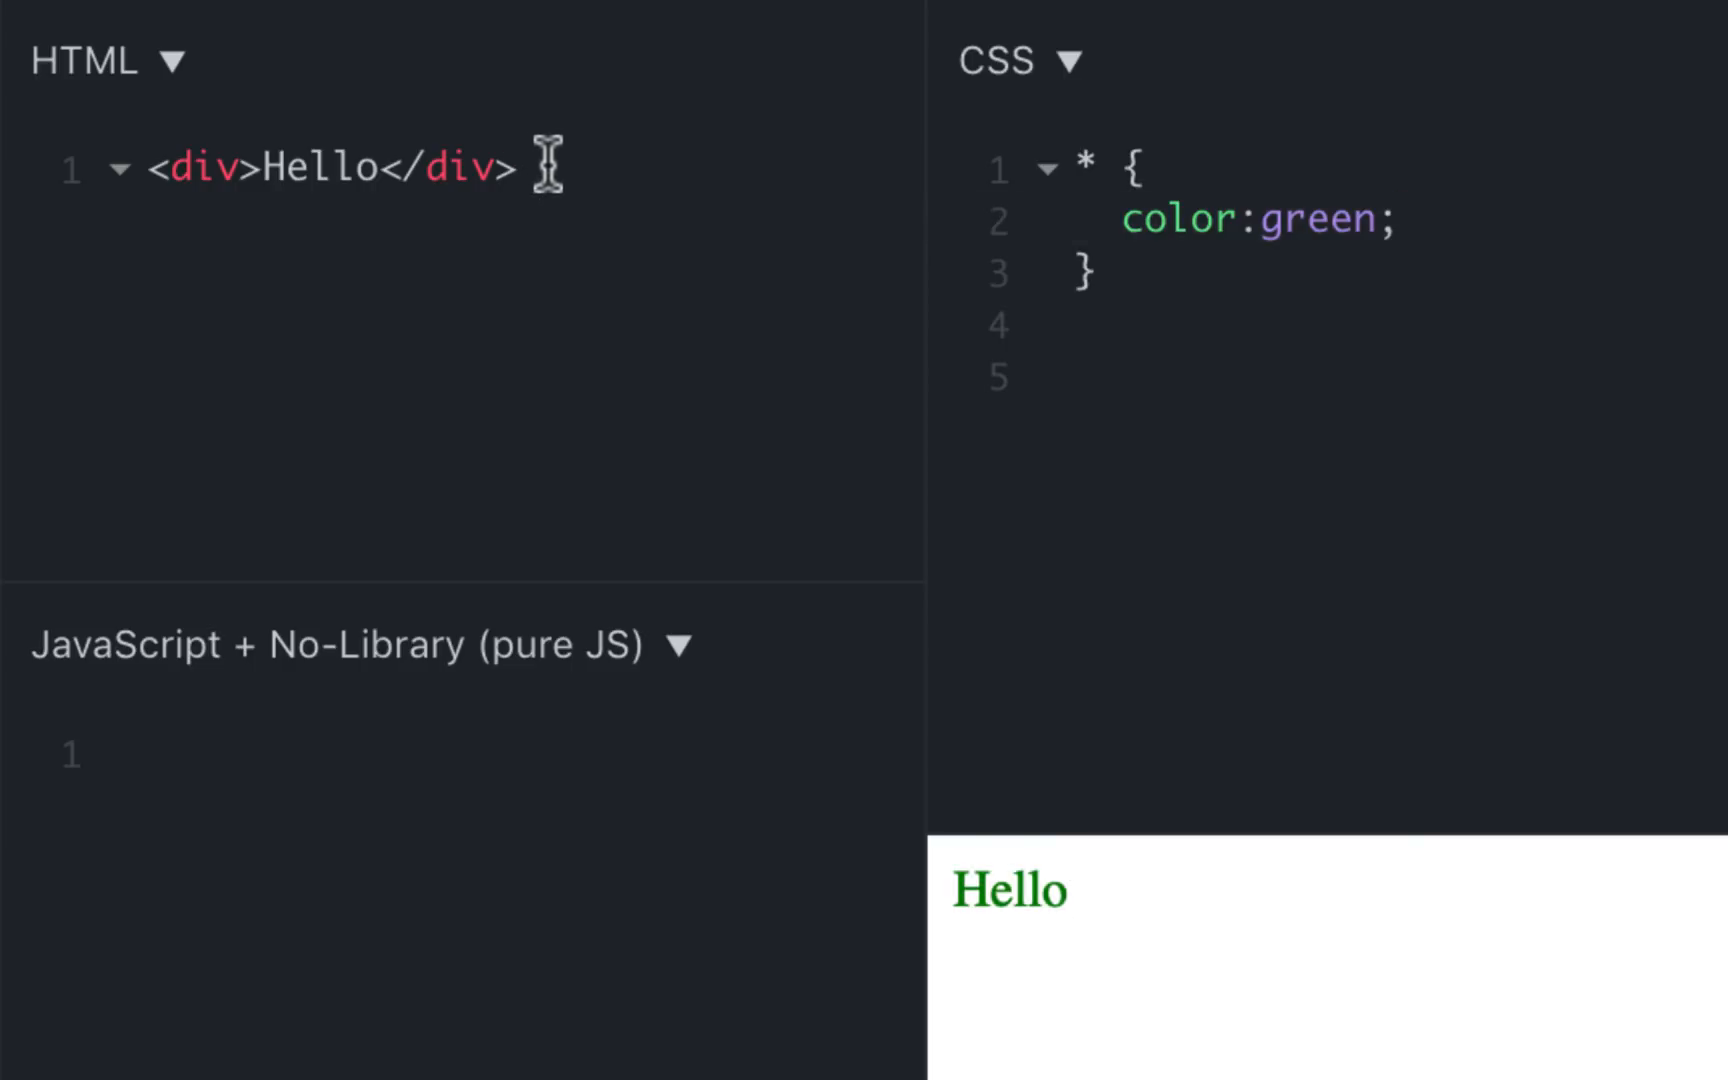
Add <span>Span</span> after the Hello div and highlight both green outputs
click(520, 168)
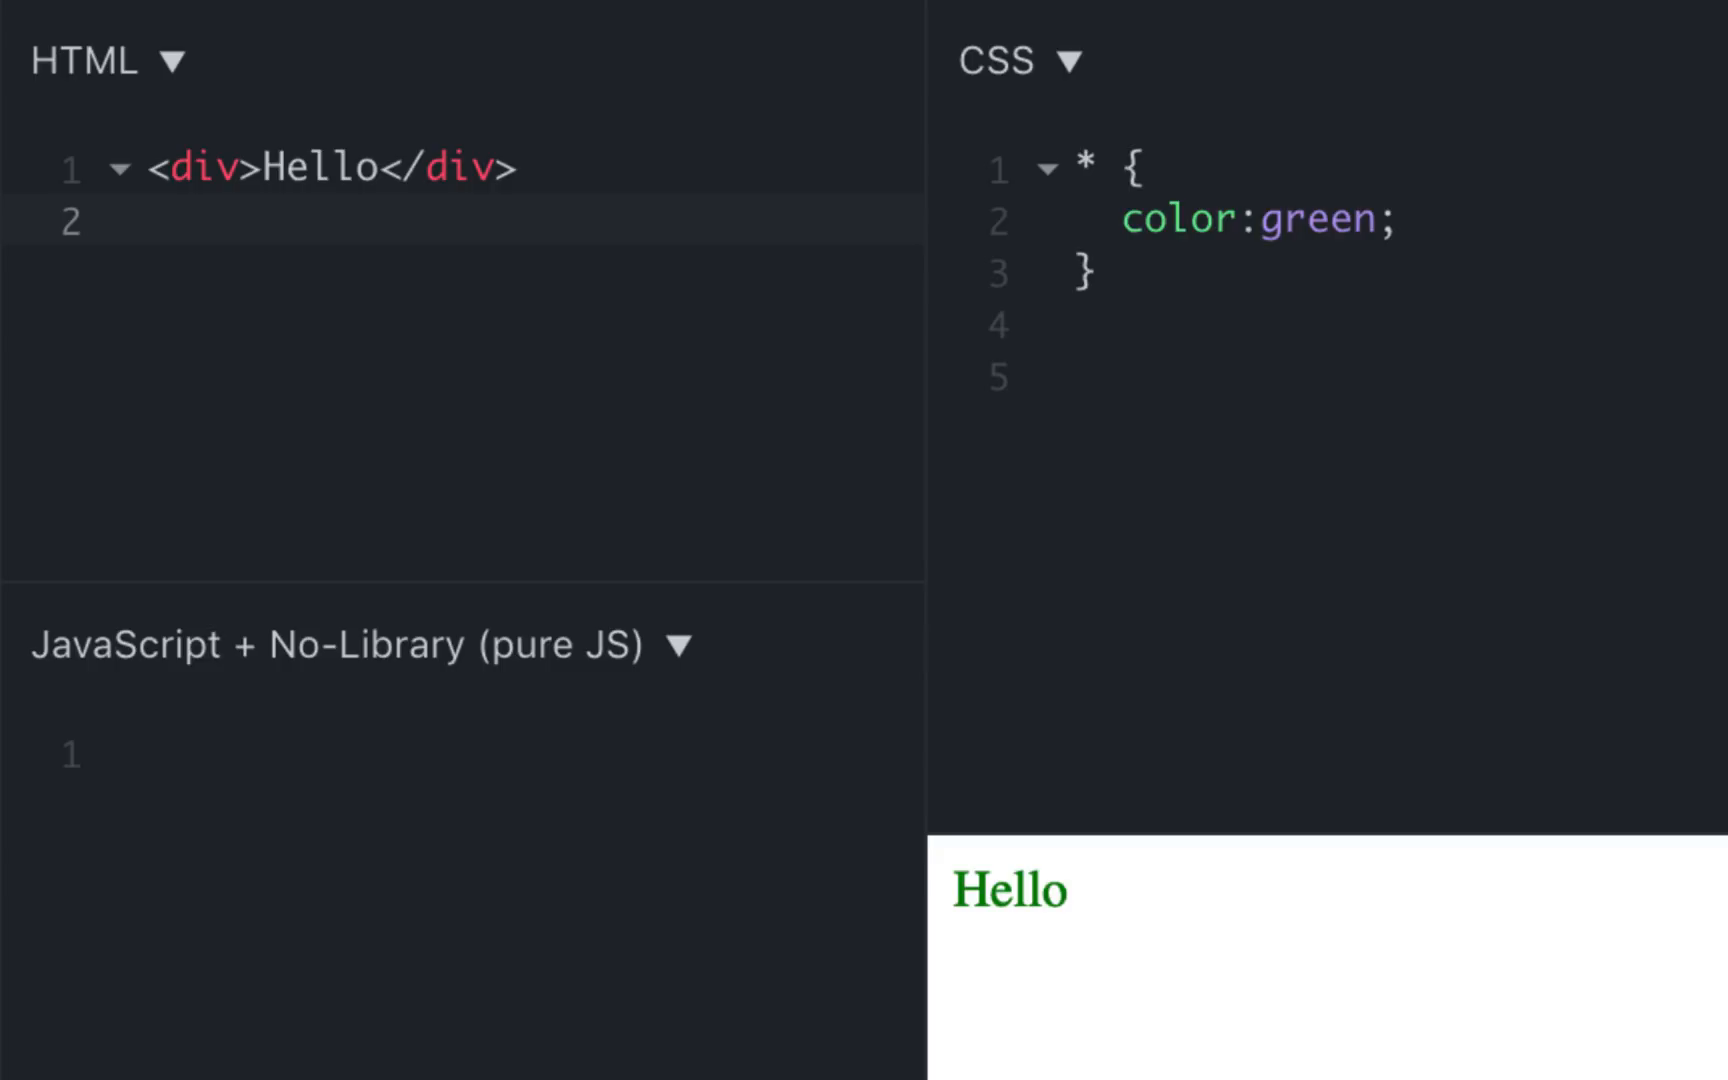
text(<span>Span</span>)
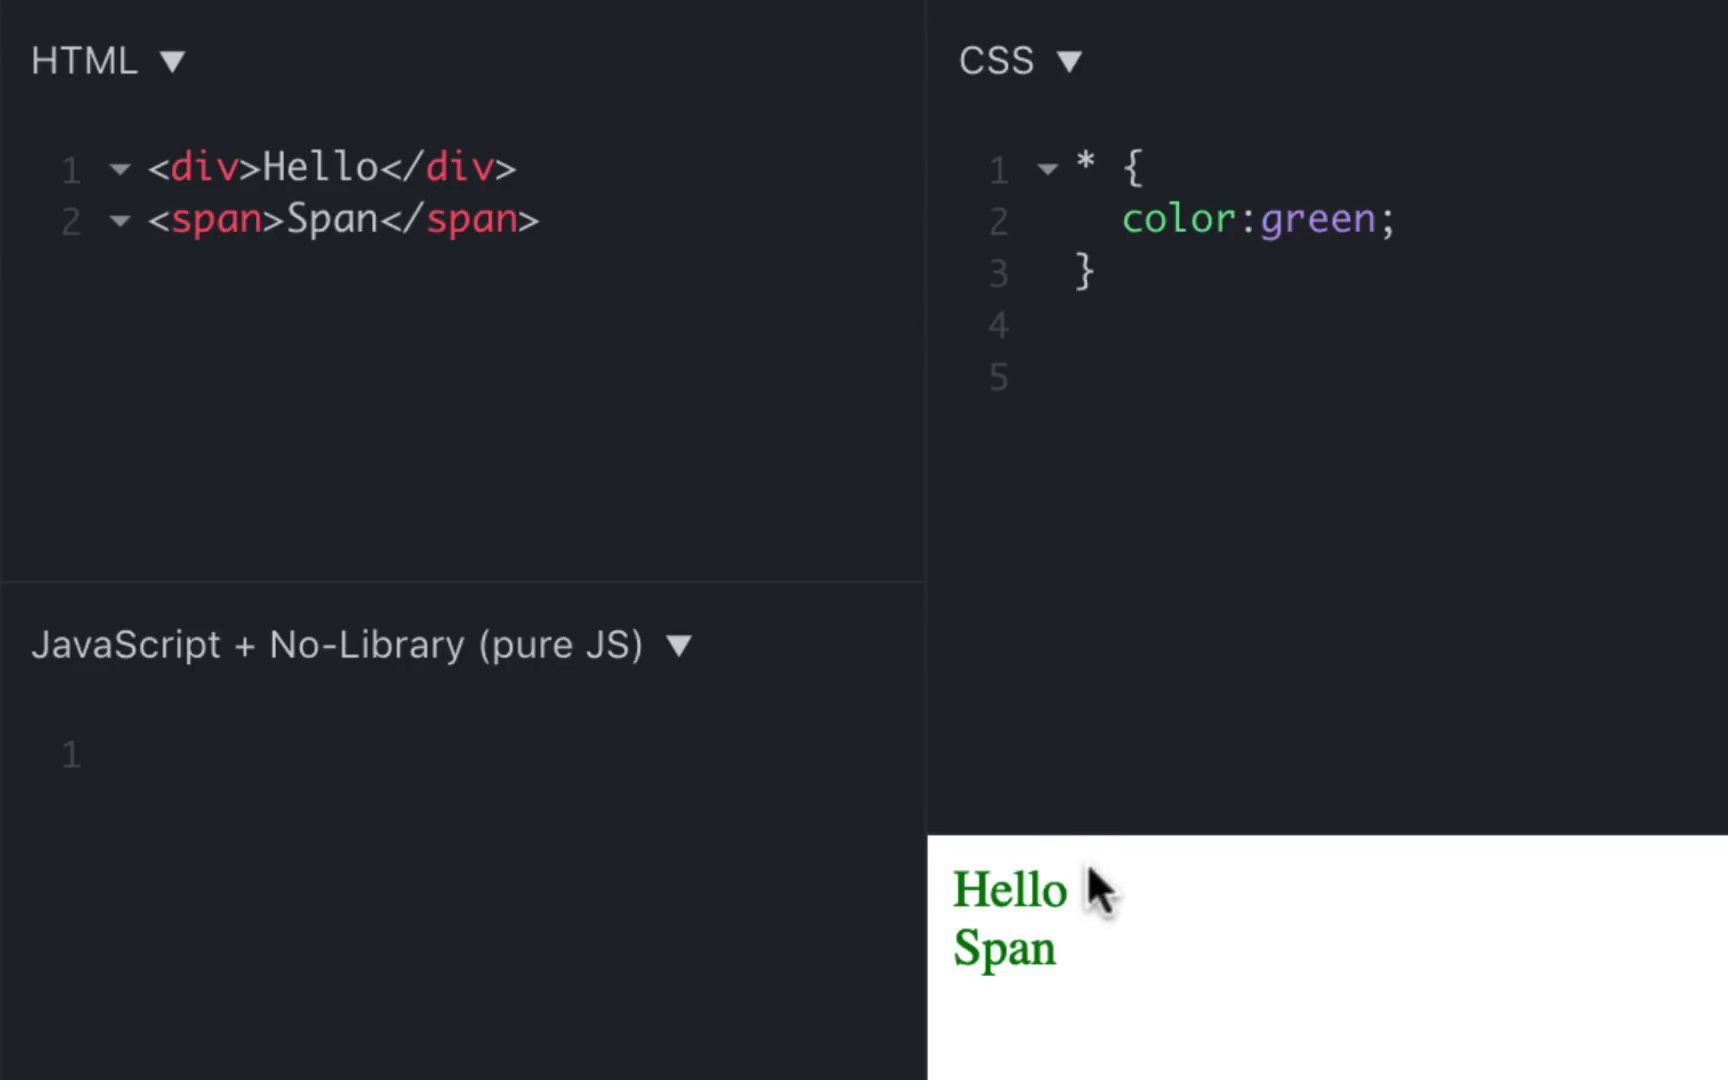
drag(964, 890, 1052, 954)
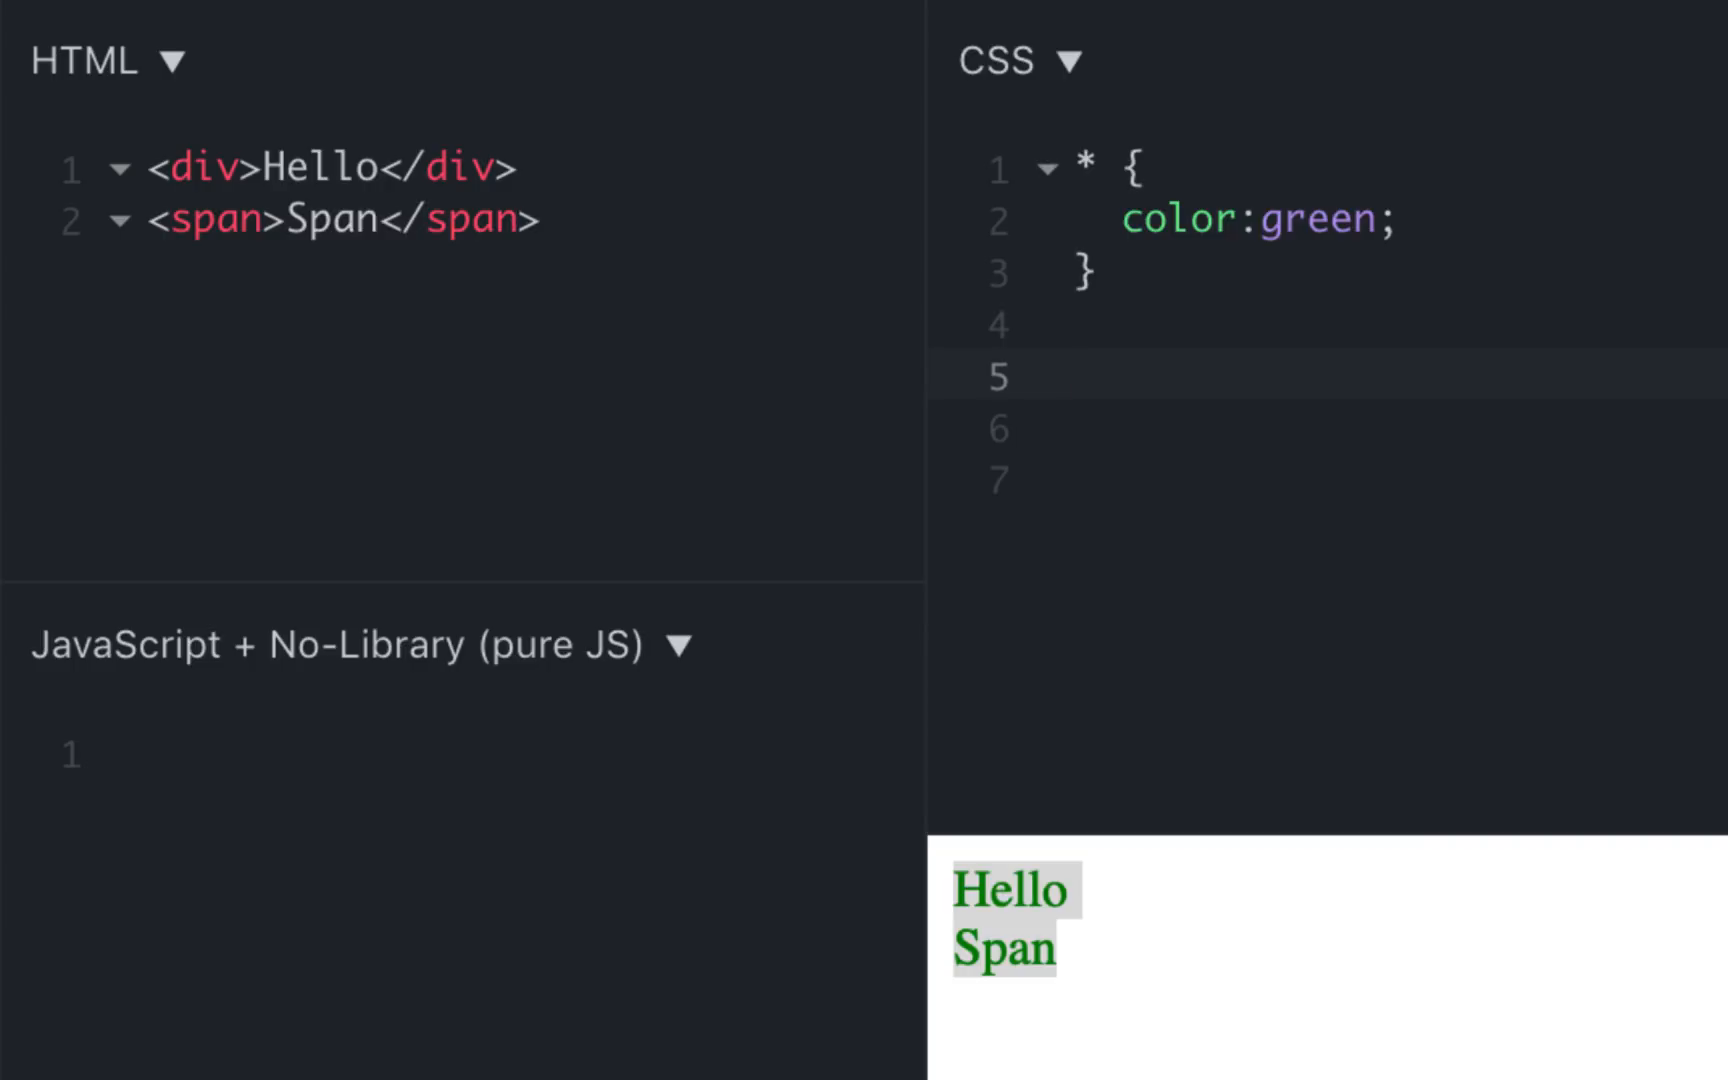
Add a div { color:red; } rule alongside the universal green rule
text(div {)
click(1328, 428)
text(colo)
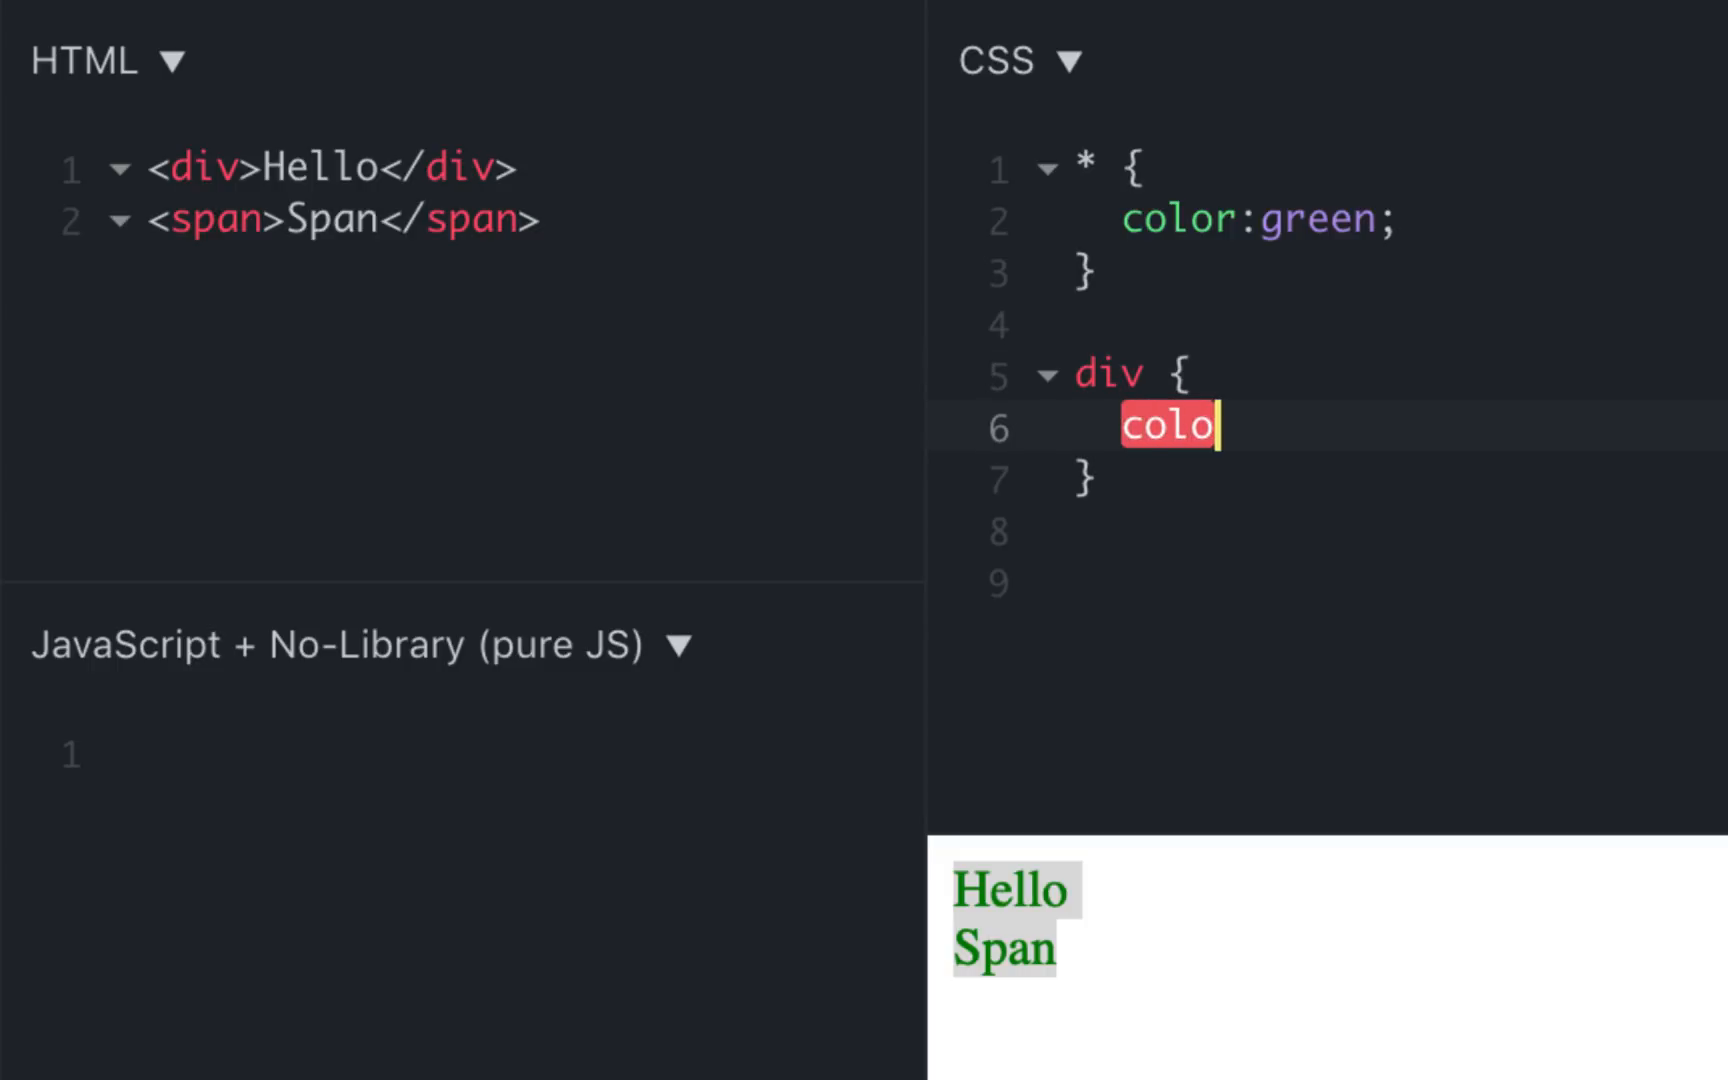
text(r:red;)
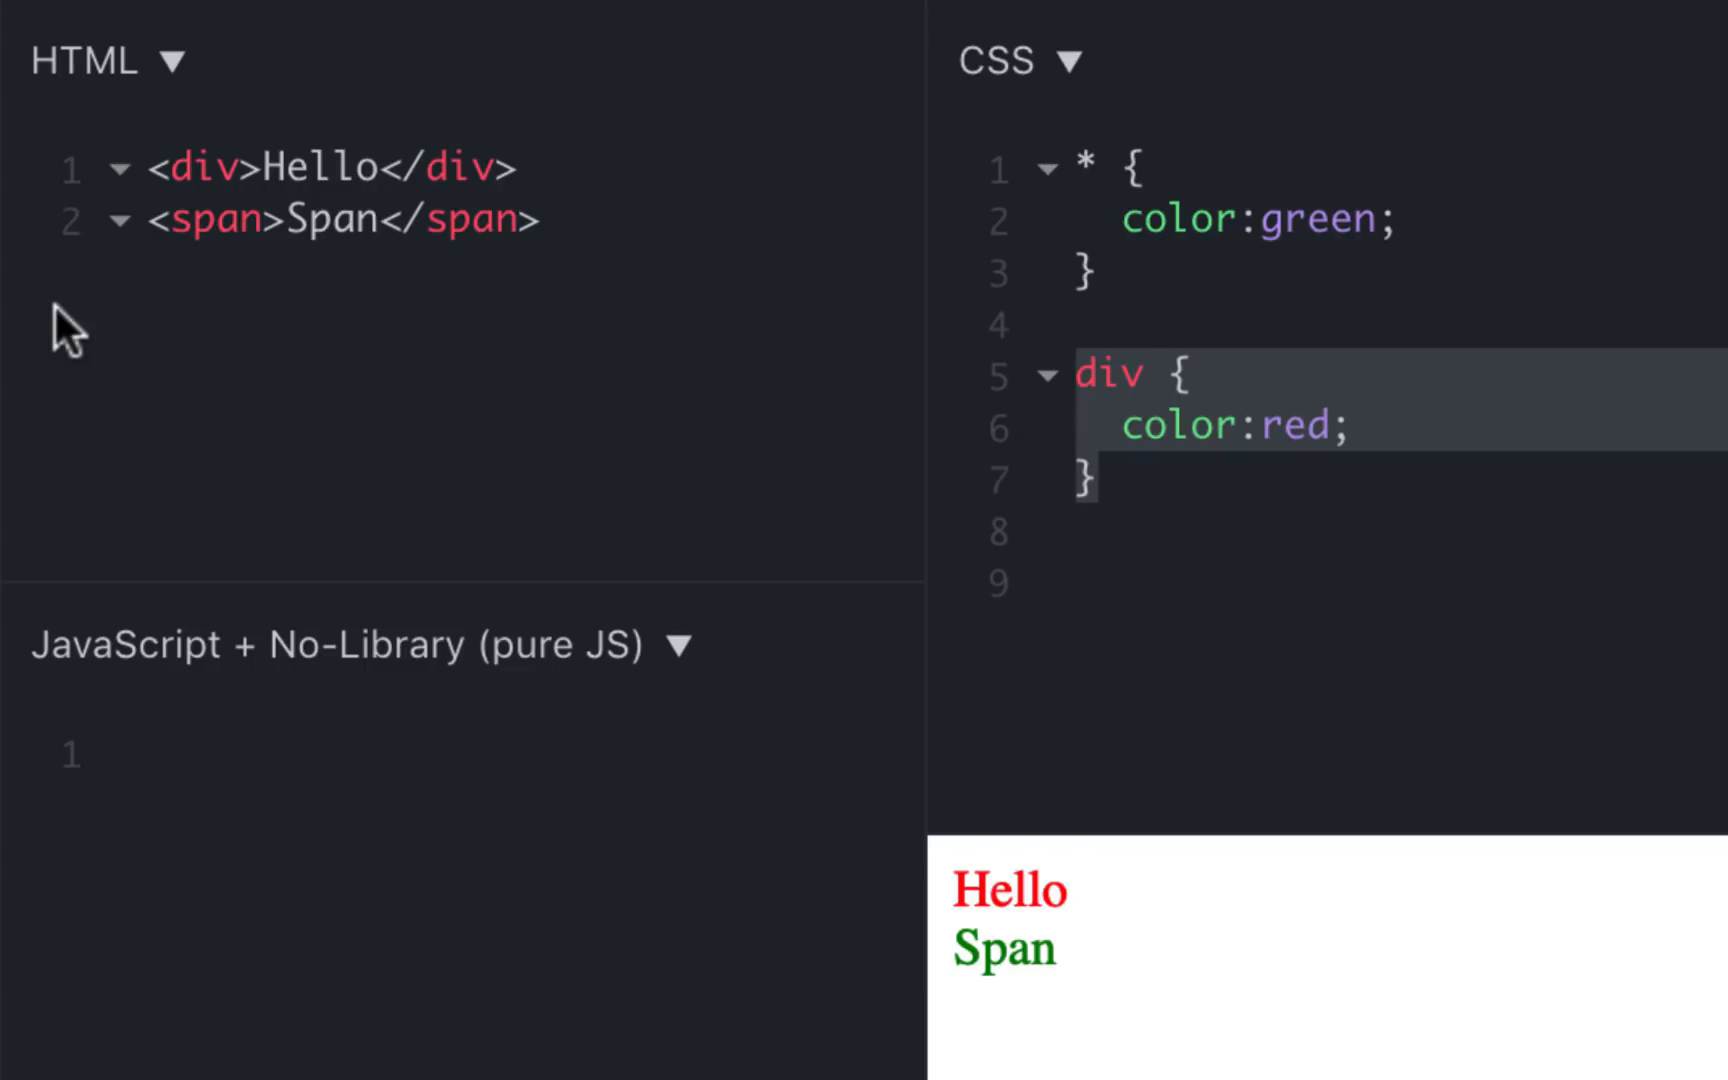
mouse_move(612, 292)
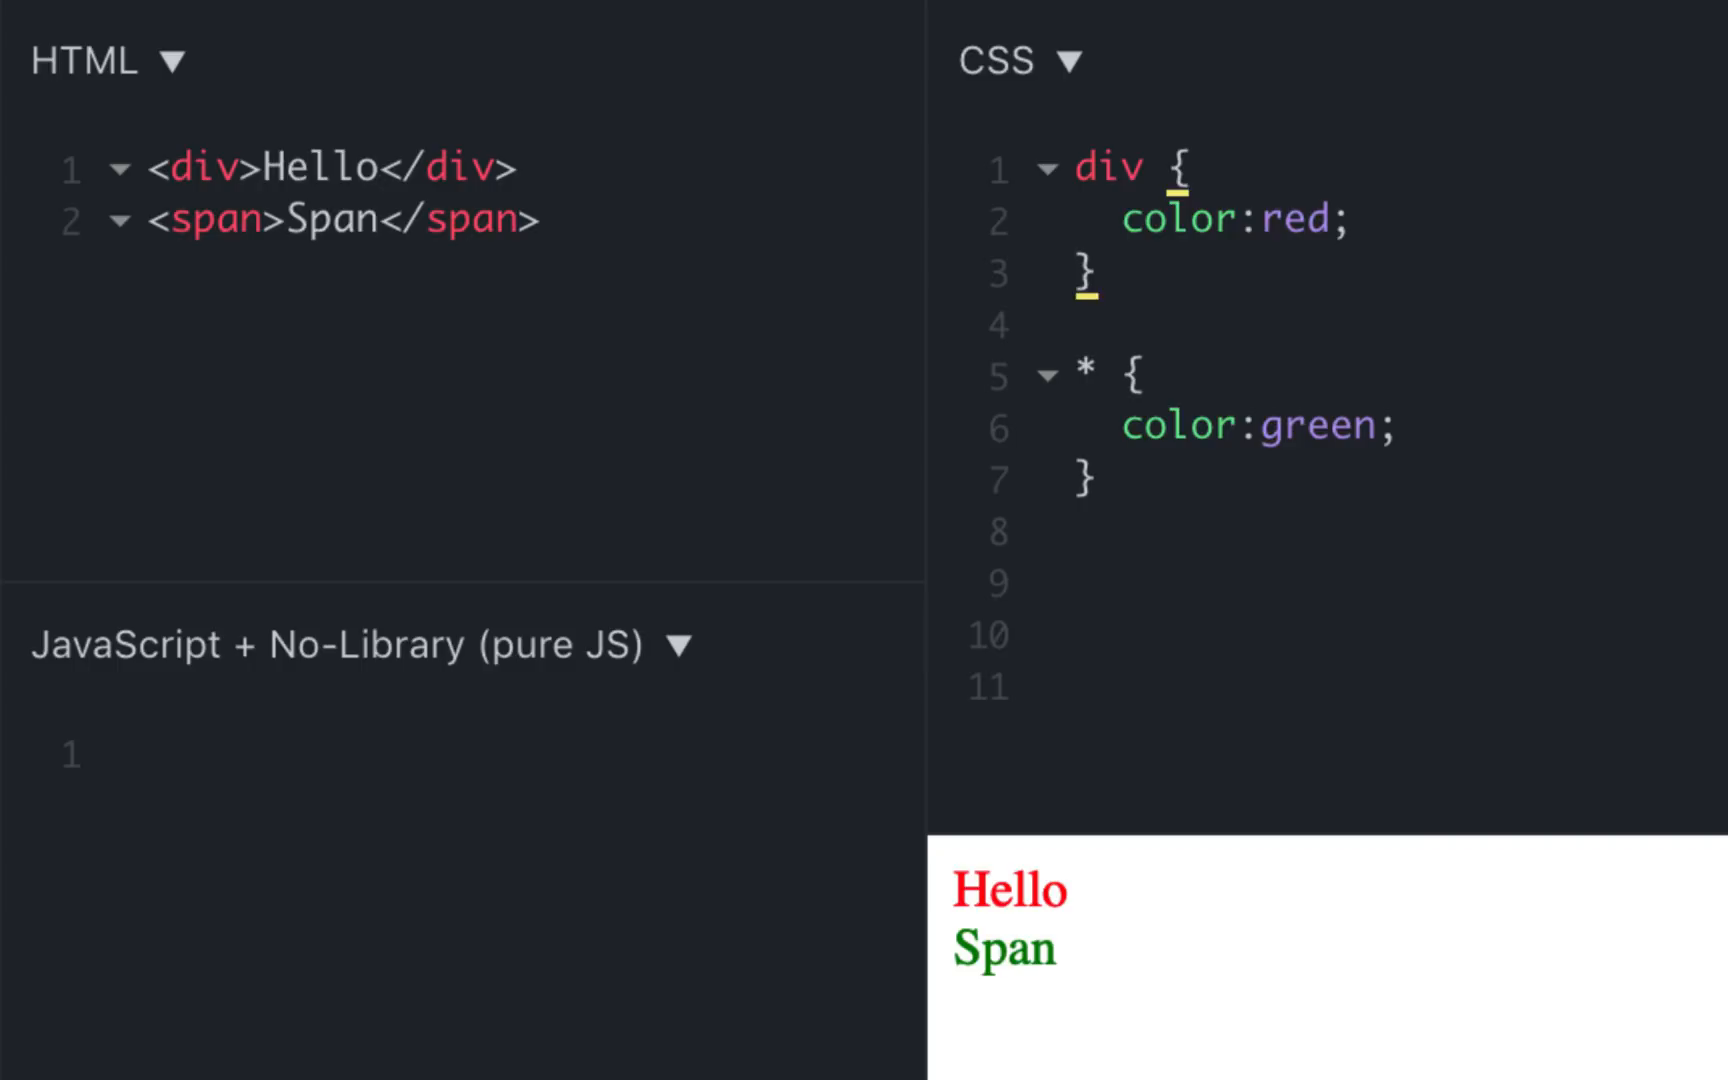
mouse_move(1106, 510)
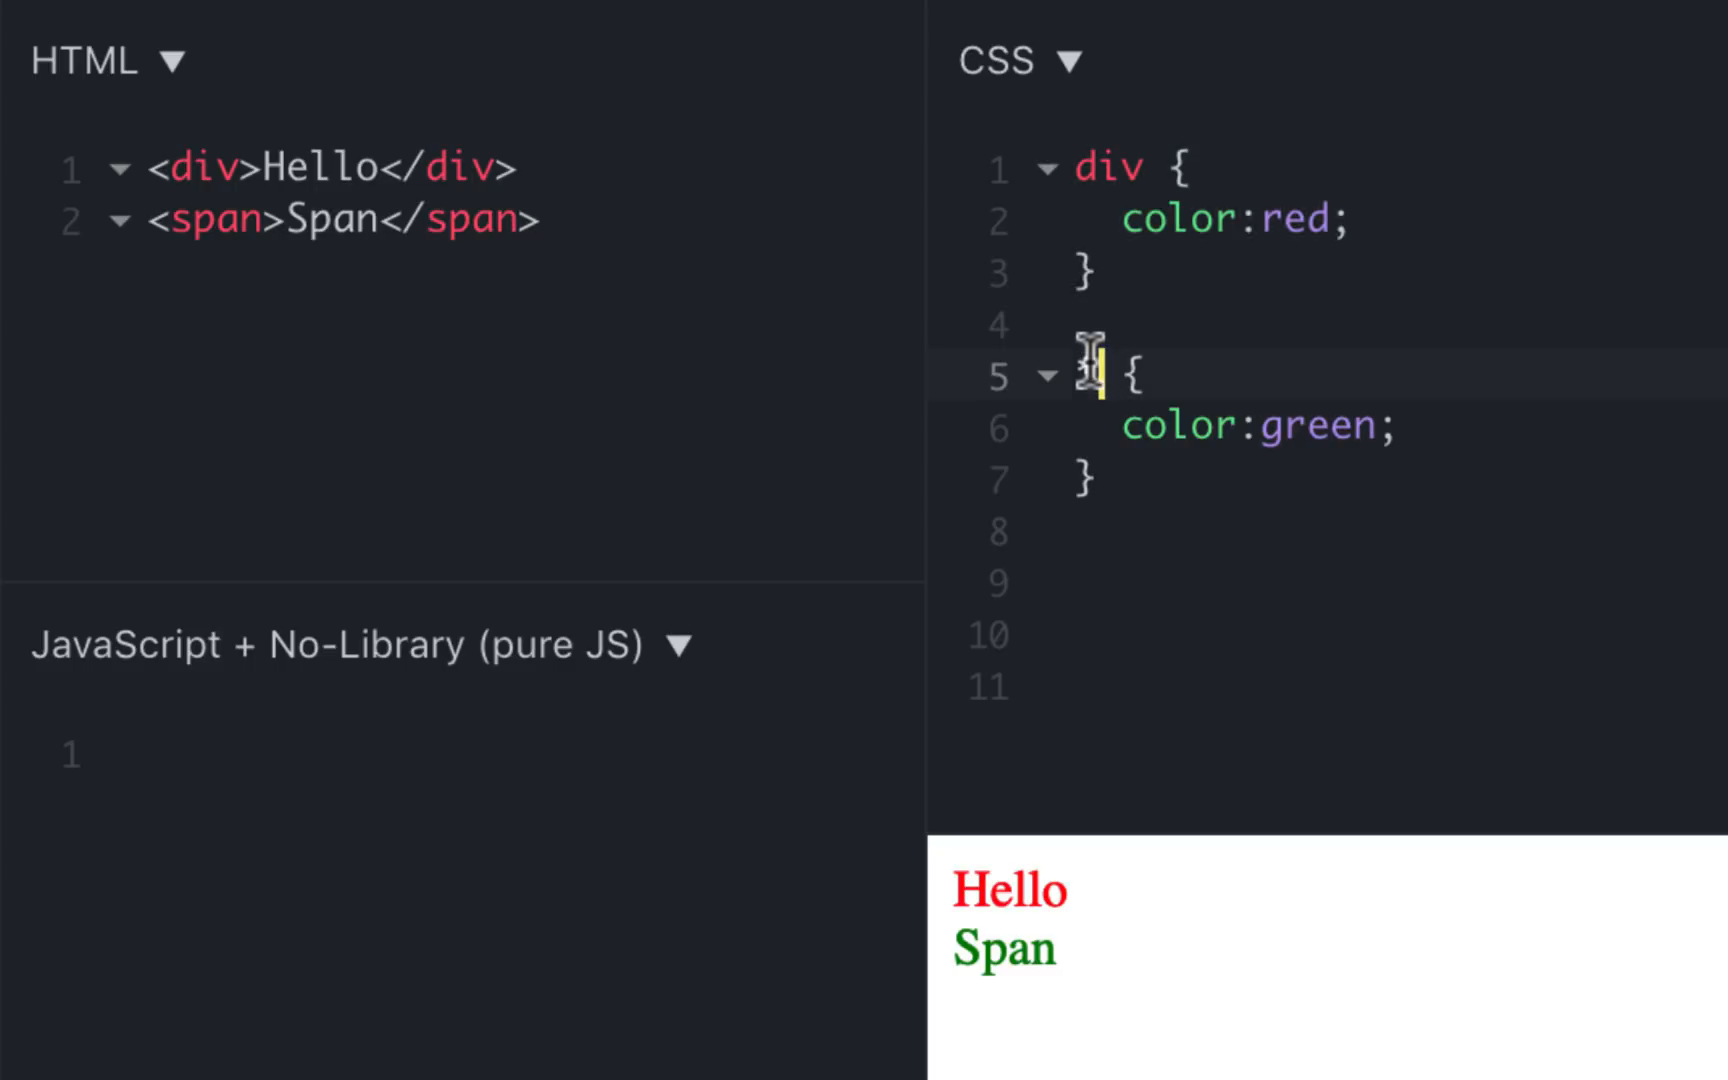
Change * to div, swap the red/green values, and begin a class attribute on the div
text(div)
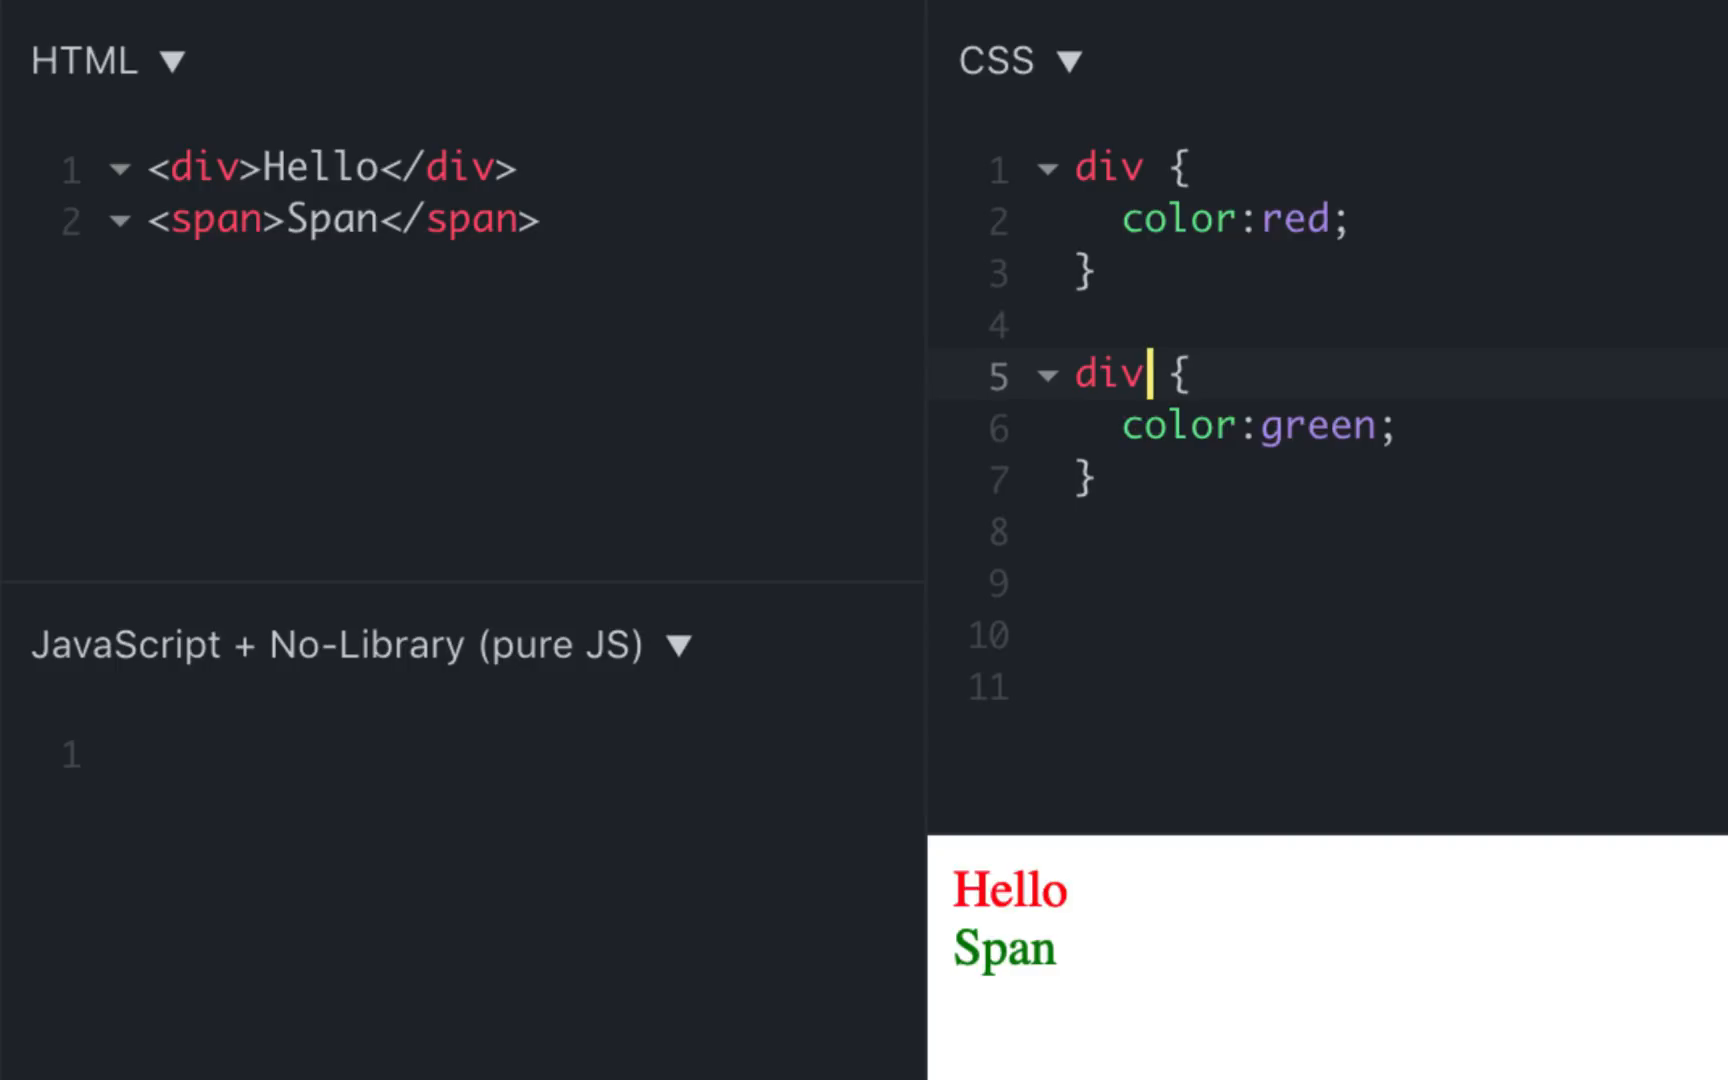
mouse_move(1236, 492)
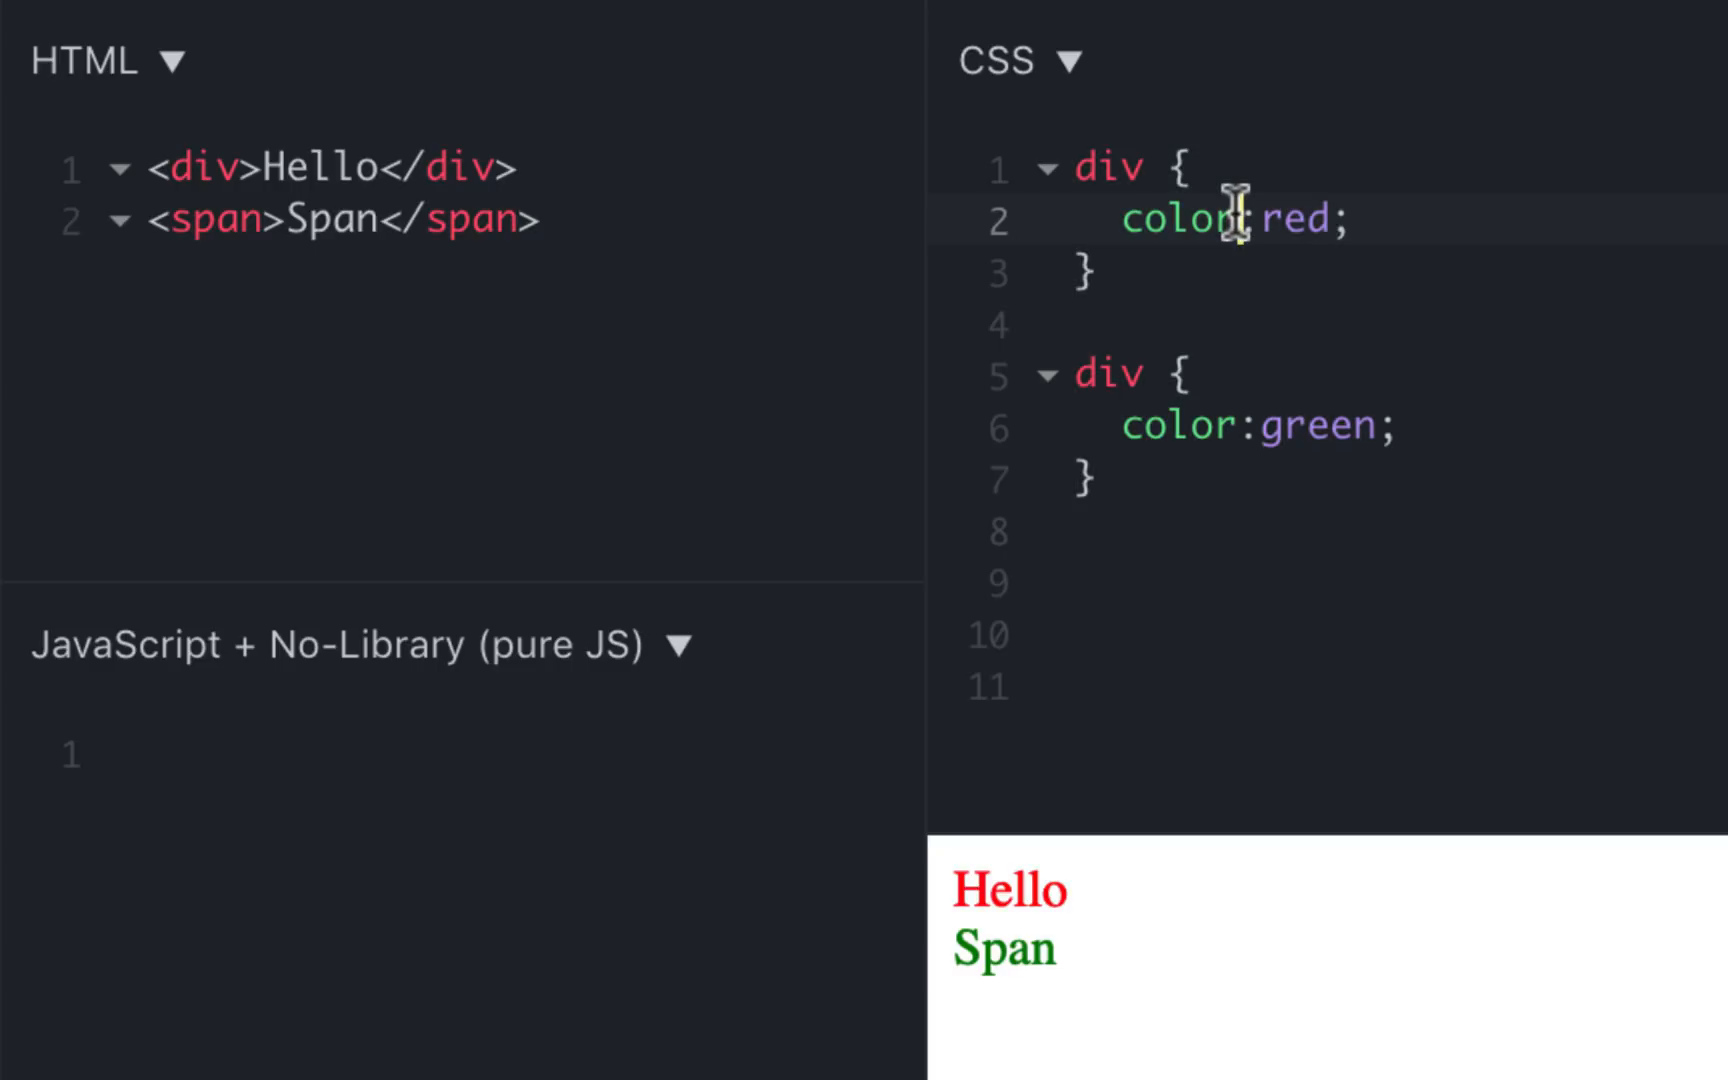
click(1236, 218)
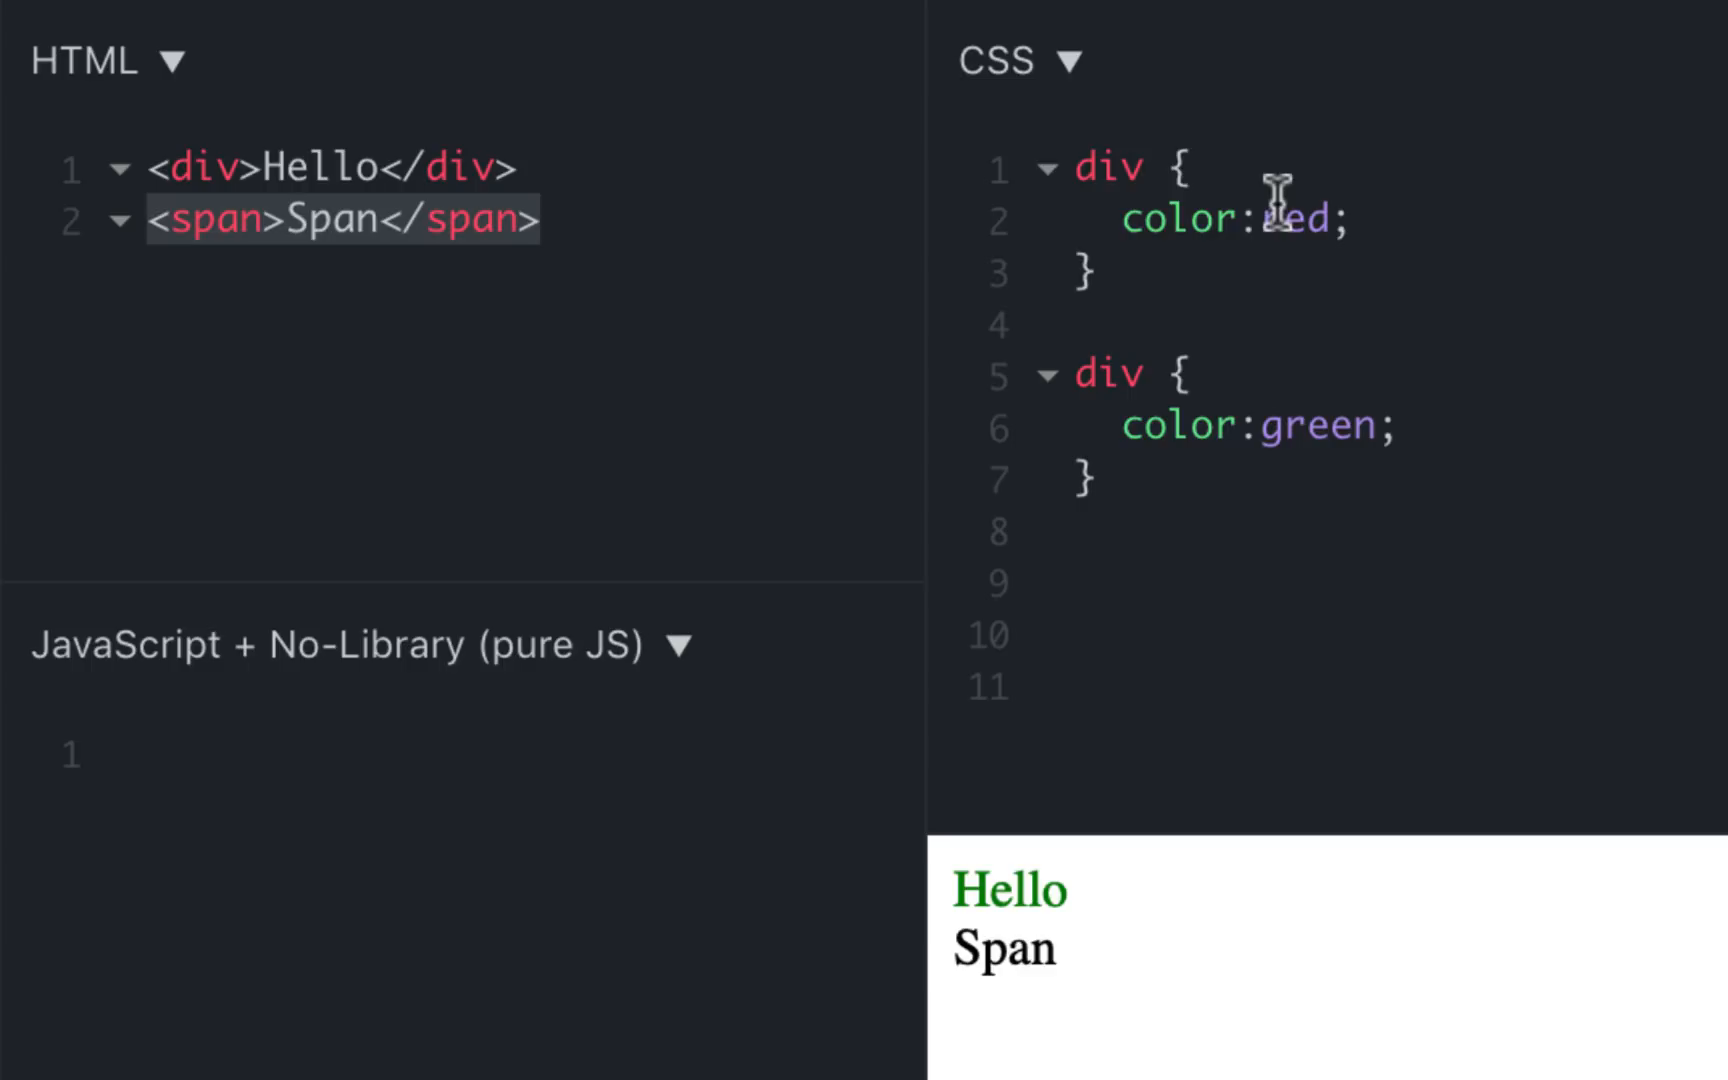
mouse_move(1228, 506)
text(green)
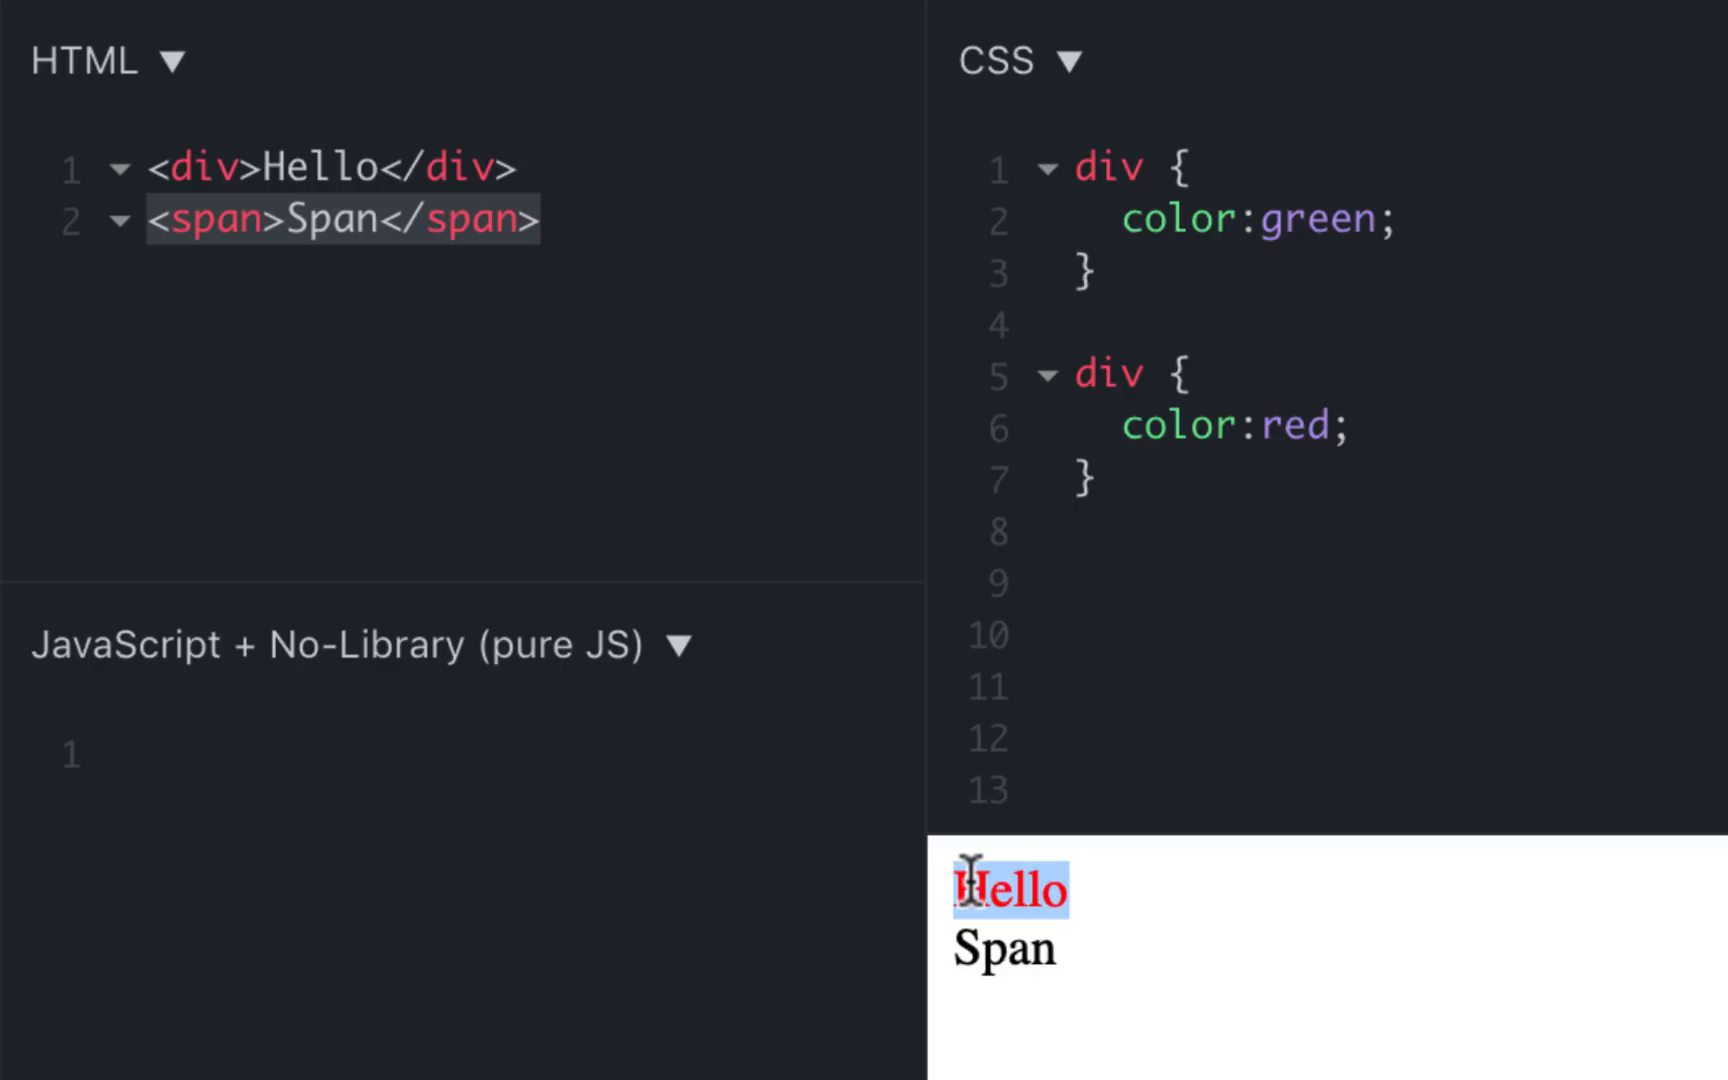
mouse_move(1102, 166)
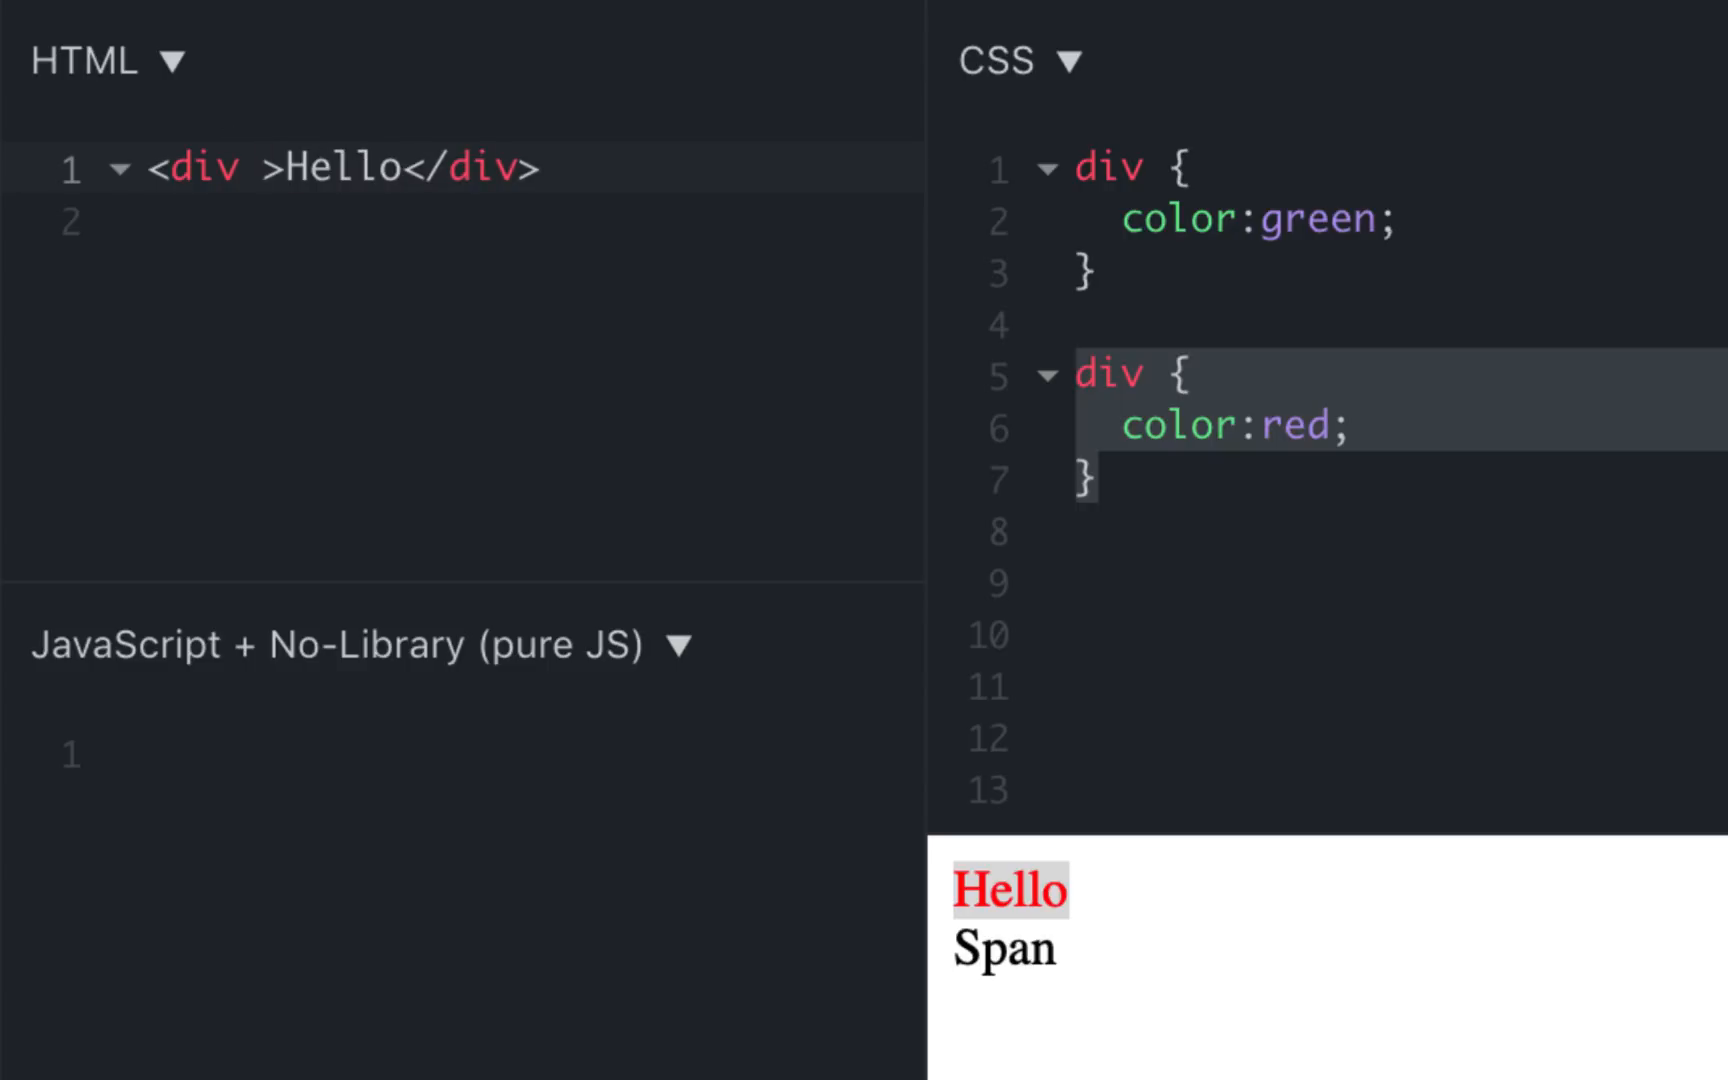
text(class)
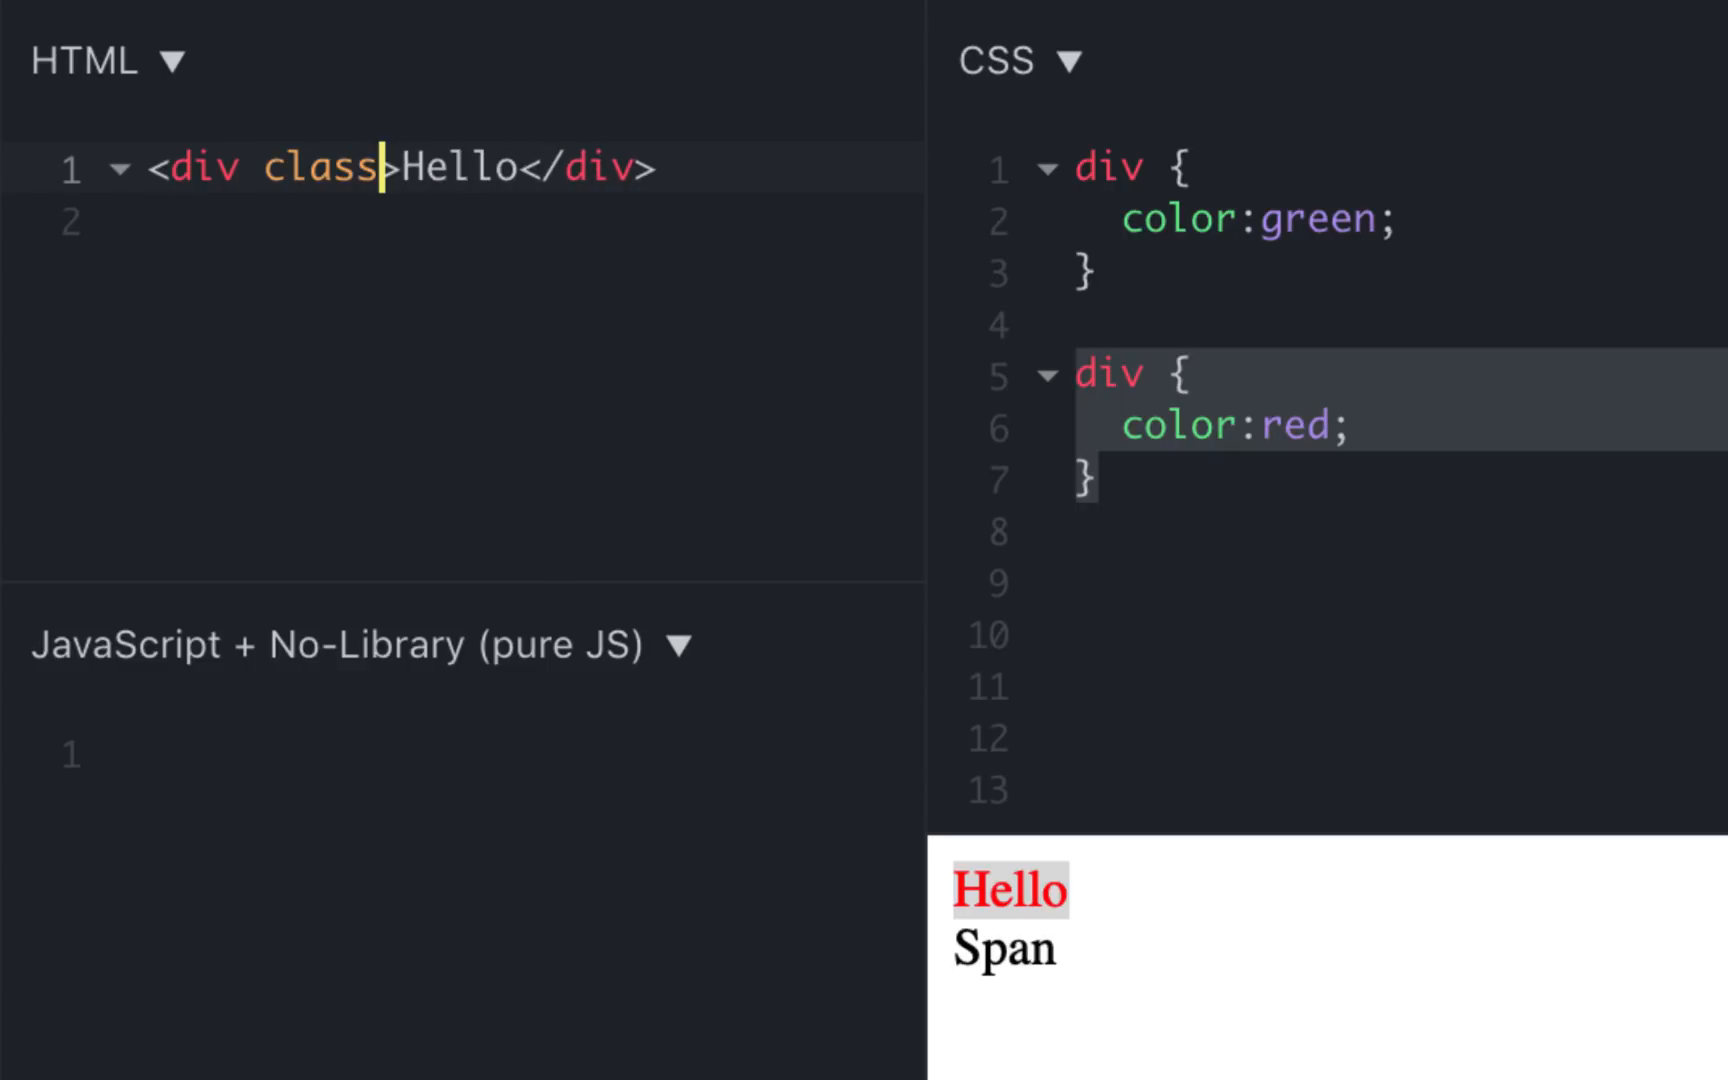
Set class="myClass" on the div and retarget the red rule to .myClass
text(="my")
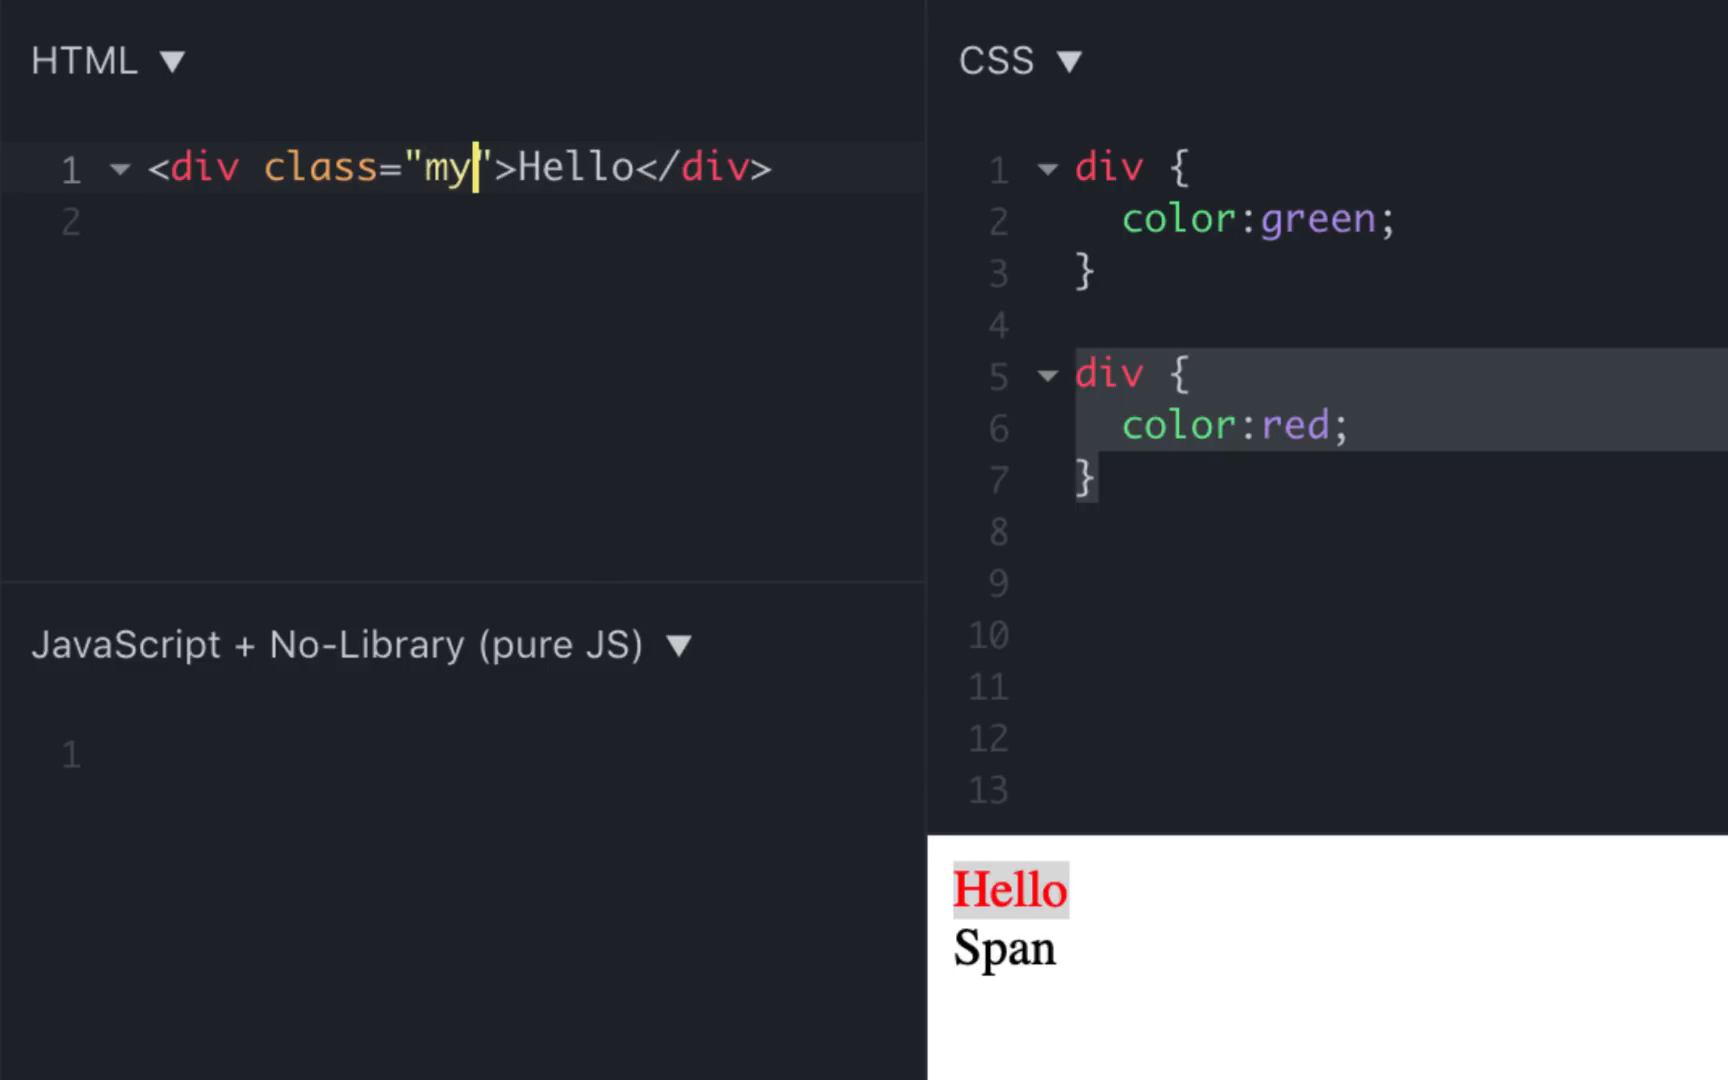
text(Class)
click(1376, 374)
text(.)
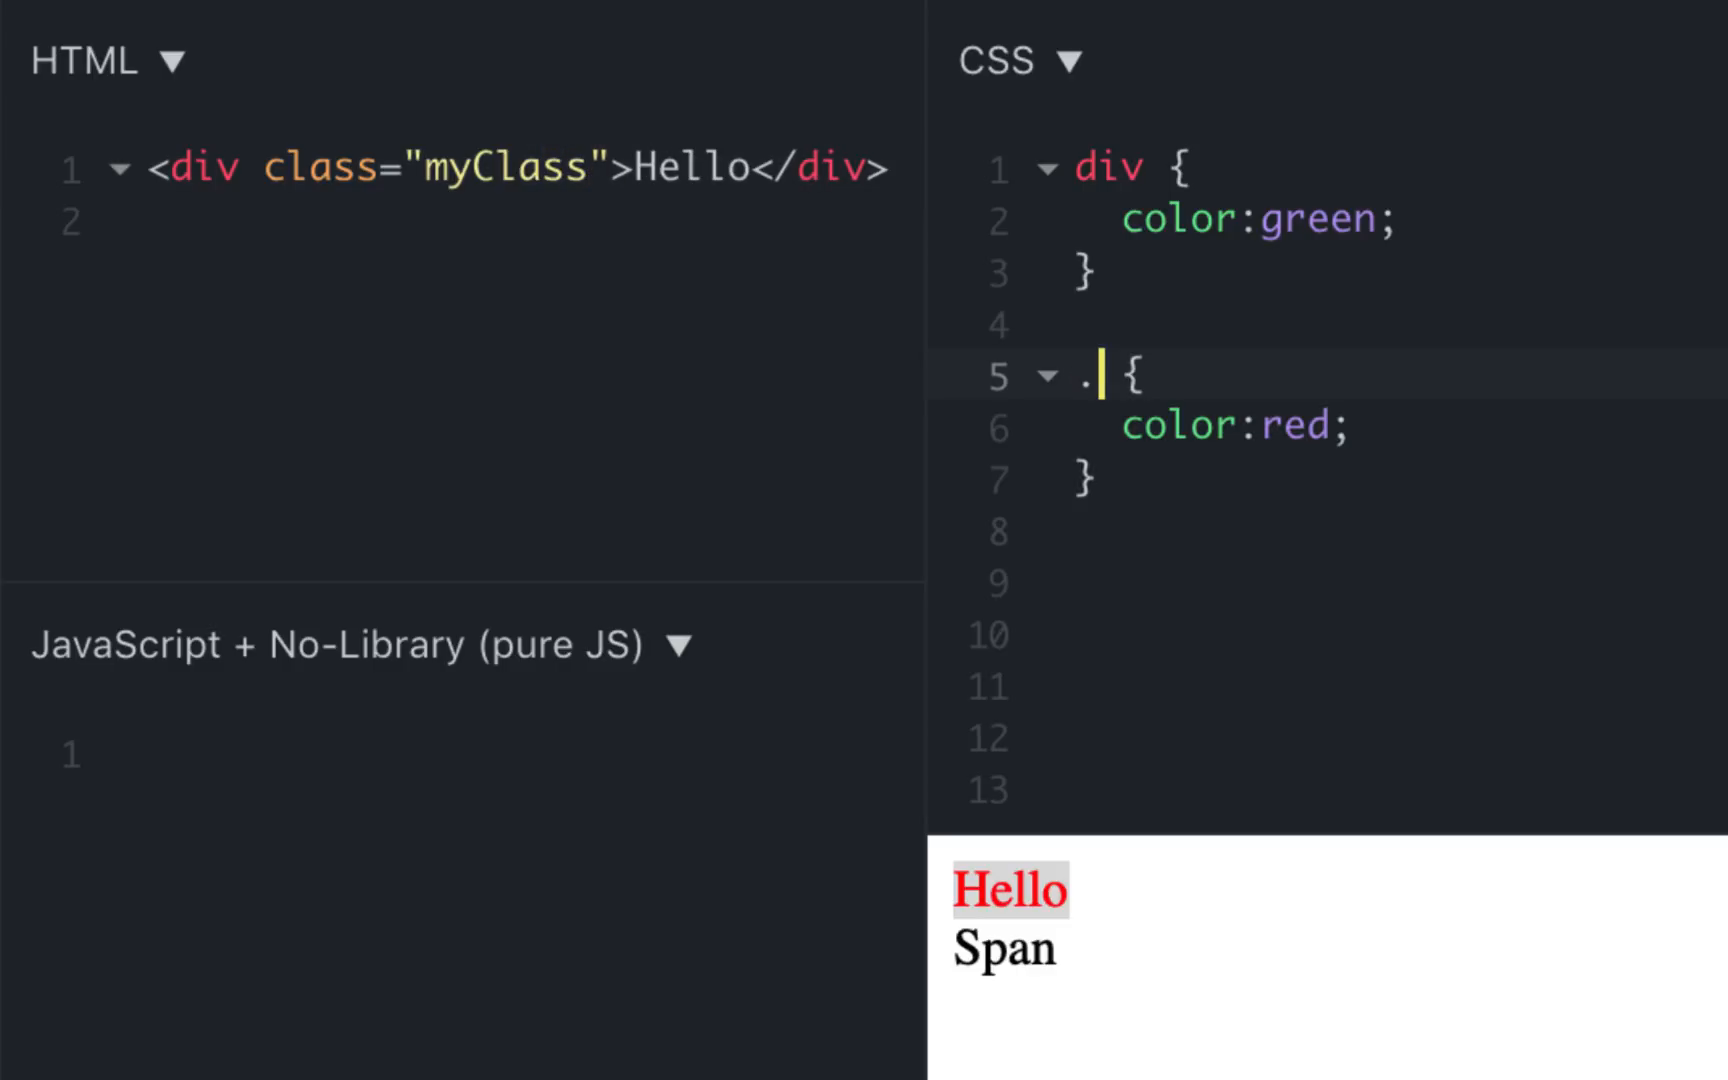
text(my)
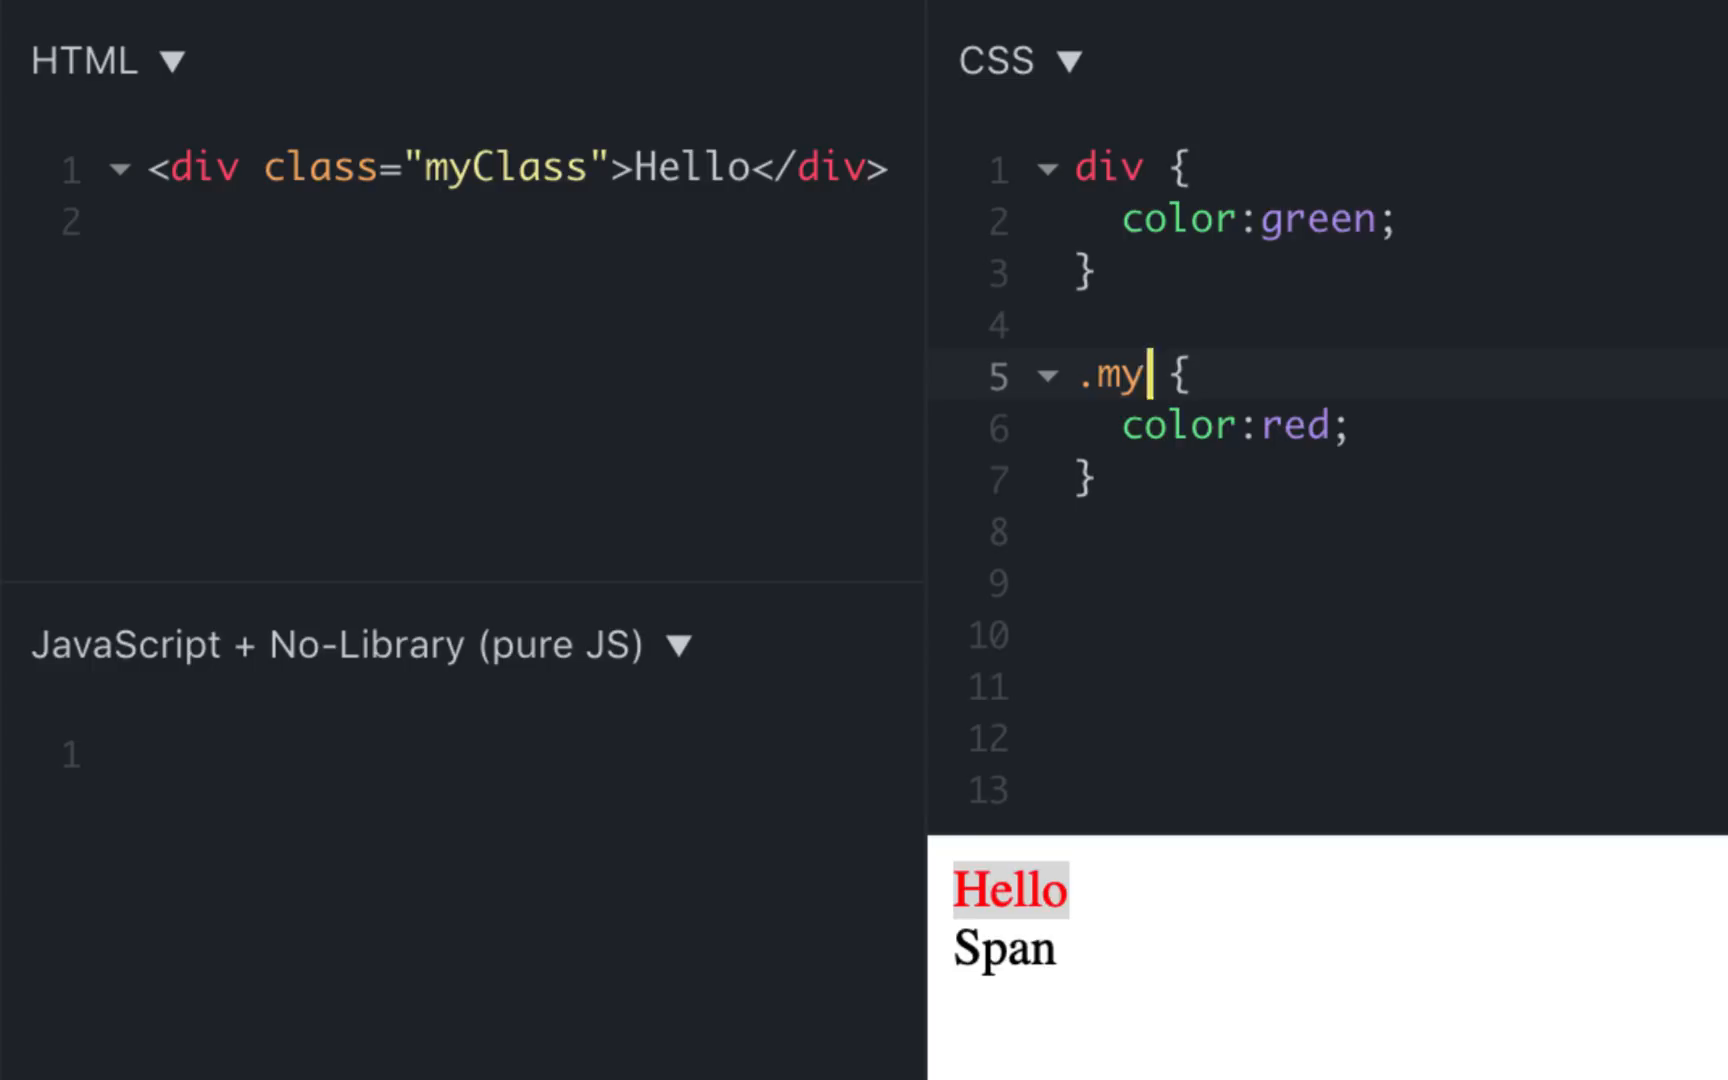
text(Class)
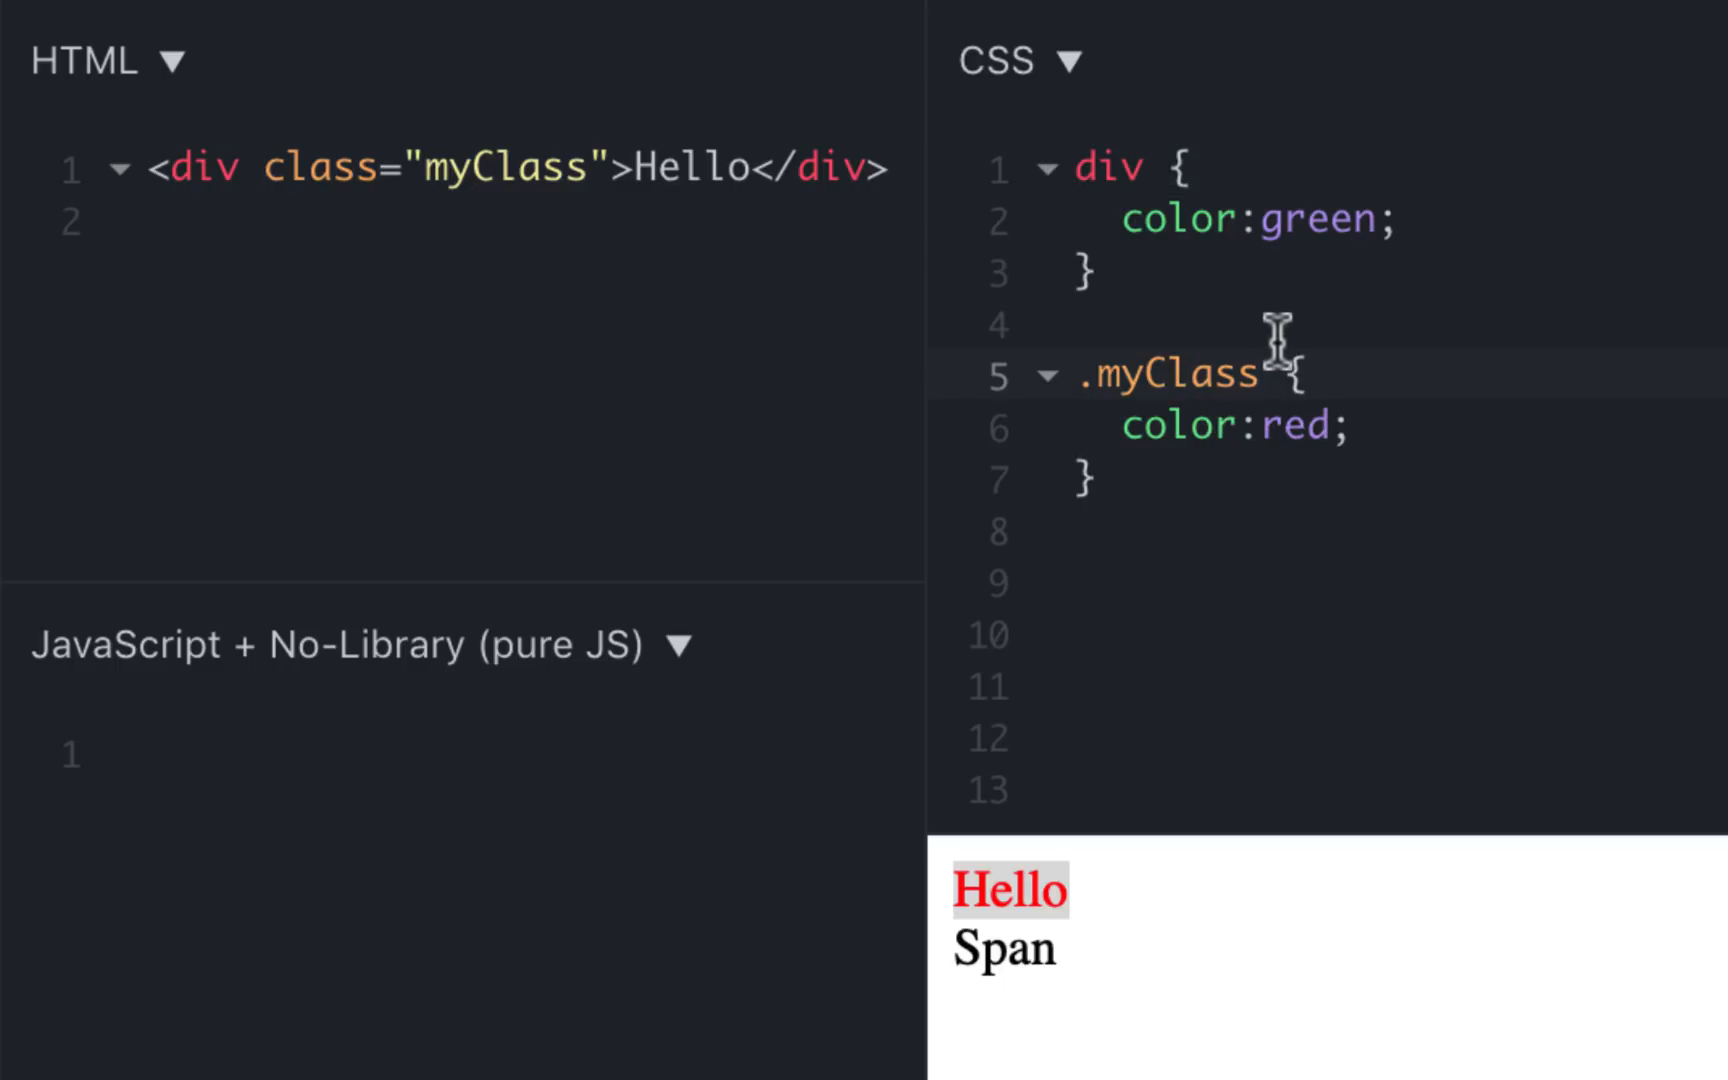
mouse_move(1256, 364)
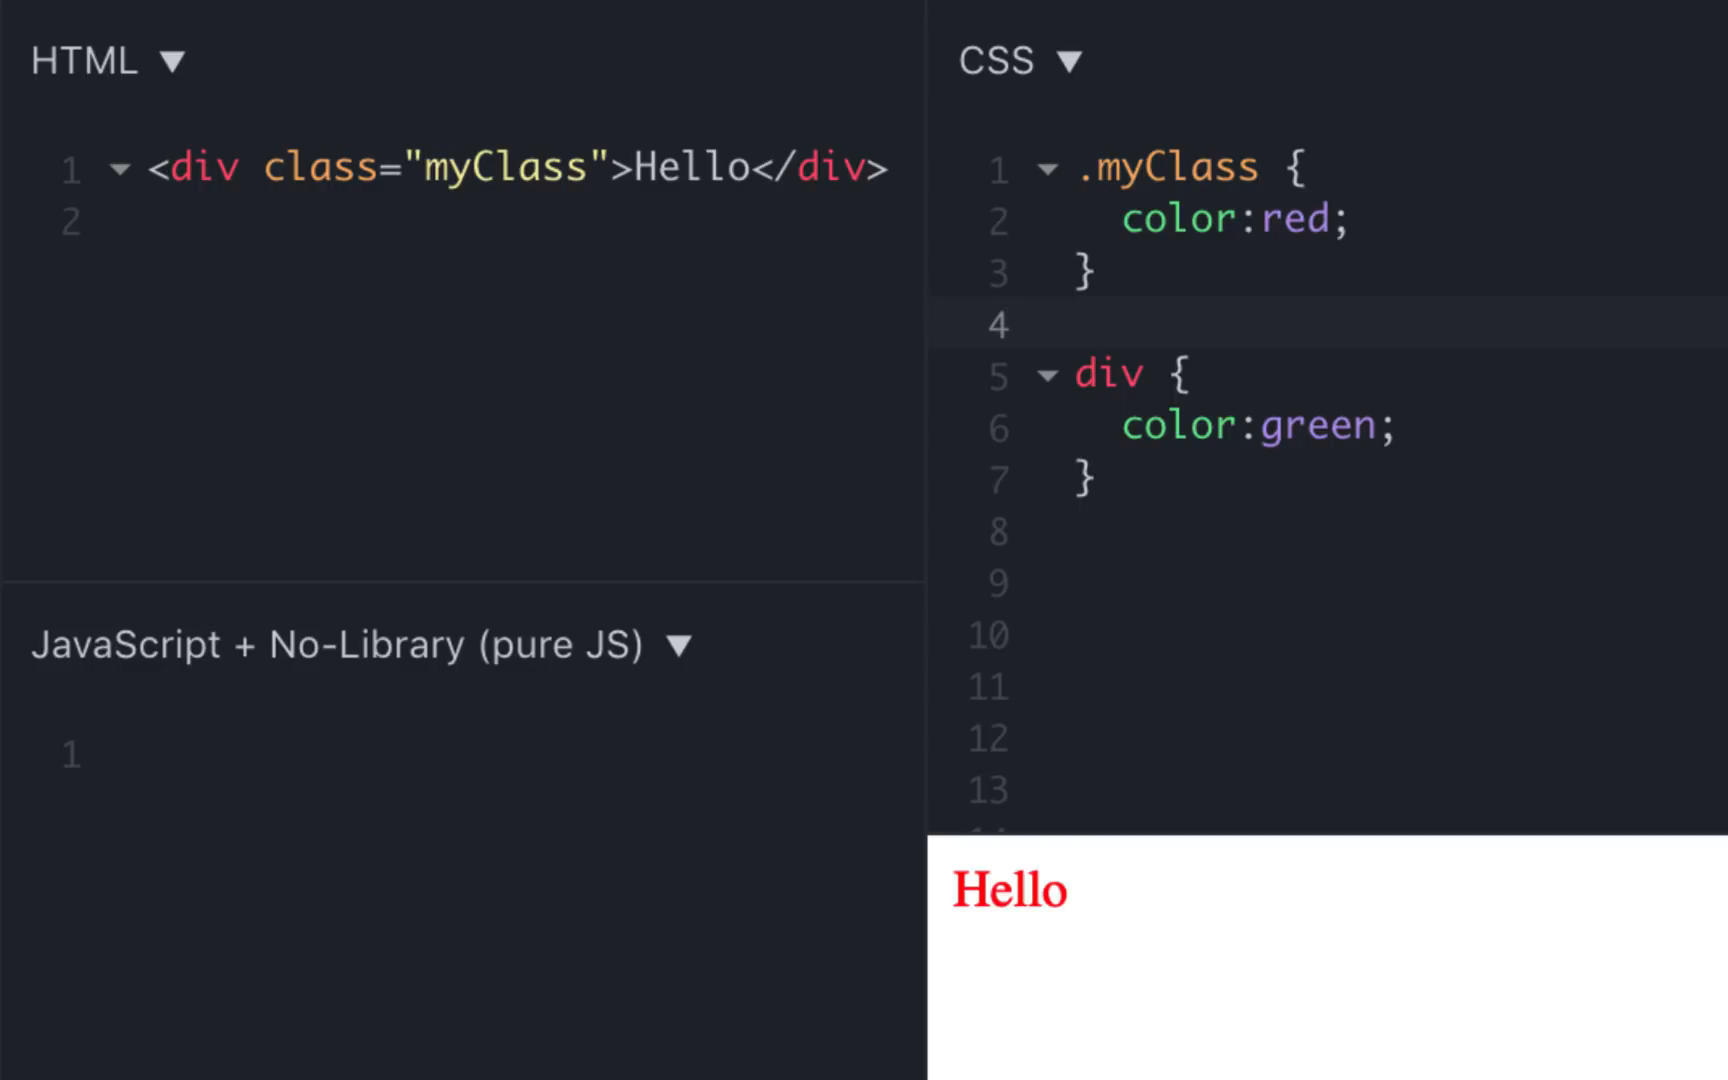
mouse_move(1306, 430)
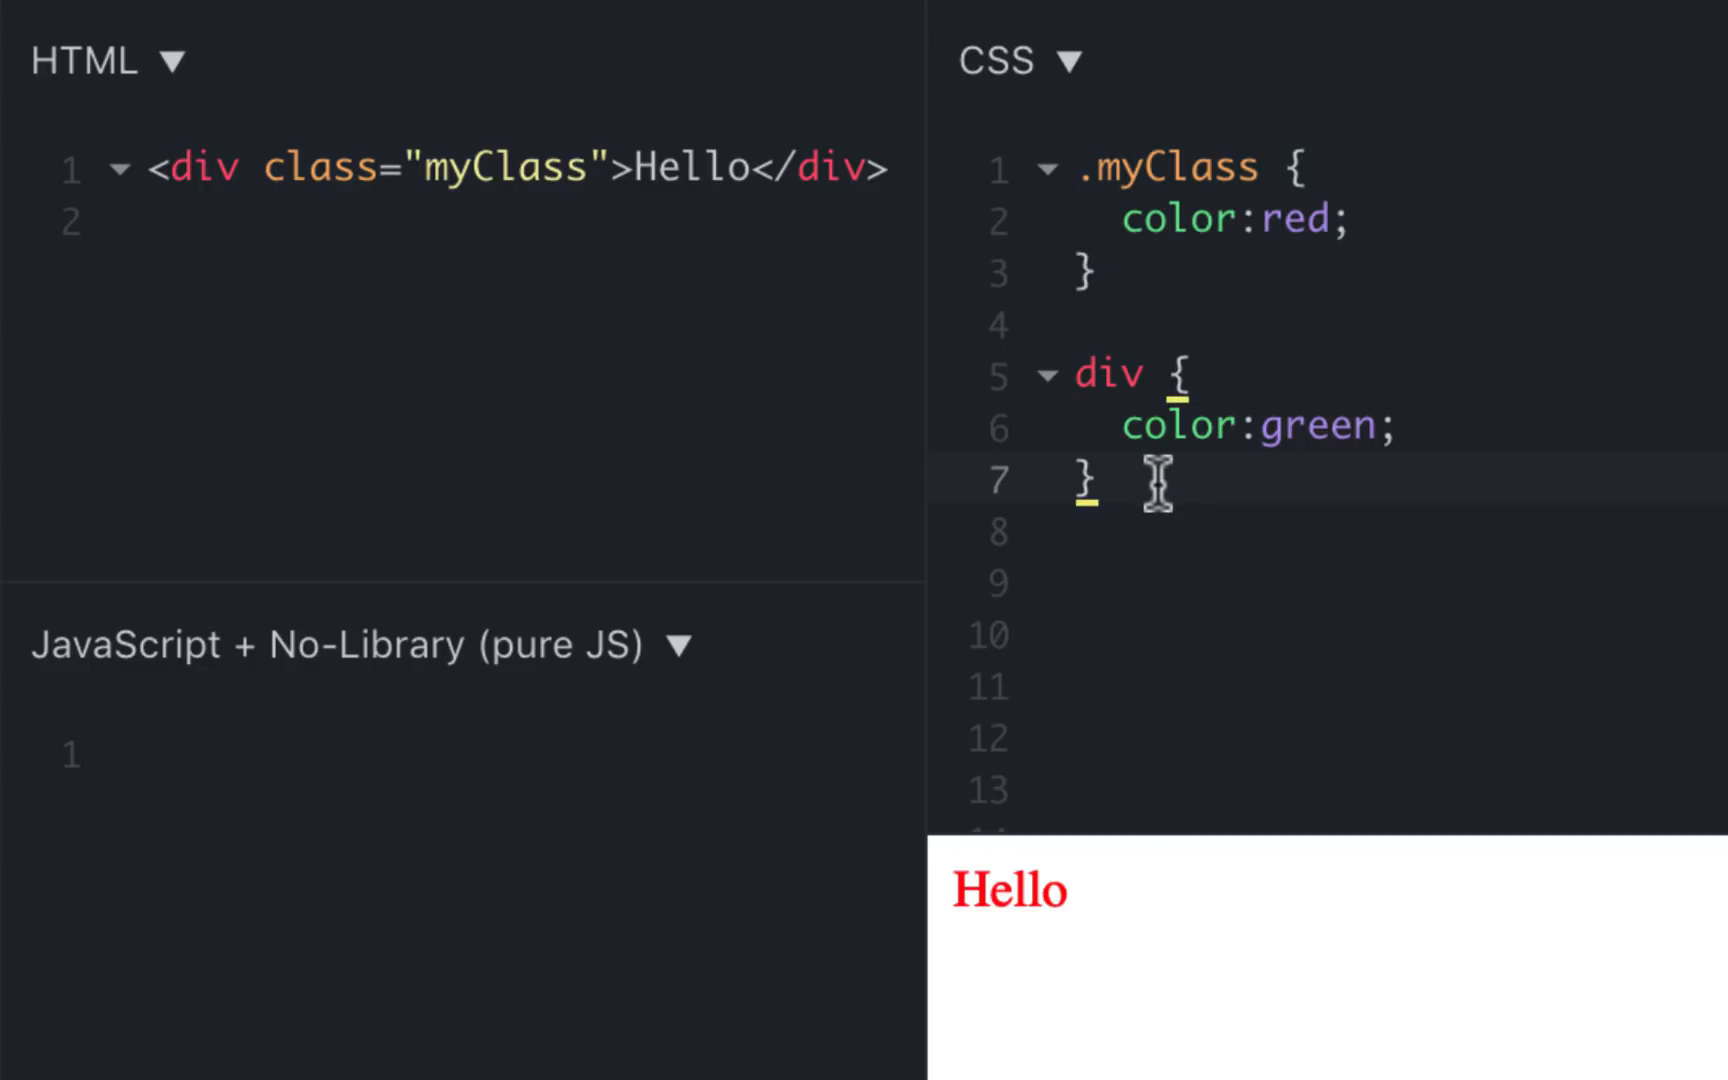
Give the div id="id" and add a #id { color:blue } rule turning Hello blue
text(id)
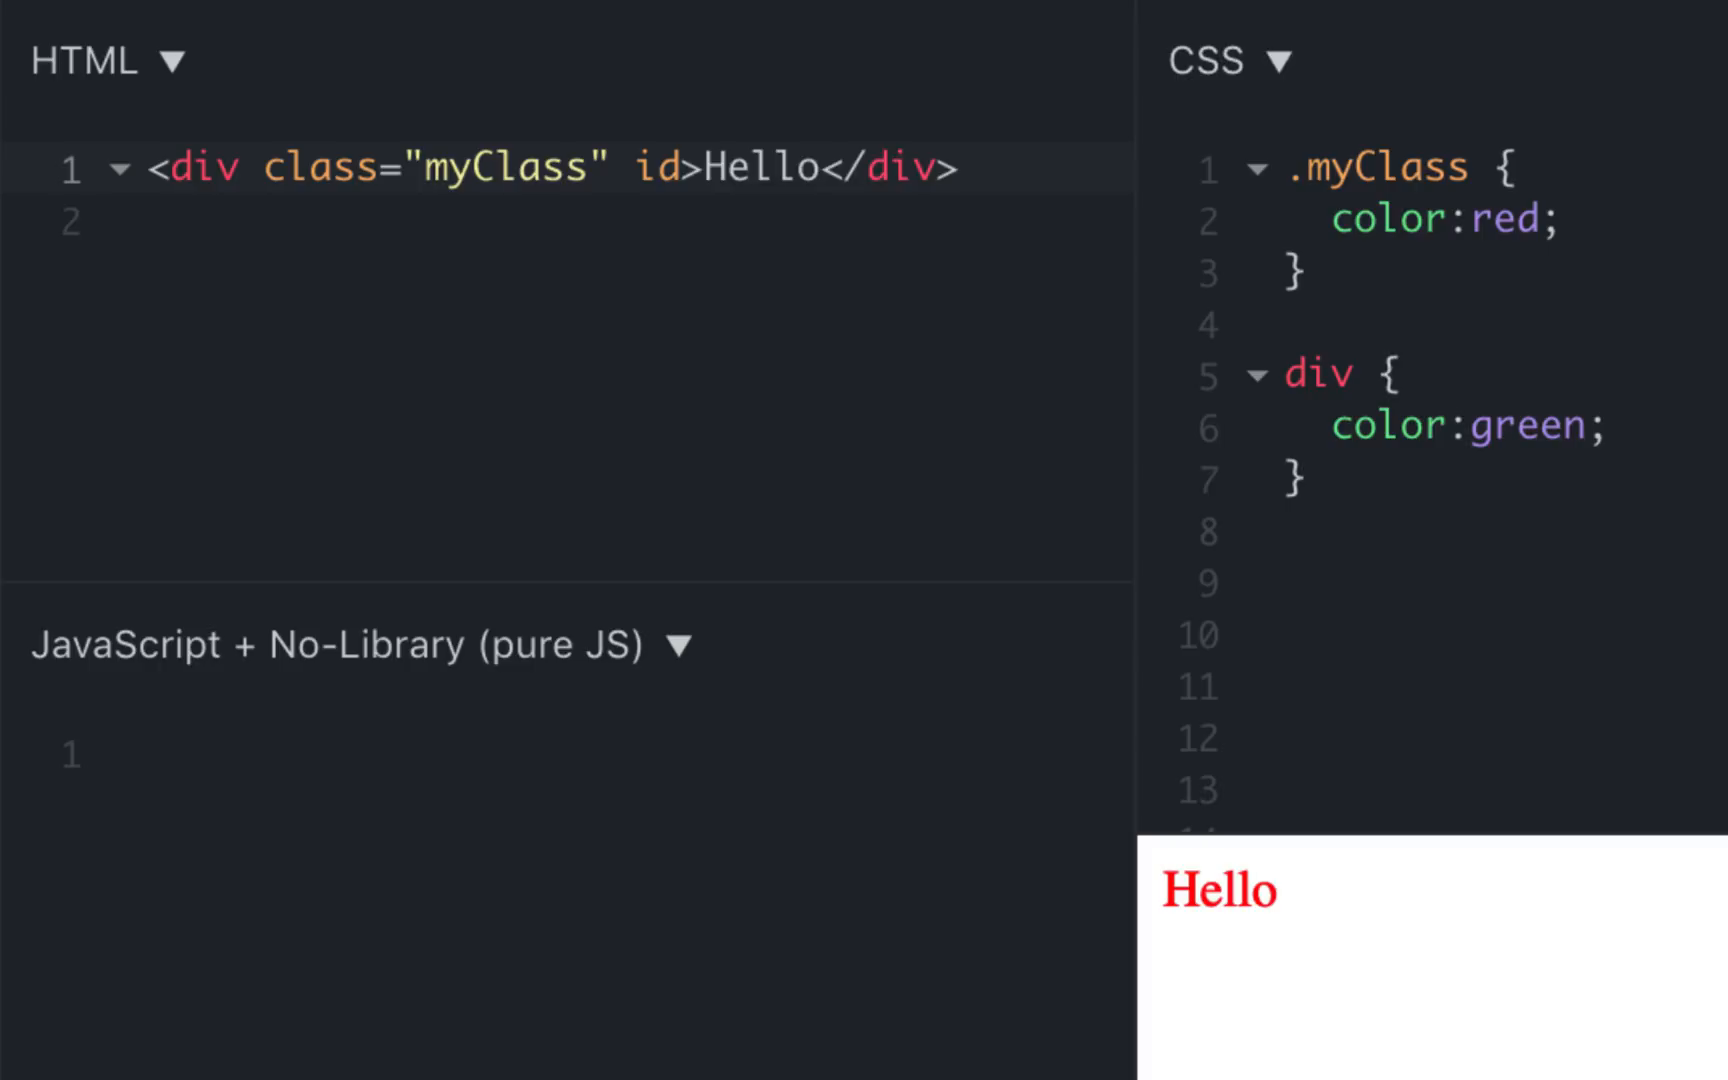
text(="id")
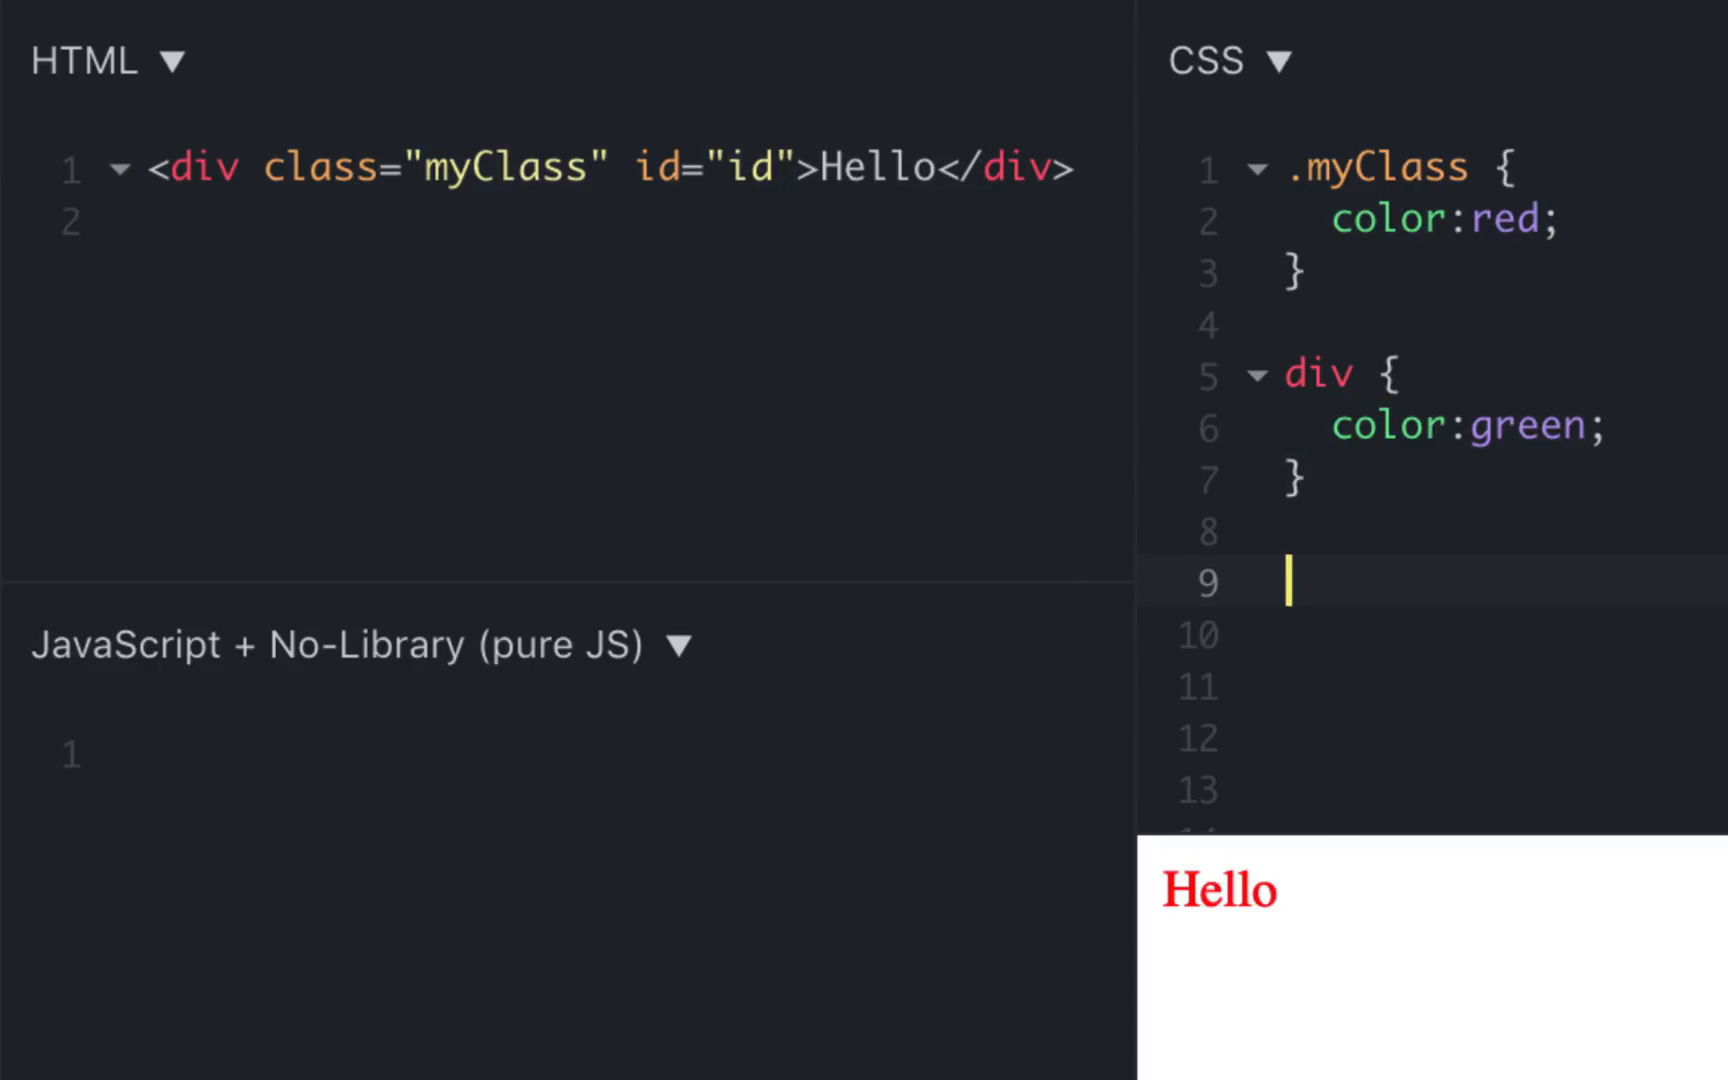
text(#)
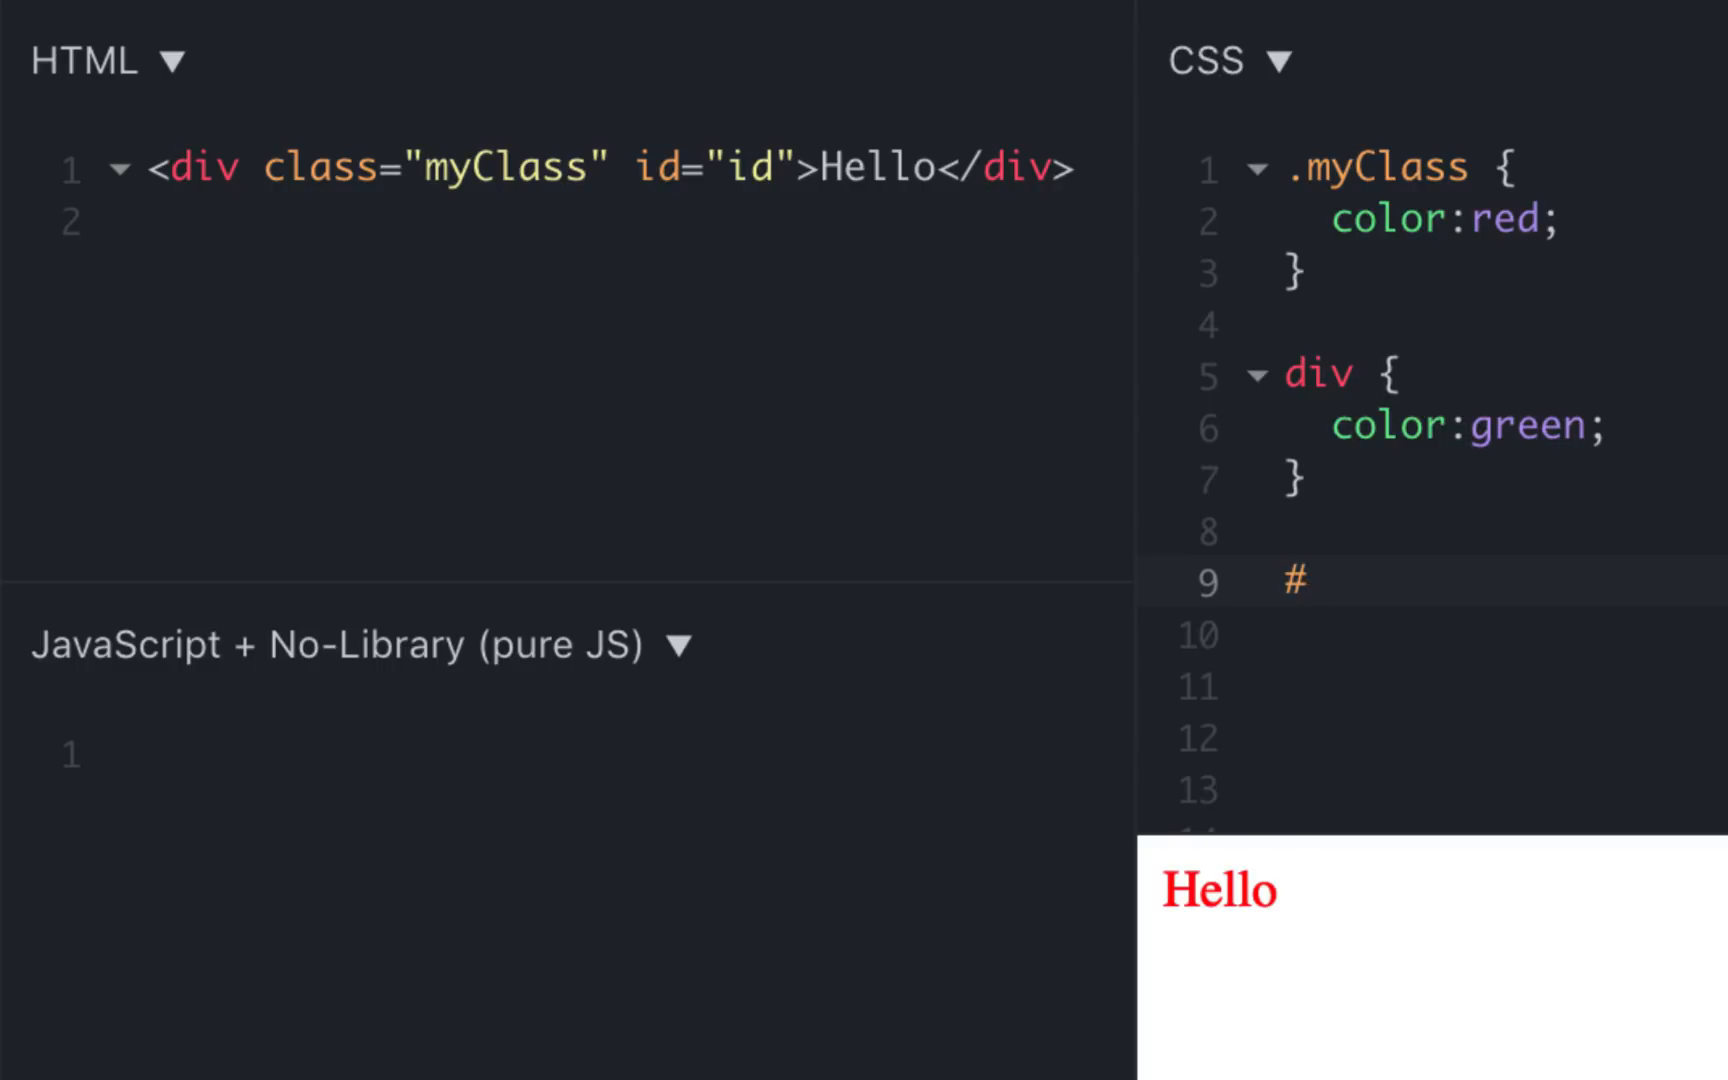
text(id{)
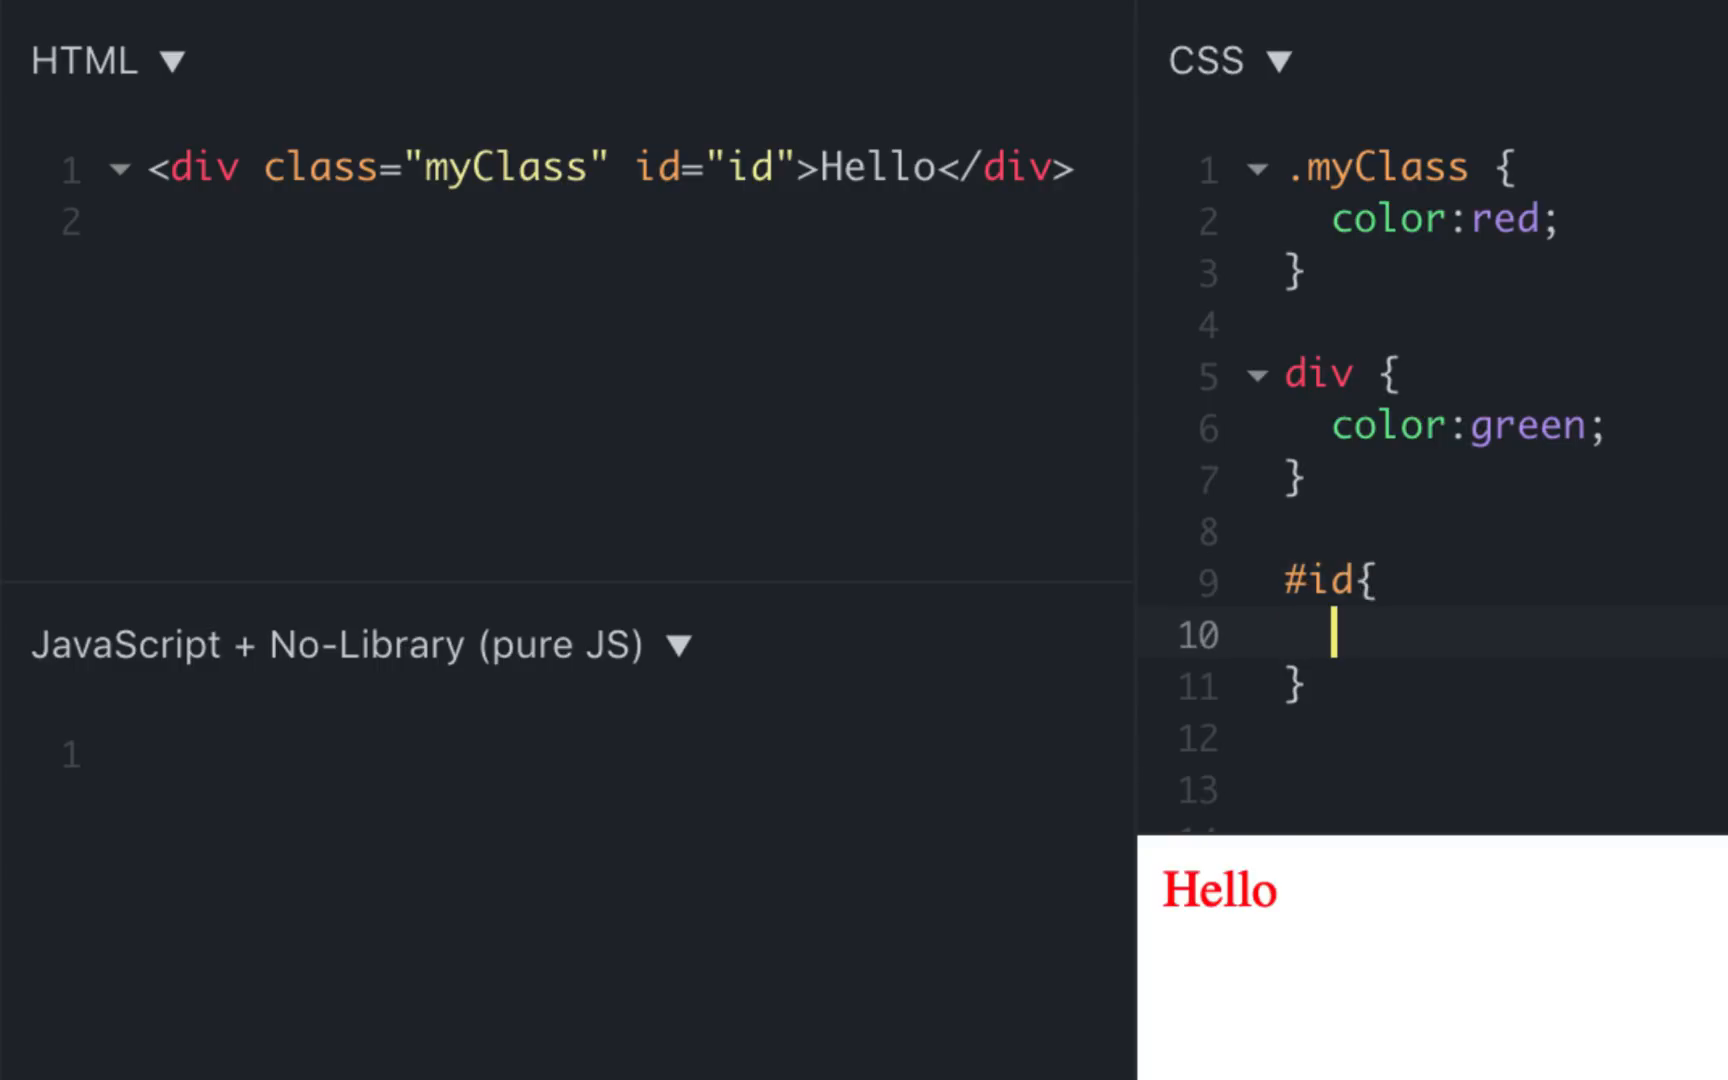
text(co)
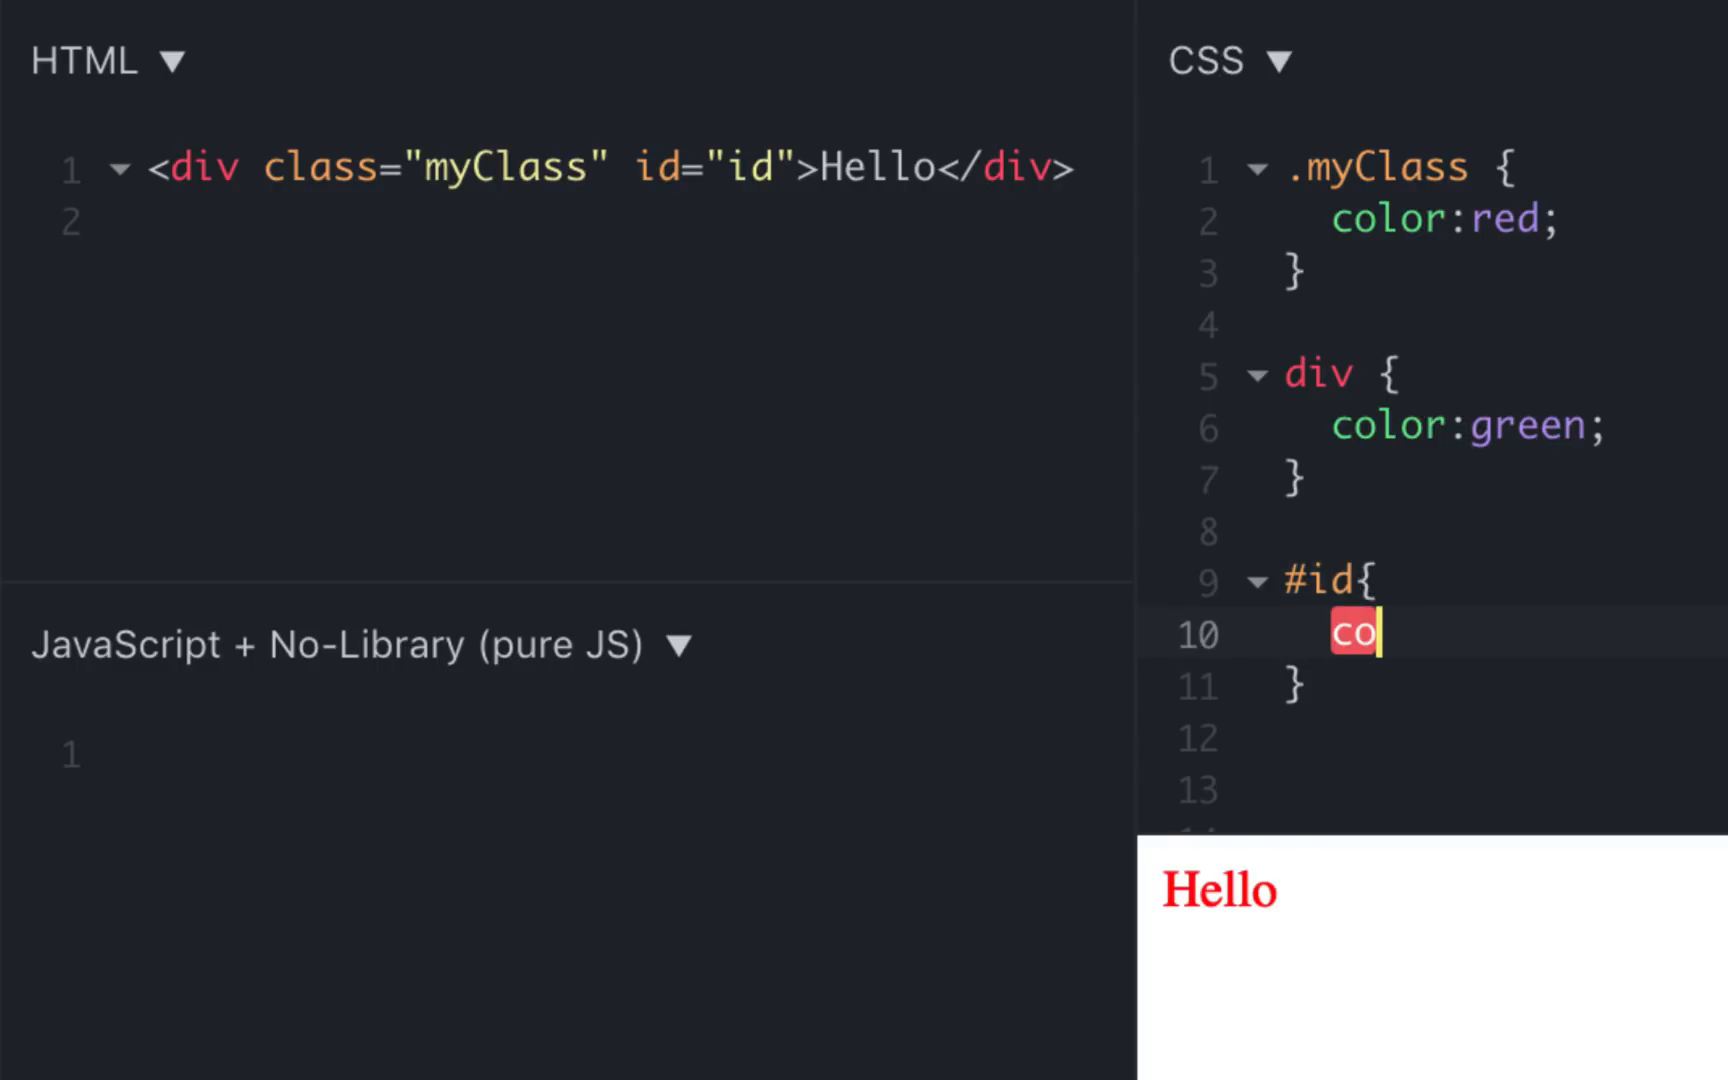
text(lor:)
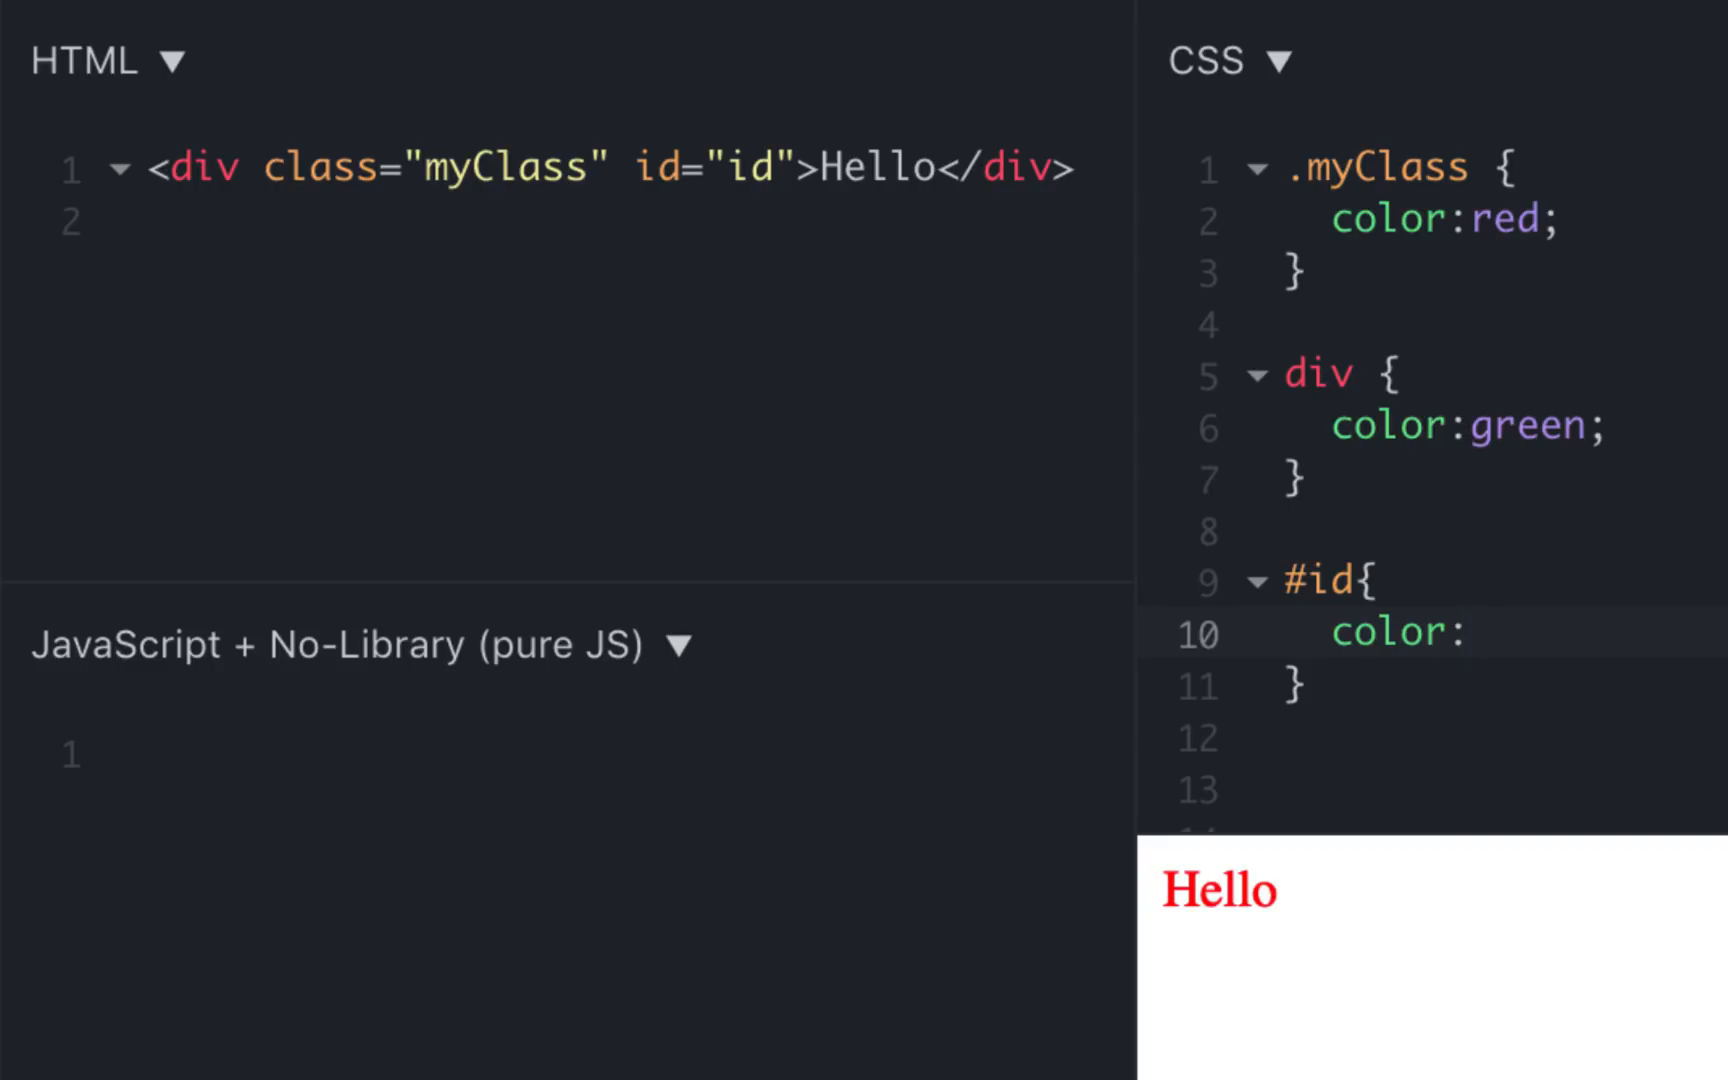
text(blue;)
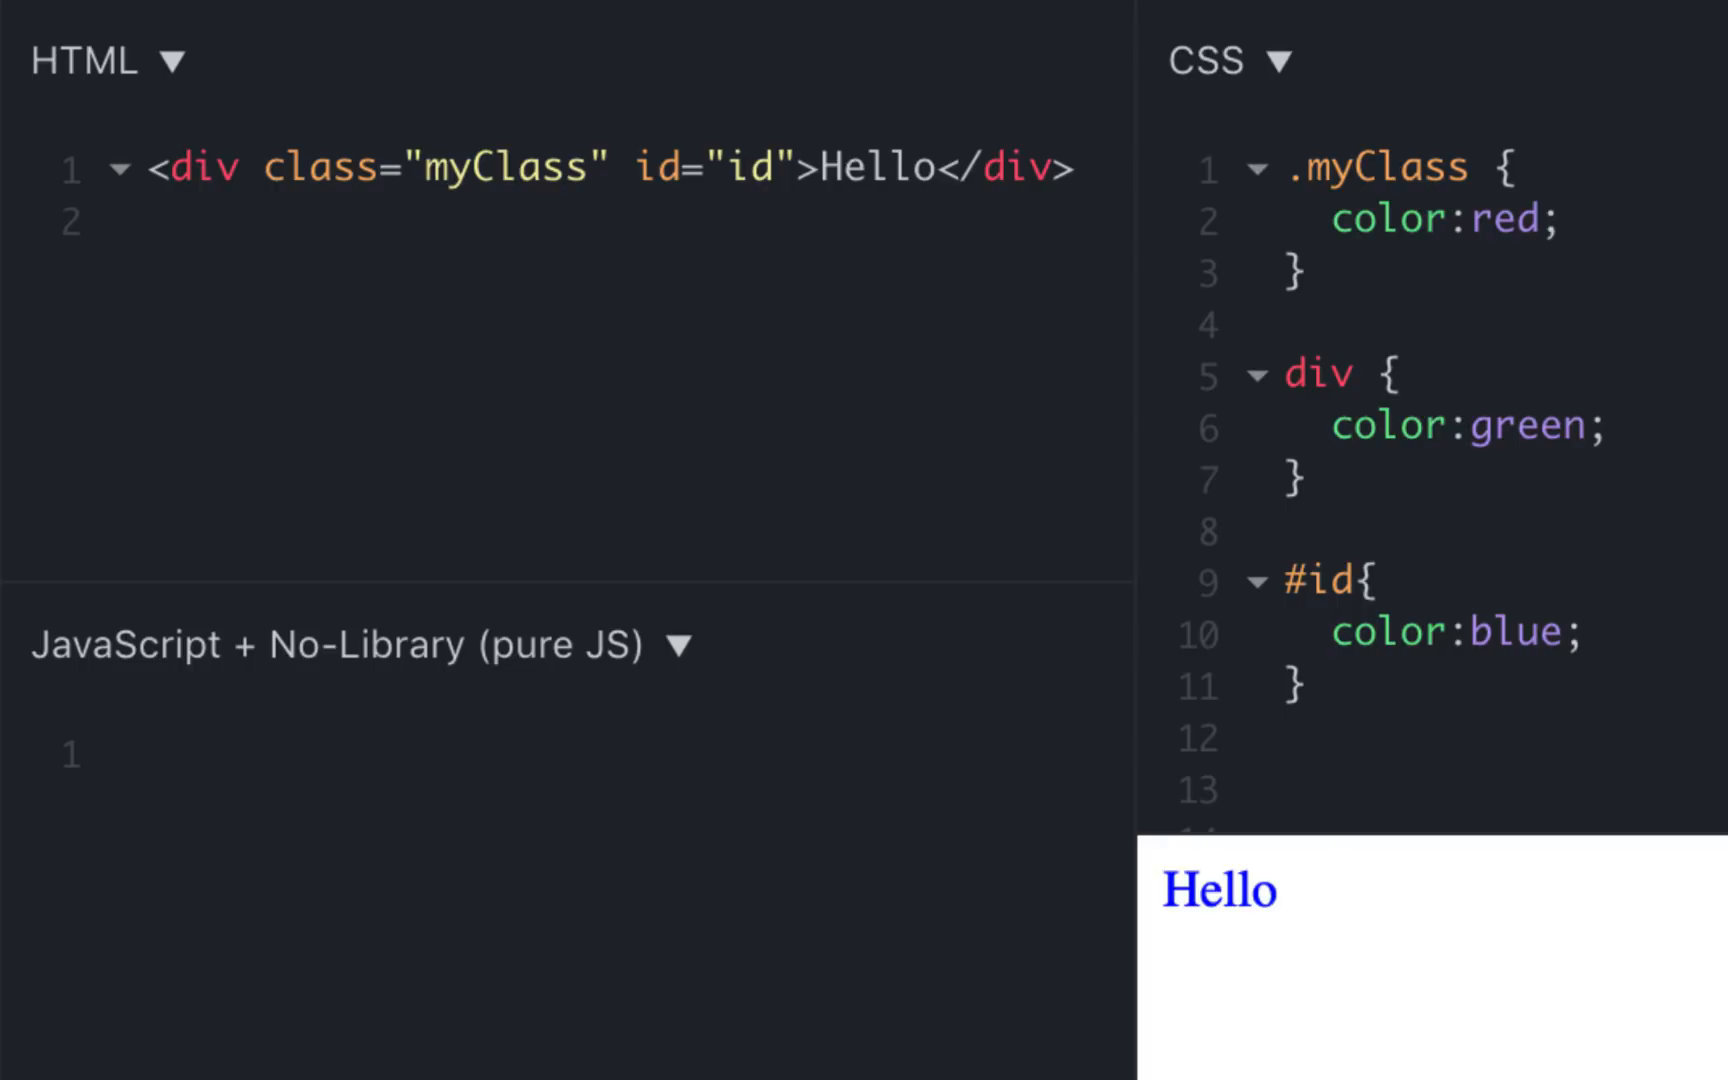
double_click(1218, 888)
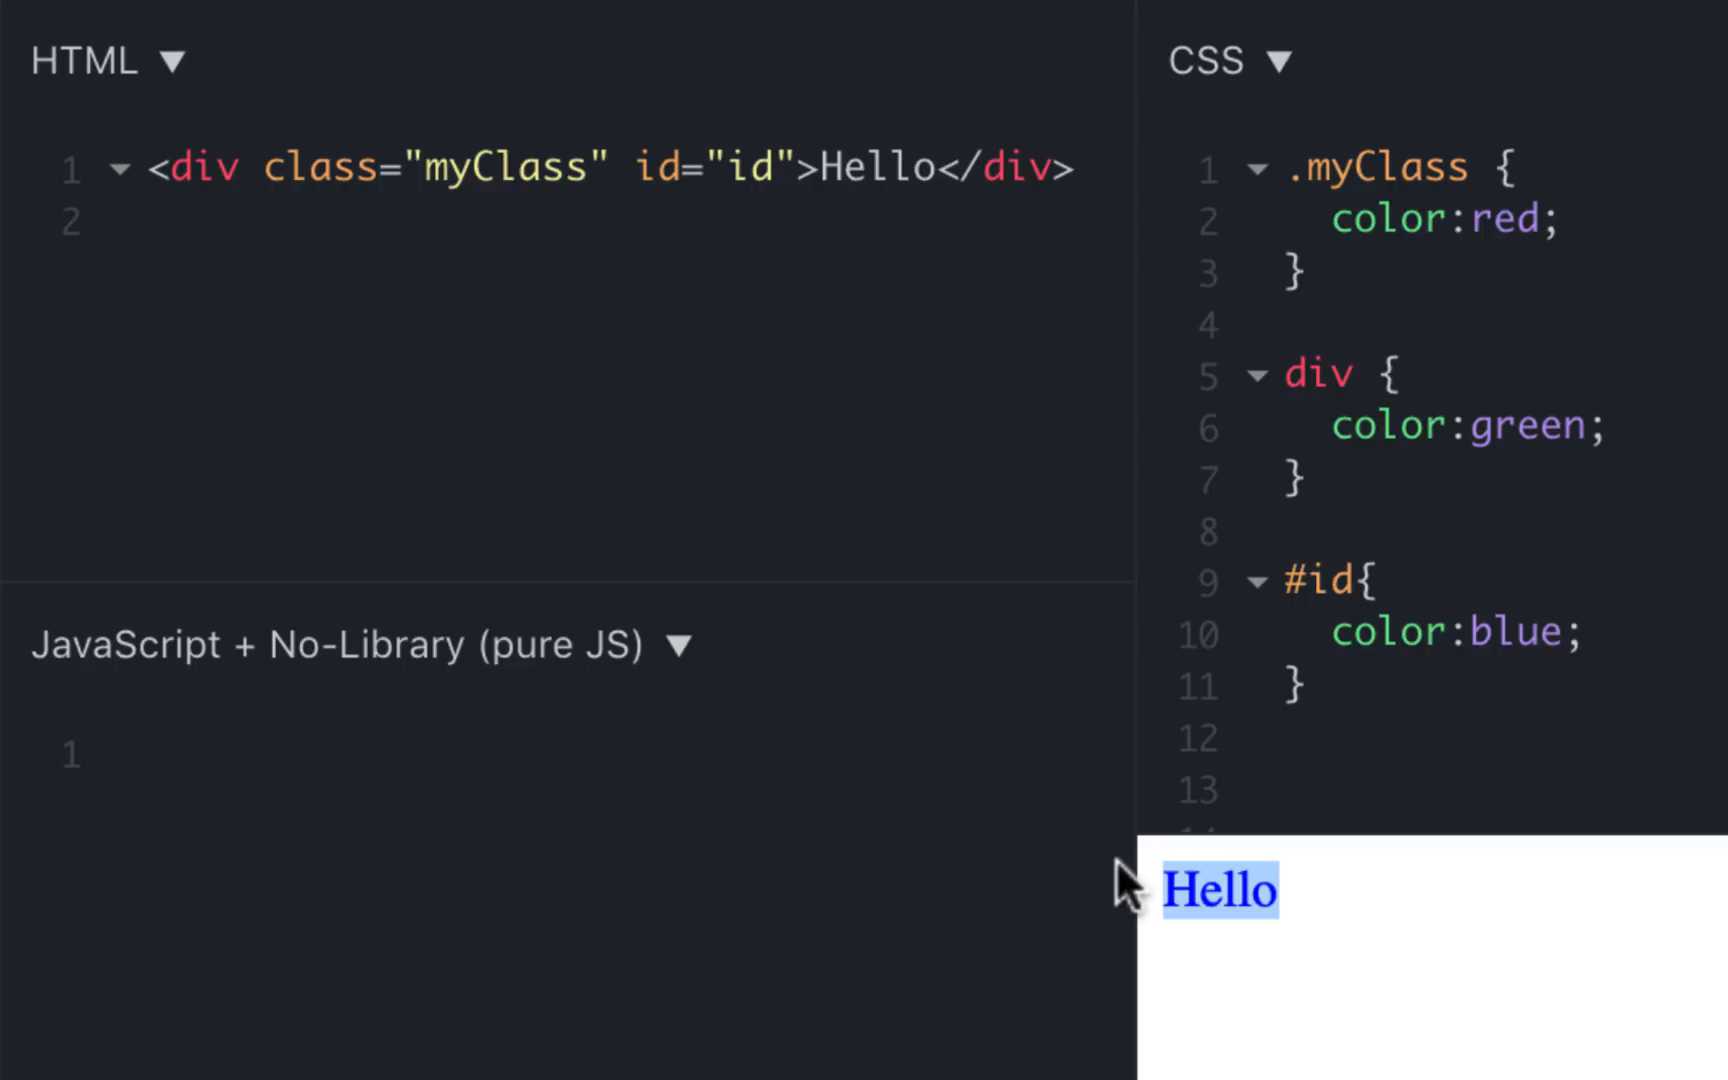
mouse_move(1494, 632)
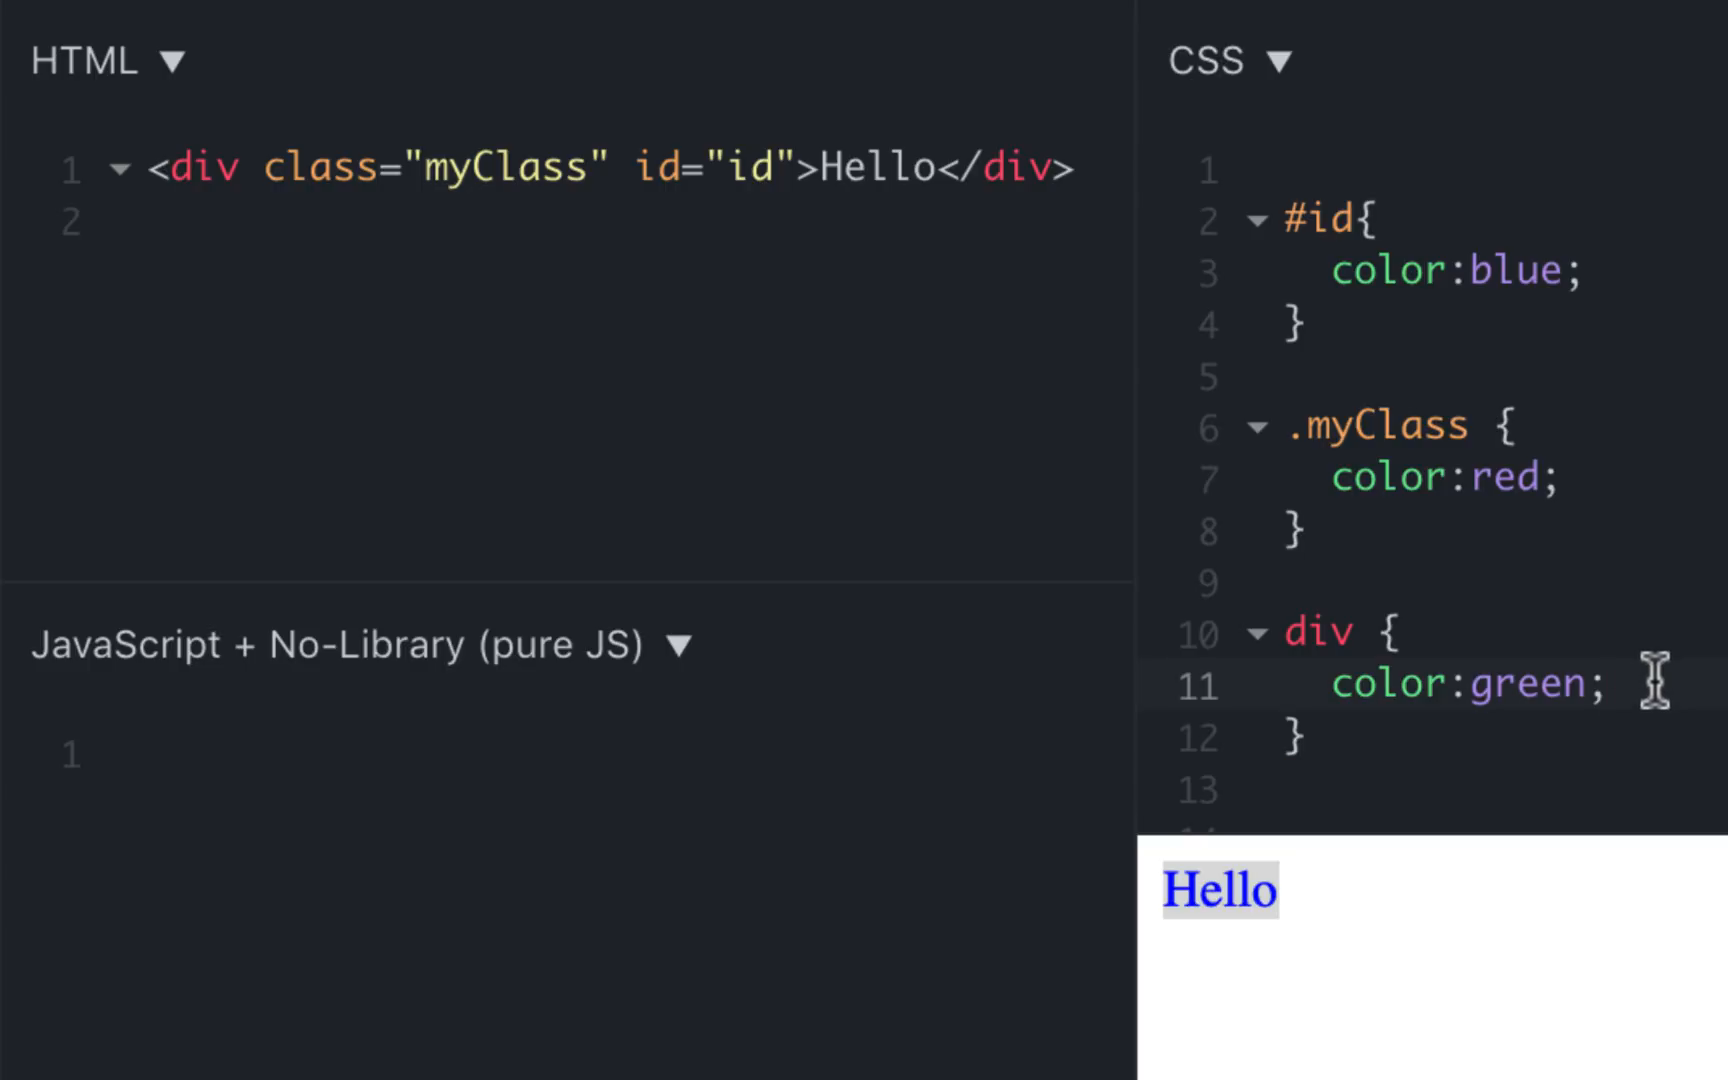
Mark the div rule color:green !important so Hello renders green over #id and .myClass
text(!important)
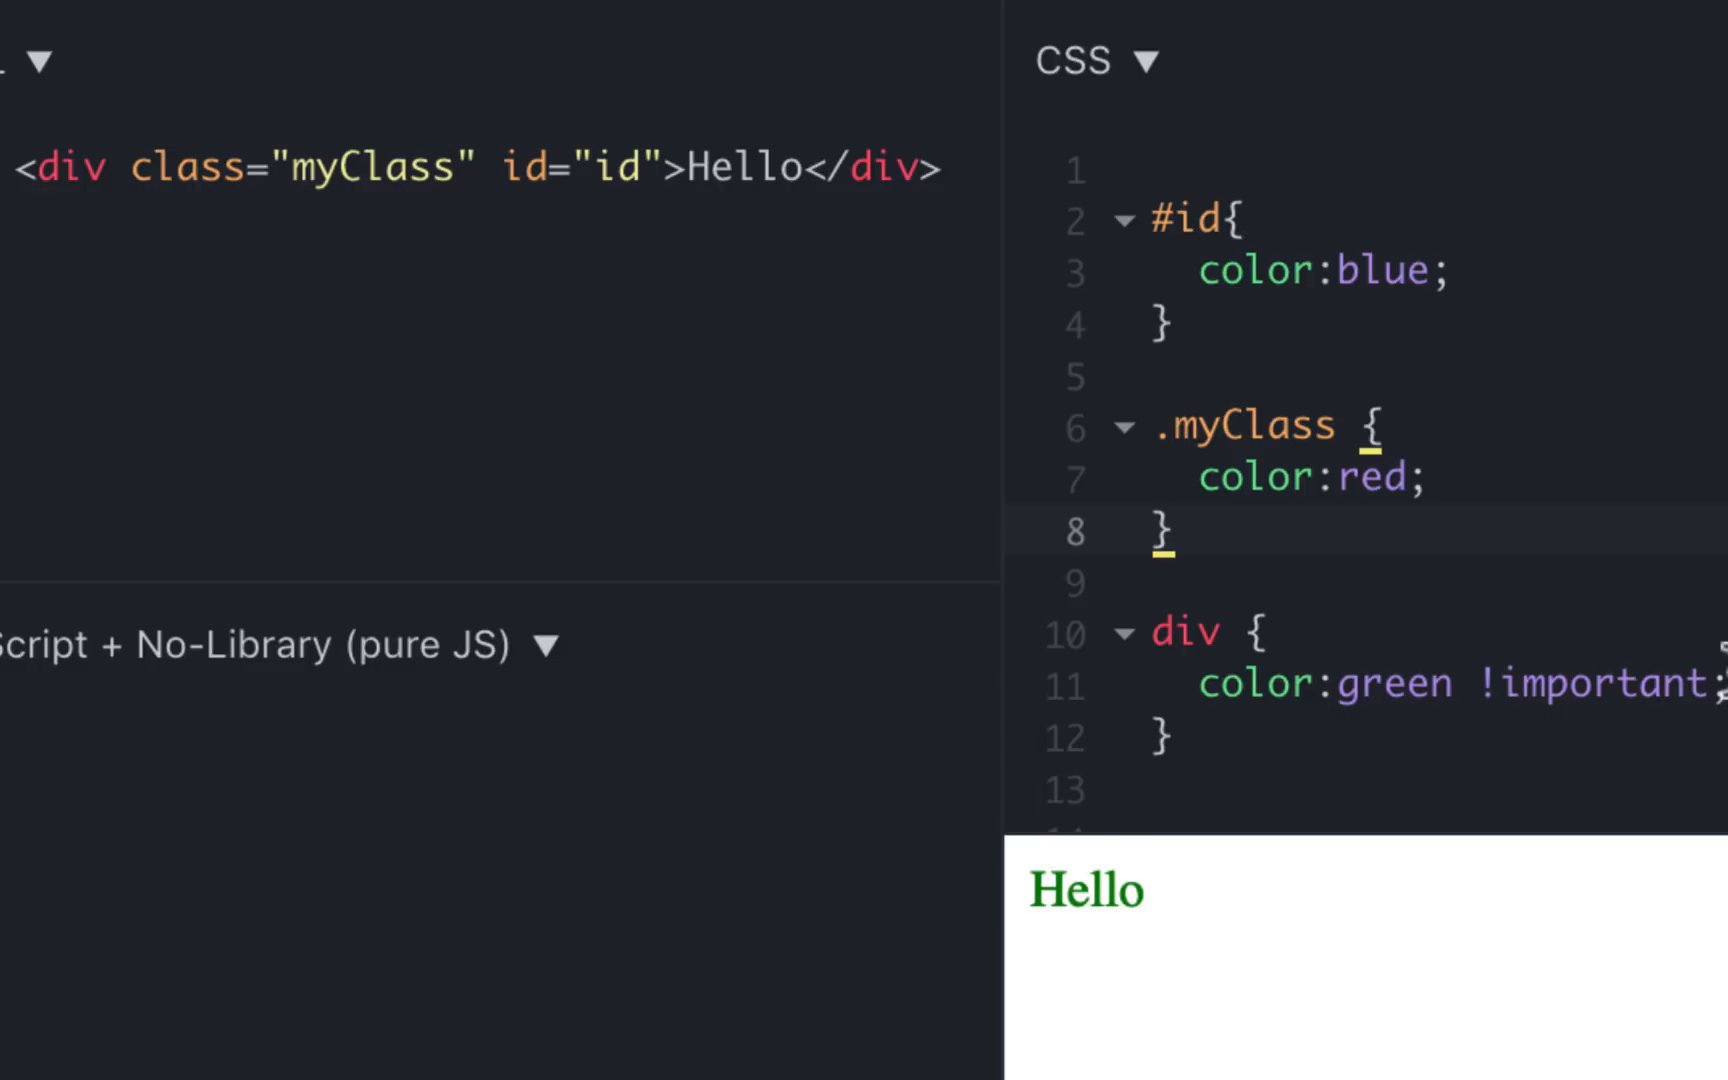
click(1176, 532)
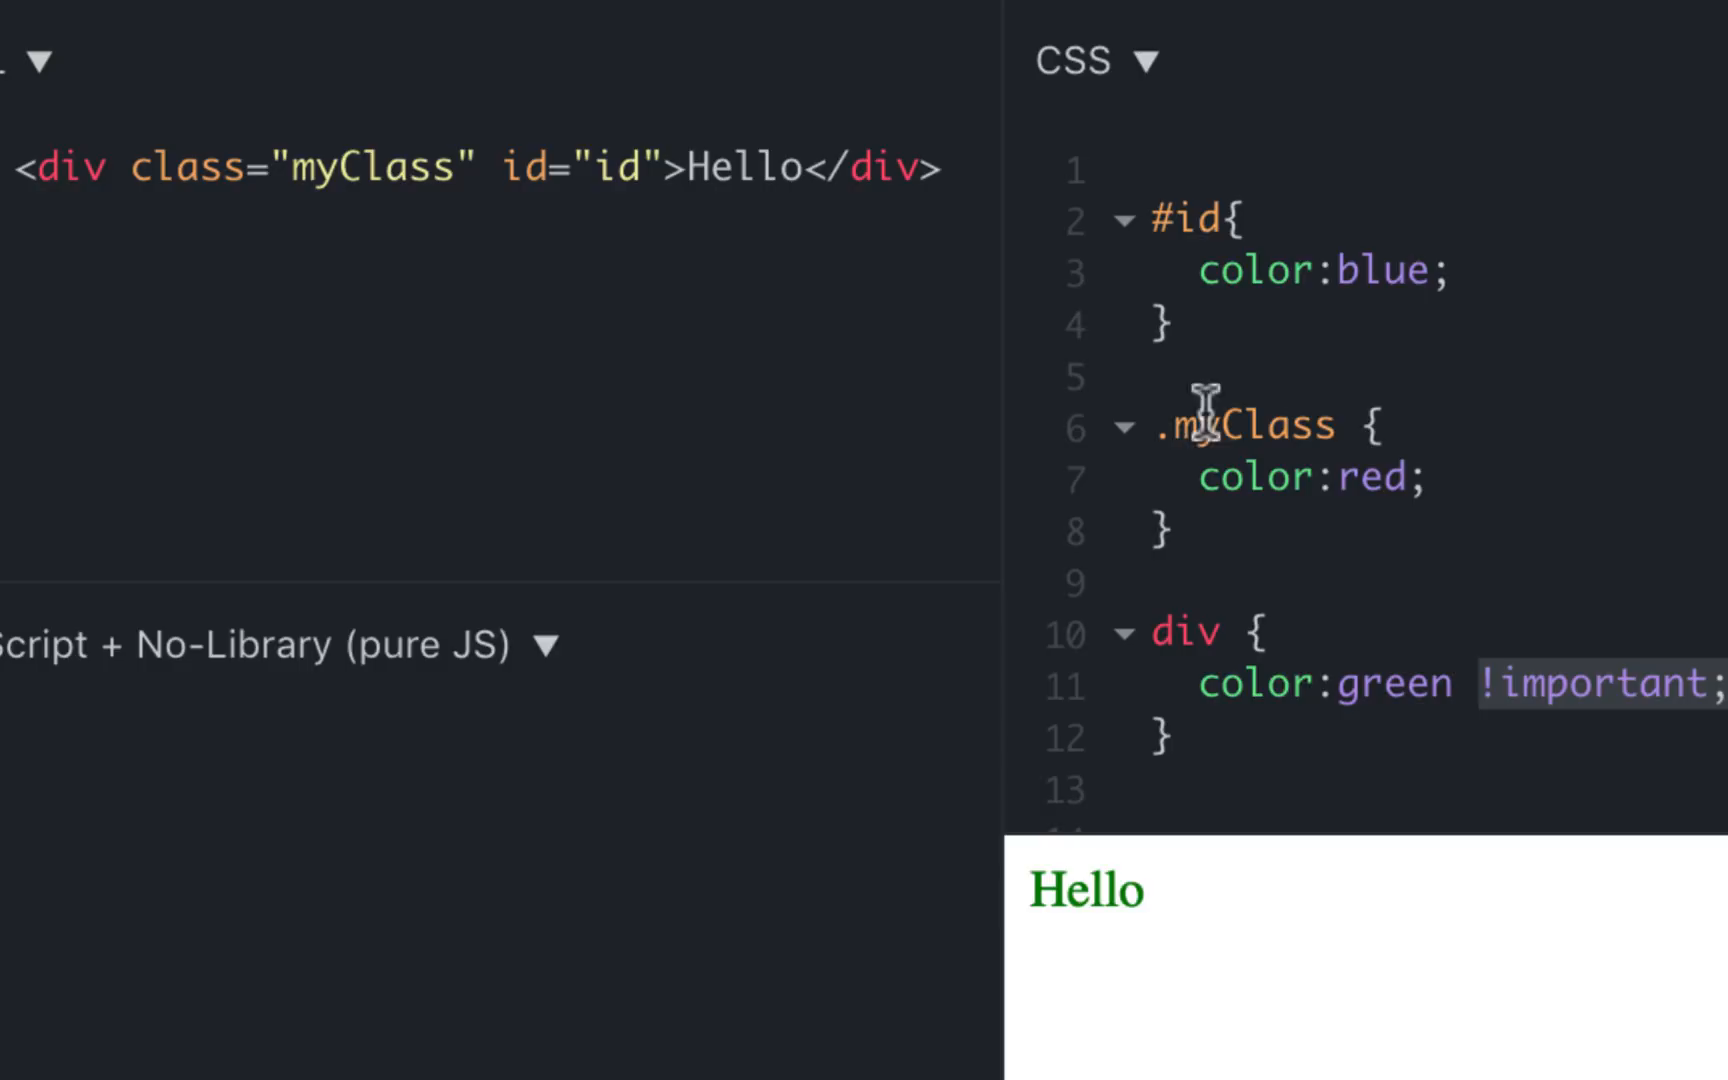
mouse_move(1608, 1024)
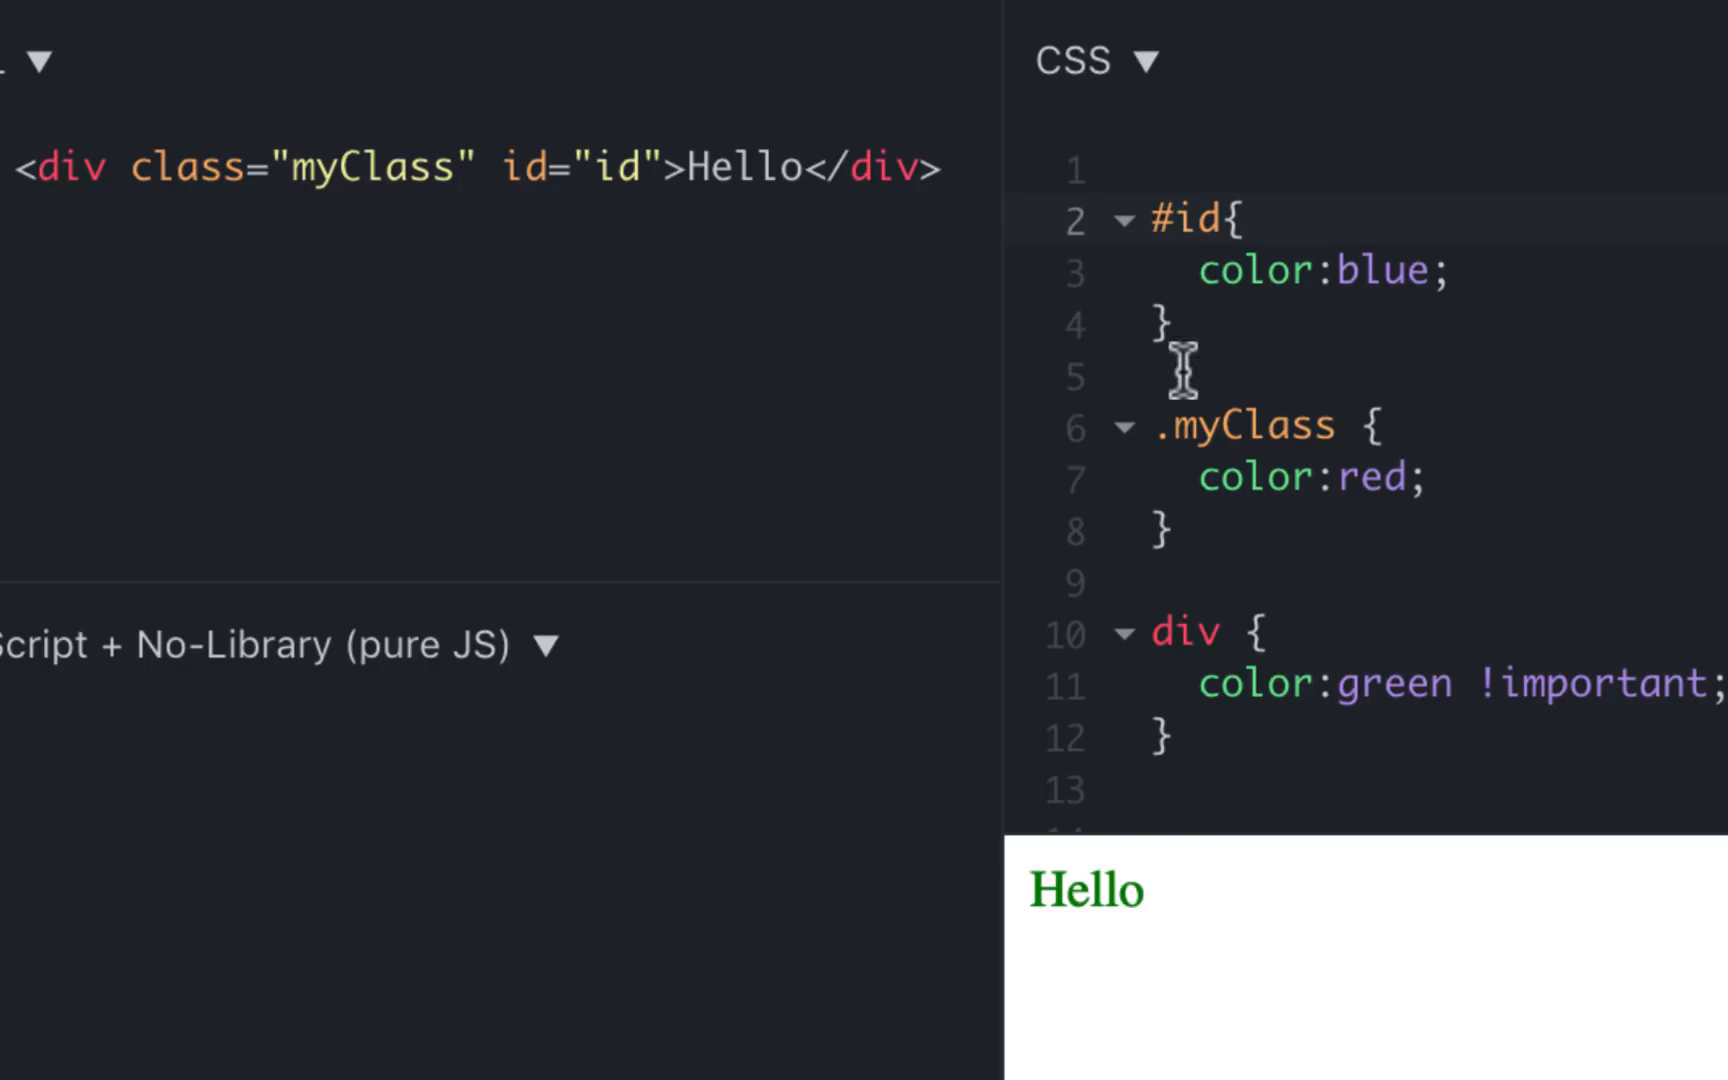
double_click(1244, 428)
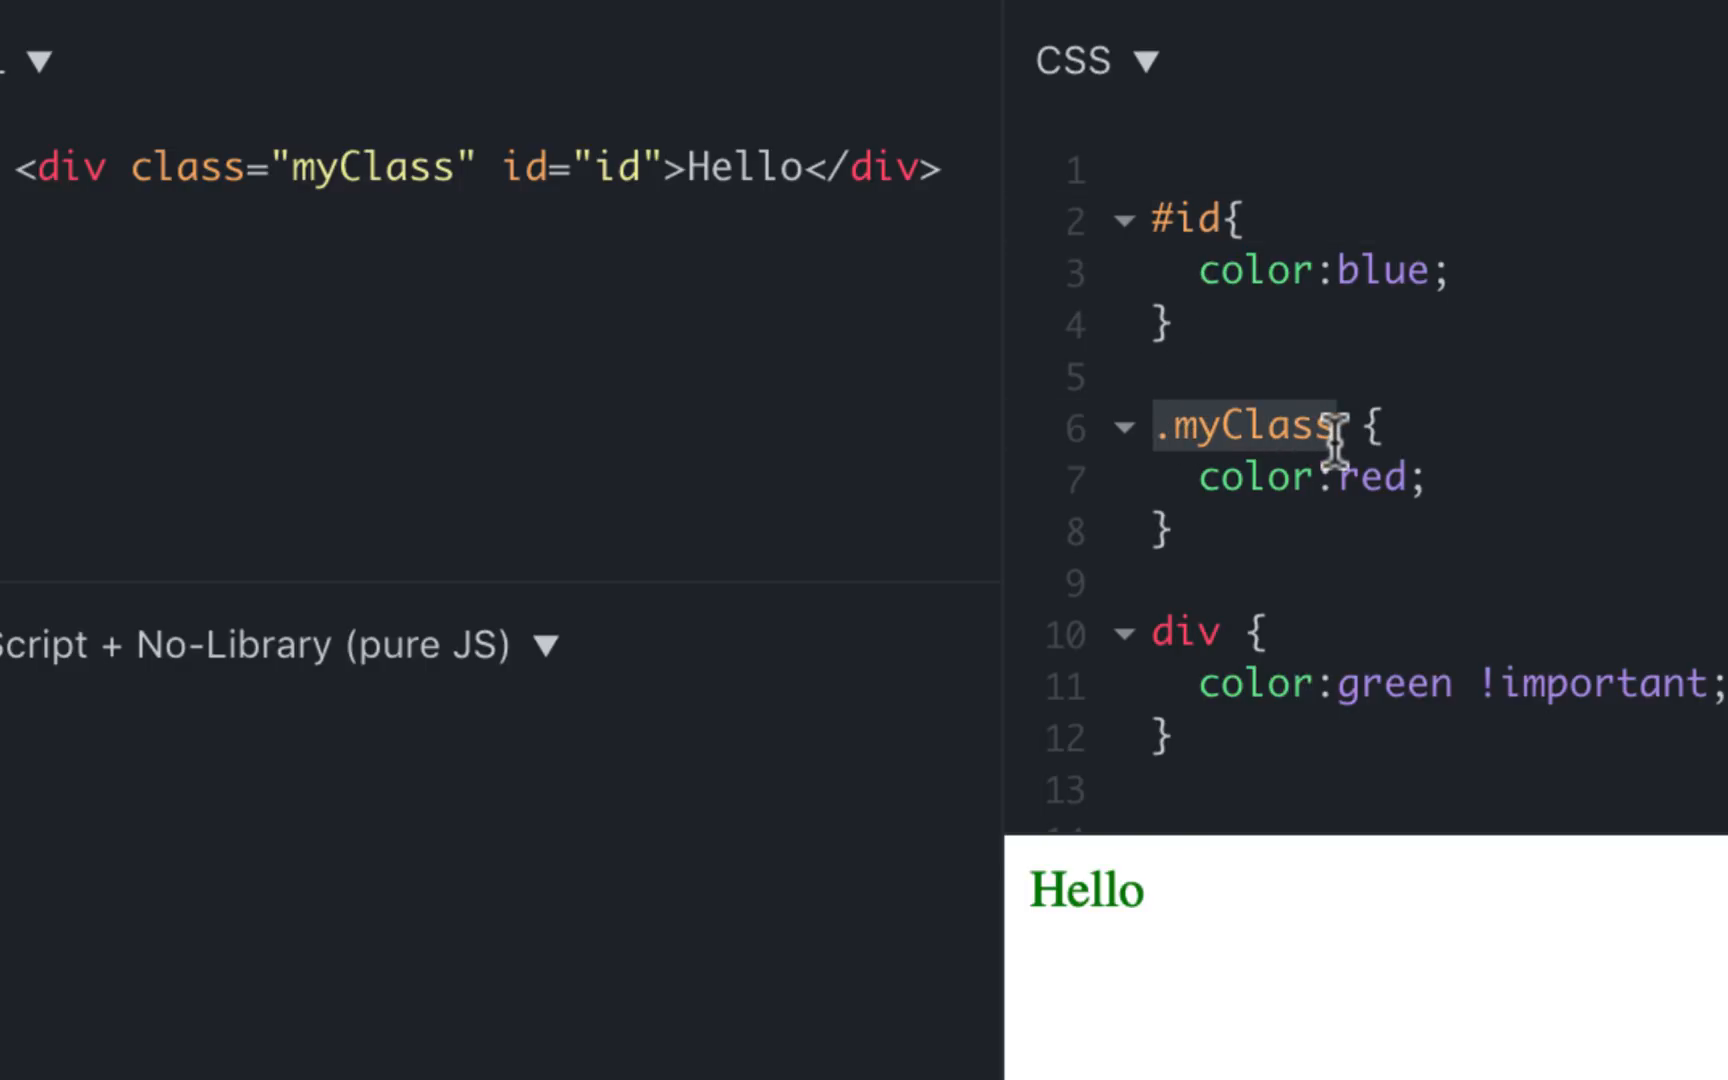
mouse_move(1190, 148)
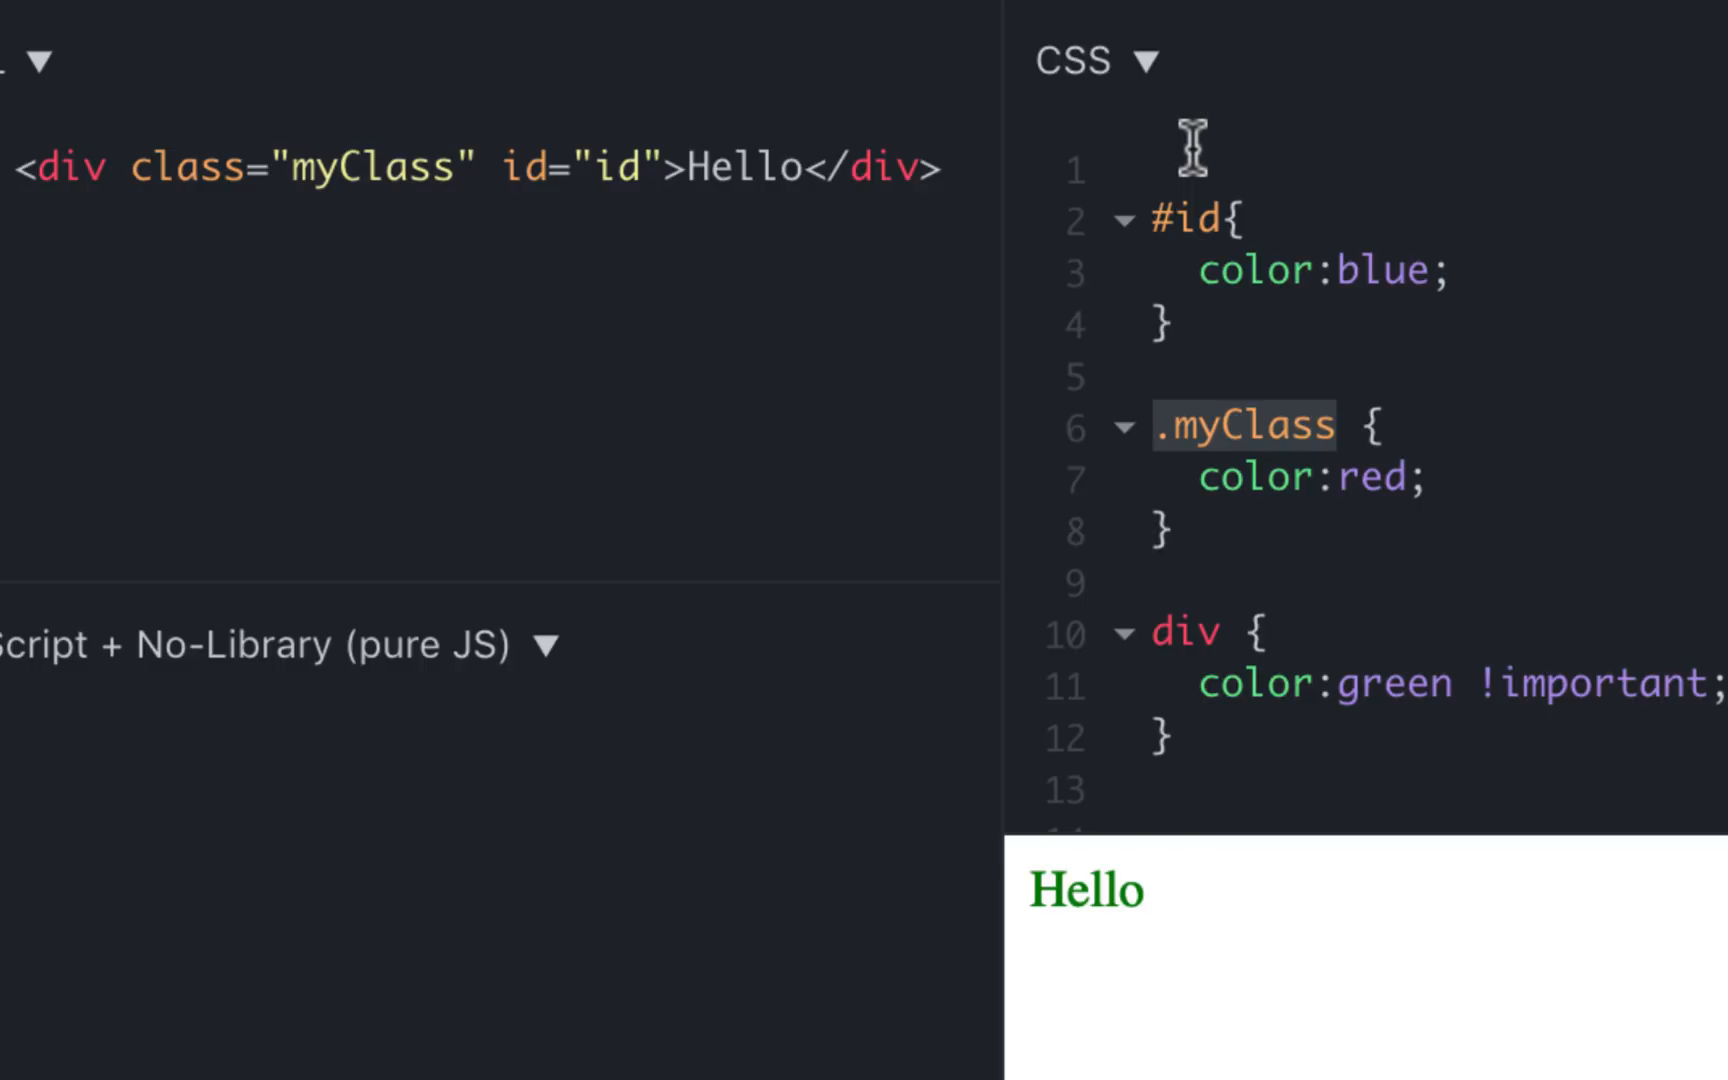
mouse_move(1224, 494)
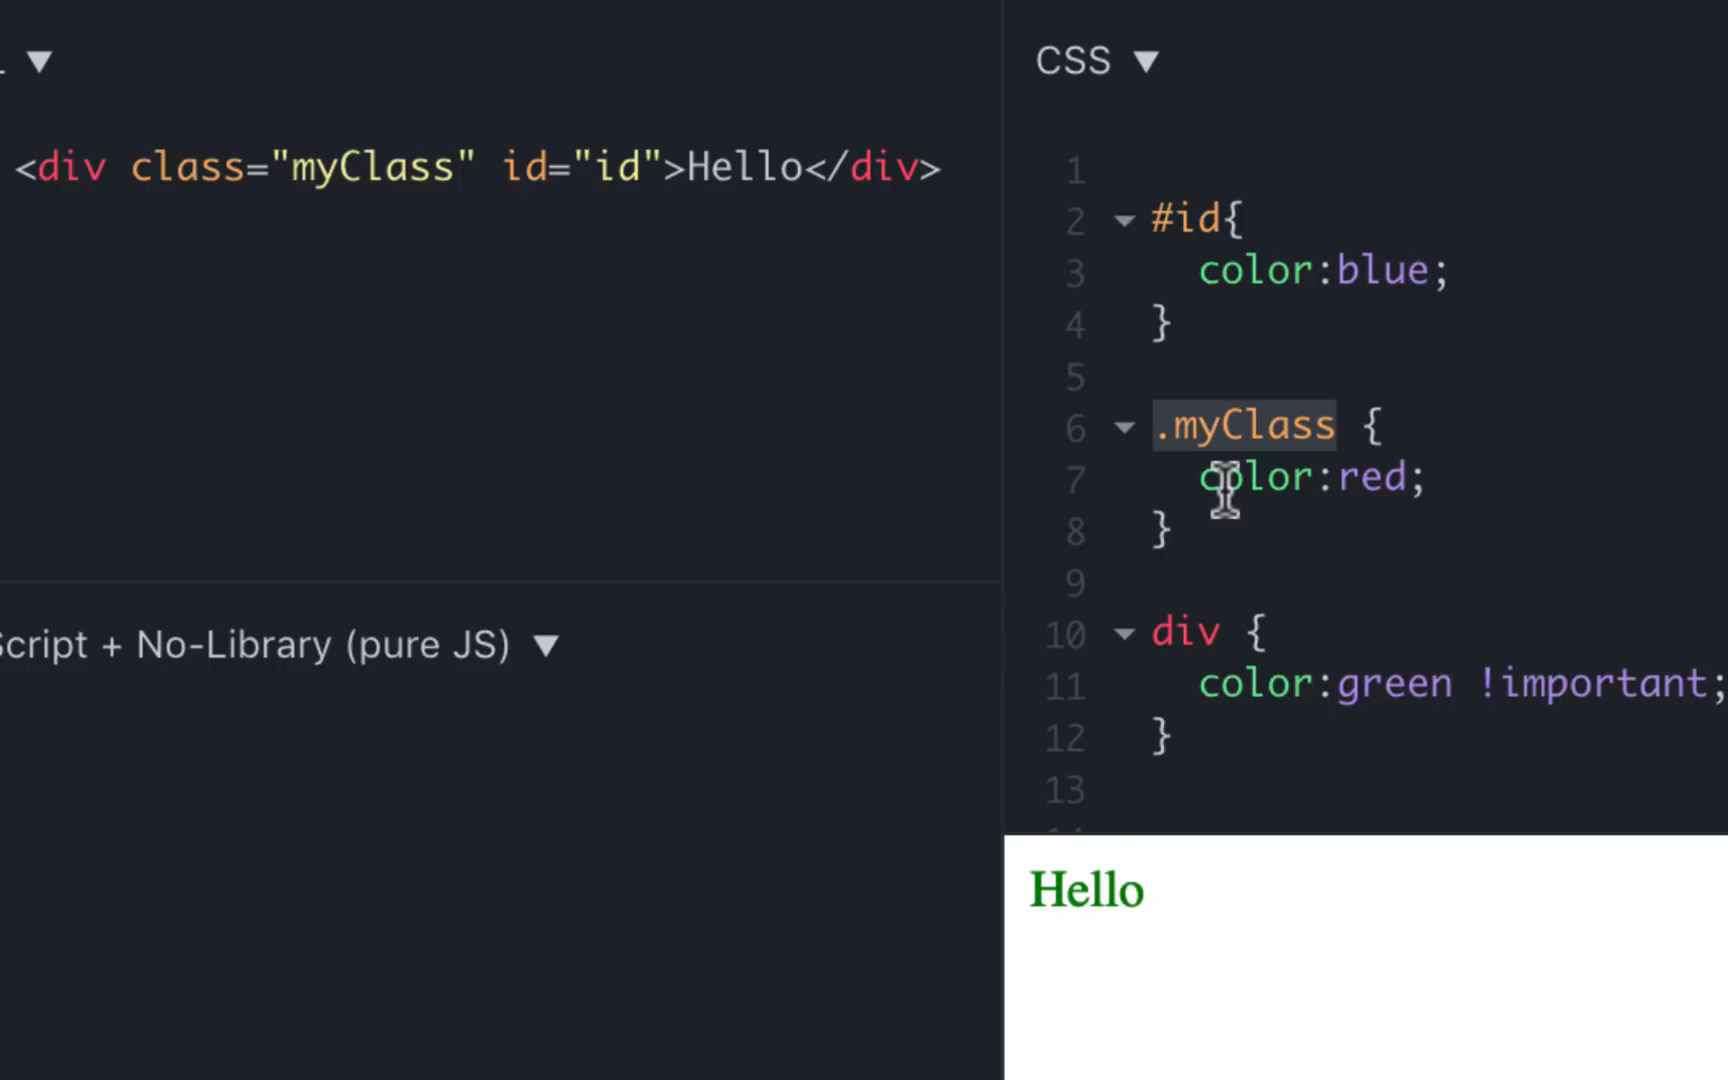
mouse_move(1584, 684)
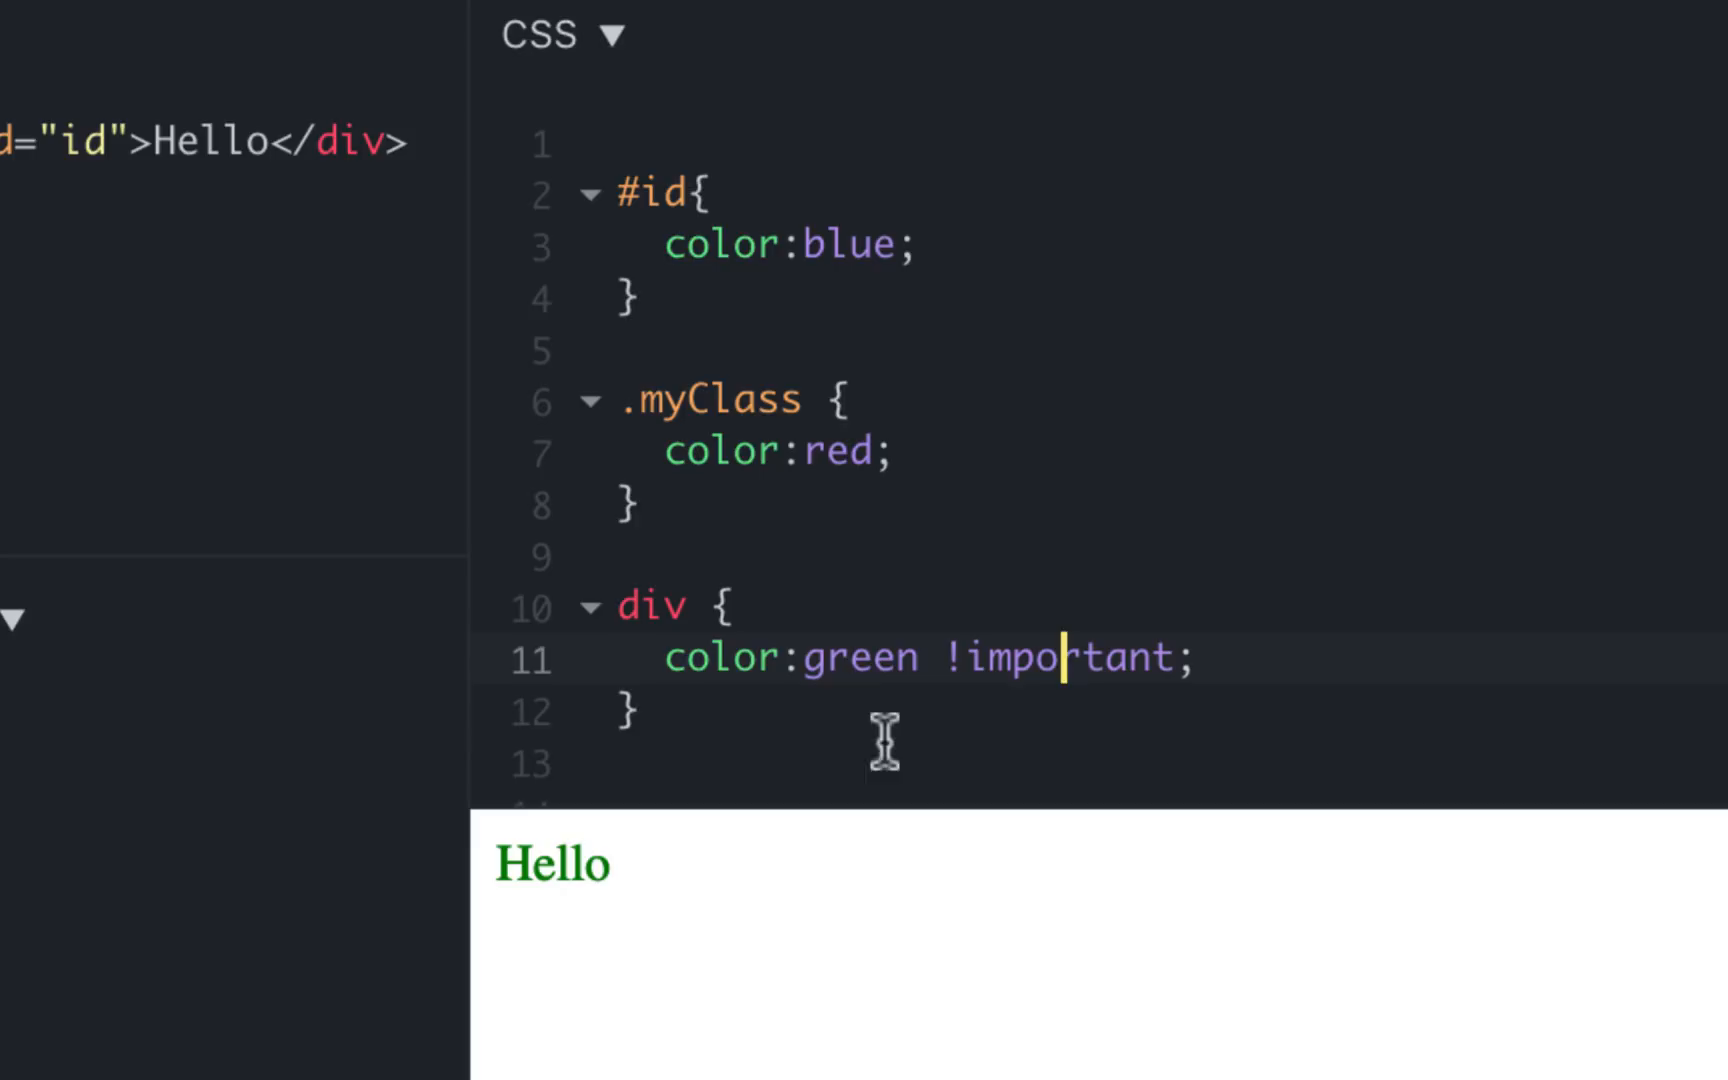
mouse_move(722, 732)
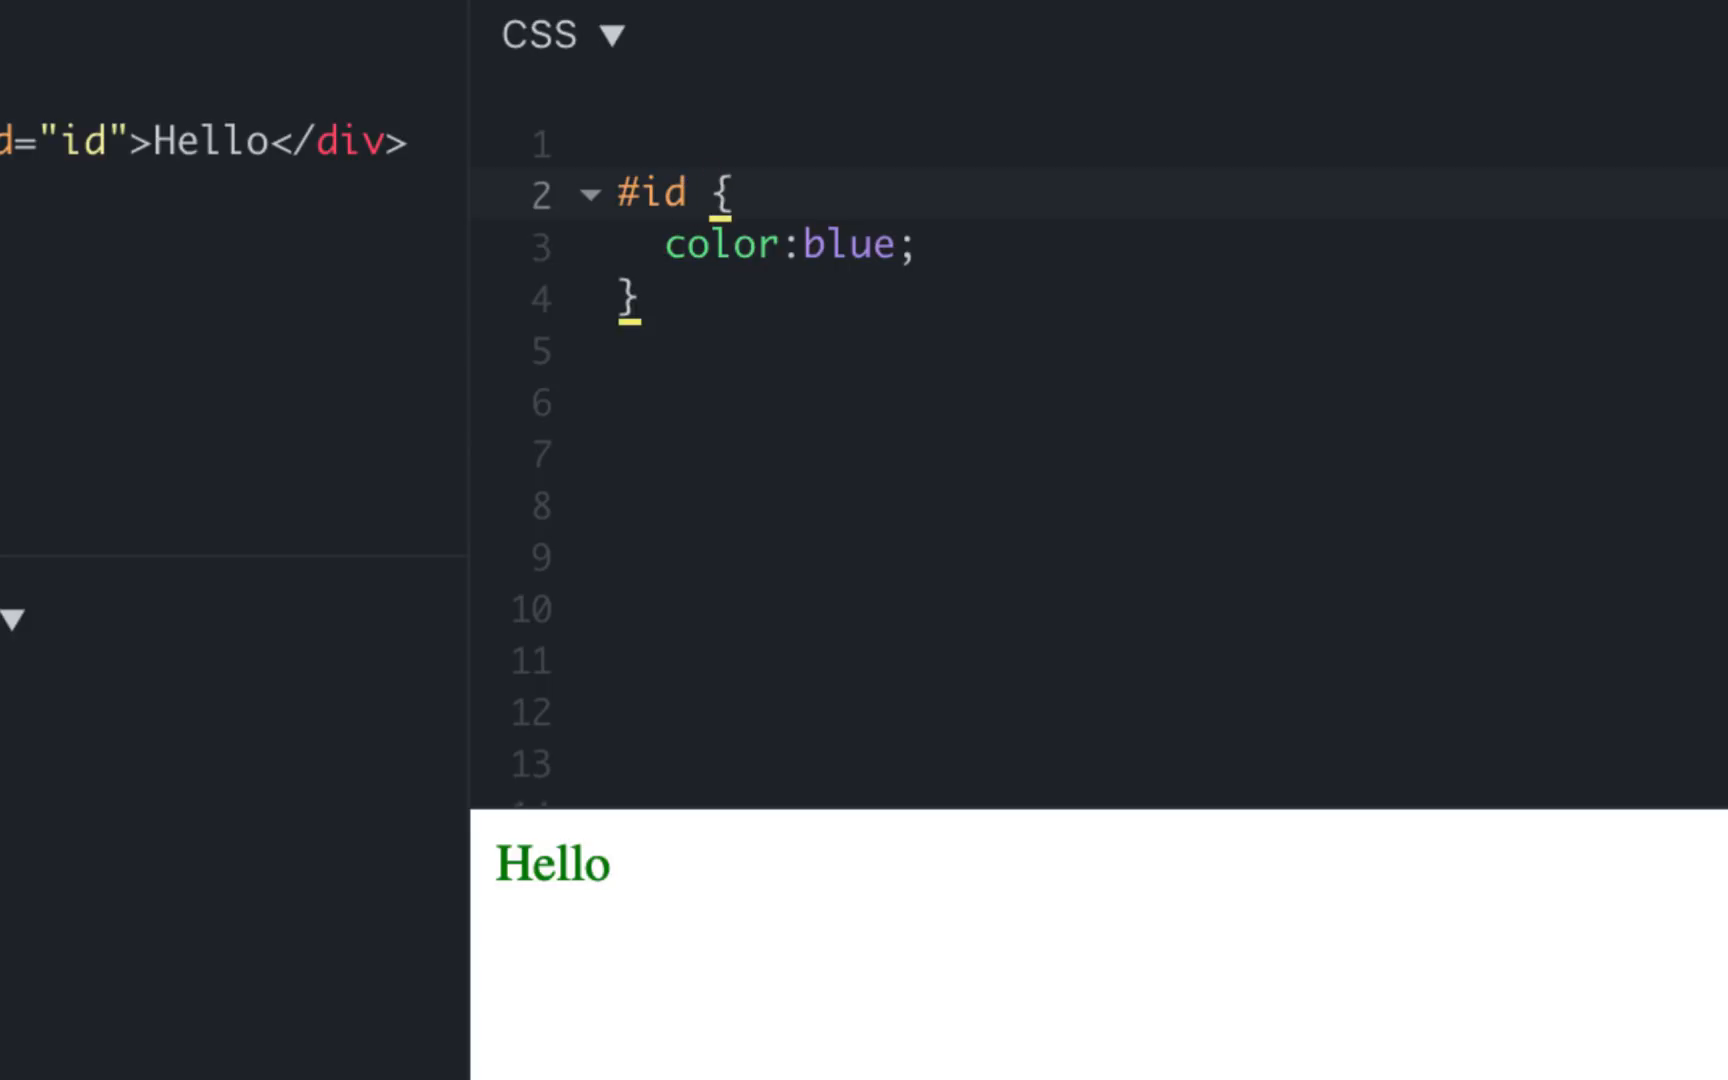
Extend the #id selector to #id .myClass div a:hover
text(.)
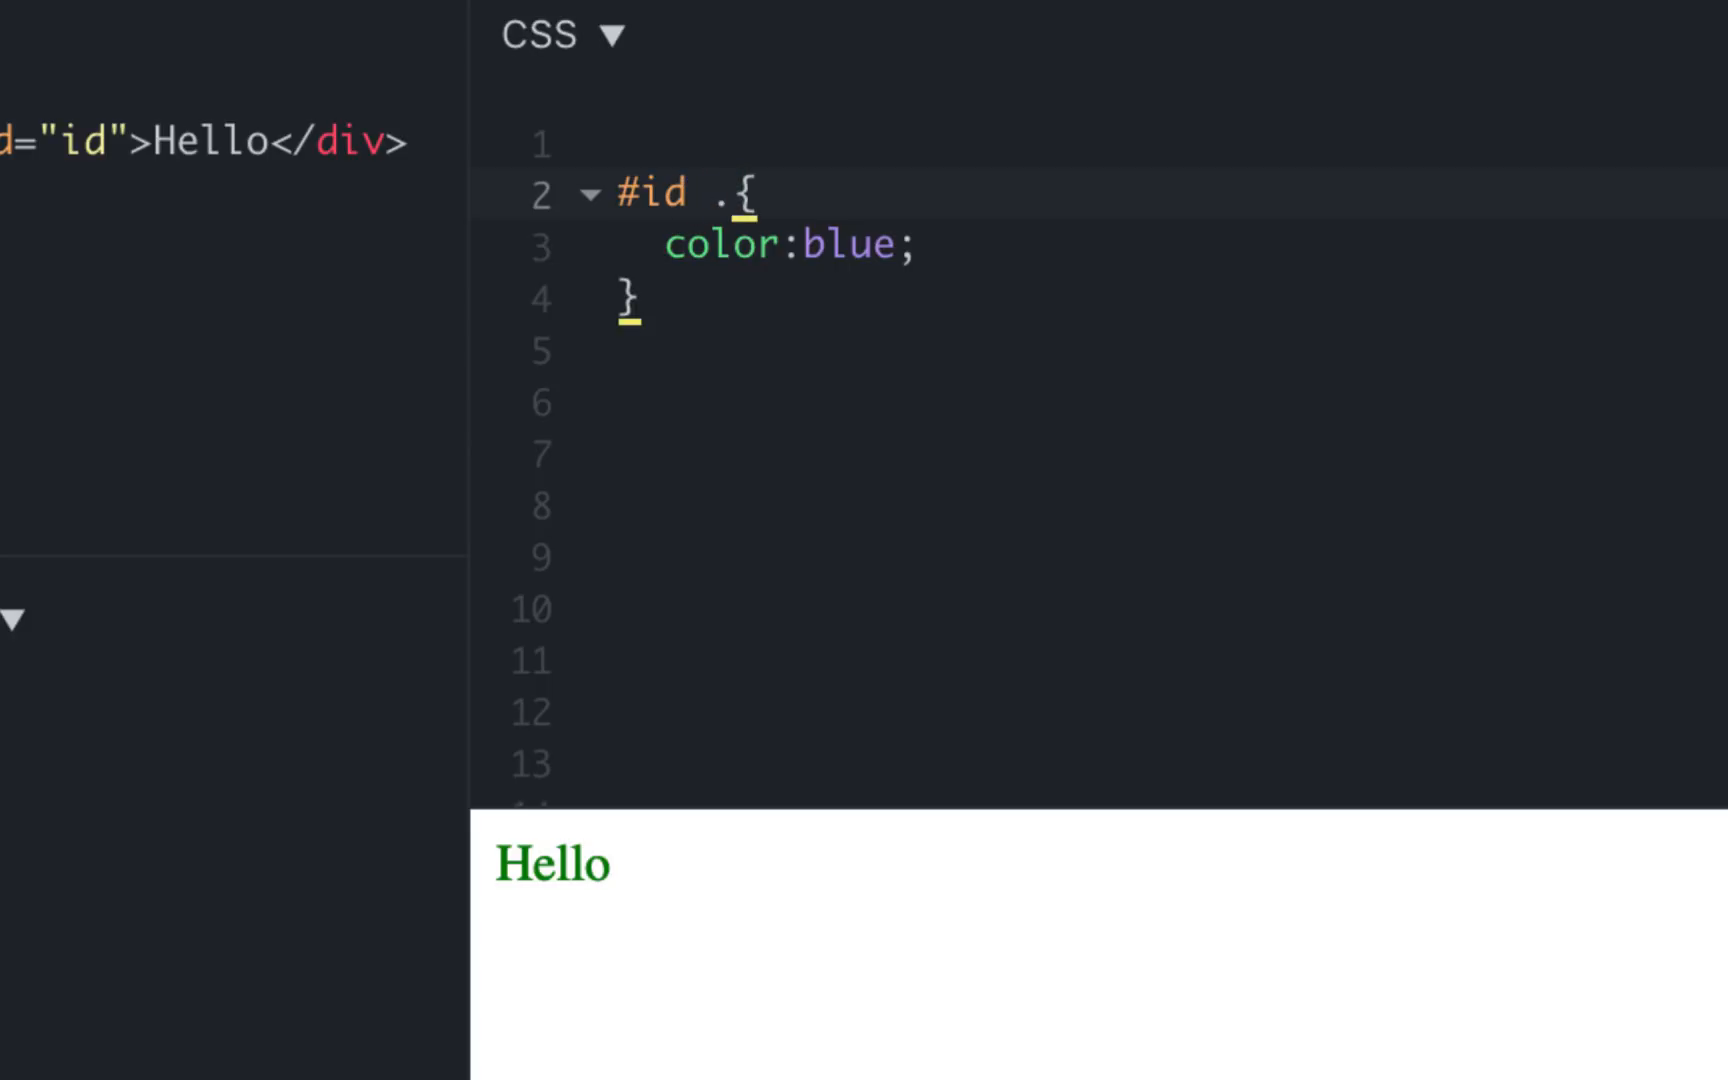
text(ca)
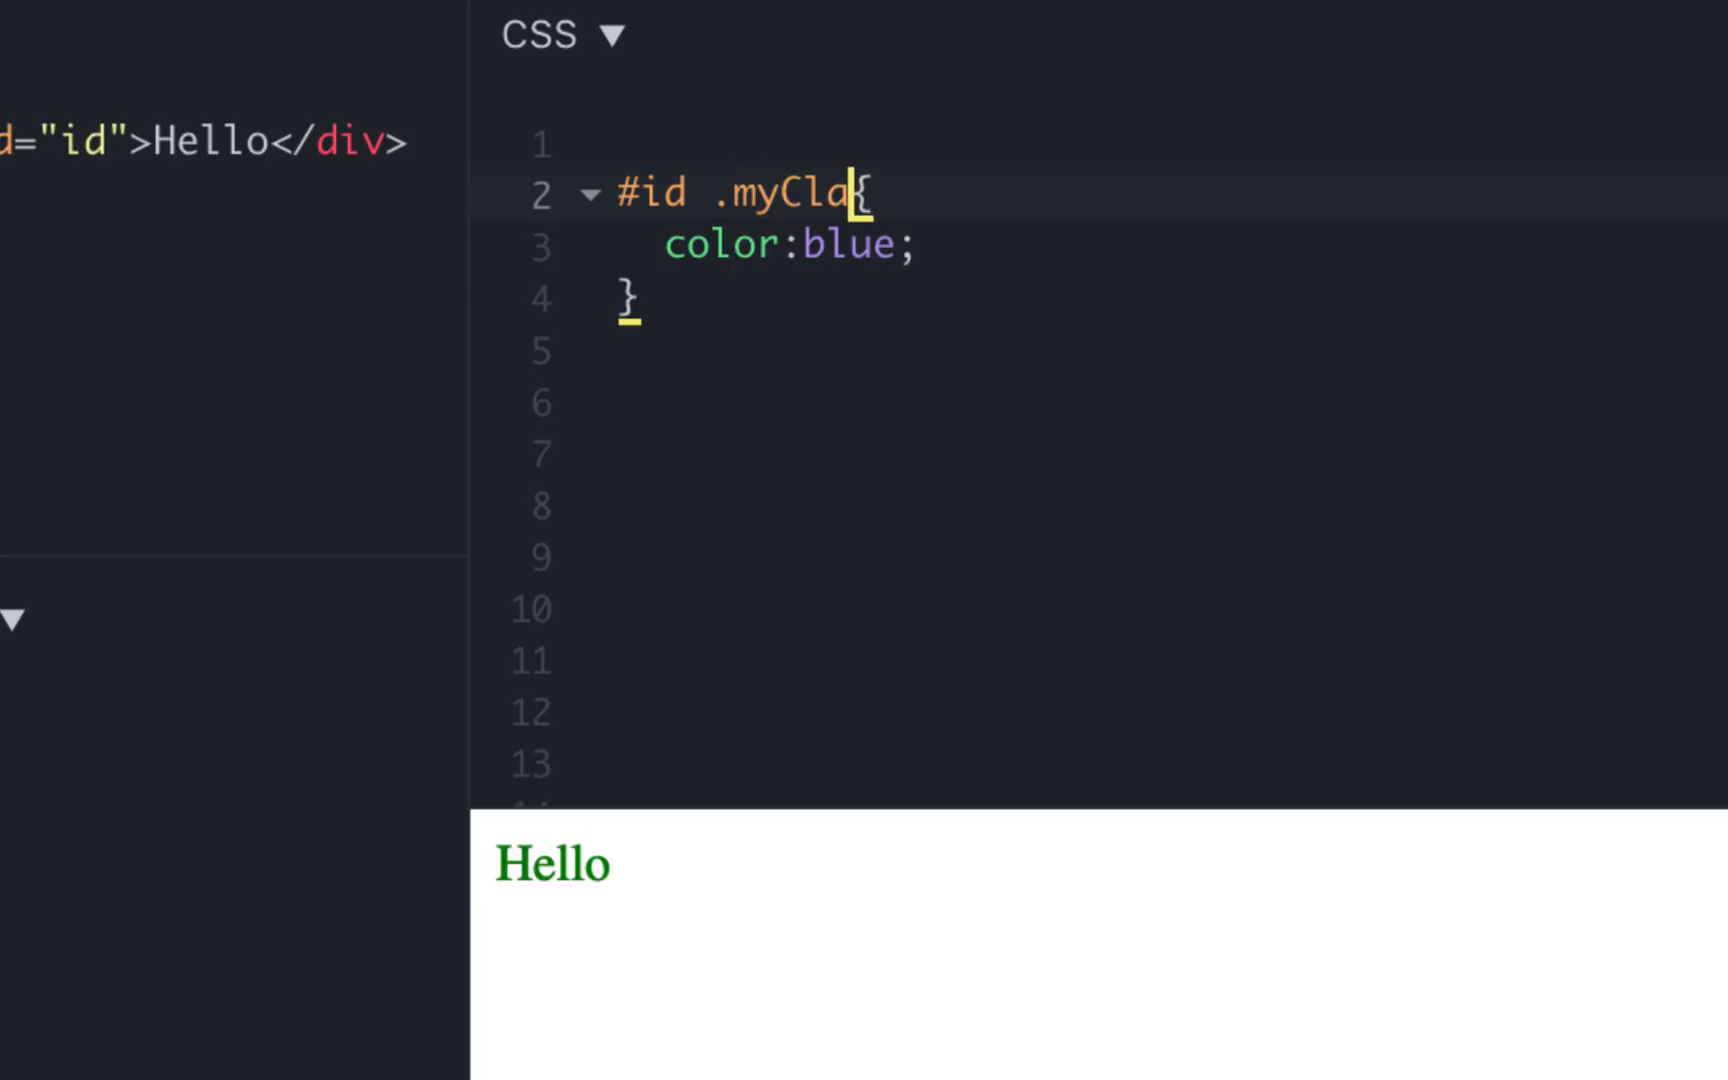
text(ss)
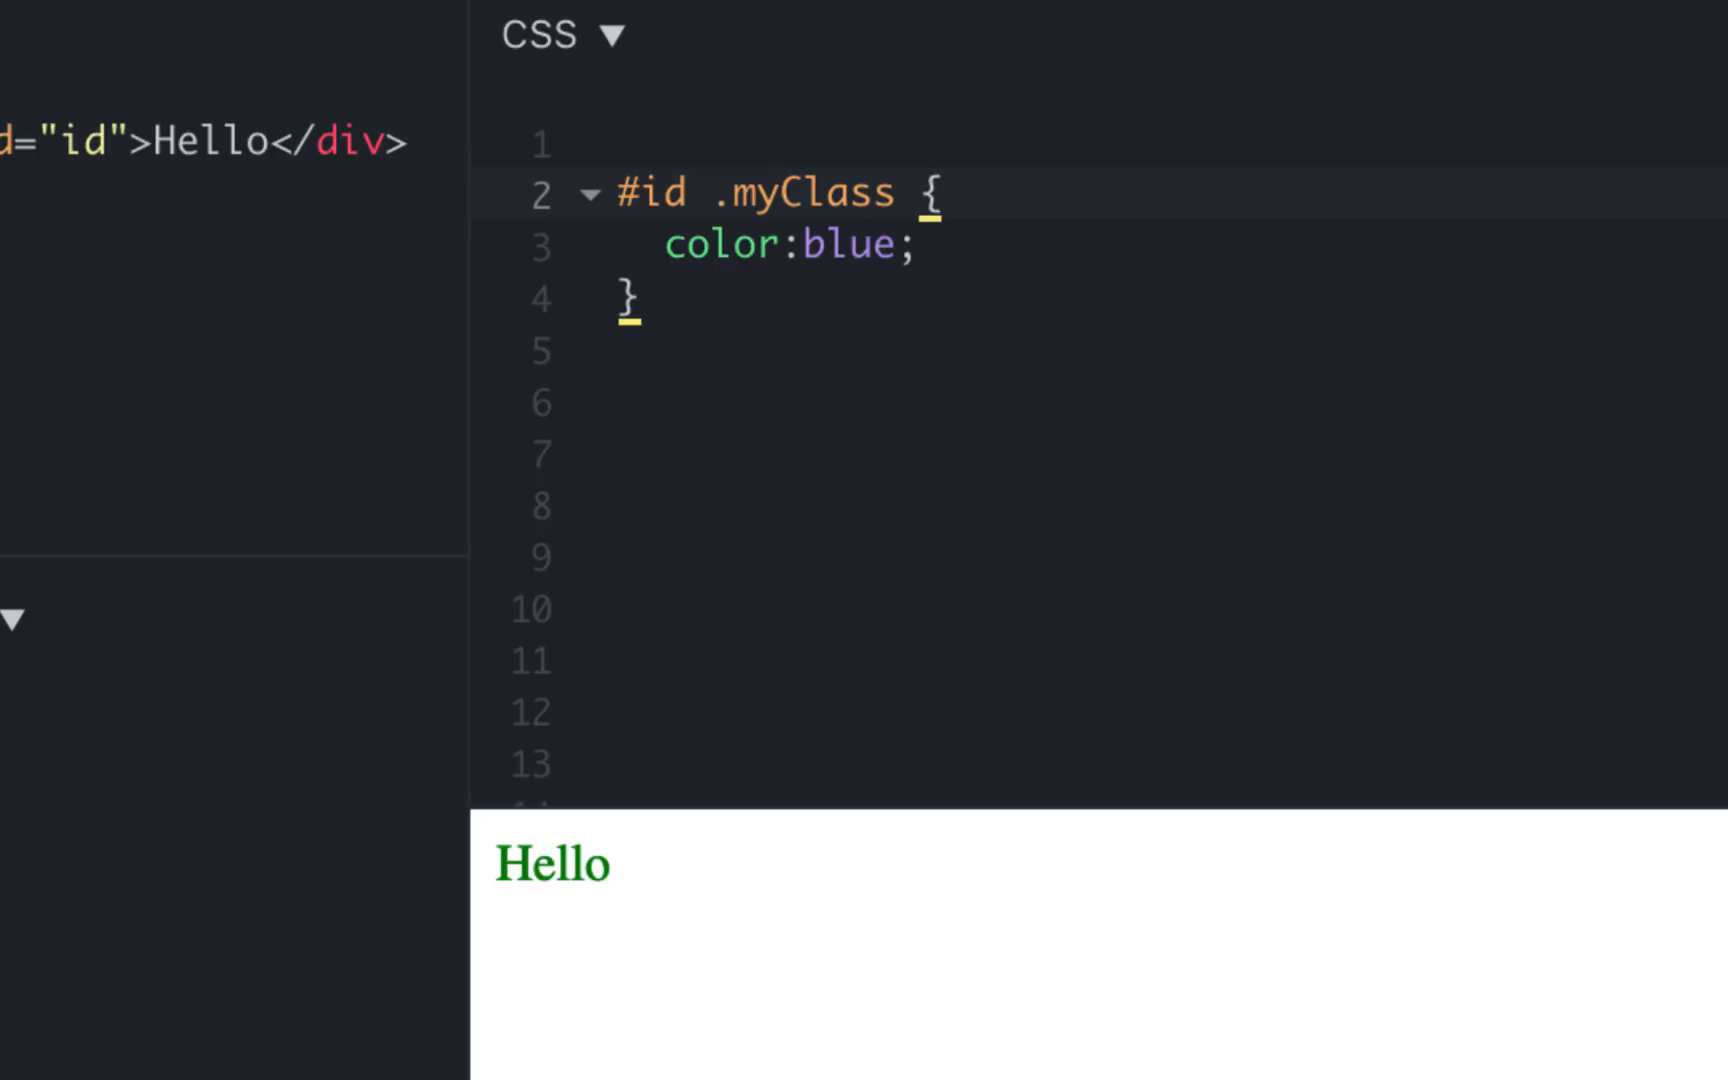
text(div)
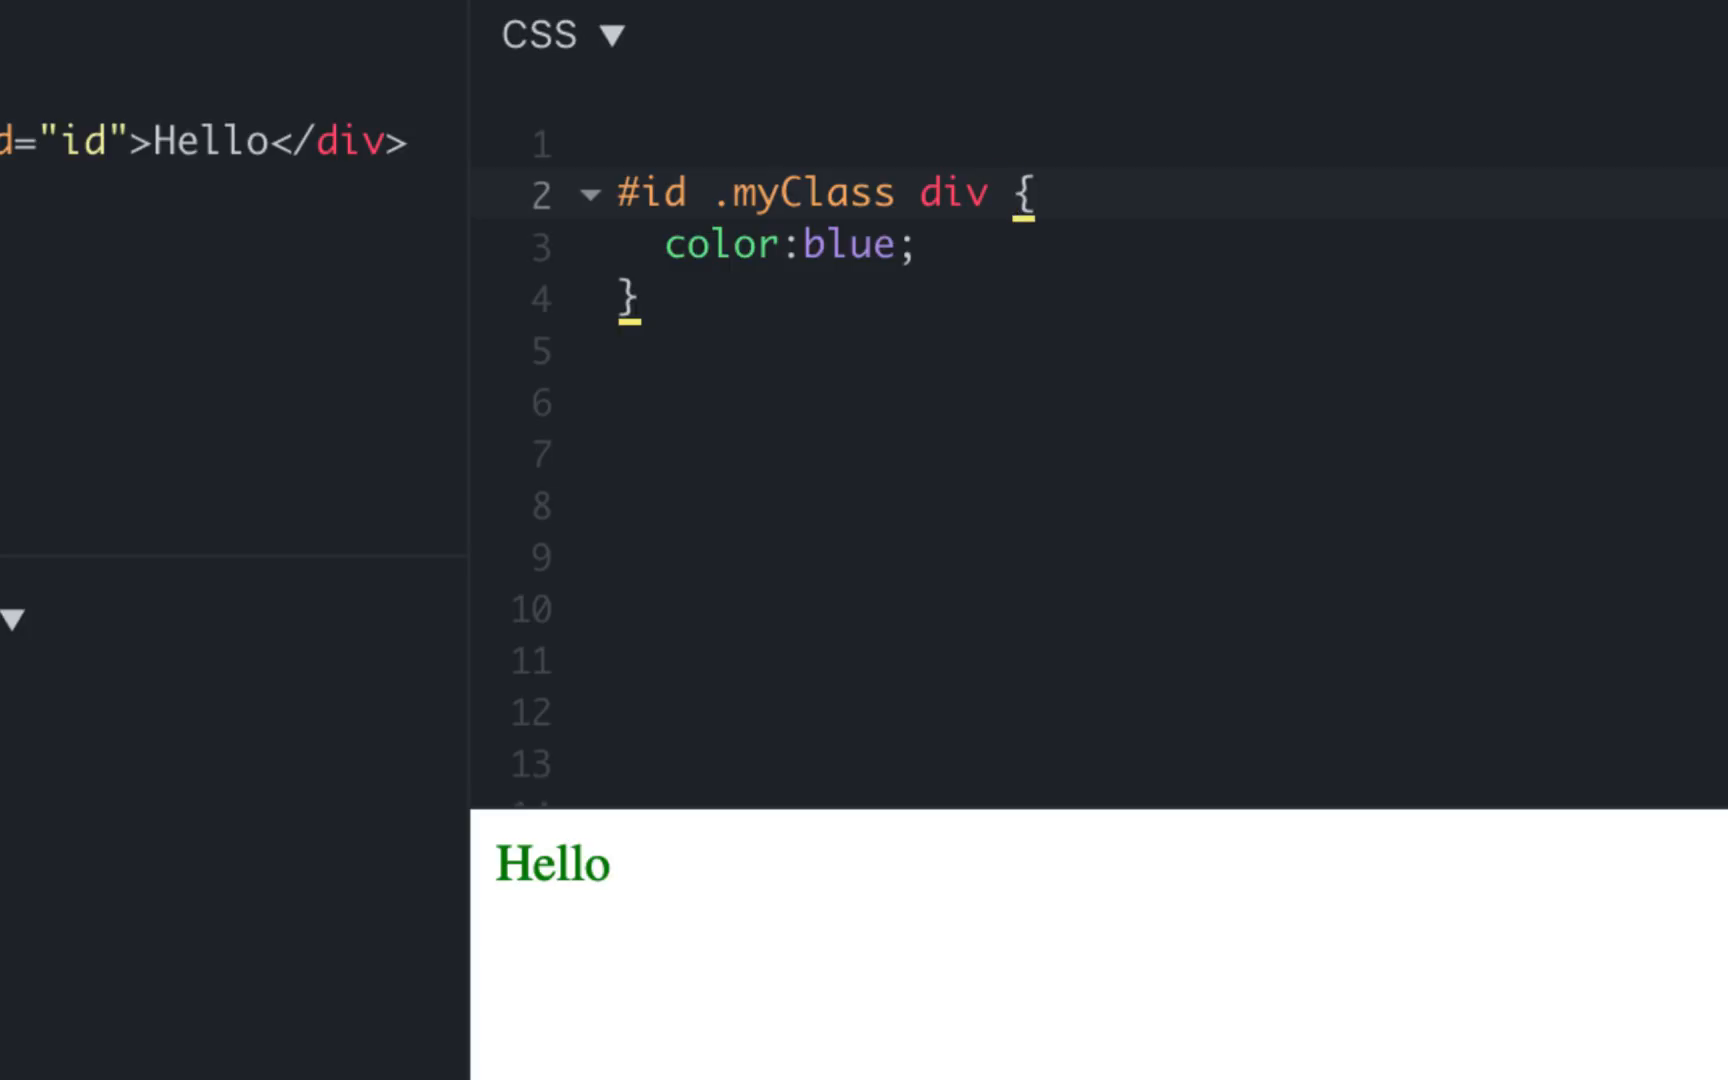
text(a:)
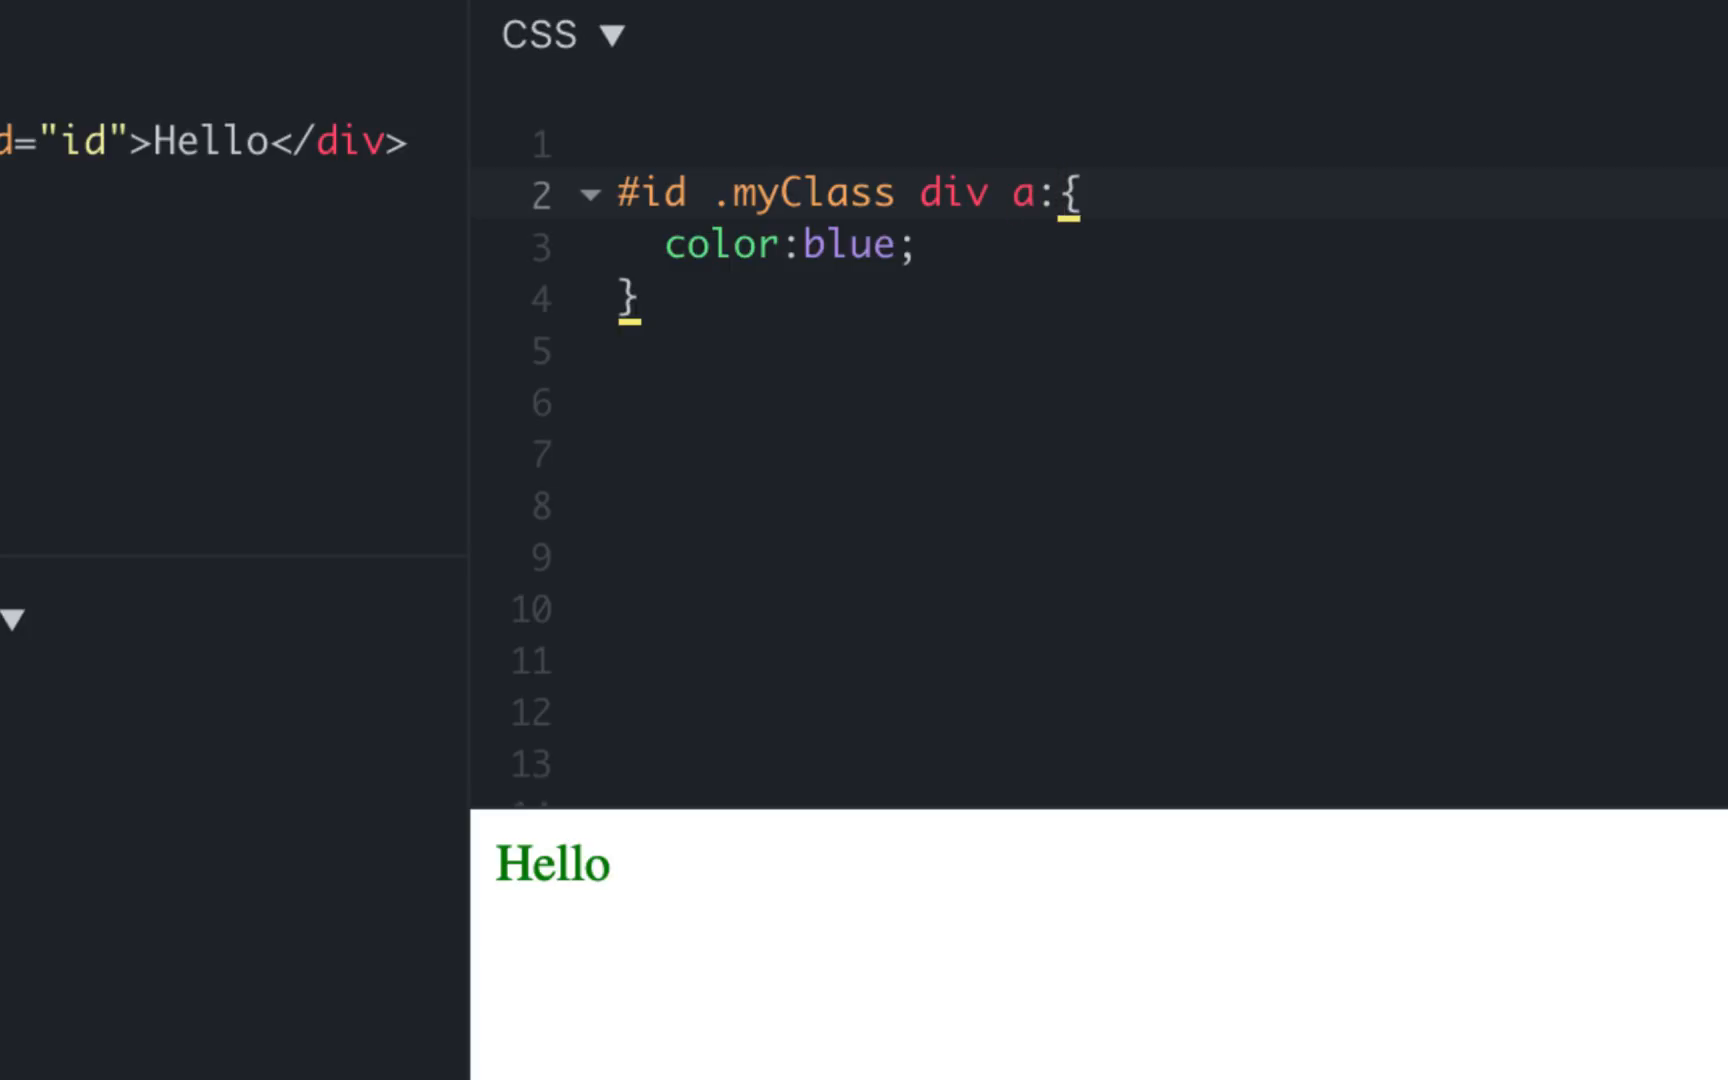
text(hove)
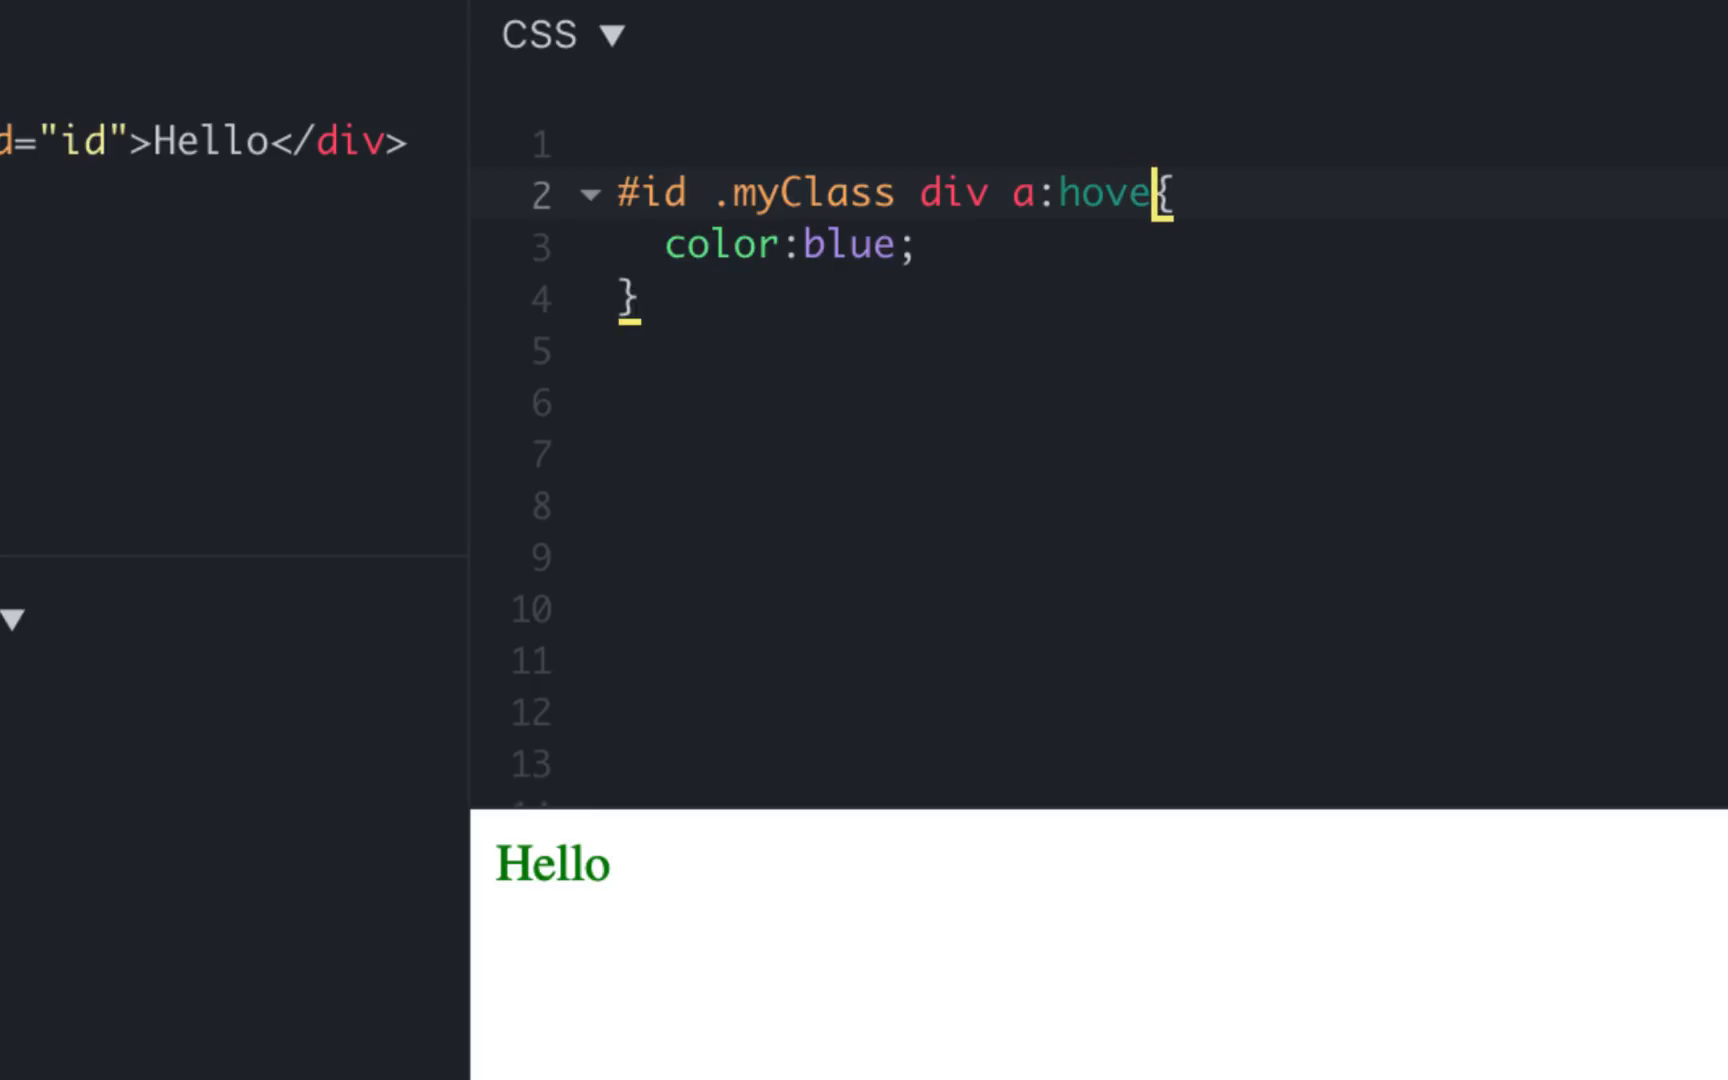
text(r)
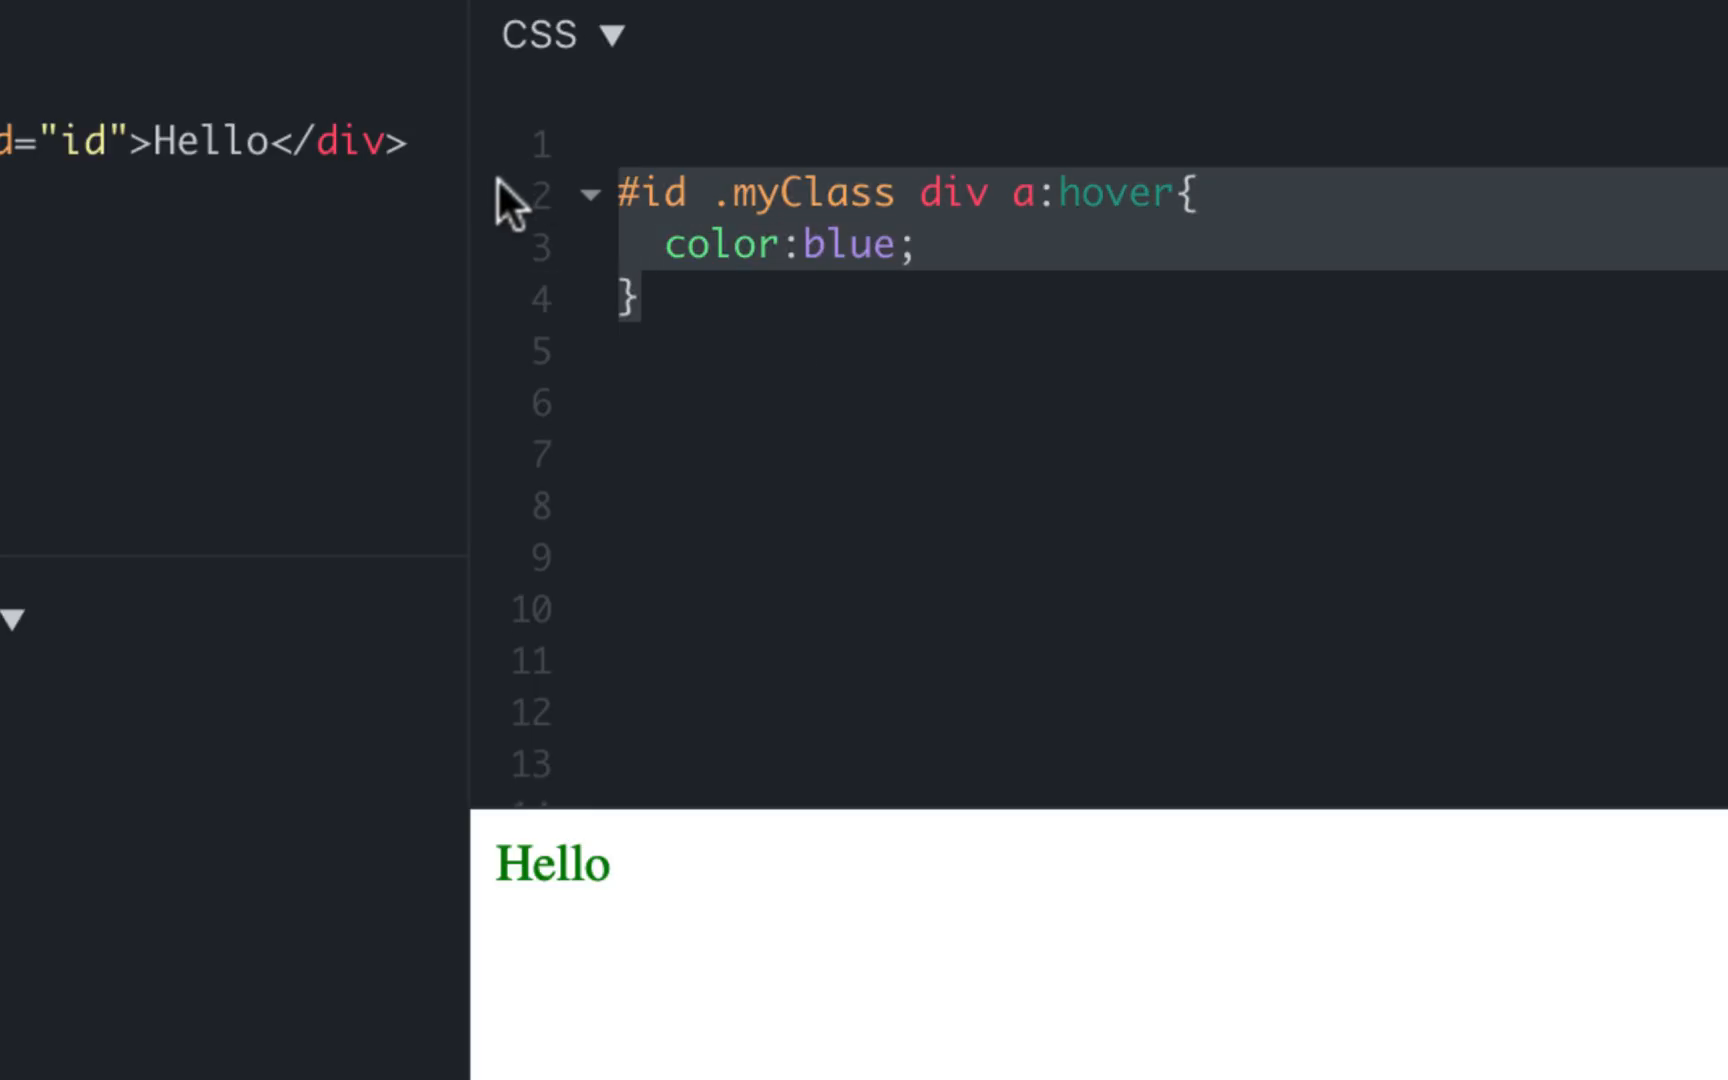
Add a second rule with selector #id .myClass div ul li.active
click(622, 402)
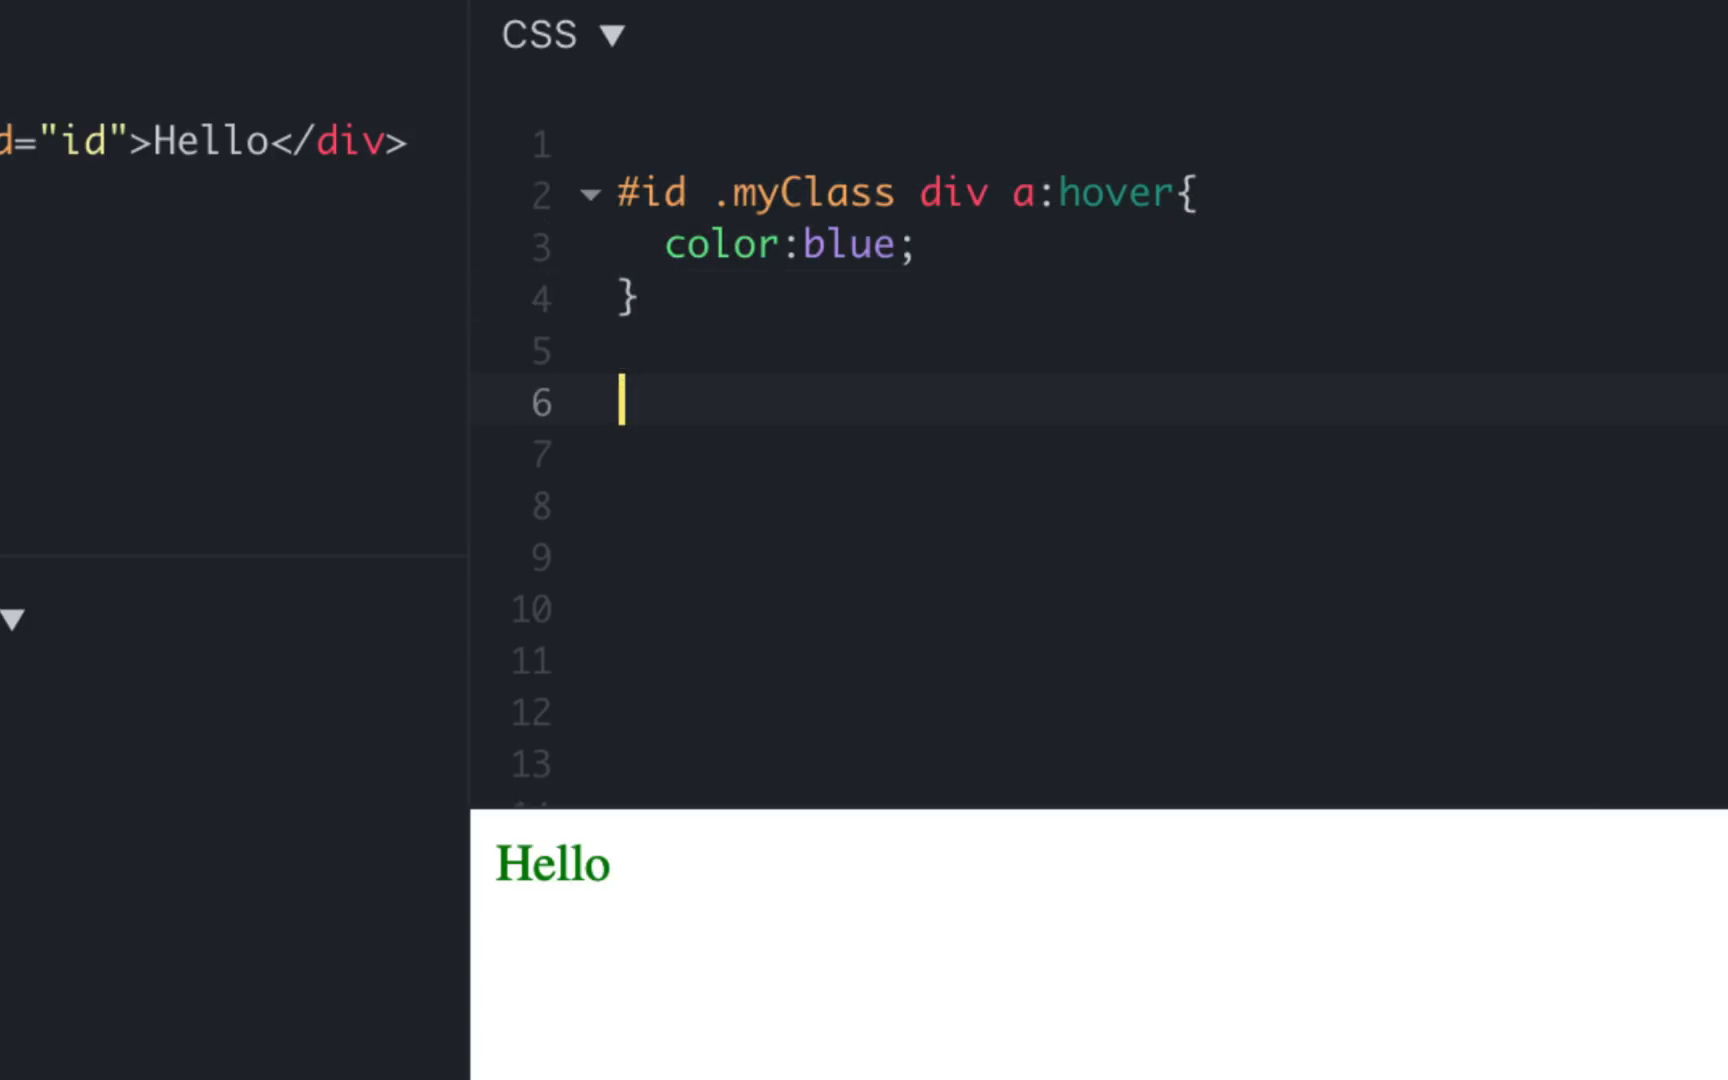
text(#id .myClass div ul{)
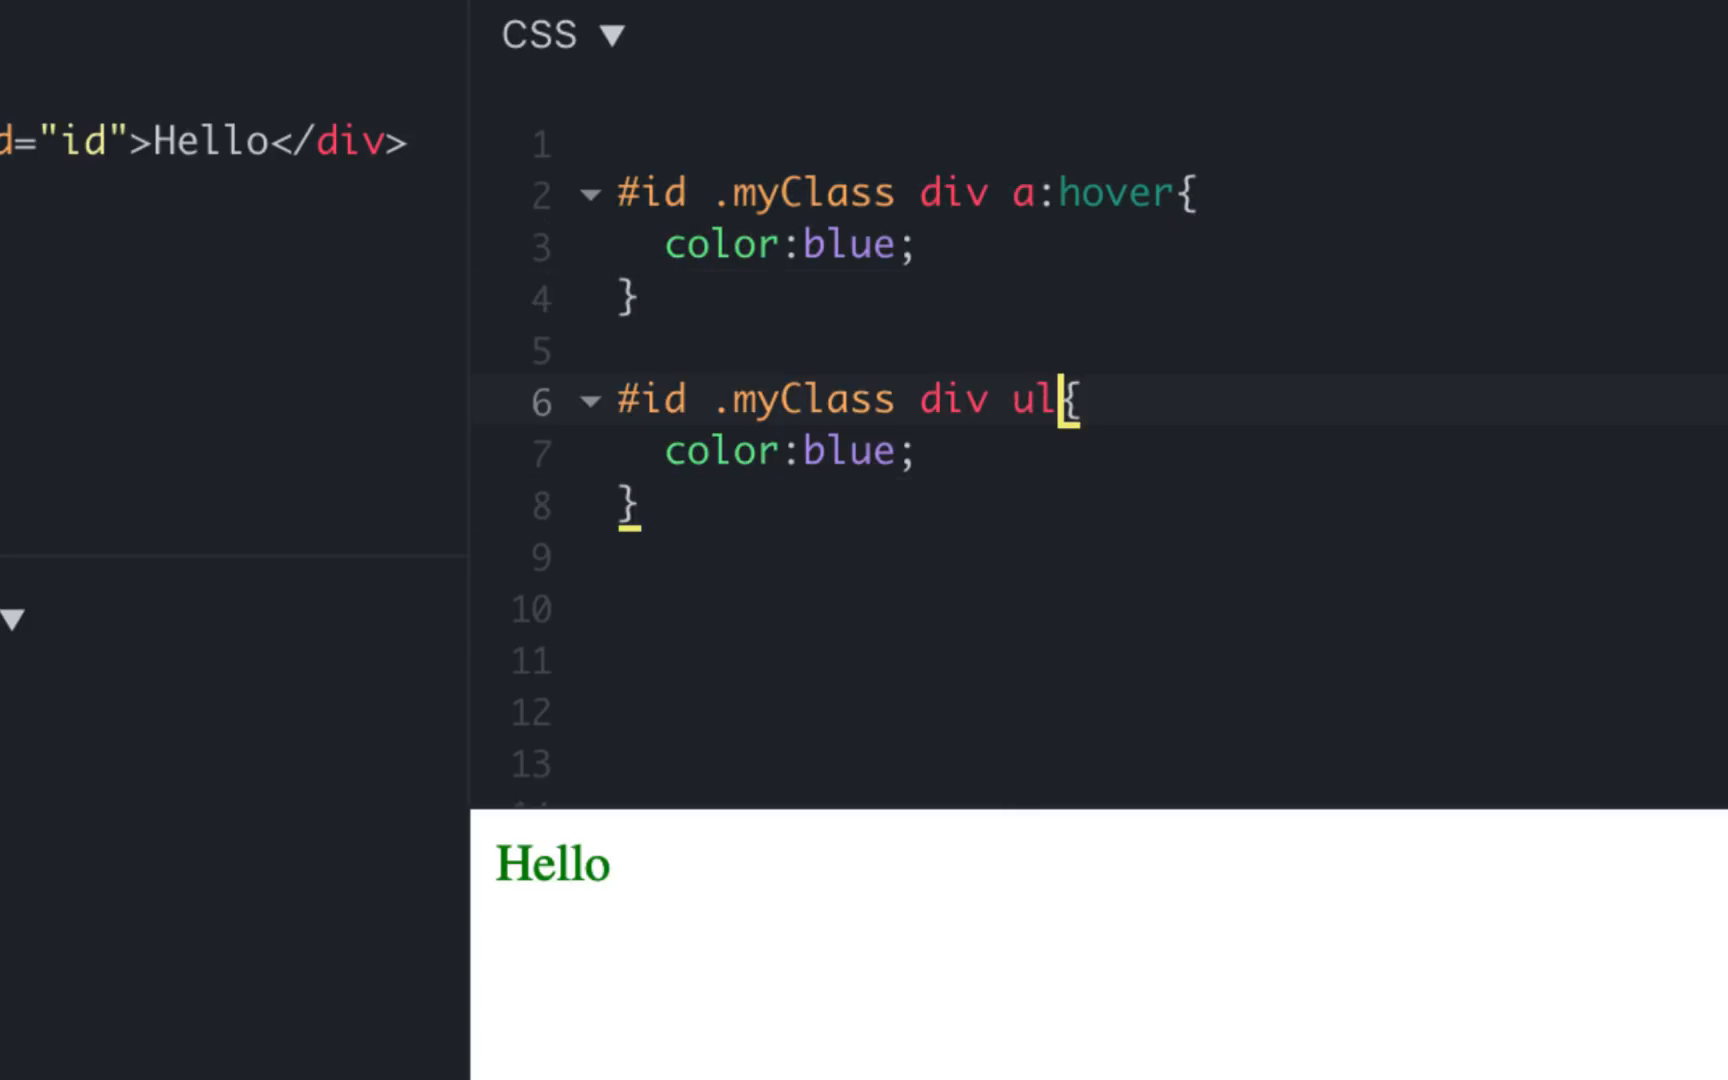
text(l)
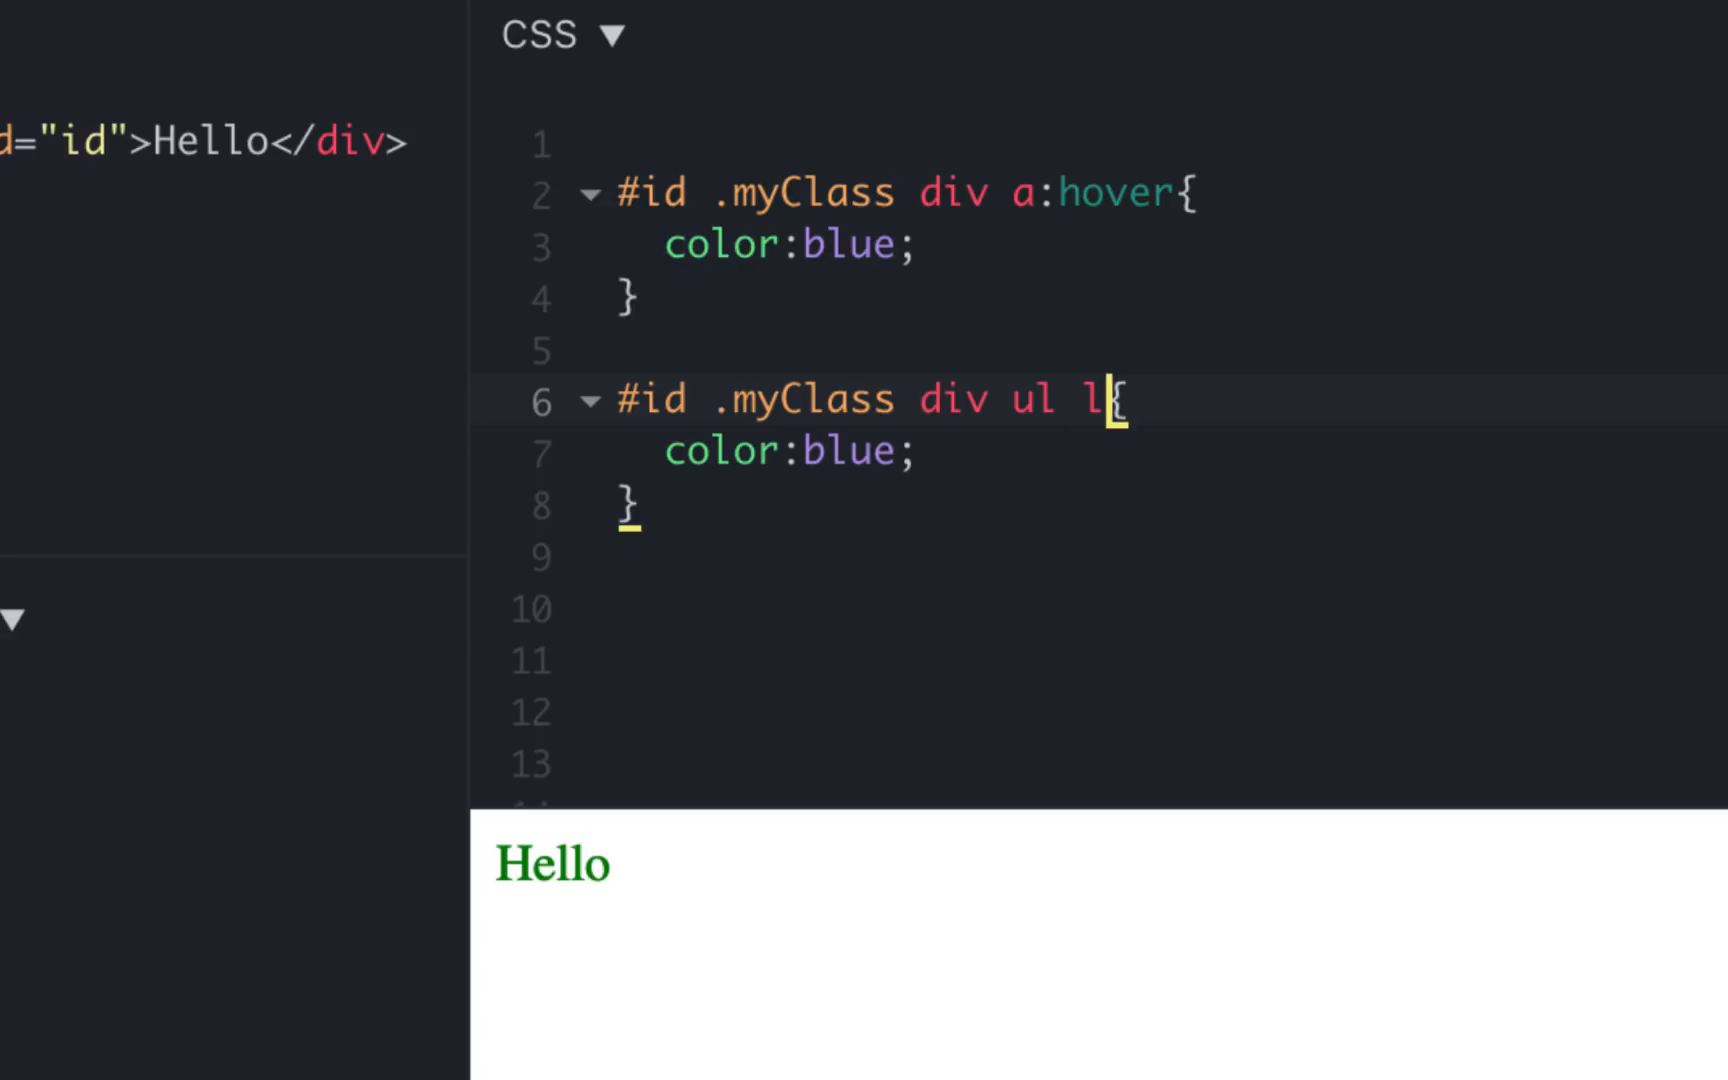
text(i.ac)
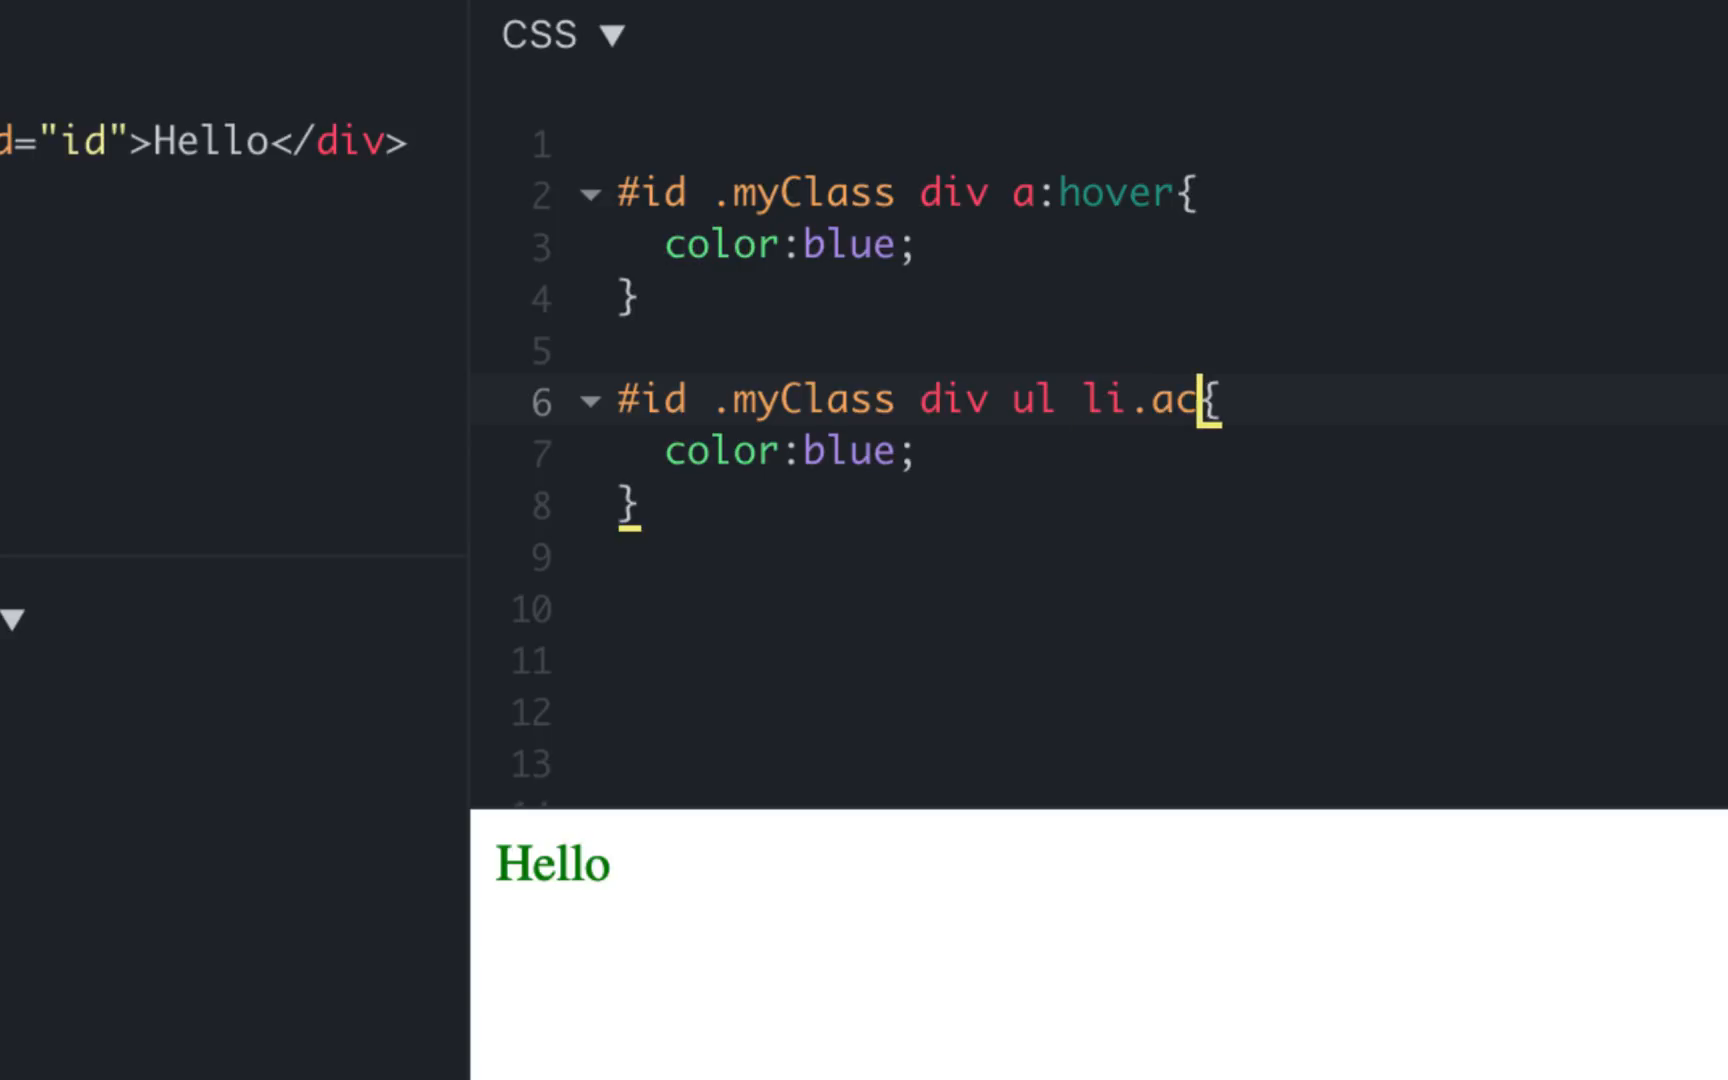
text(ive)
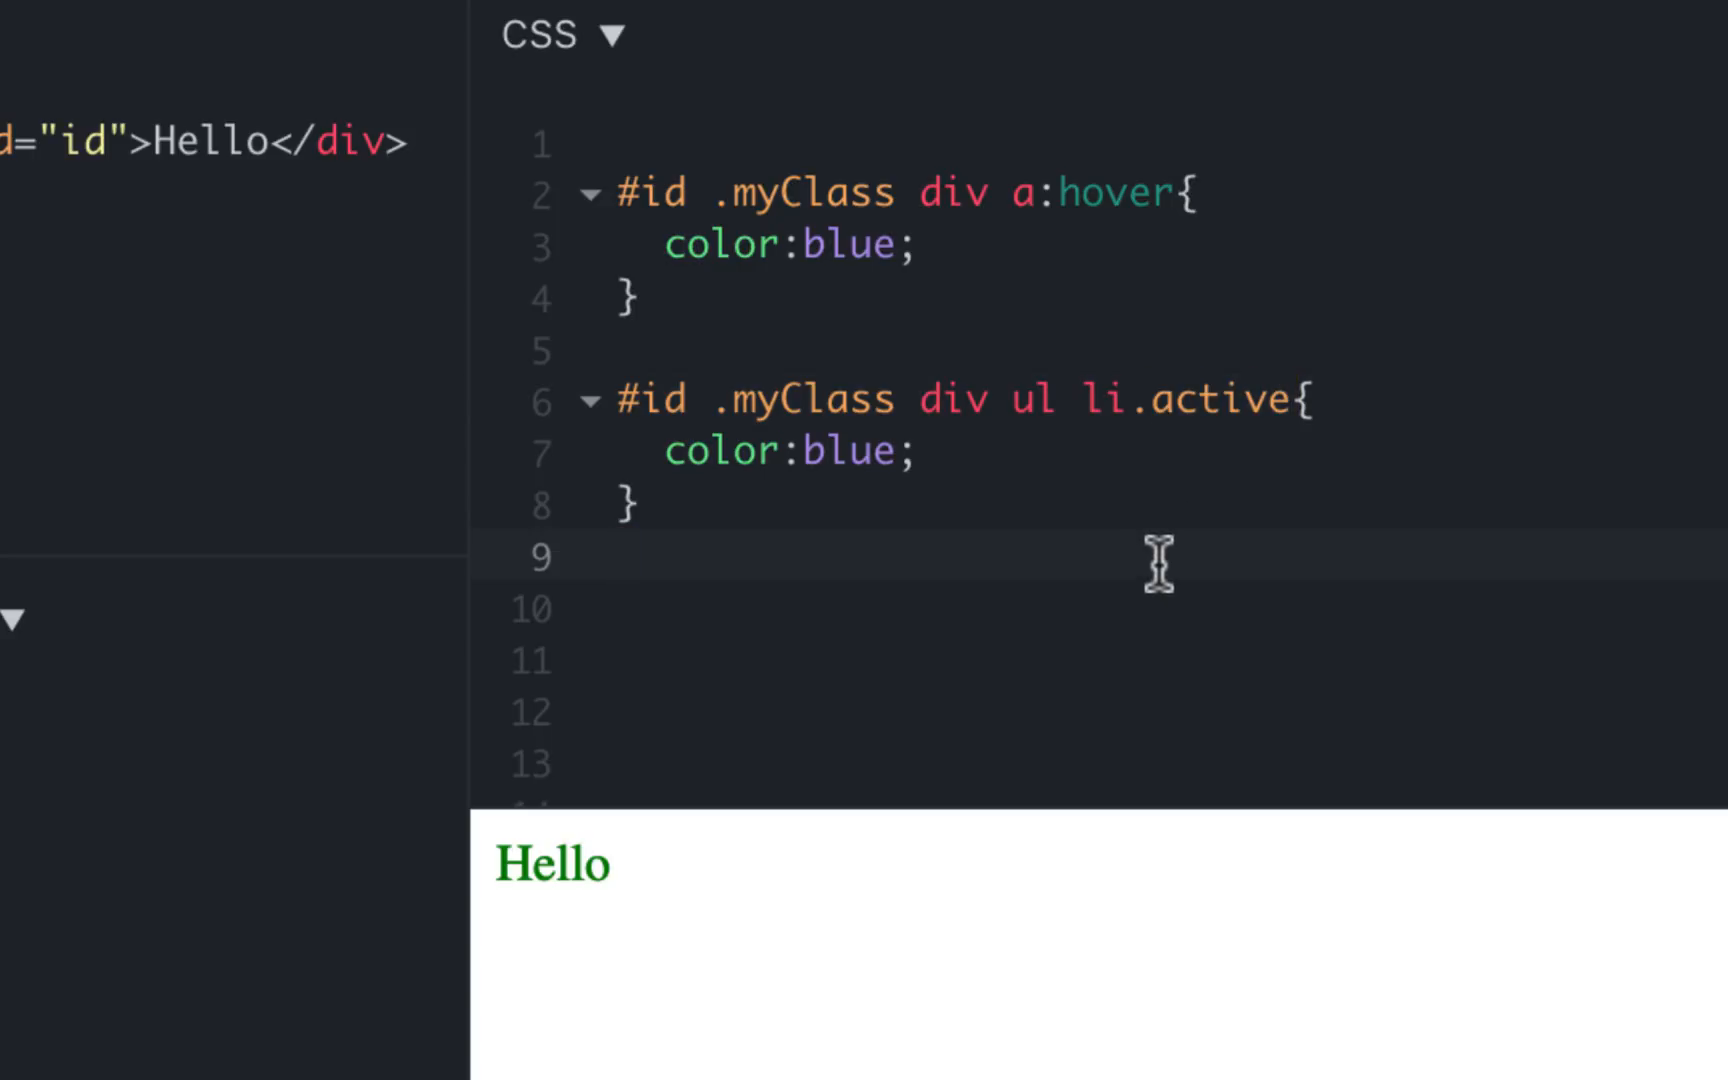
mouse_move(776, 418)
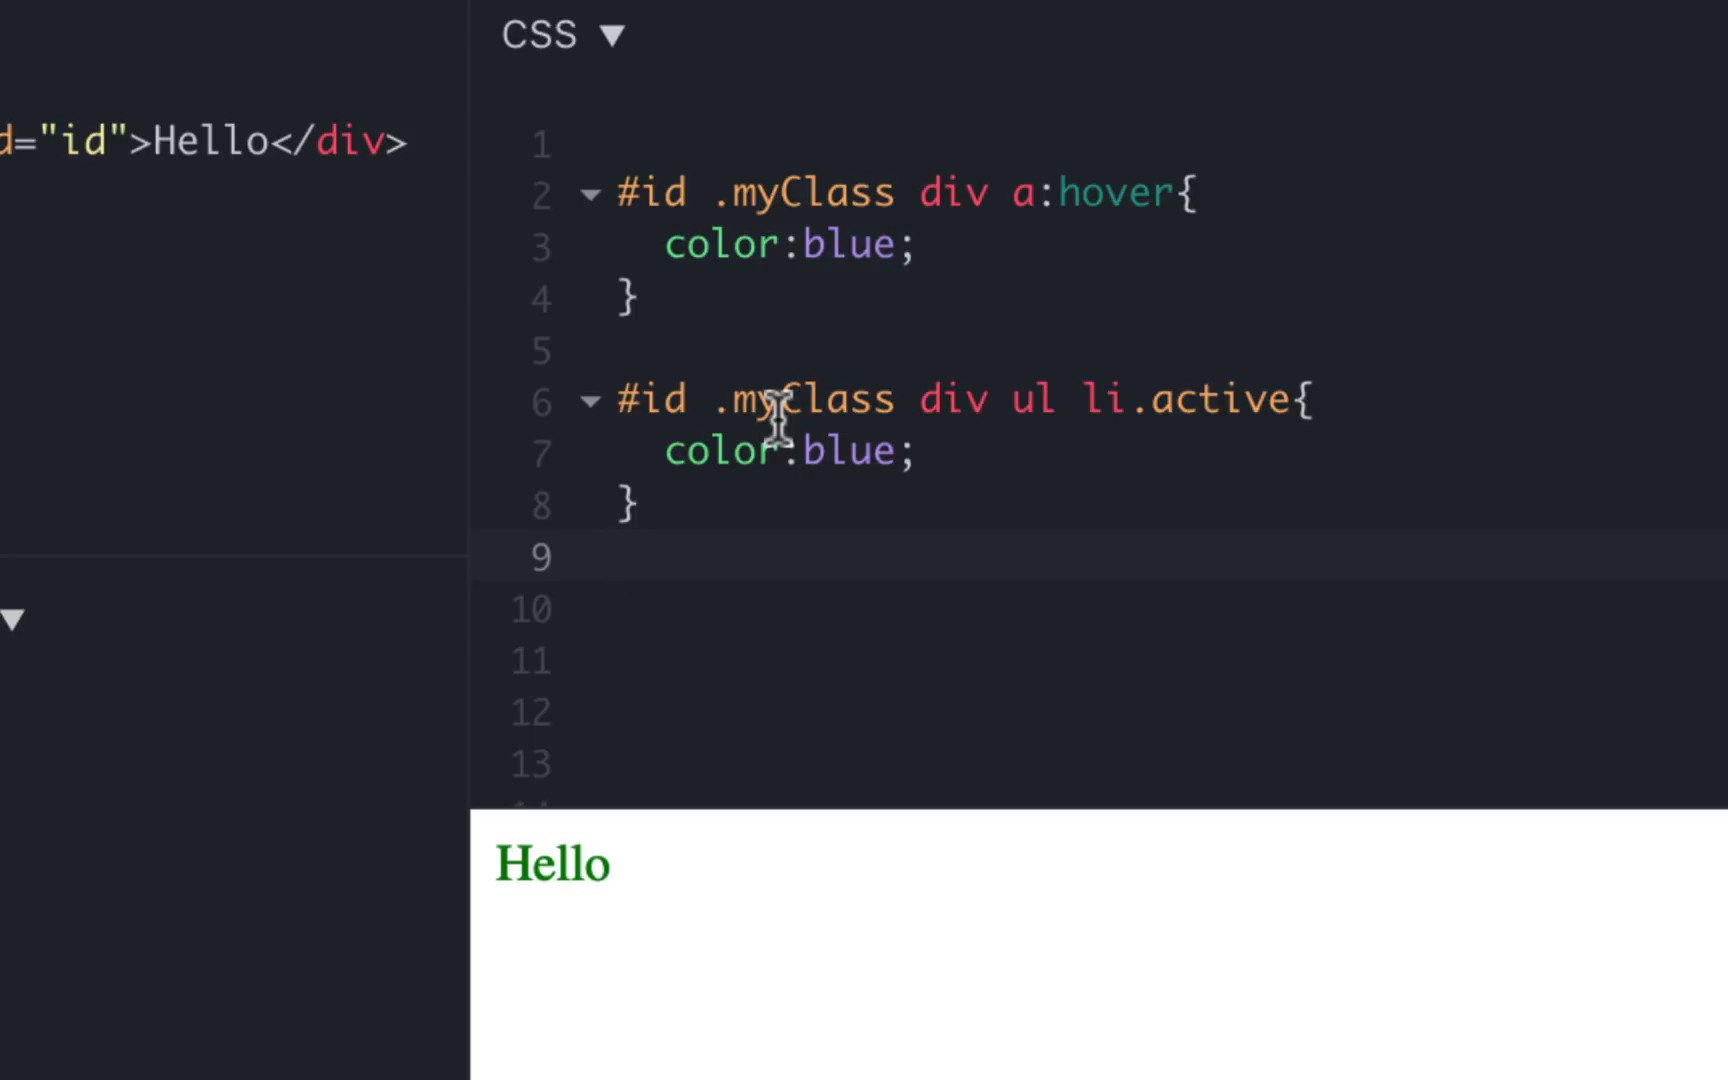
mouse_move(1184, 190)
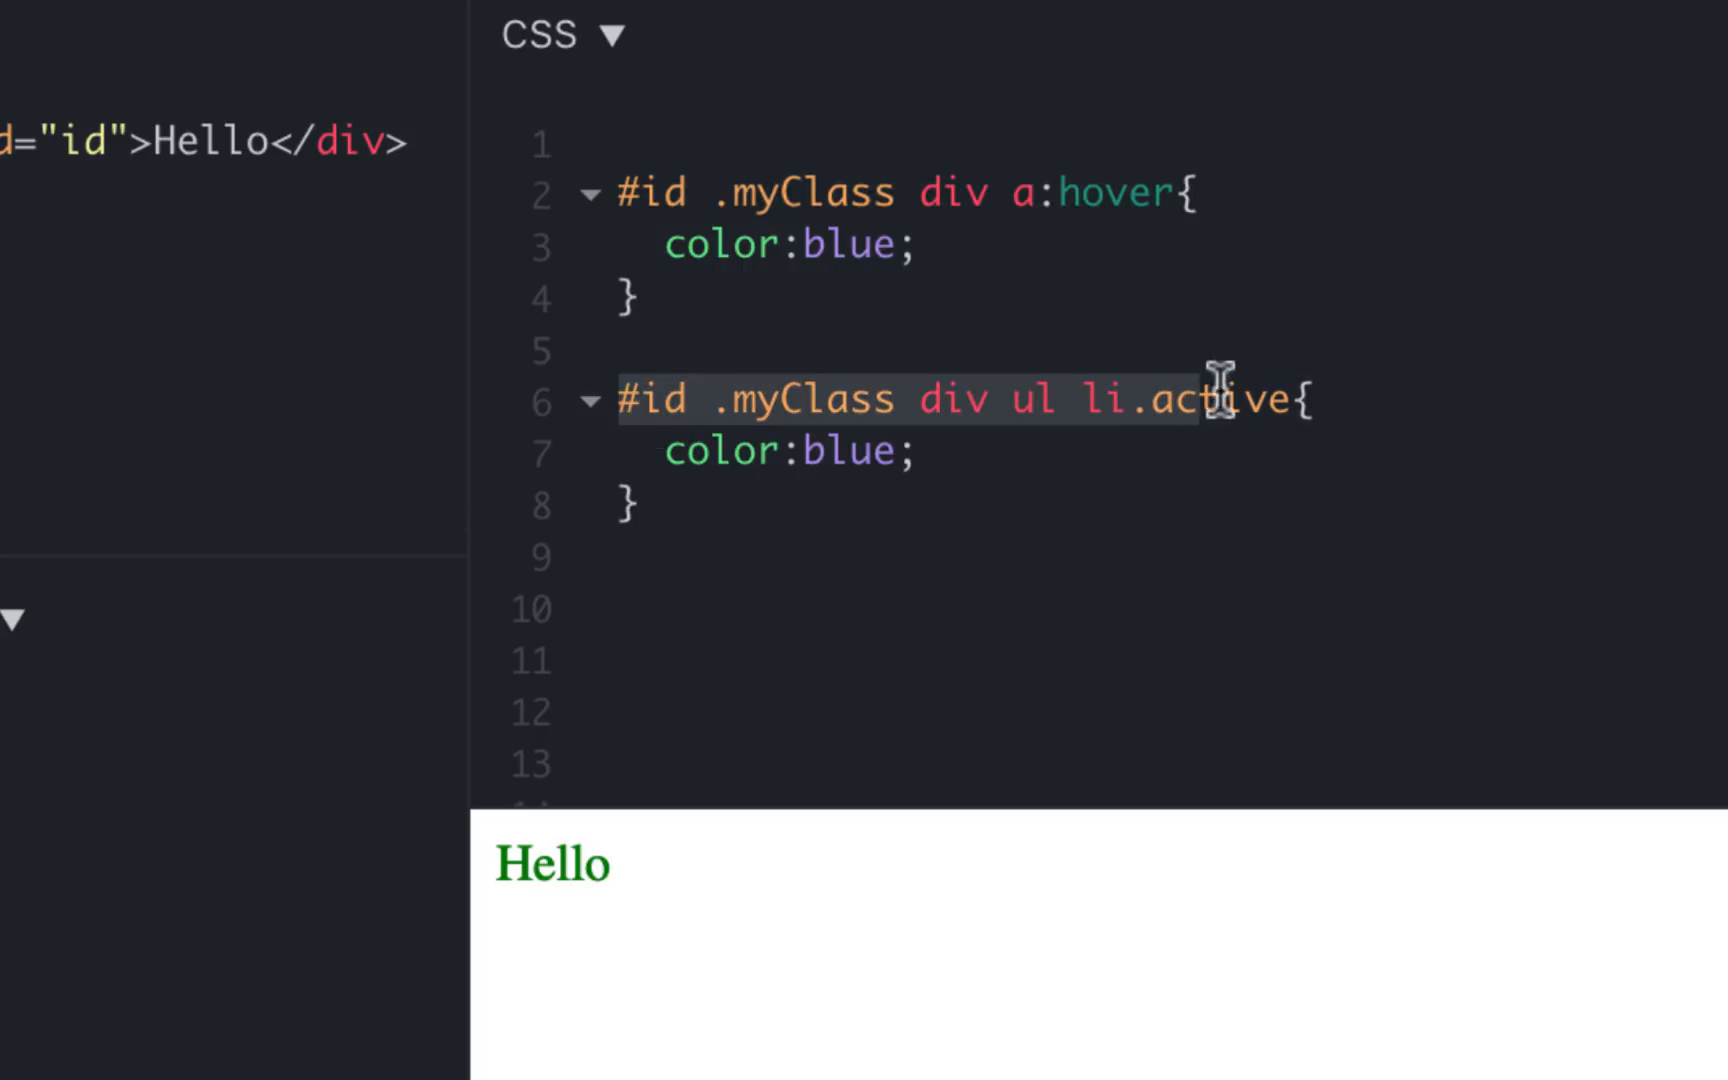
mouse_move(926, 474)
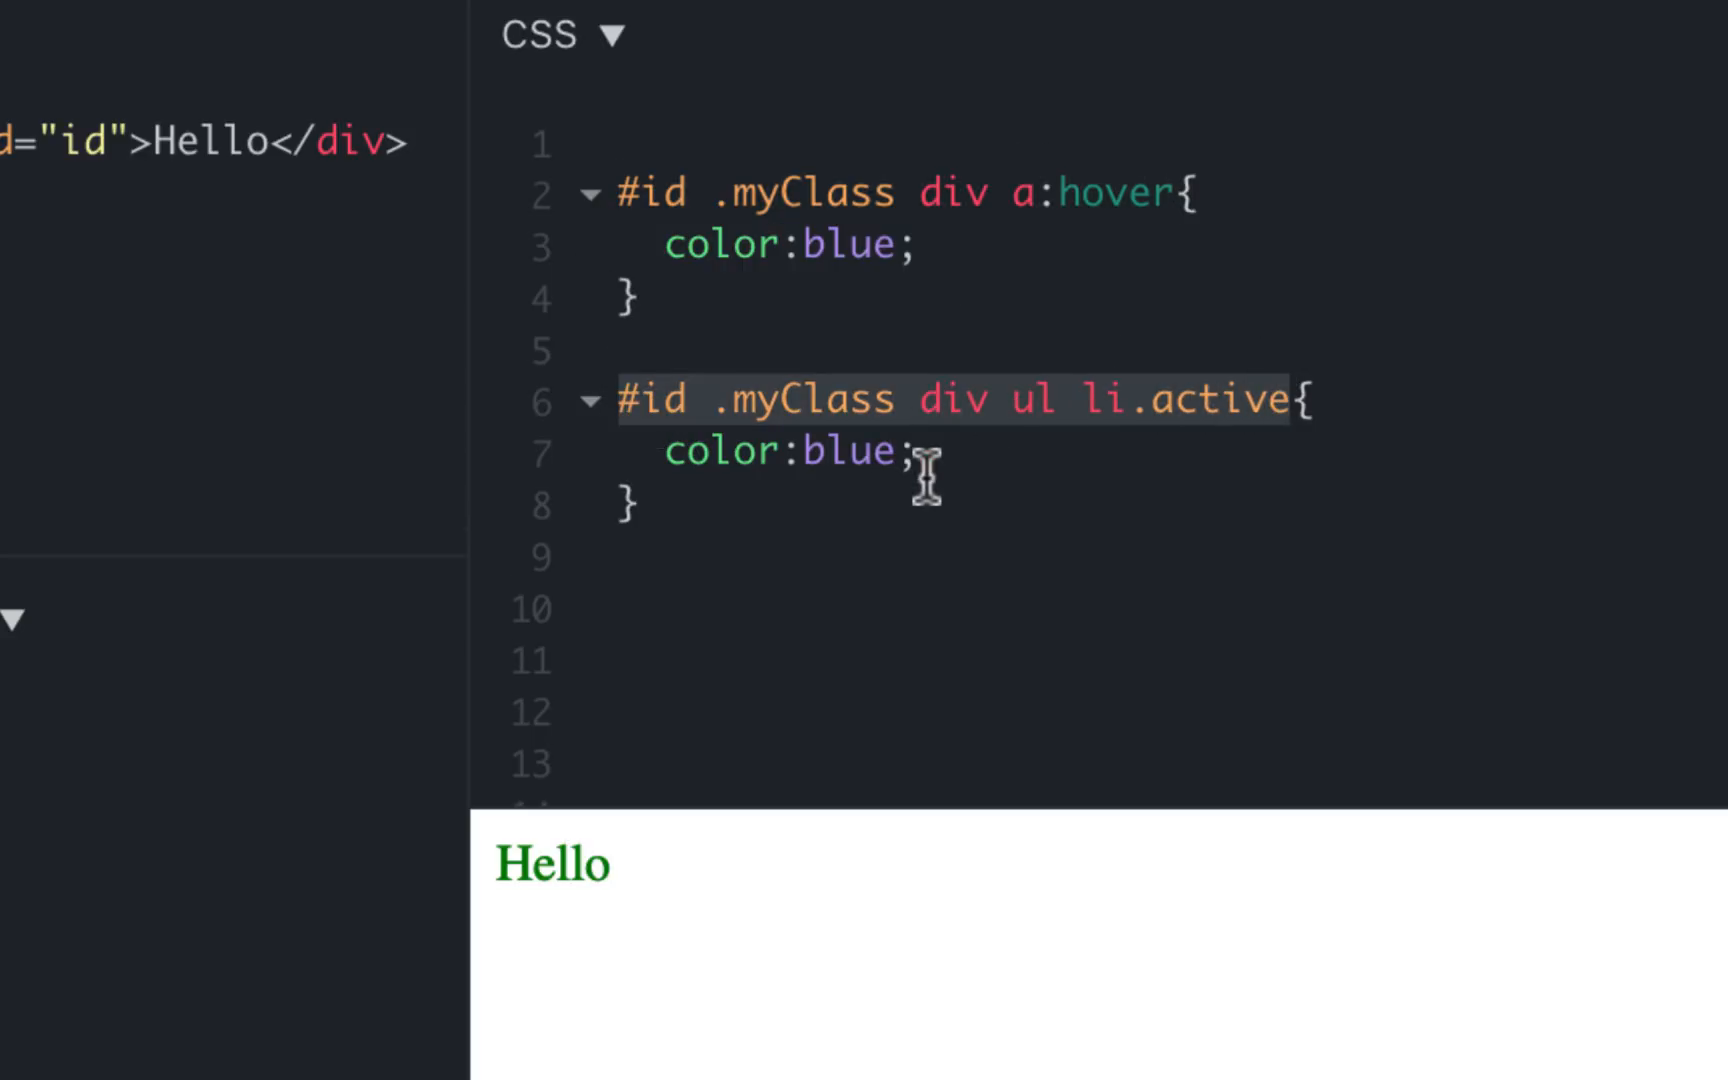
click(802, 504)
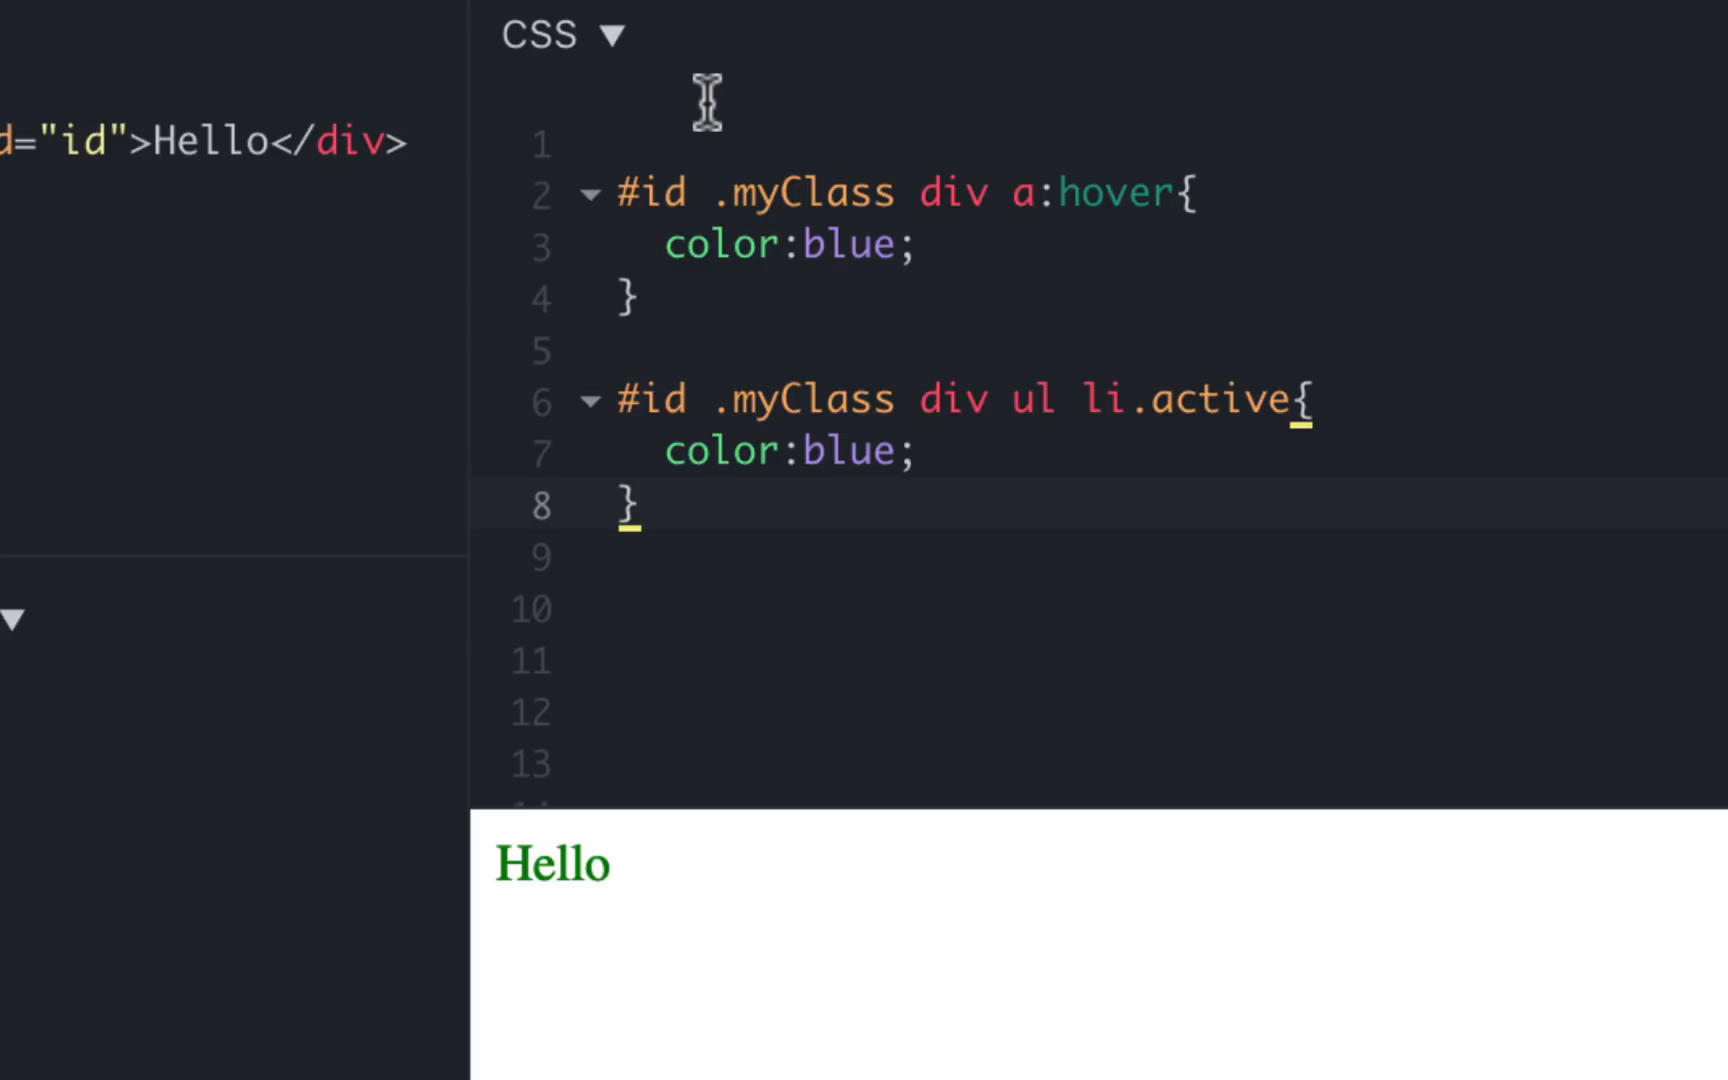
click(644, 504)
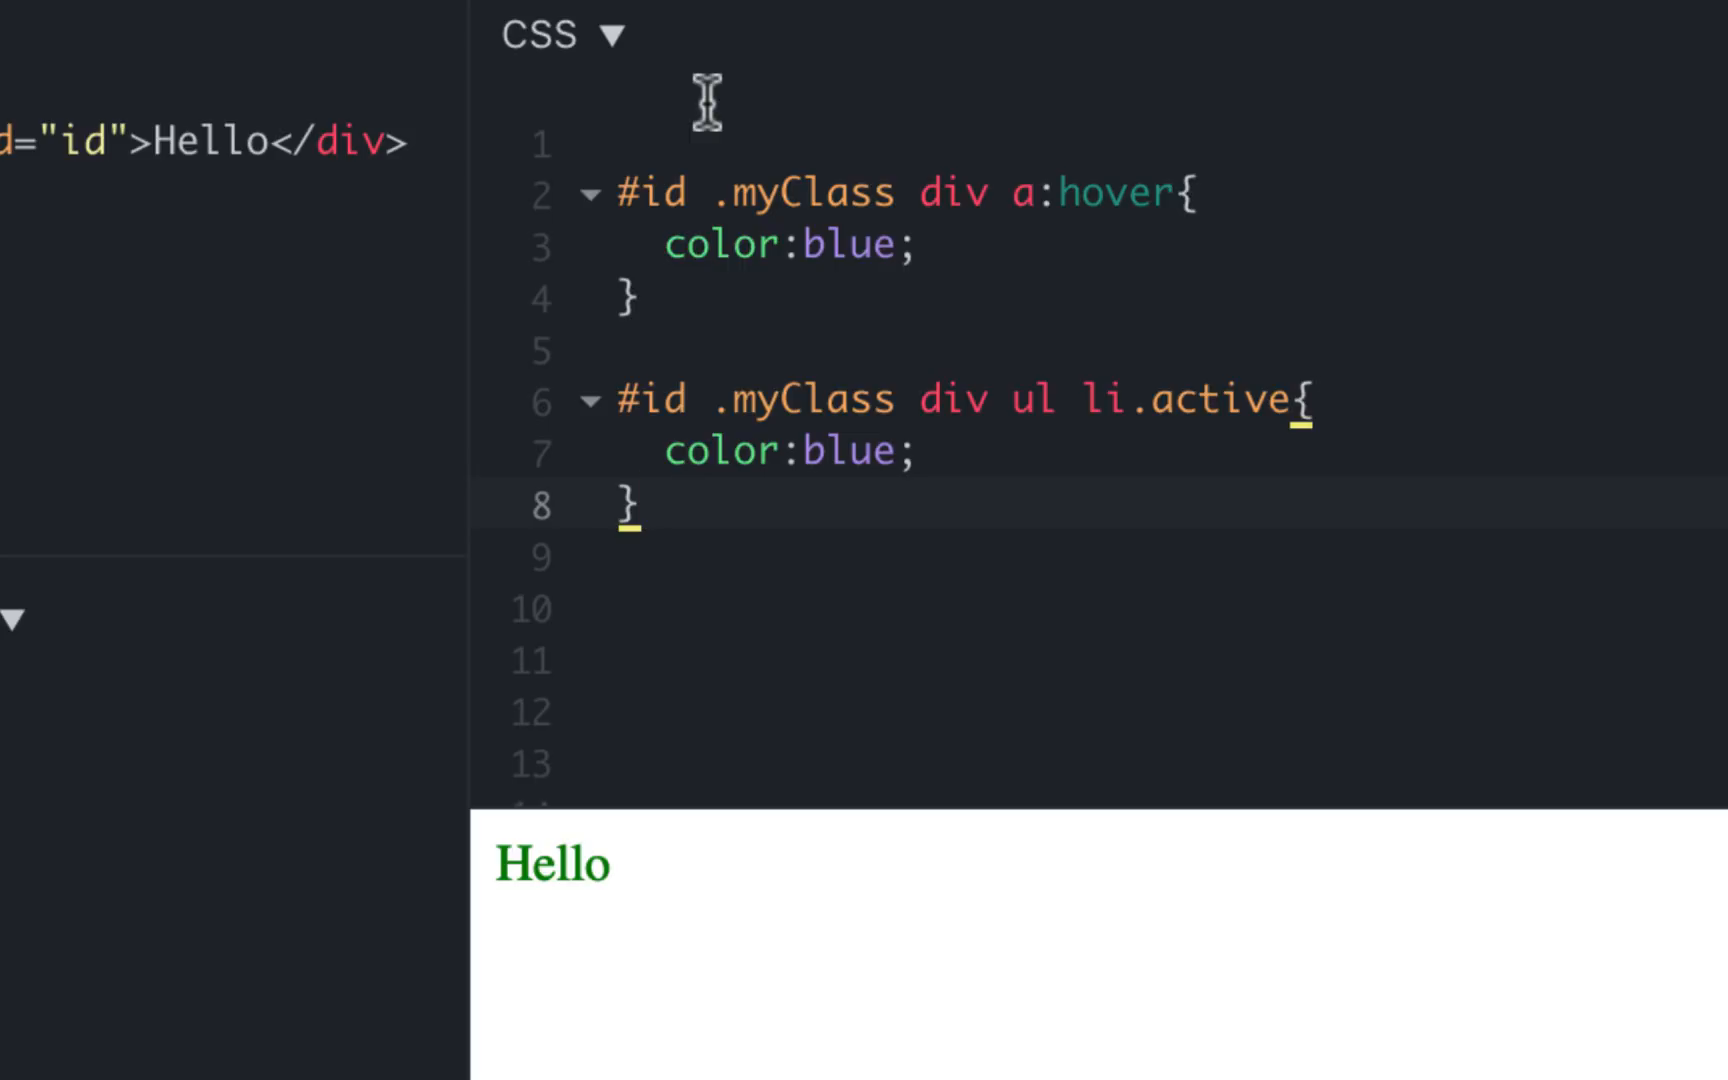
click(640, 504)
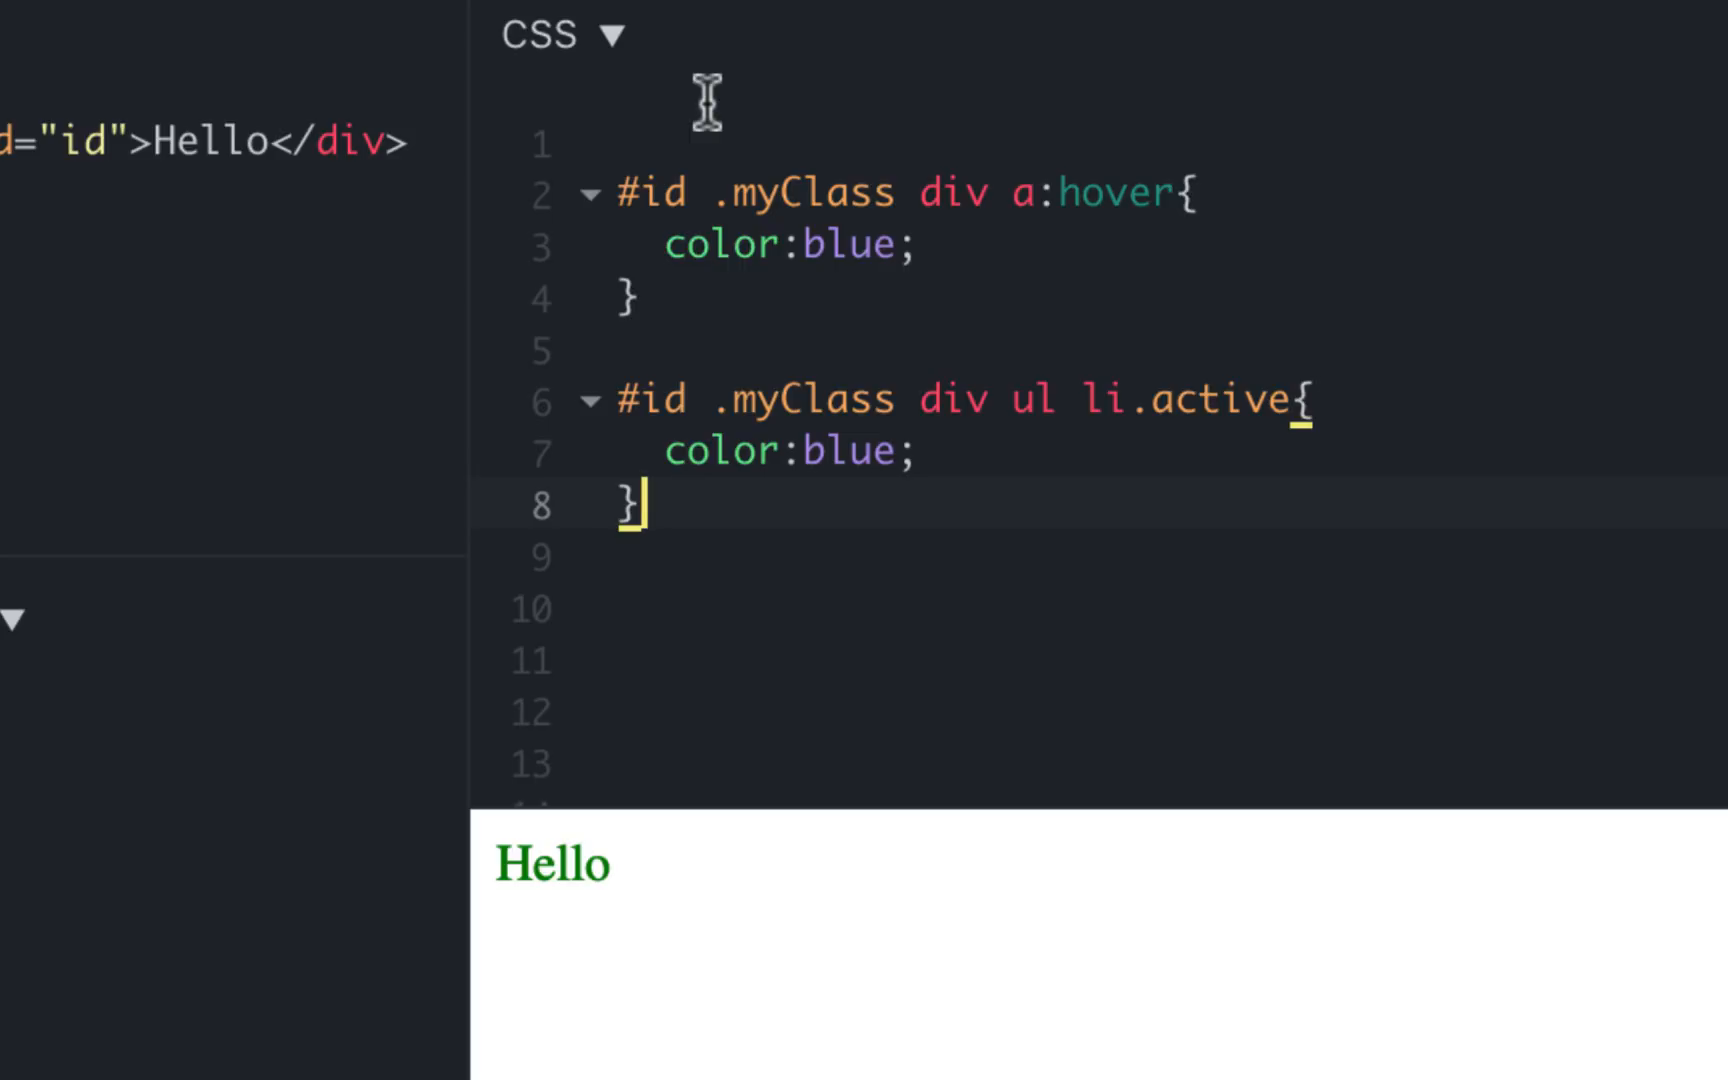